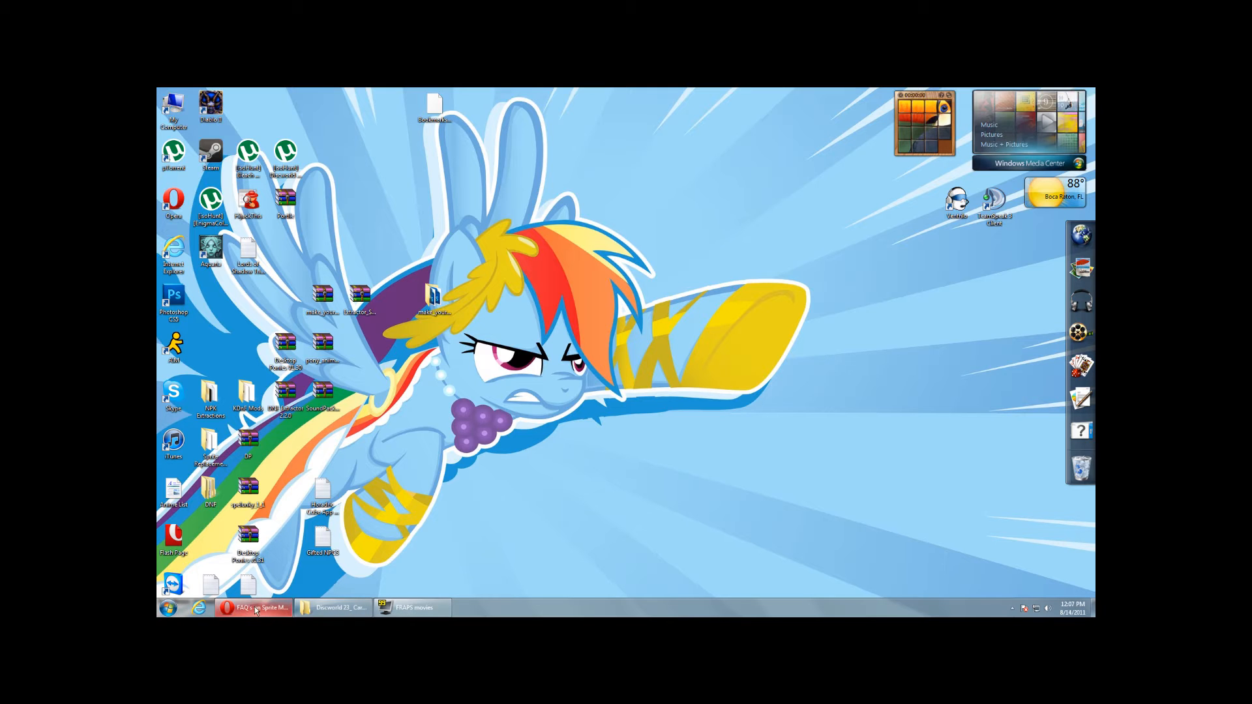
Step: Review the sprite modding FAQ page and look inside the extractor setup archive for the 1033 file
click(256, 607)
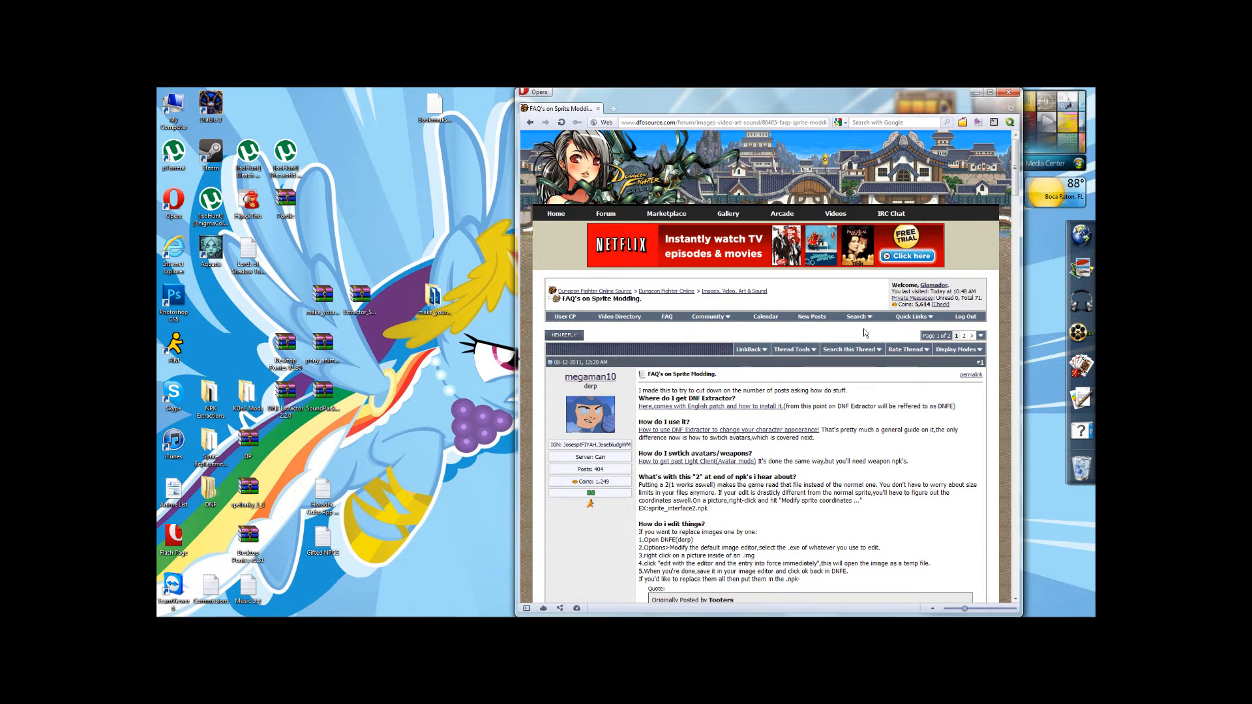
scroll(down, 3)
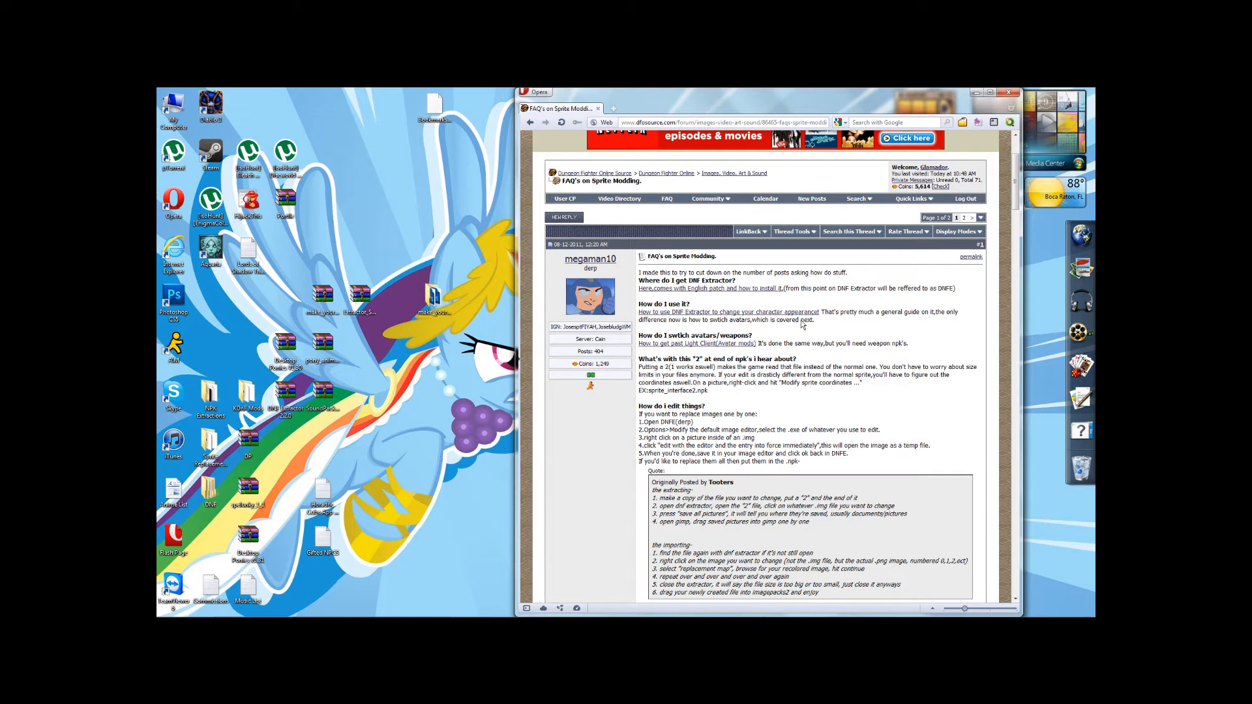
mouse_move(832, 369)
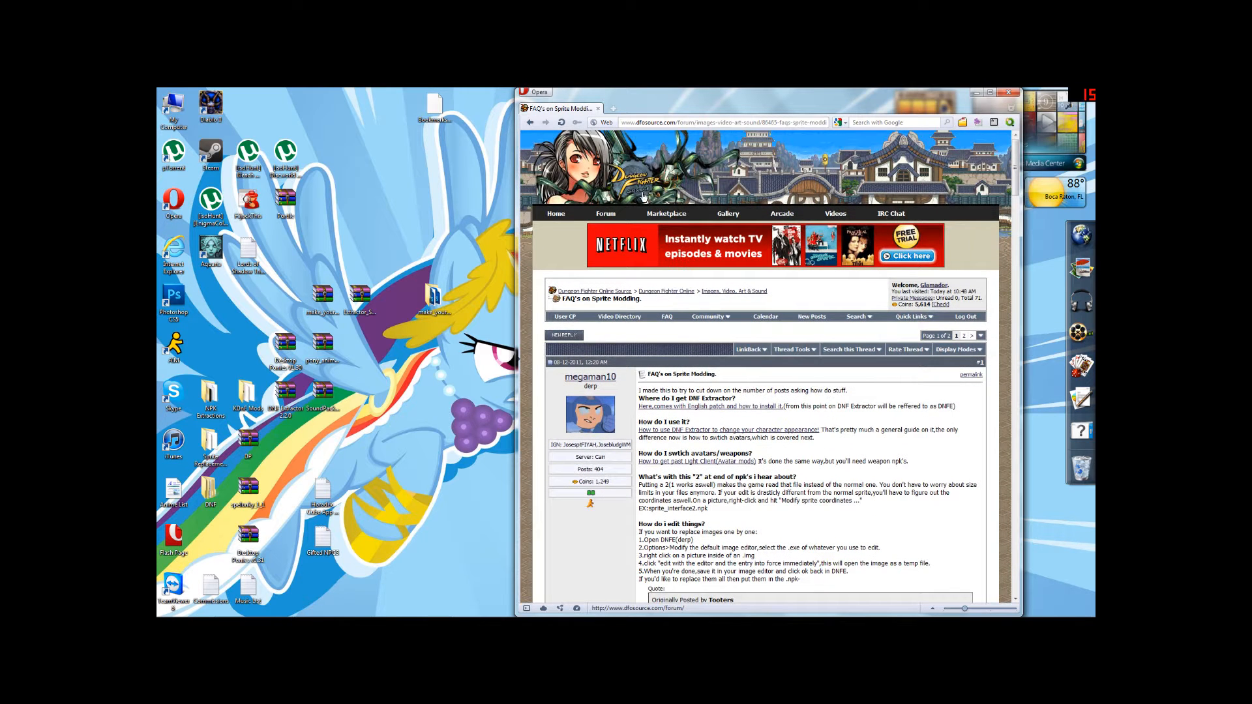
scroll(down, 3)
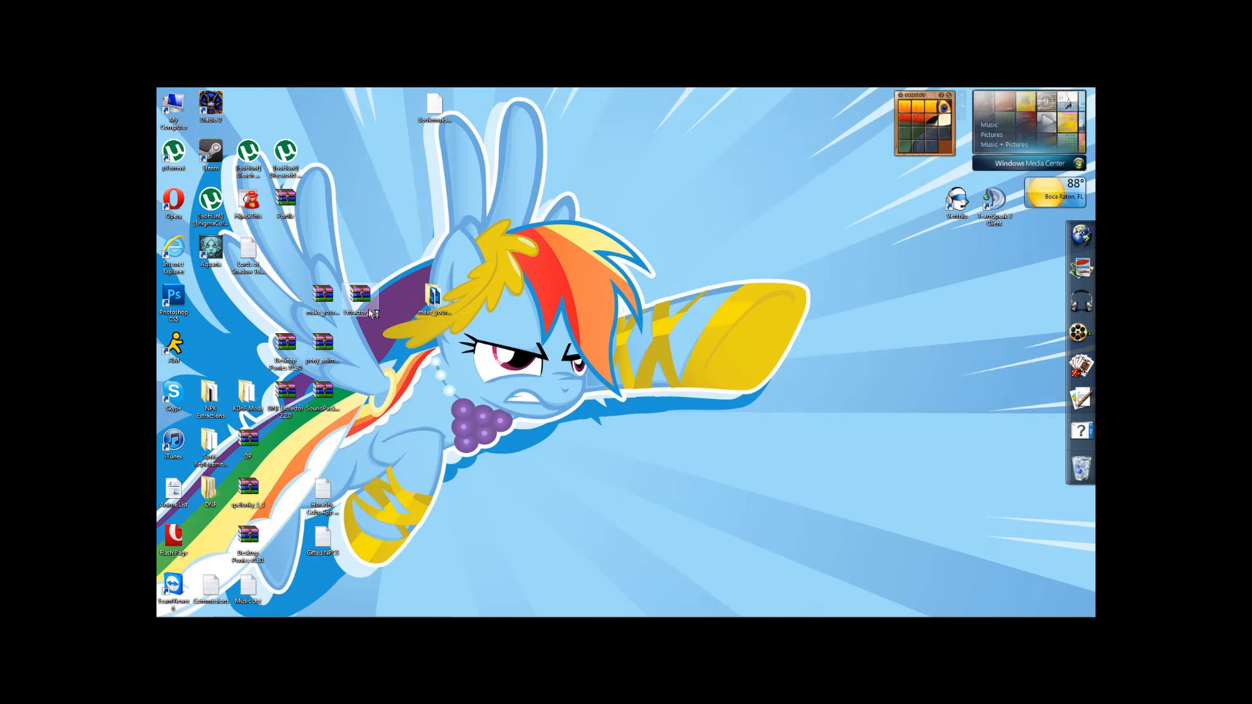
double_click(359, 294)
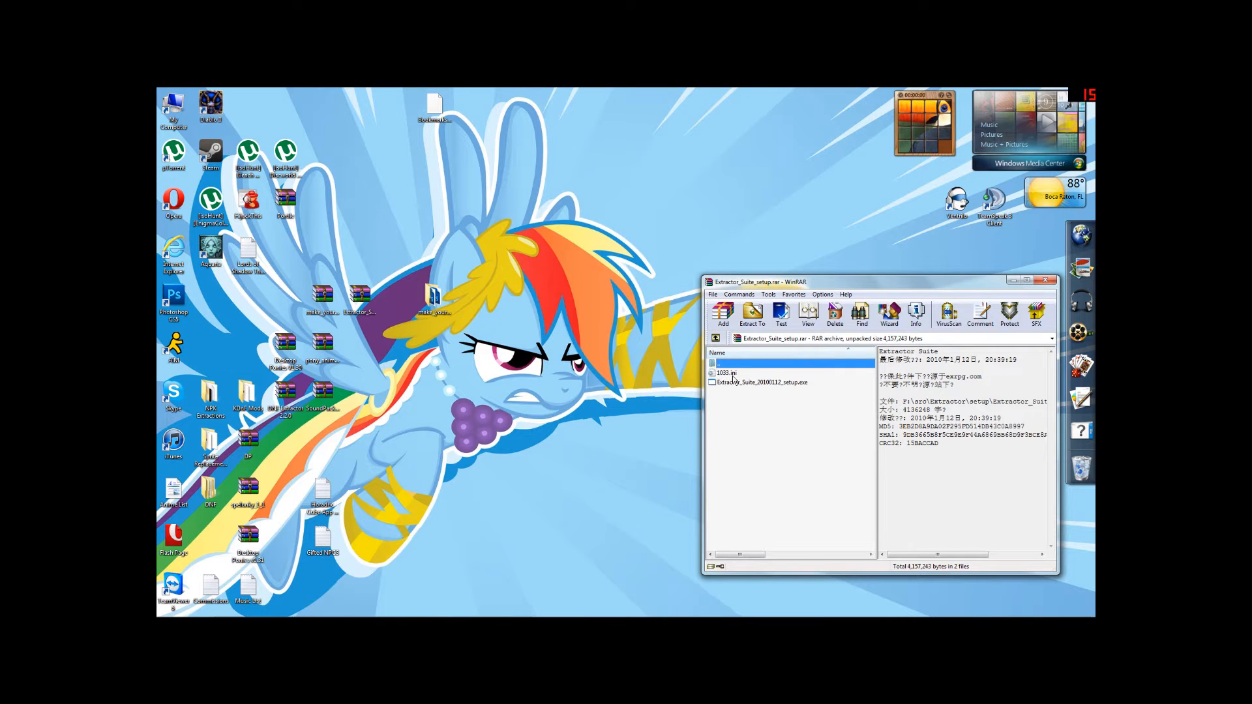
click(759, 373)
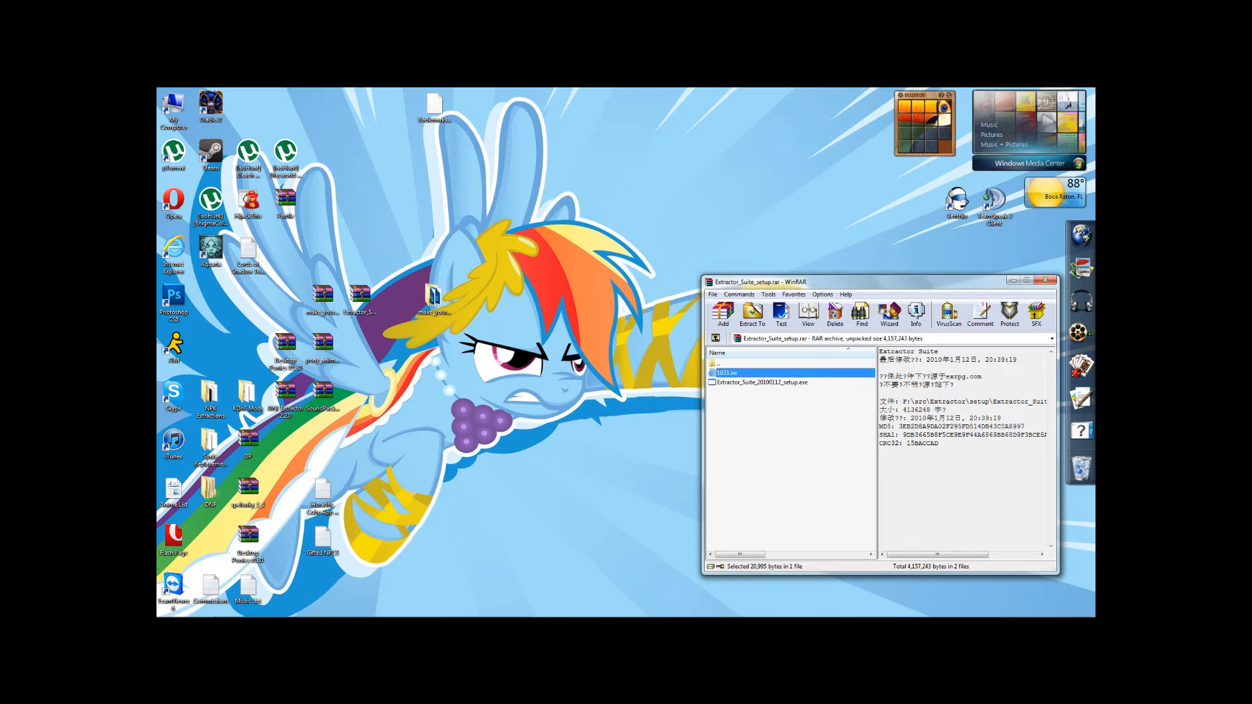
click(1012, 280)
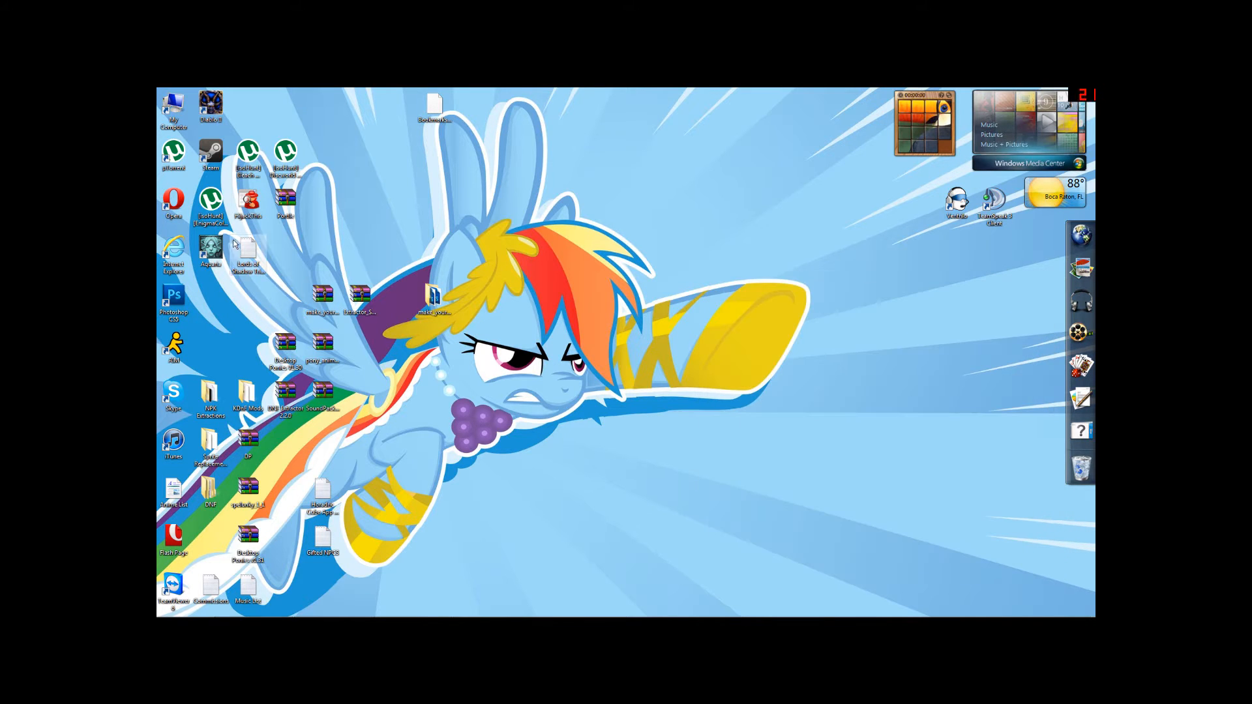
Step: Browse C:\Program Files (x86)\Extractor.net.cn\Language\DNF_Extractor to the 1033 language file
double_click(174, 108)
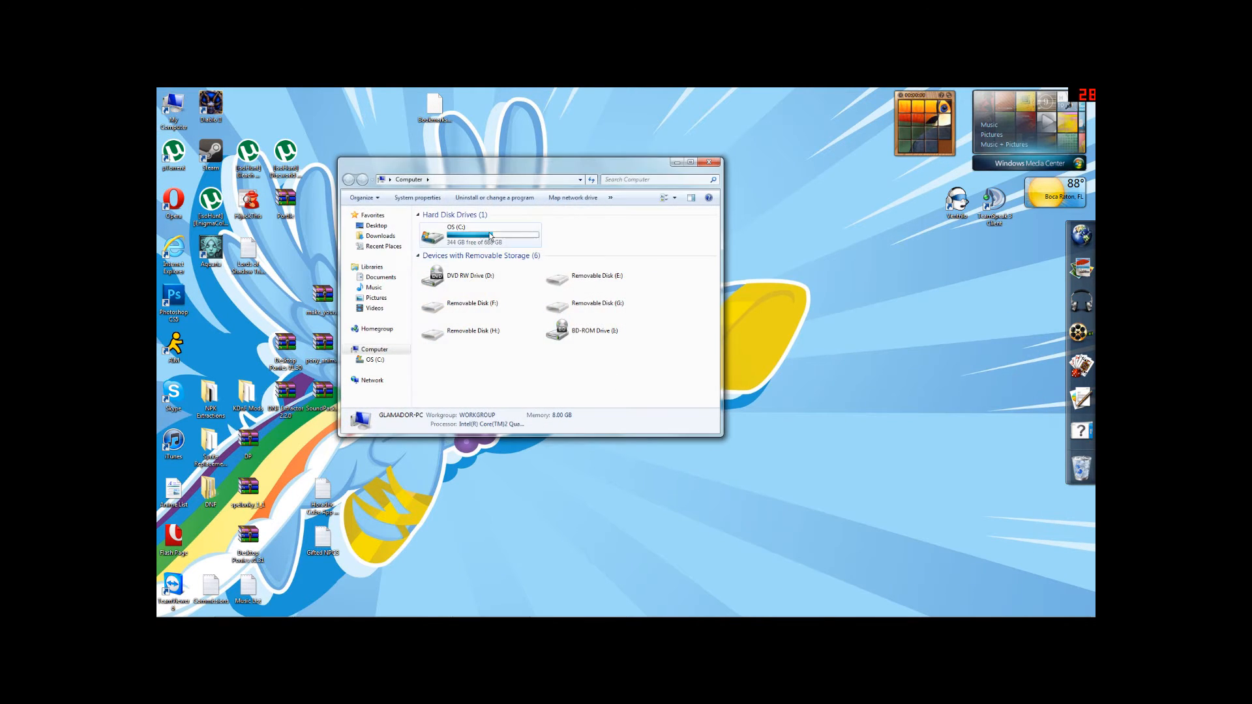
double_click(492, 236)
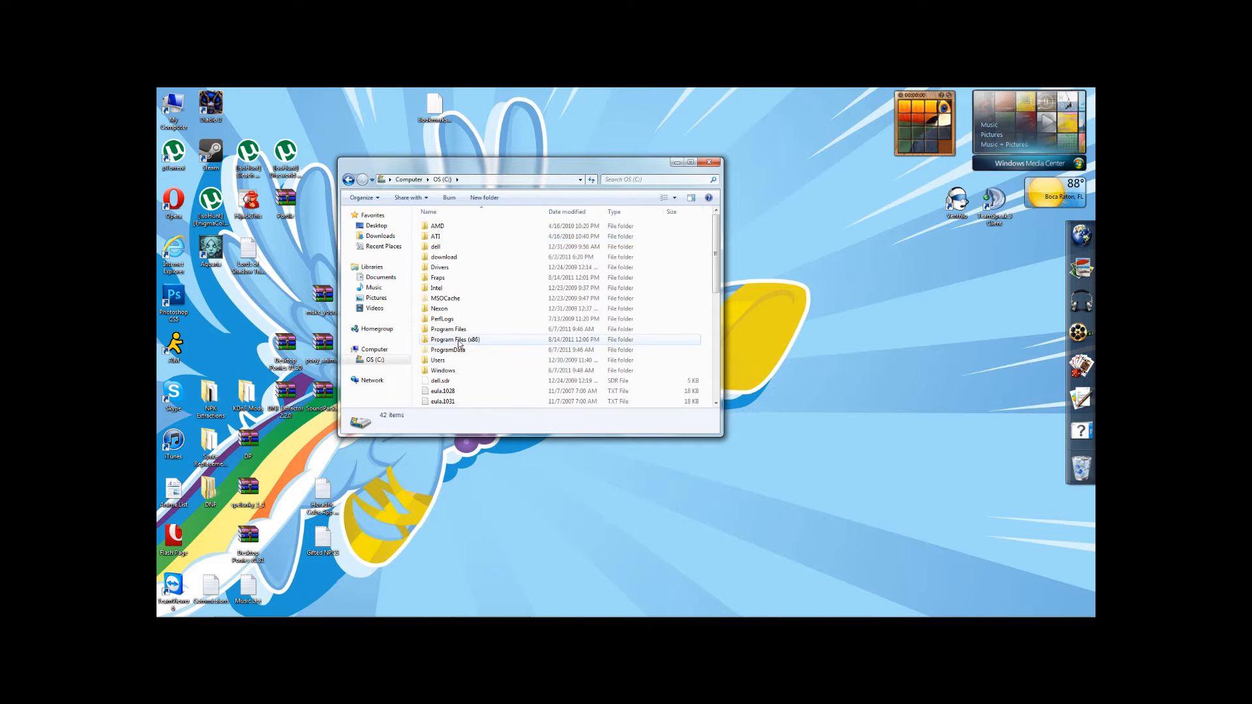
double_click(455, 339)
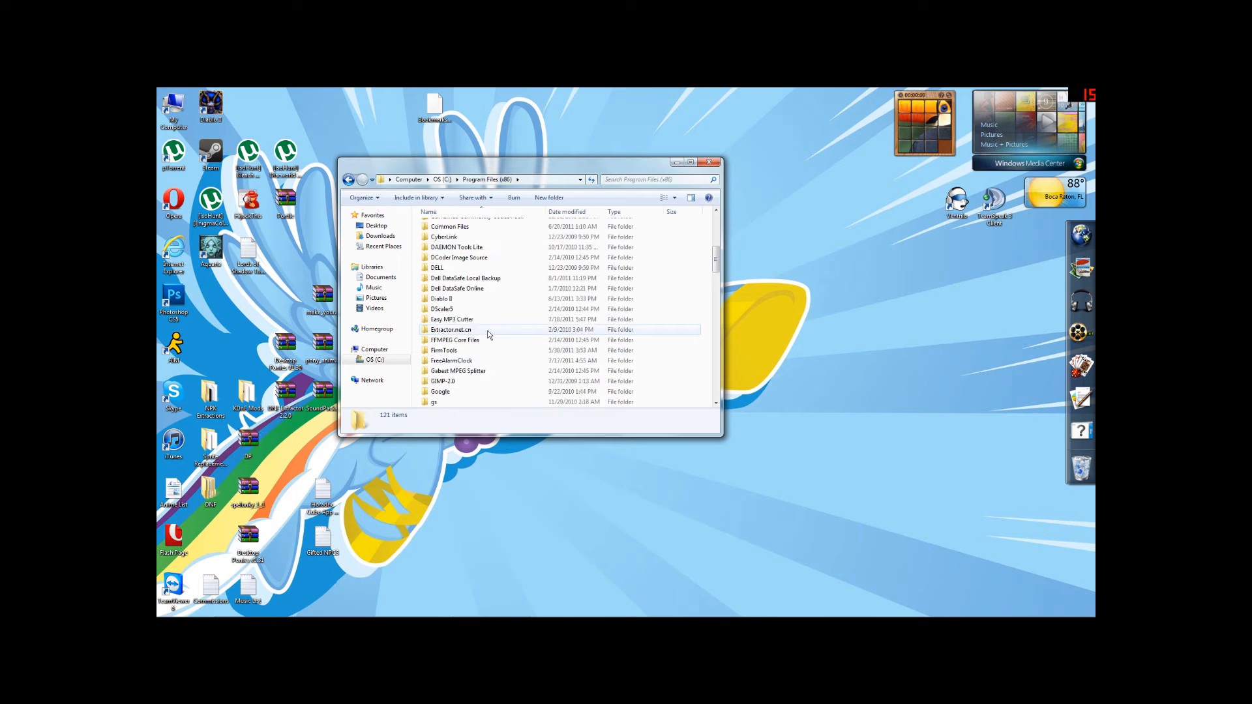
click(453, 285)
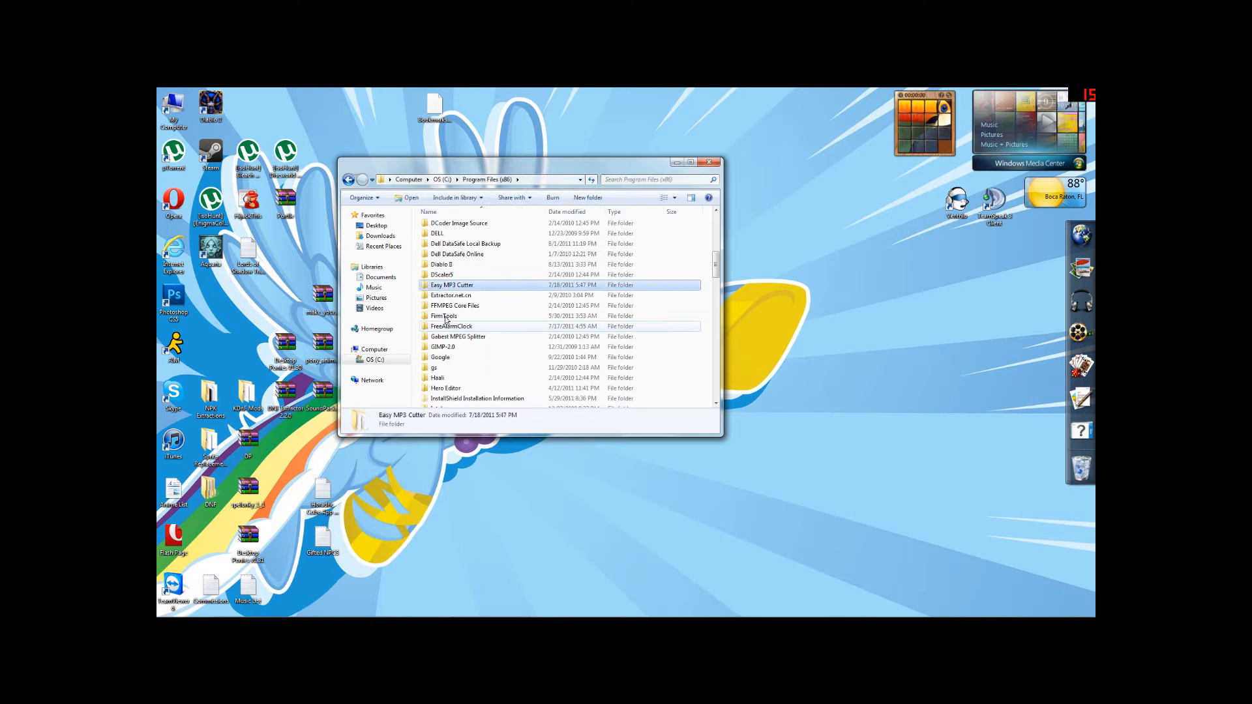
click(451, 295)
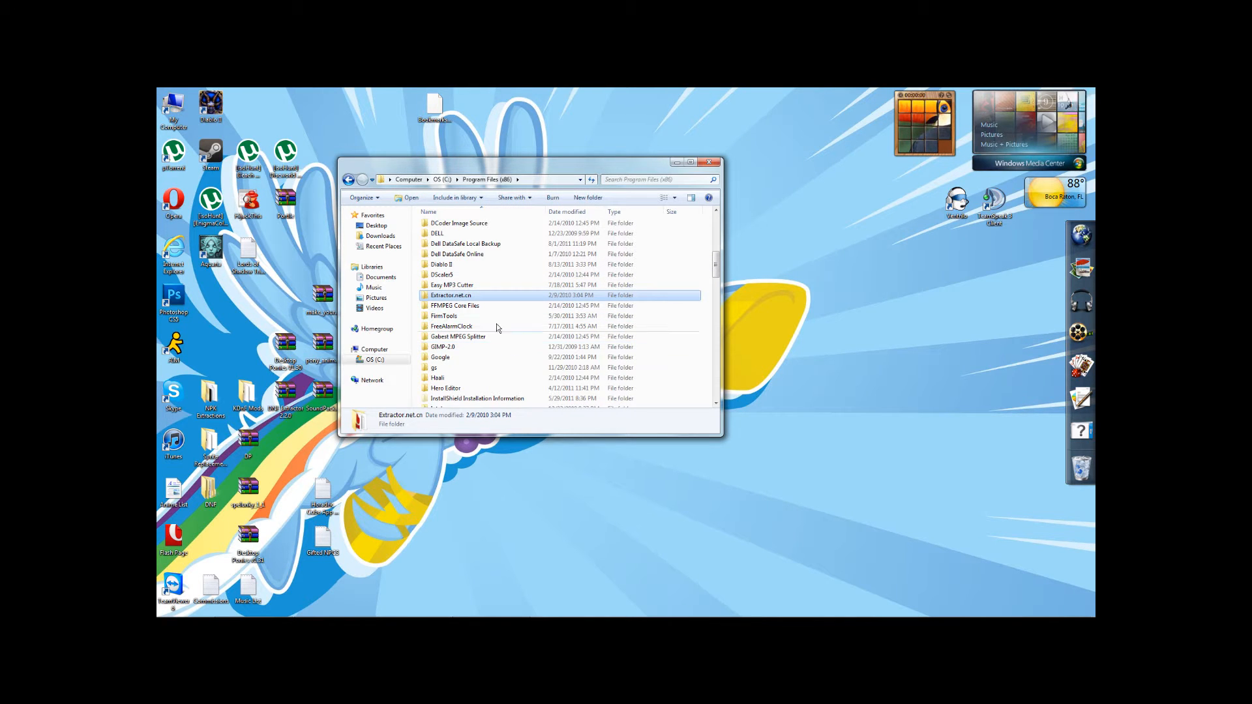
double_click(450, 295)
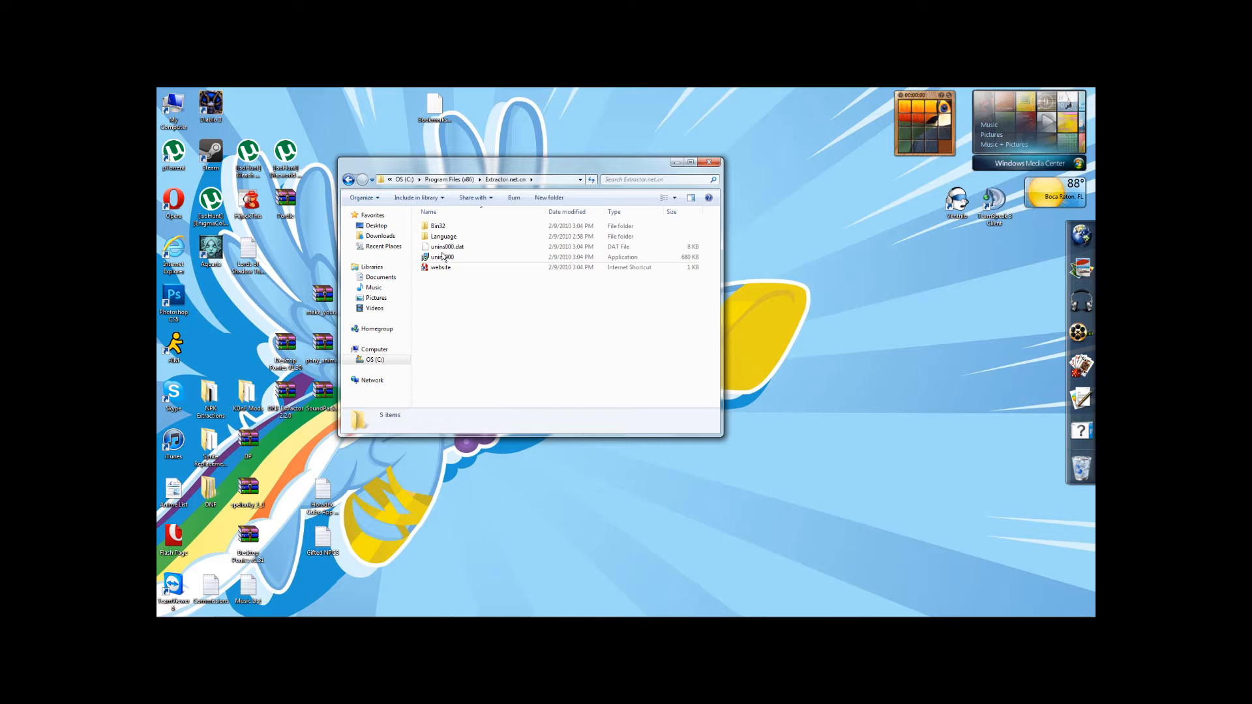
double_click(443, 236)
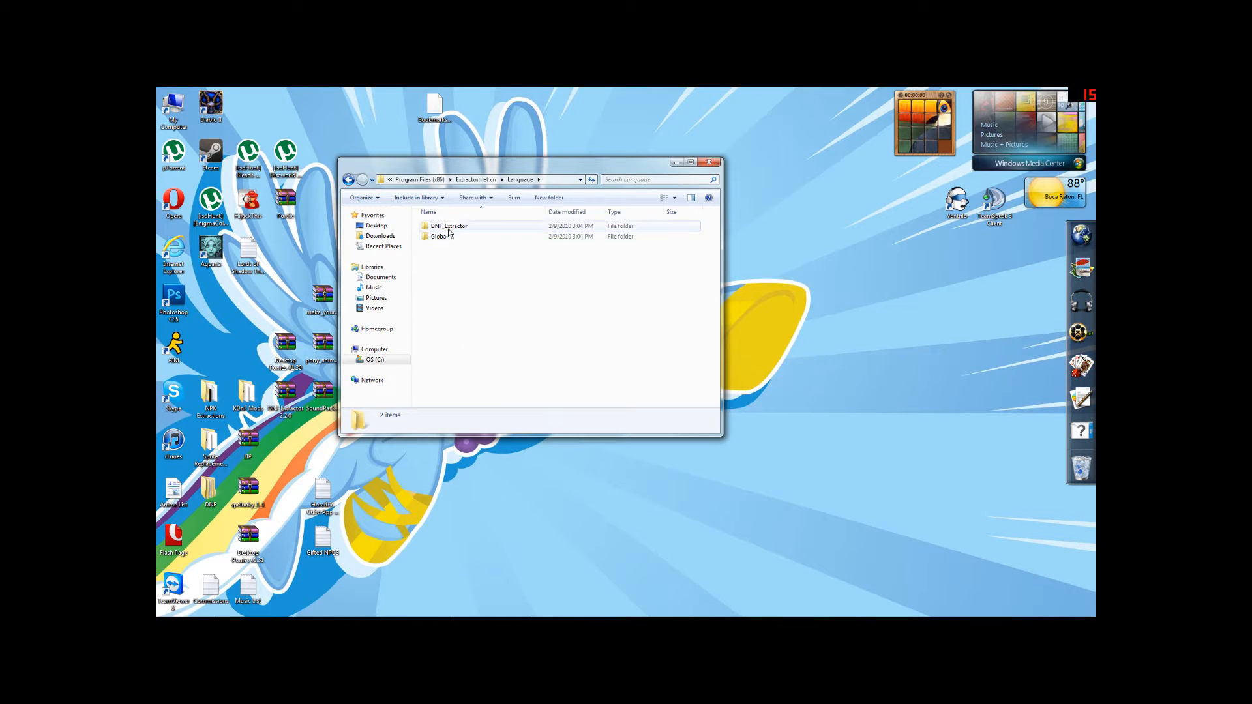
double_click(448, 226)
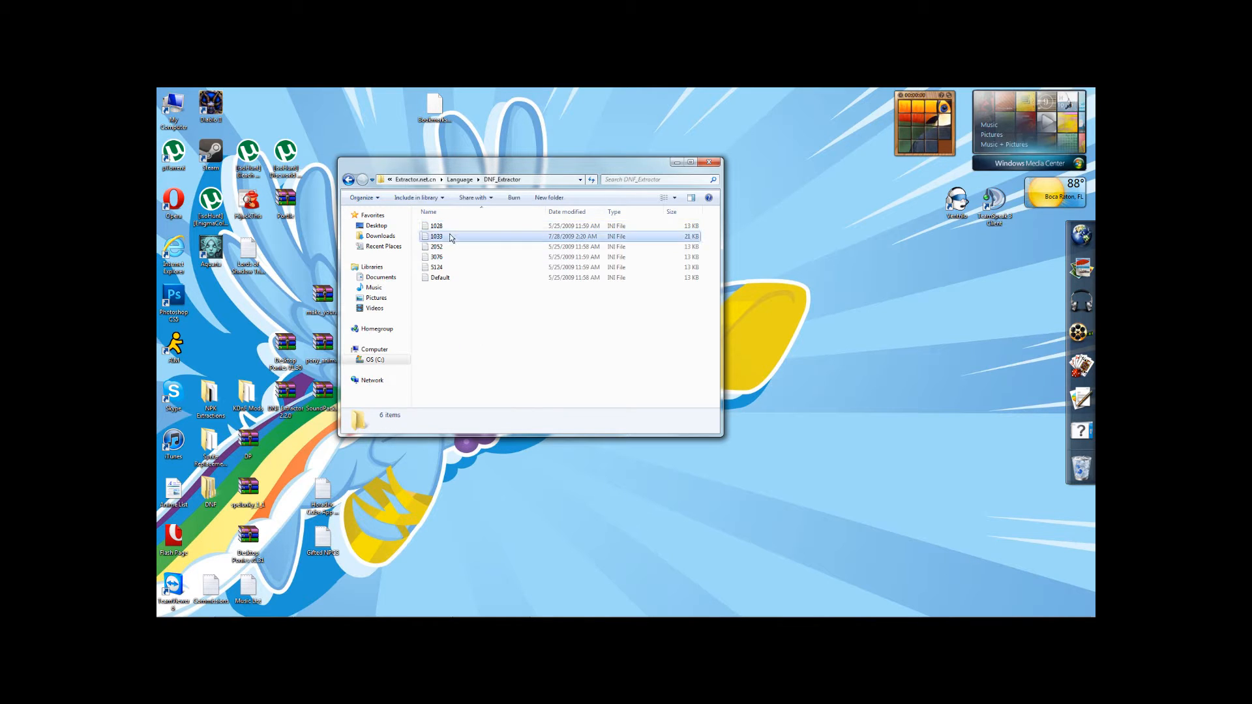
click(437, 236)
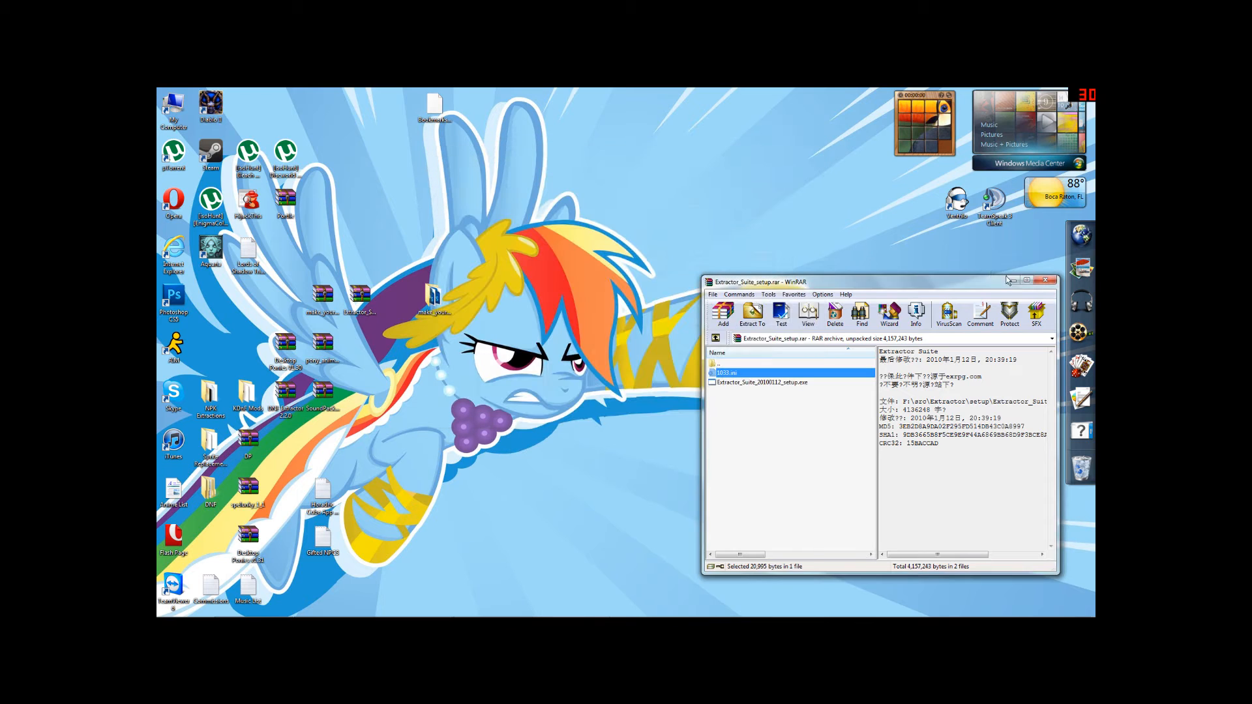
click(1009, 280)
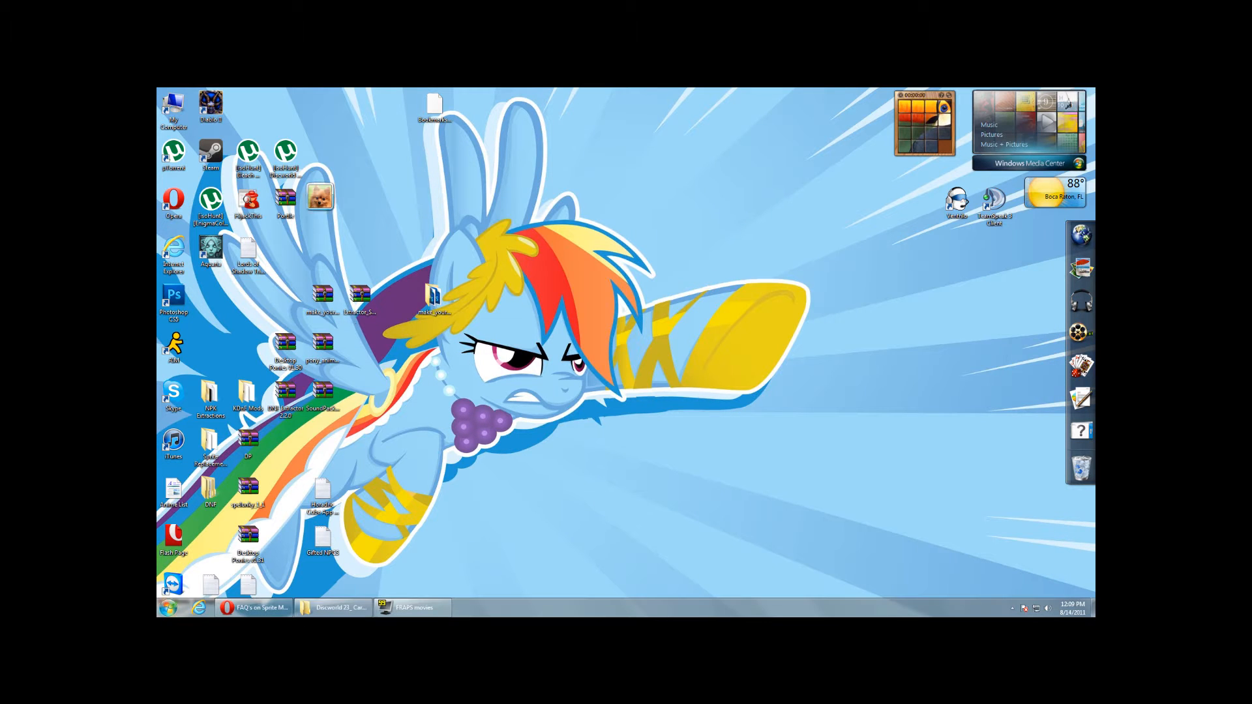
Step: Launch DNF Extractor past the login prompt and view the Account details list
click(168, 607)
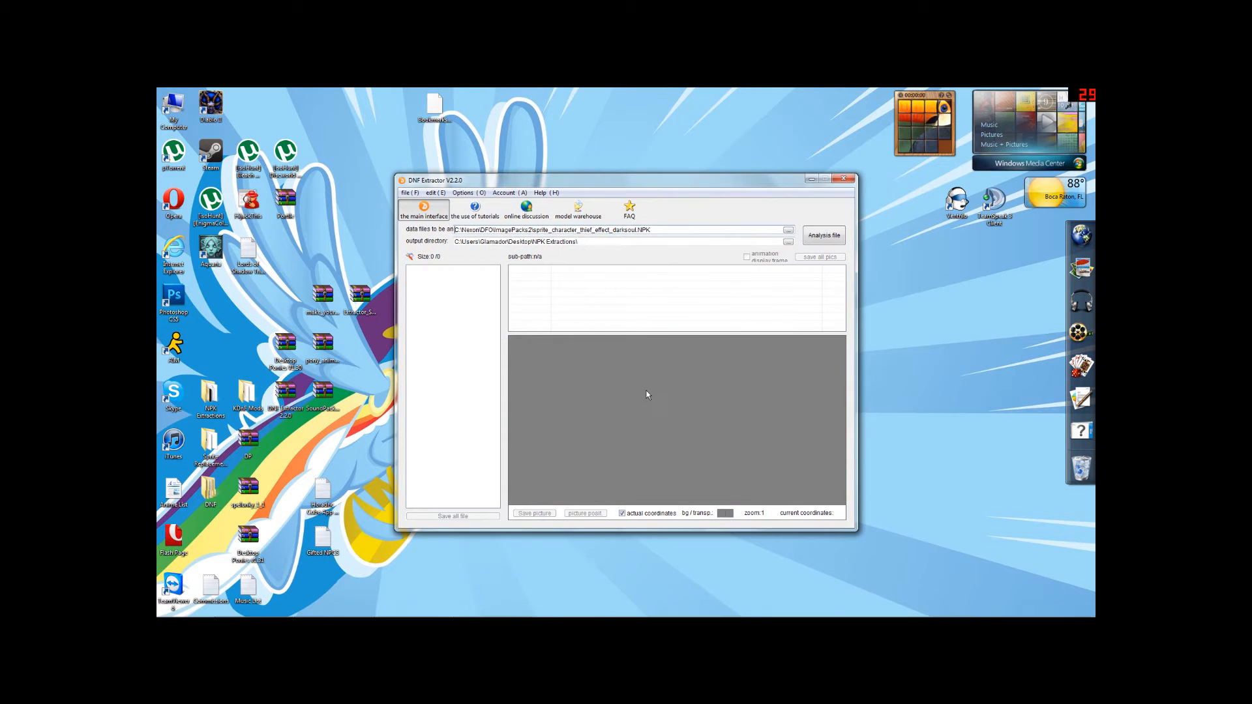
mouse_move(634, 467)
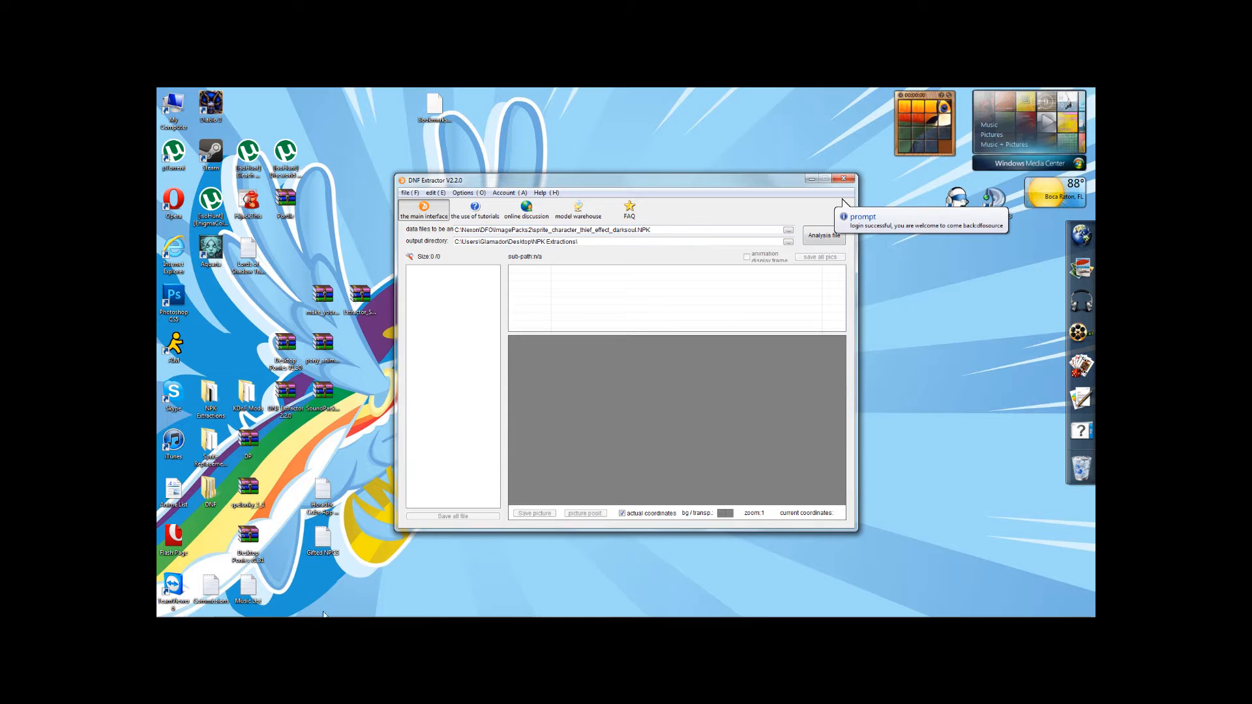
mouse_move(585, 381)
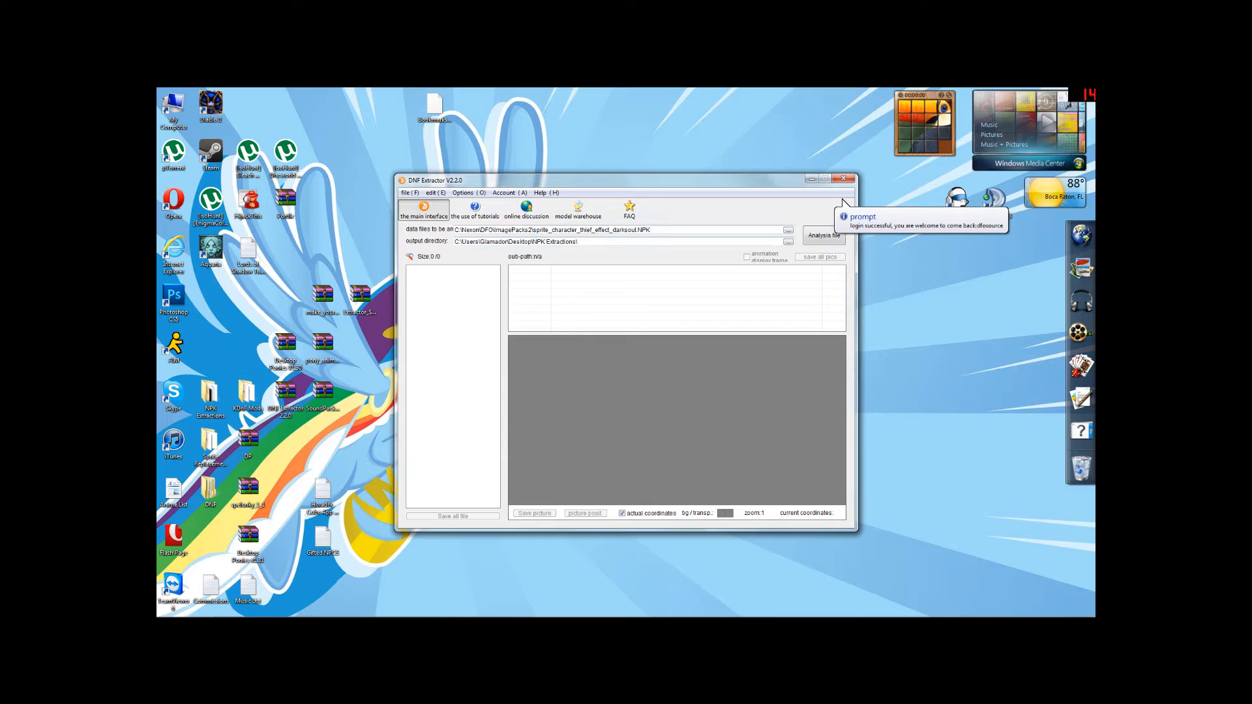
mouse_move(606, 399)
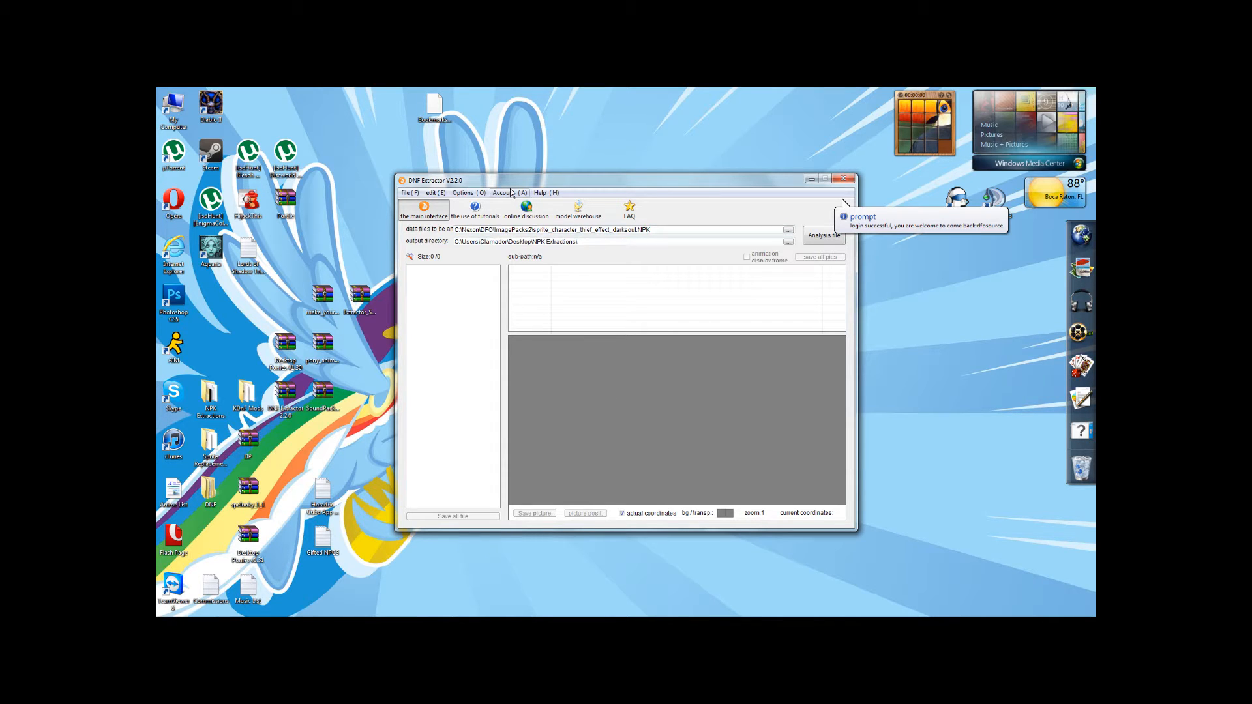
click(507, 193)
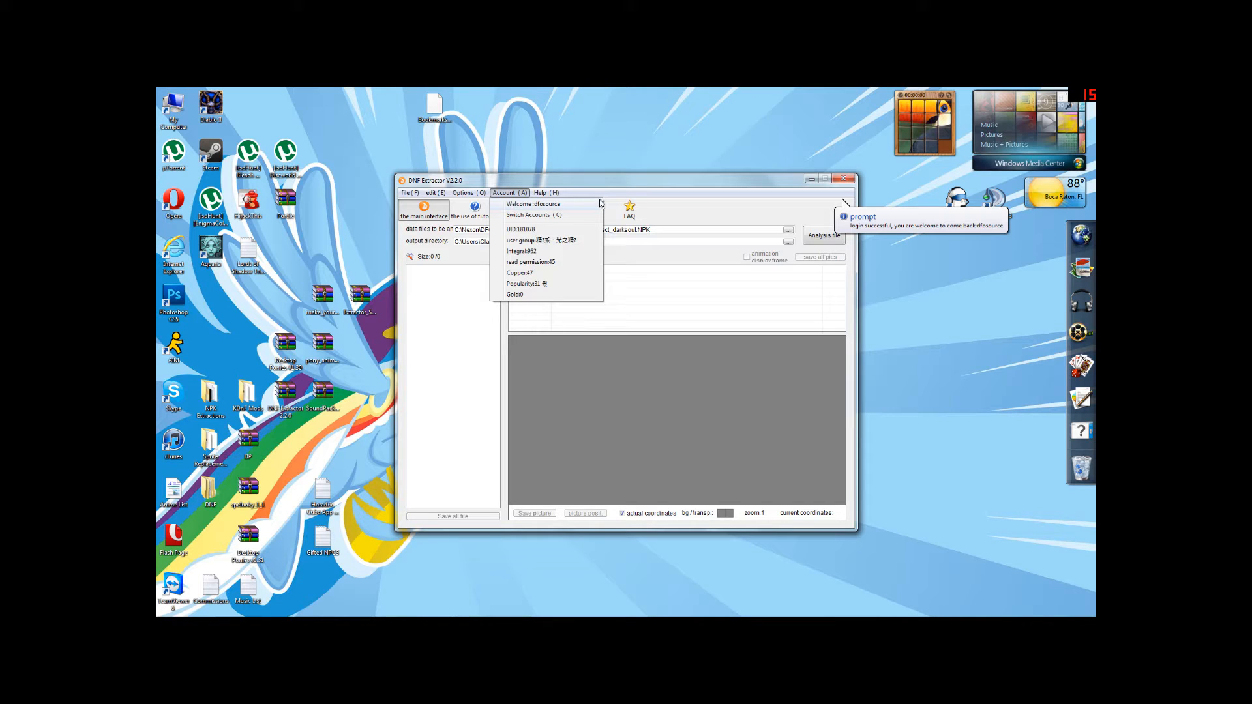
mouse_move(517, 209)
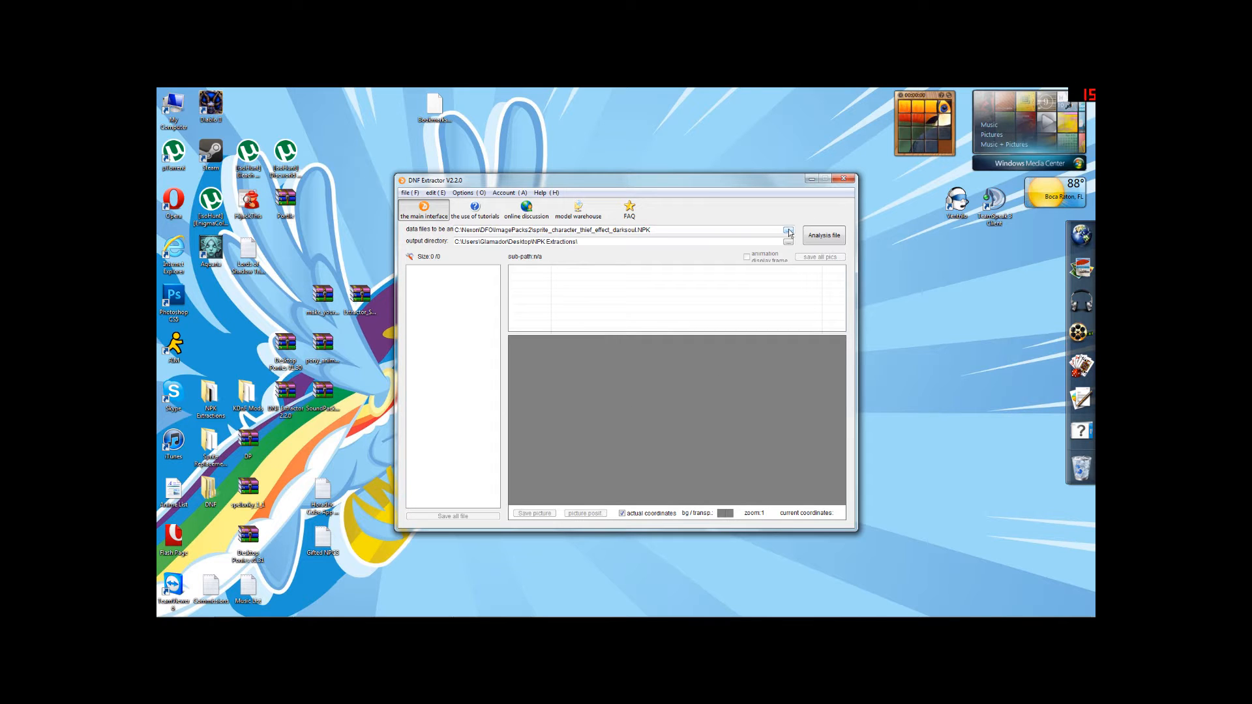
Step: Browse the data-file dialog into C:\Nexon\DFO\ImagePacks2, backing out of the empty image packs folder
click(788, 229)
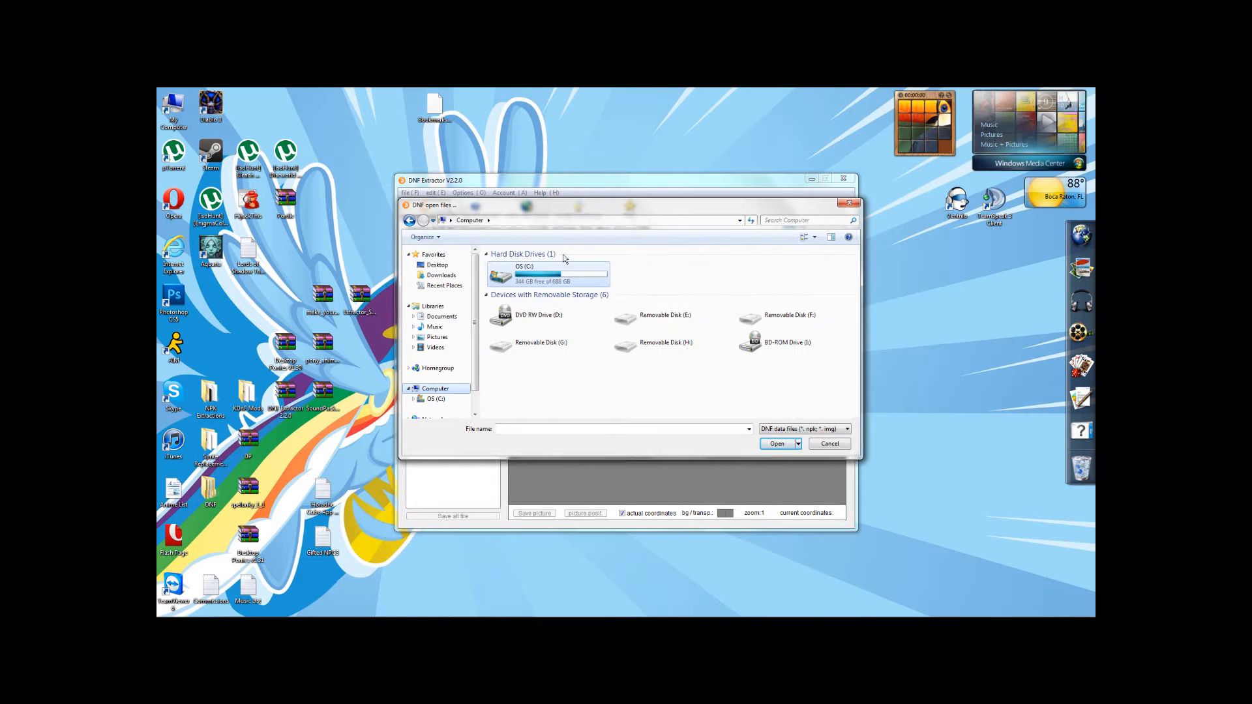
double_click(524, 275)
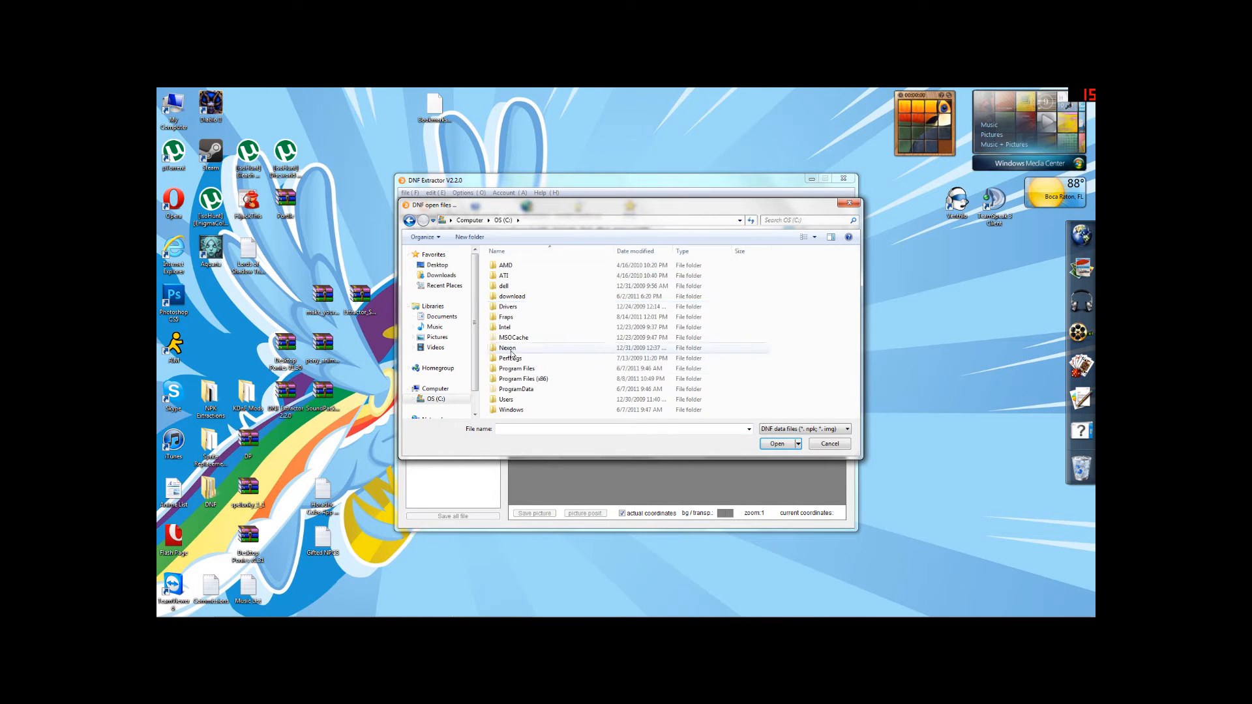
double_click(507, 347)
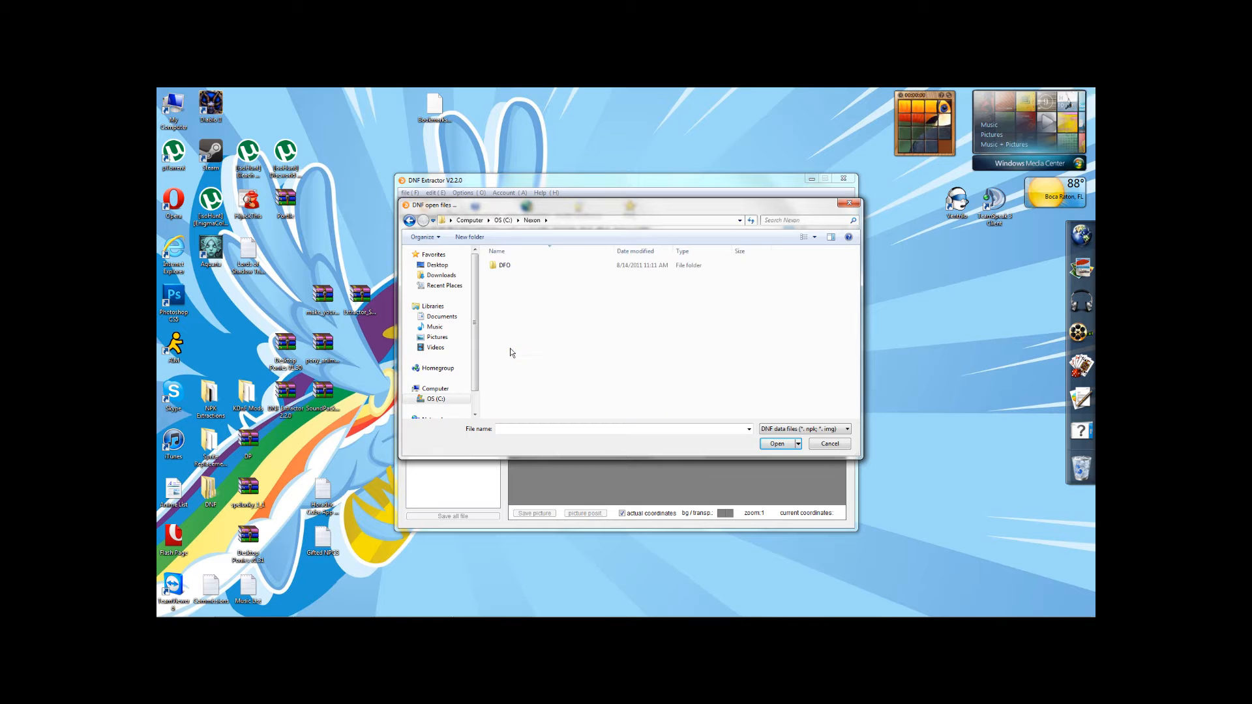
double_click(503, 265)
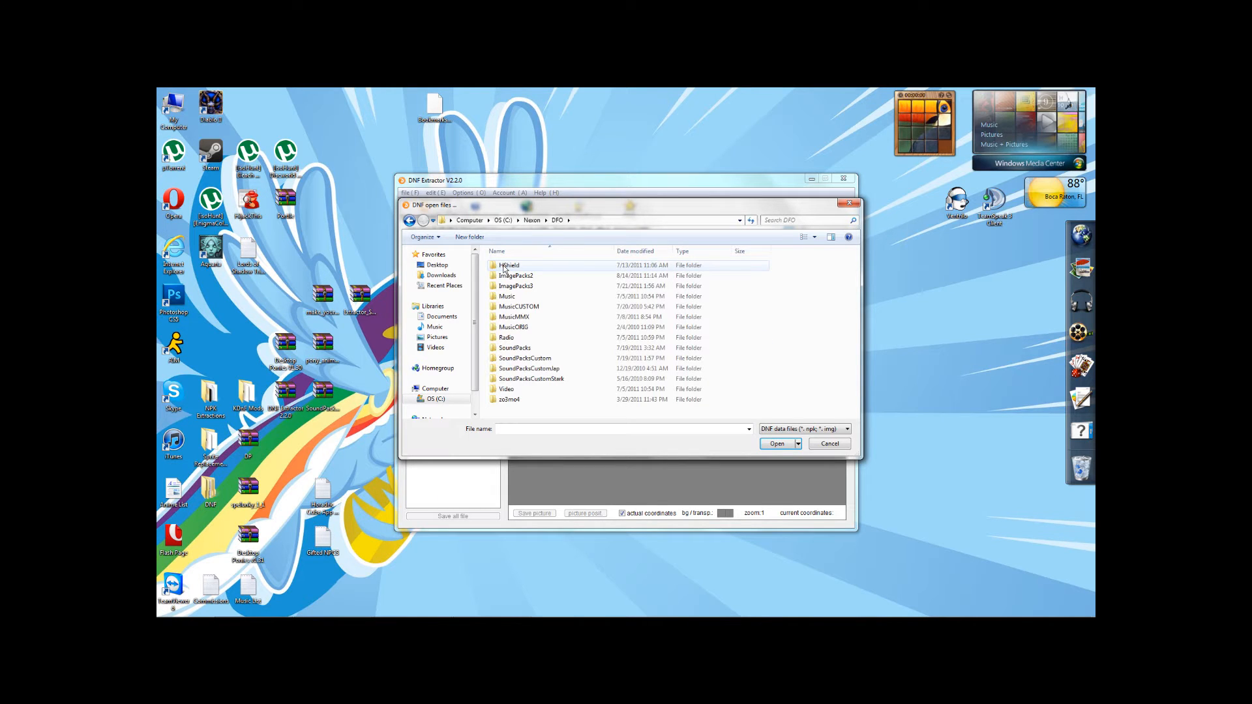
click(517, 275)
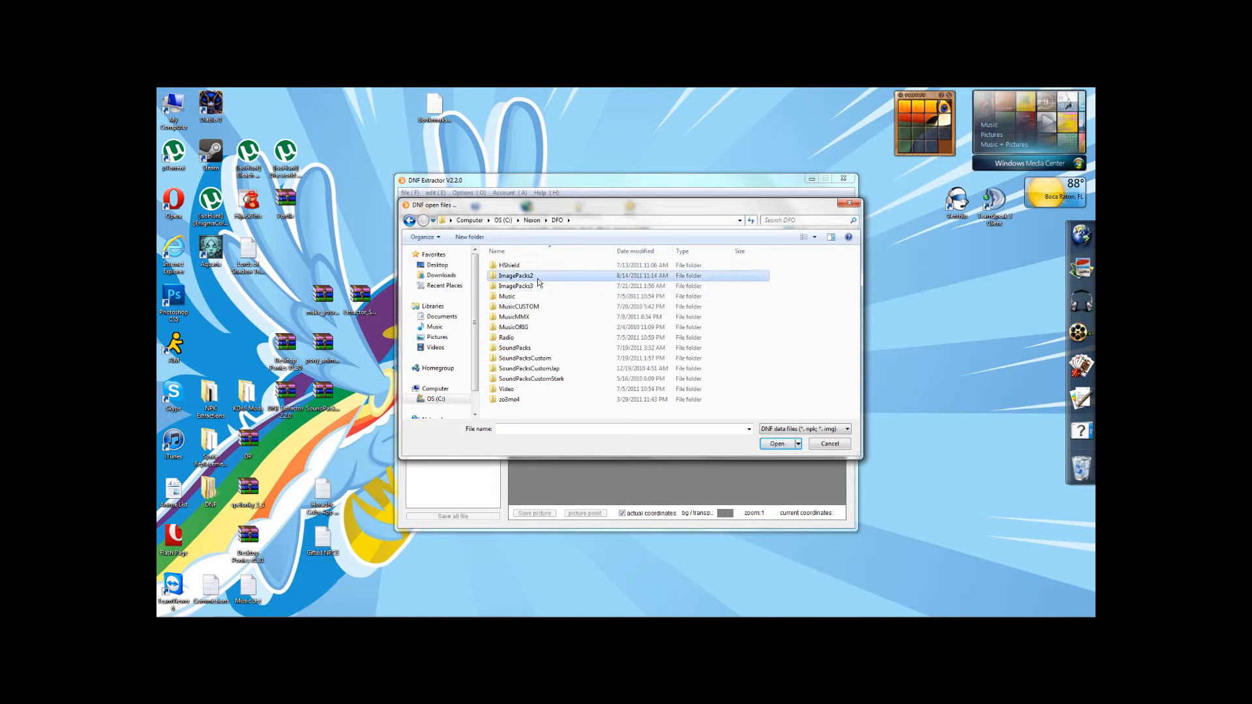
click(515, 285)
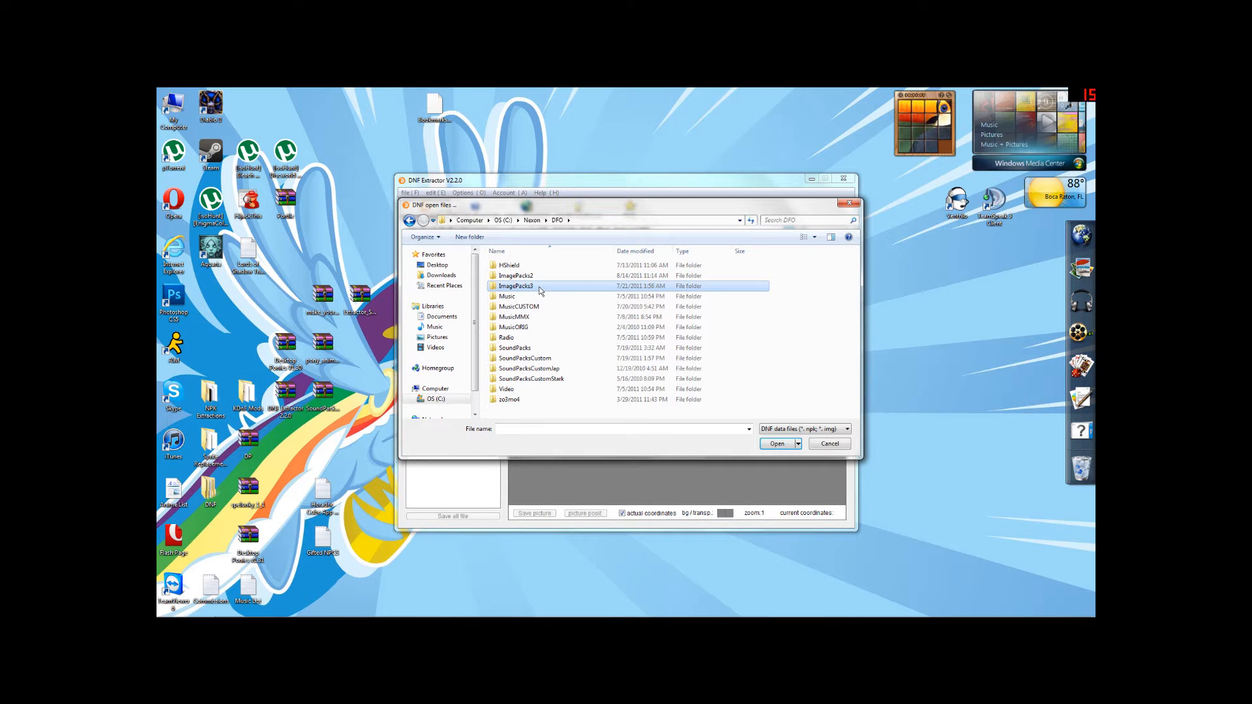
double_click(515, 285)
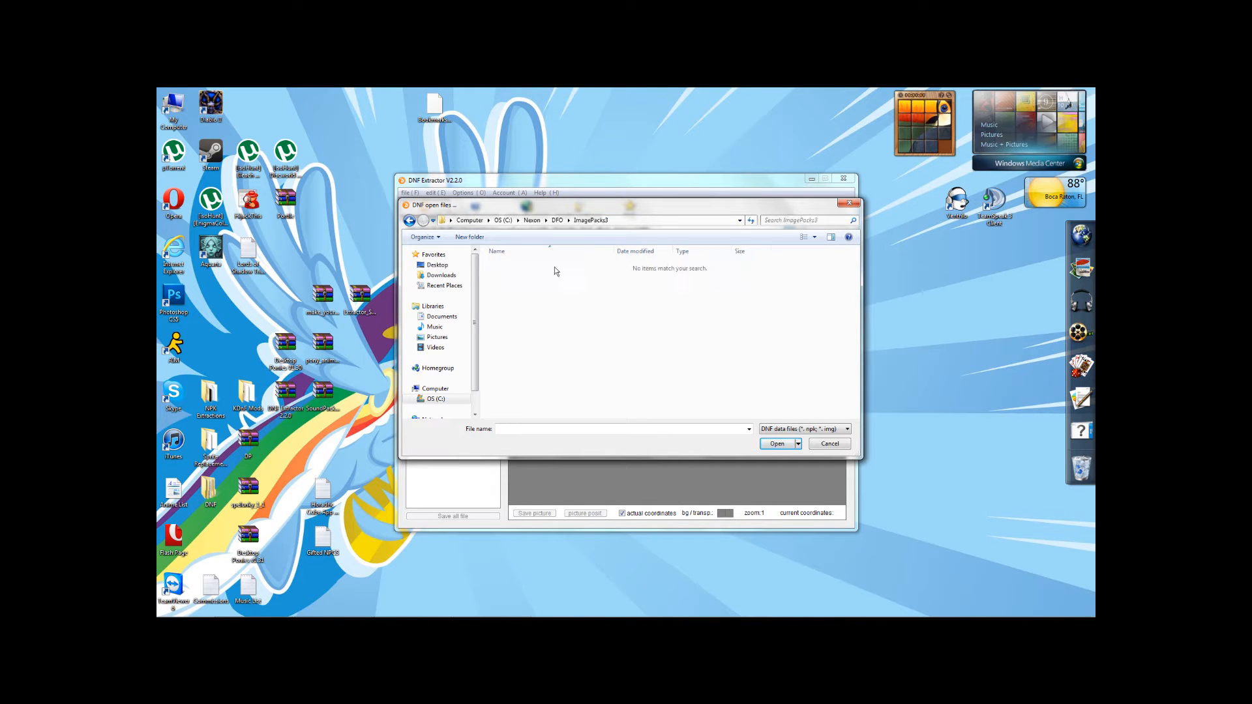
click(408, 220)
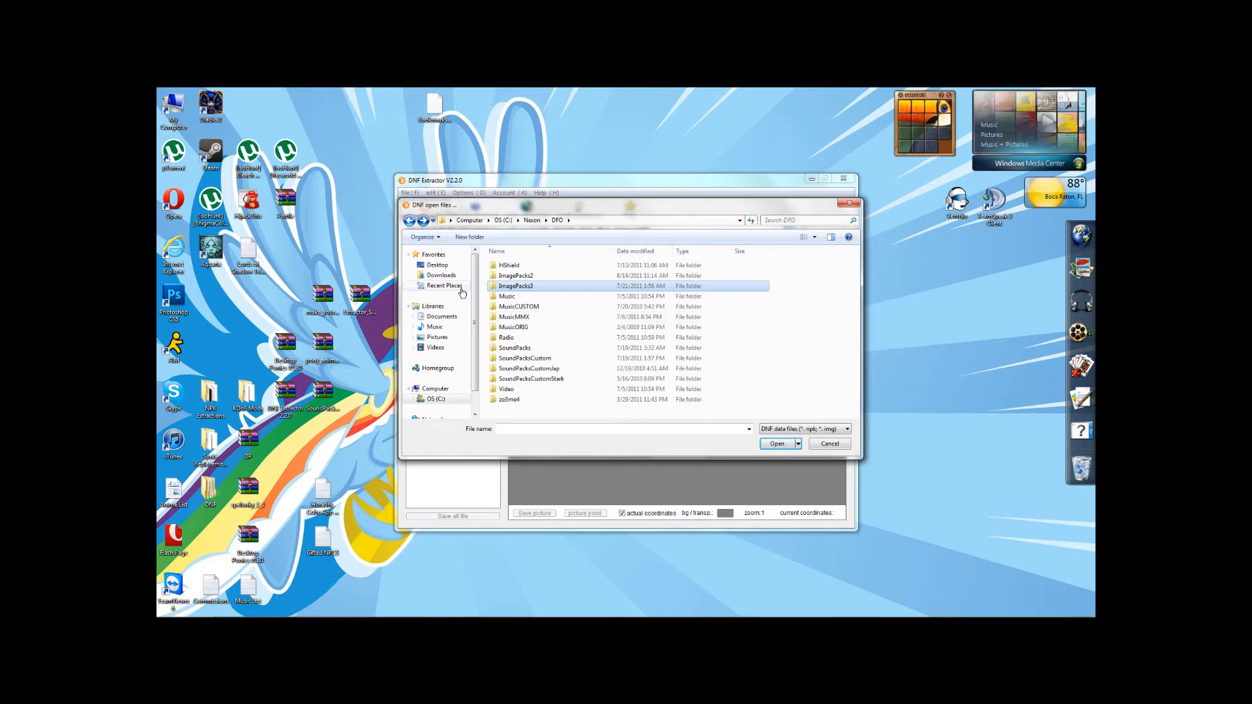
double_click(516, 285)
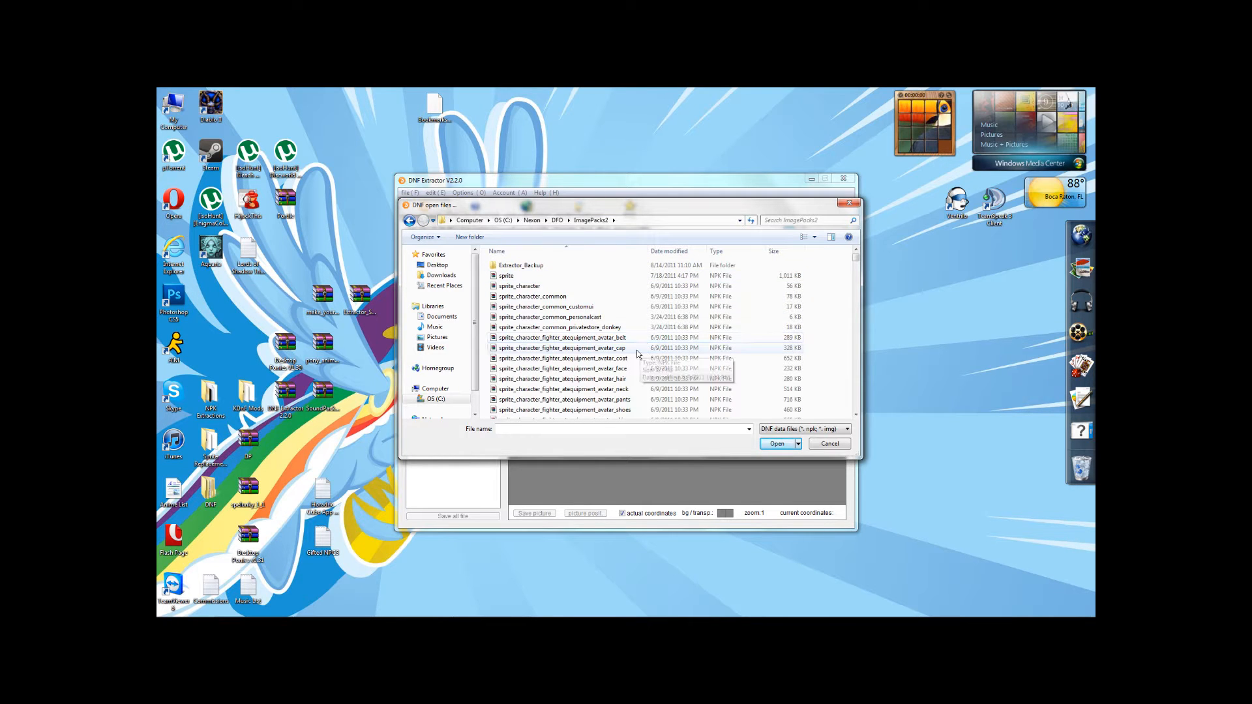
mouse_move(606, 346)
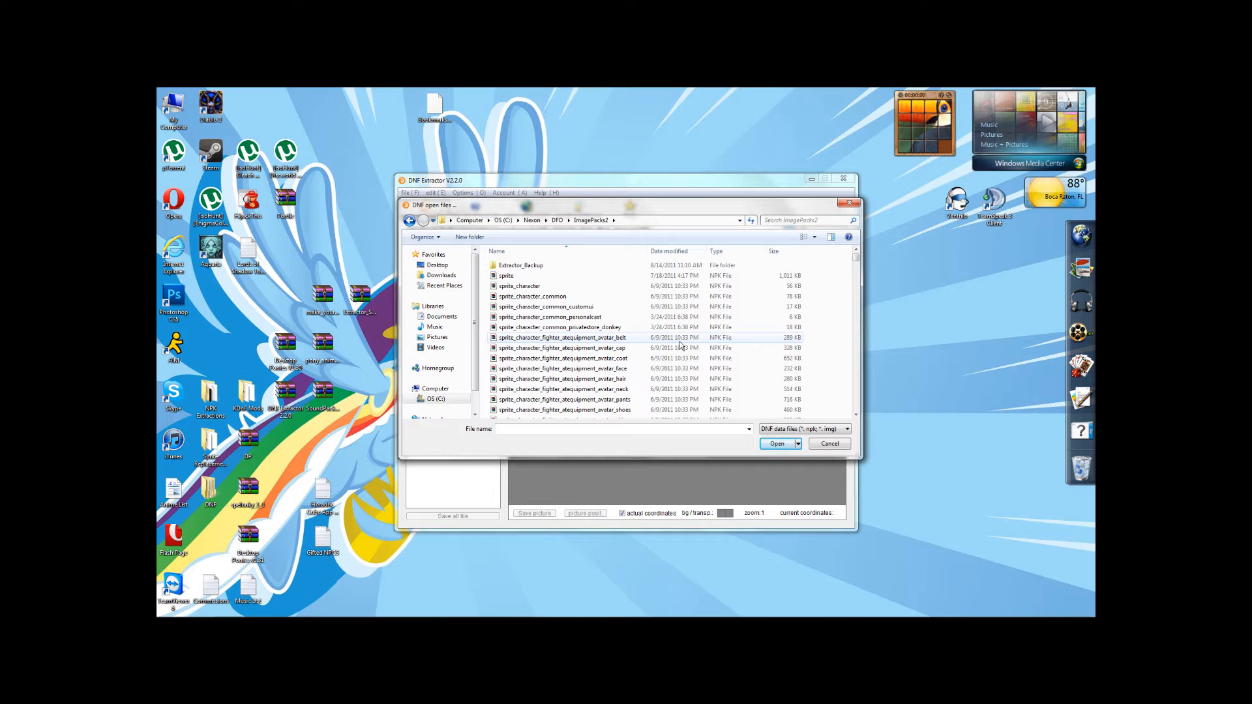
Step: Choose sprite_character_thief_effect_darksoul.NPK as the data file
click(560, 347)
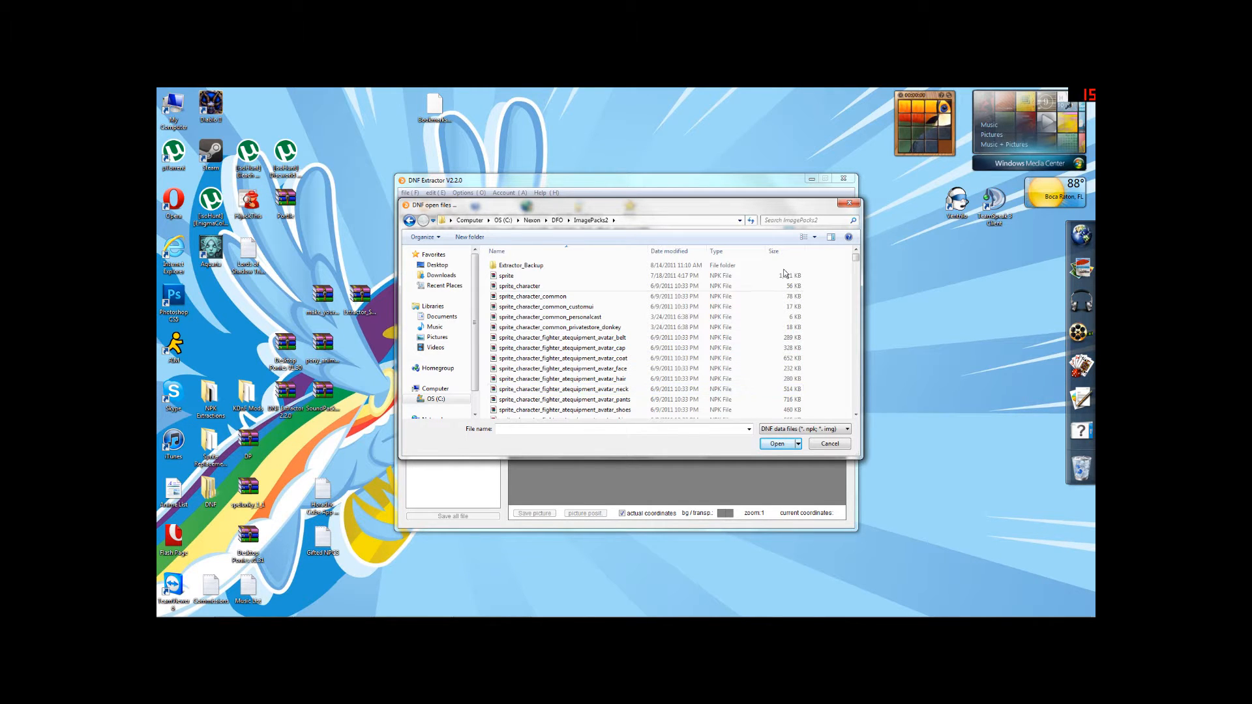
scroll(down, 3)
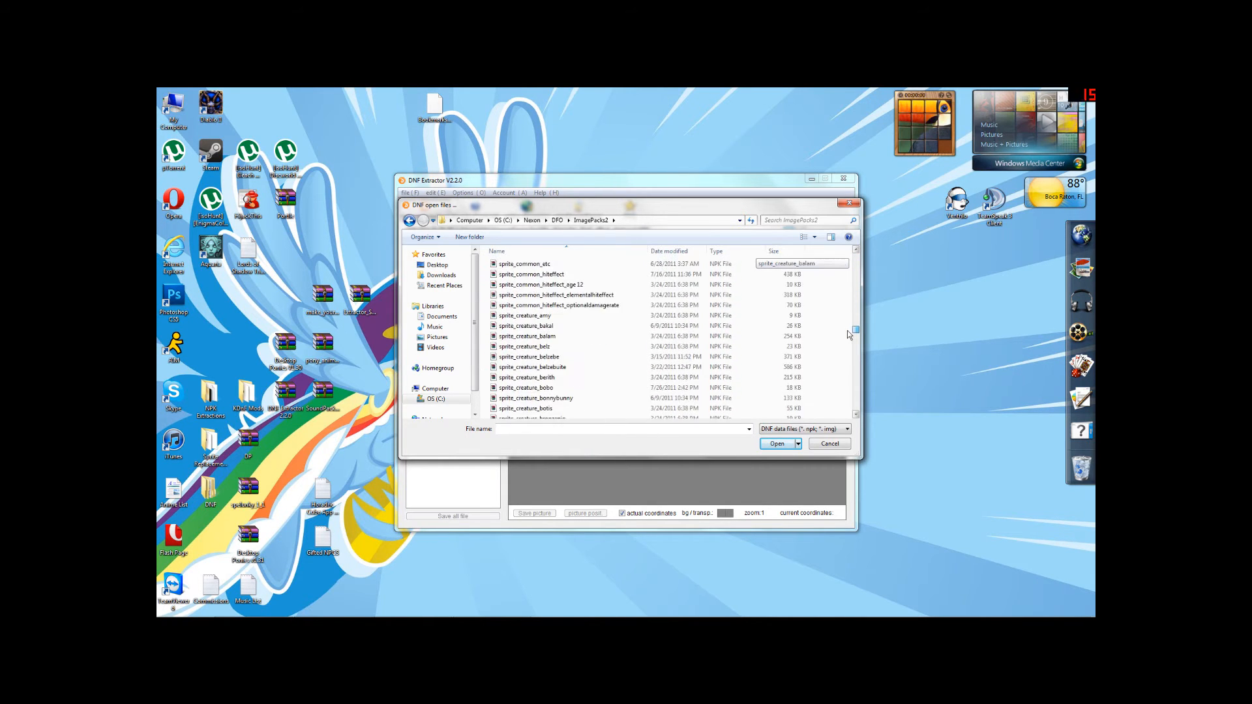
scroll(down, 3)
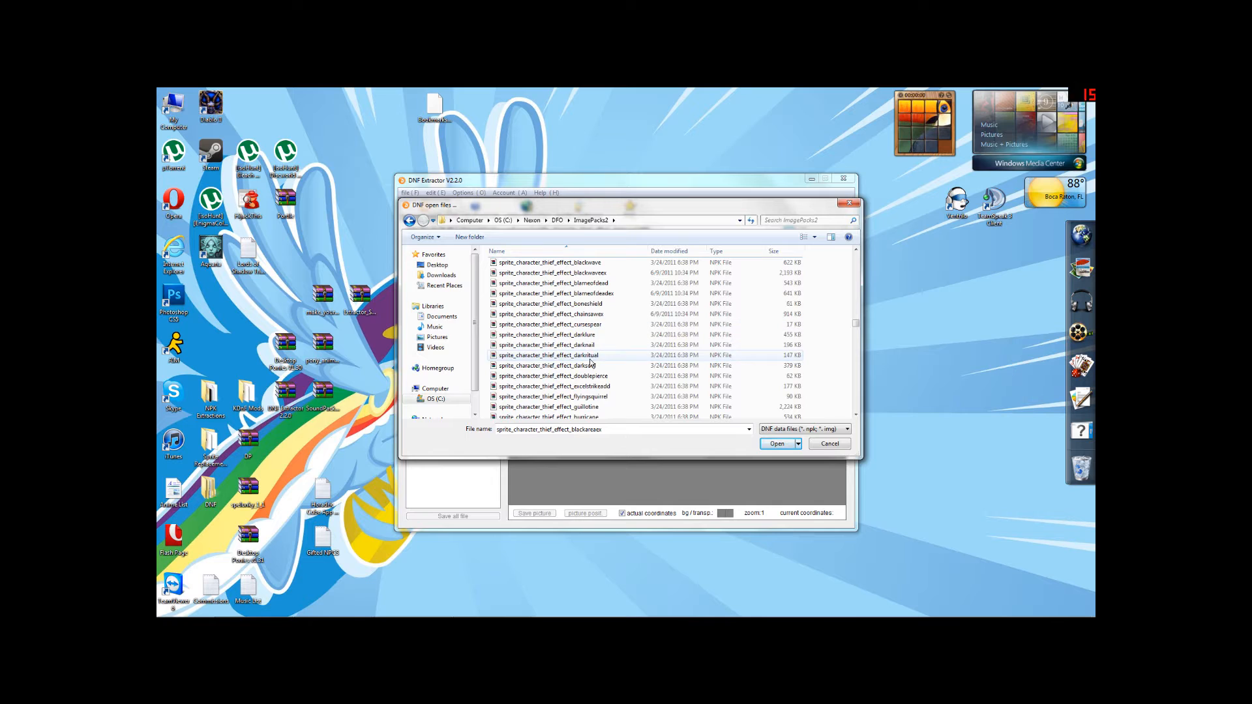
click(774, 443)
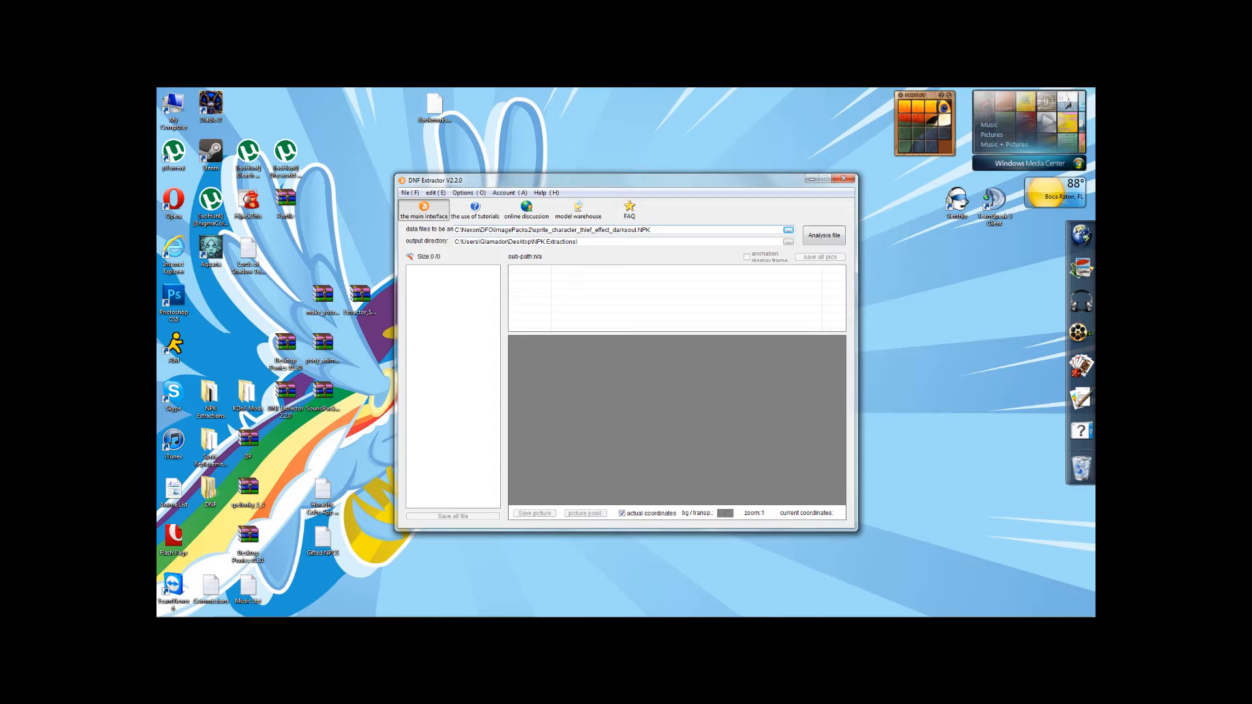
mouse_move(831, 226)
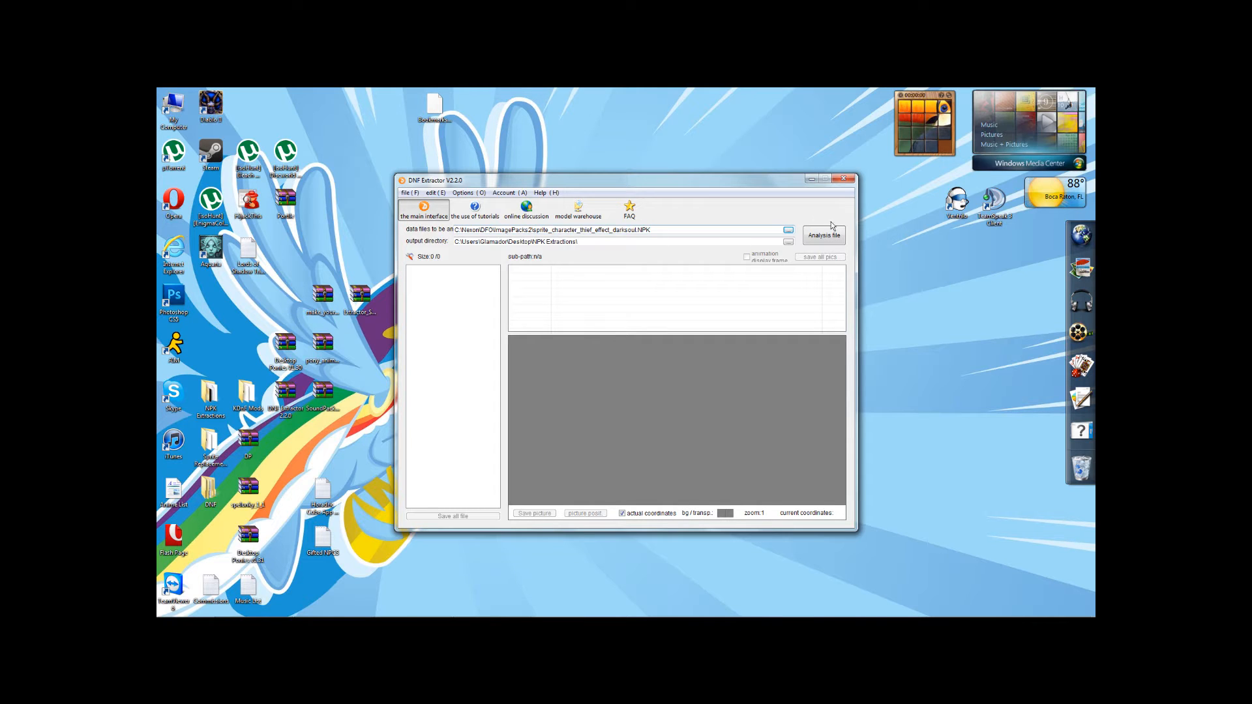
Step: Analyse the darksoul pack and preview frames of attack_normal.img and cast_dodge.img
click(823, 234)
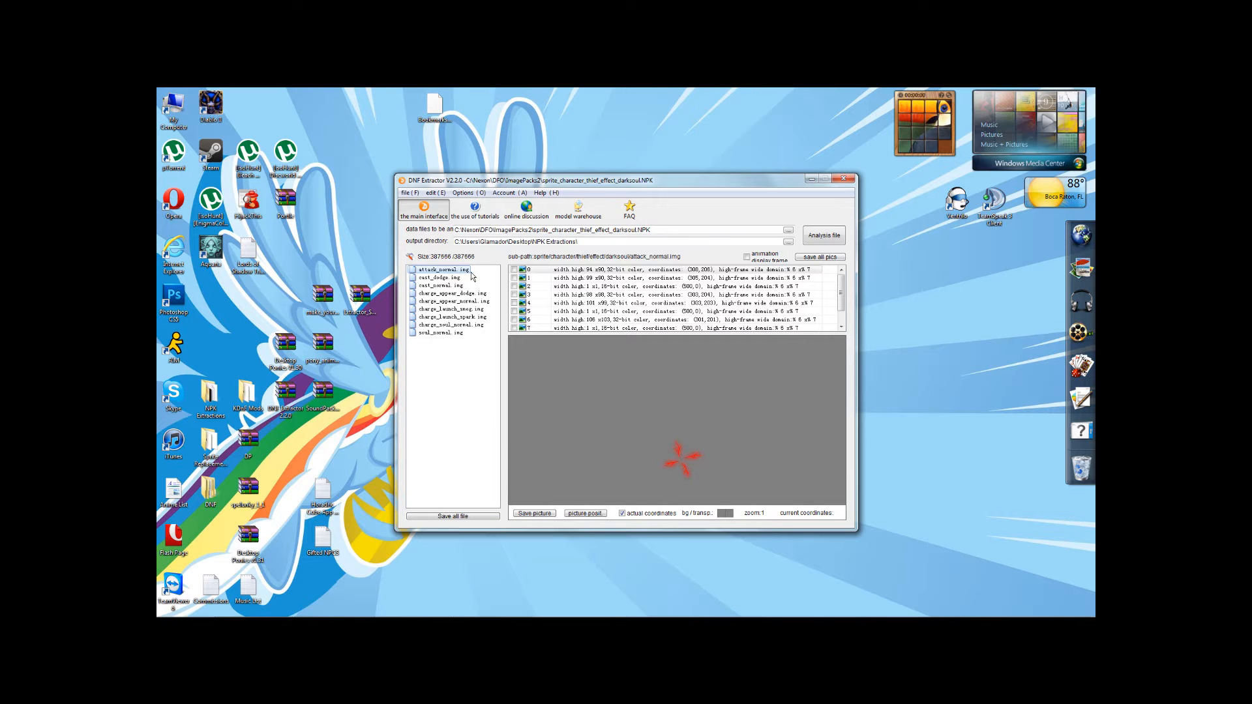
mouse_move(460, 389)
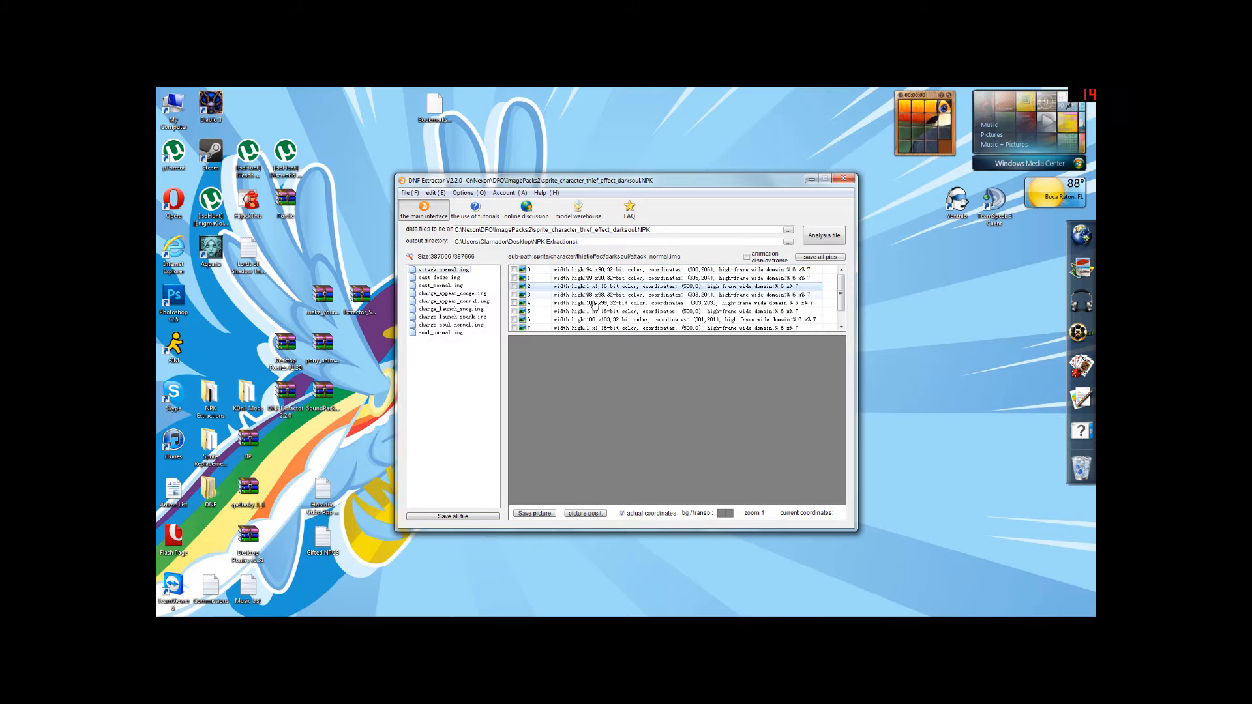
scroll(down, 3)
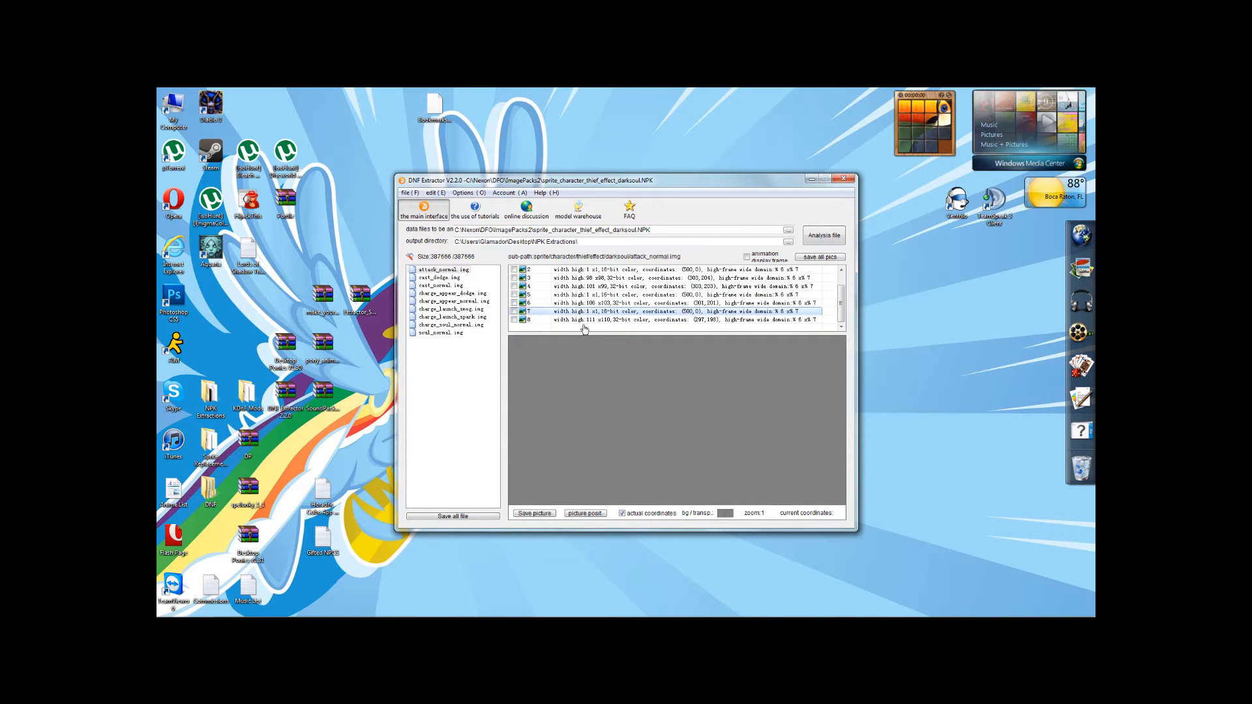
click(678, 320)
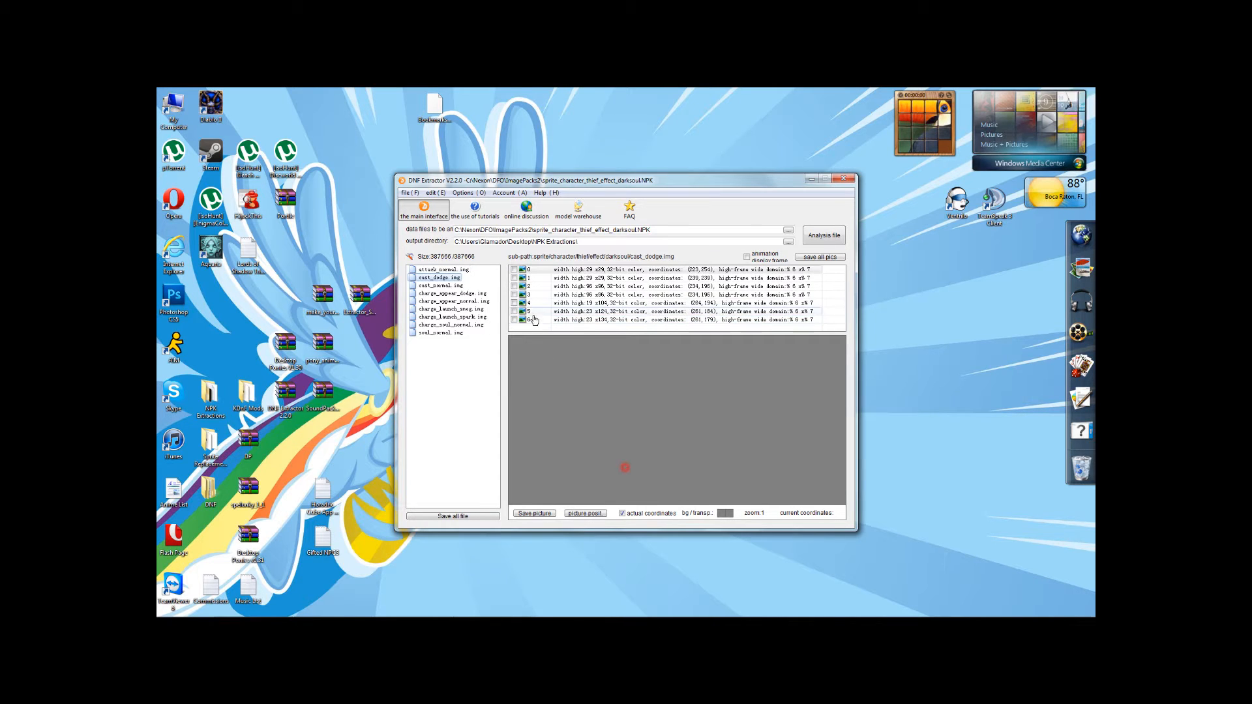
click(438, 286)
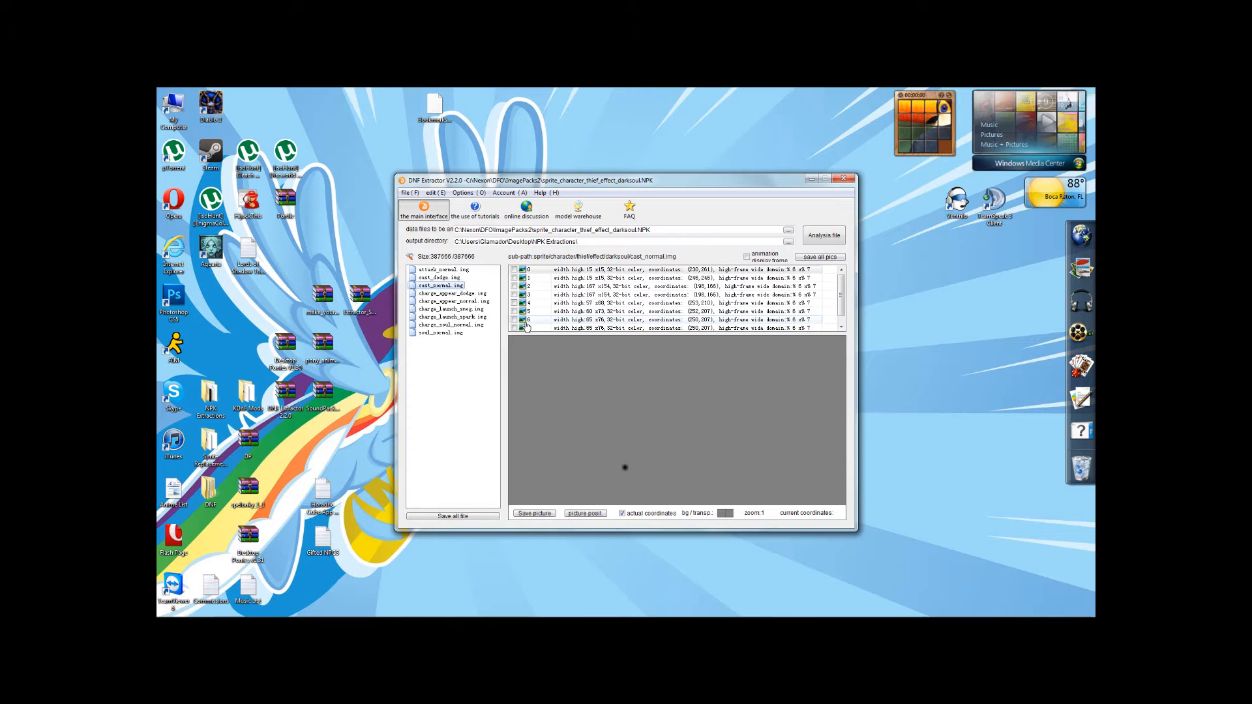
scroll(down, 3)
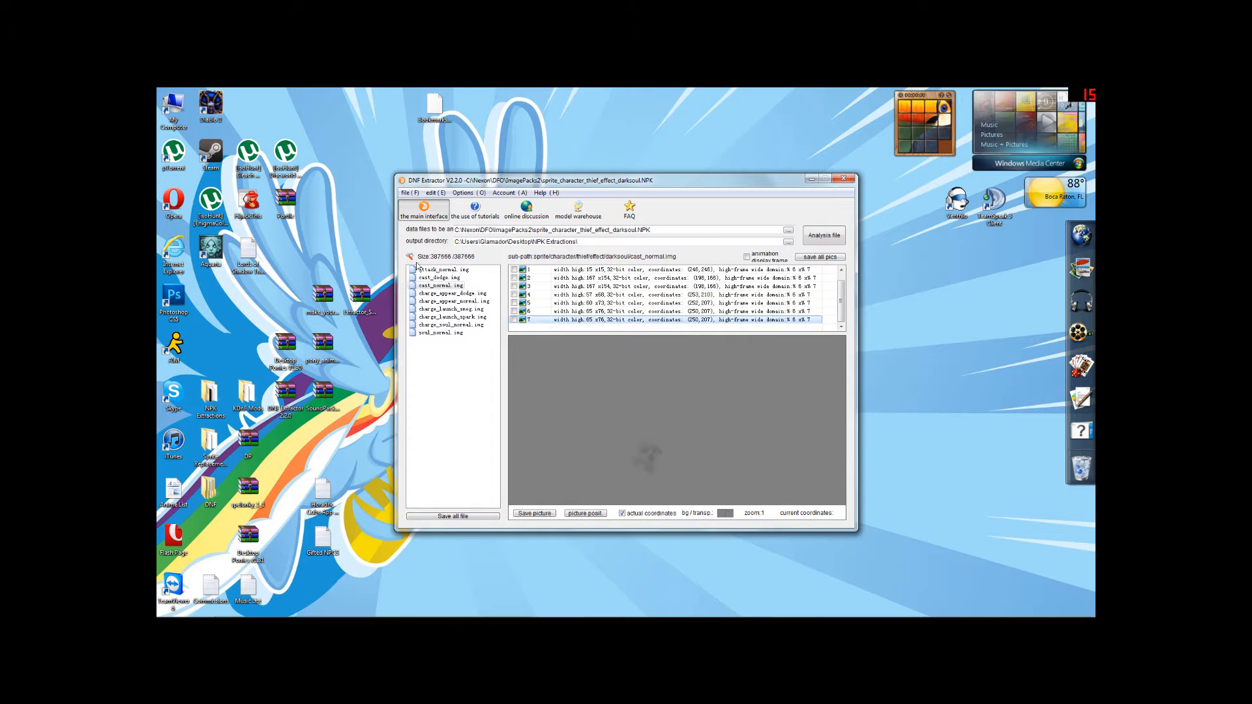
Step: Preview a cast_normal.img frame and the last red attack_normal effect frames
click(443, 268)
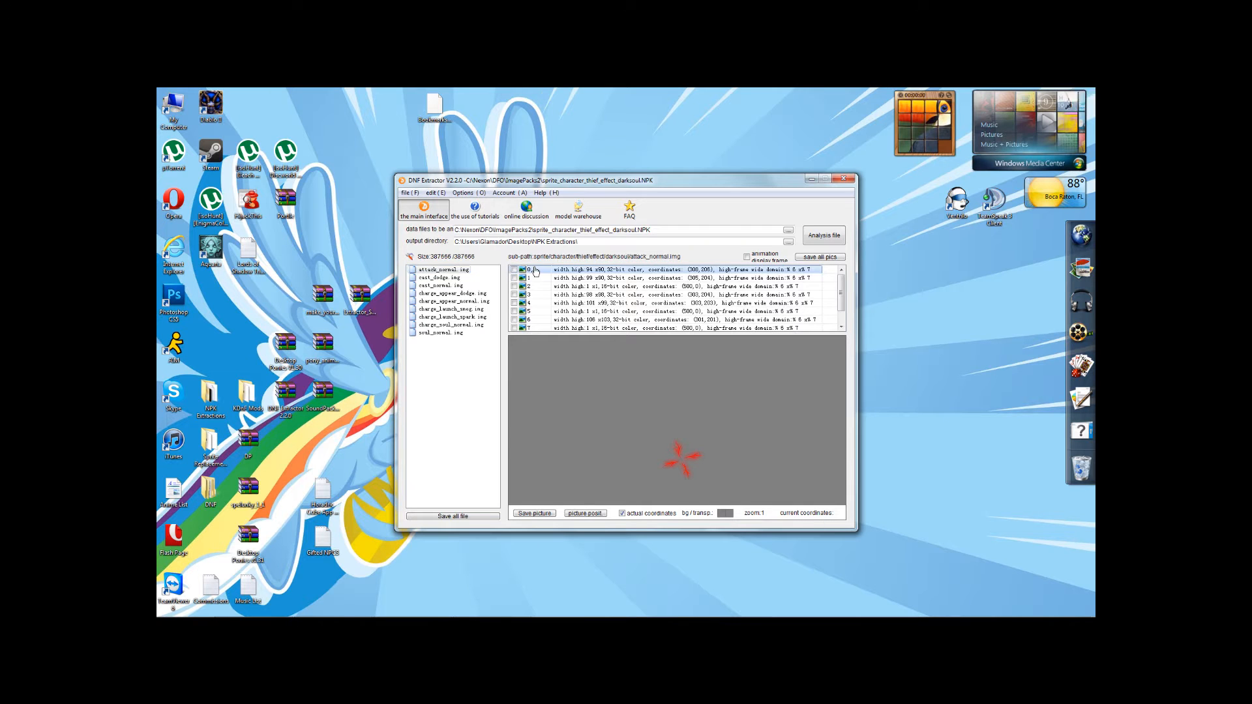
scroll(down, 3)
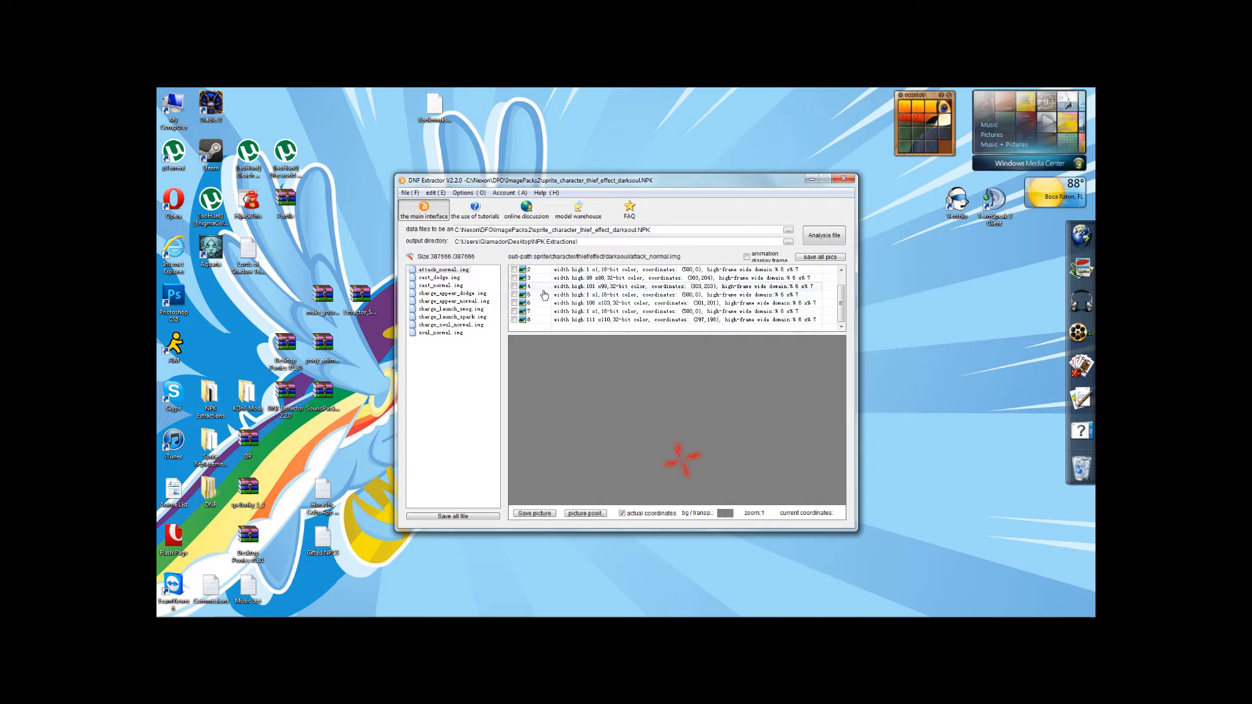
click(678, 320)
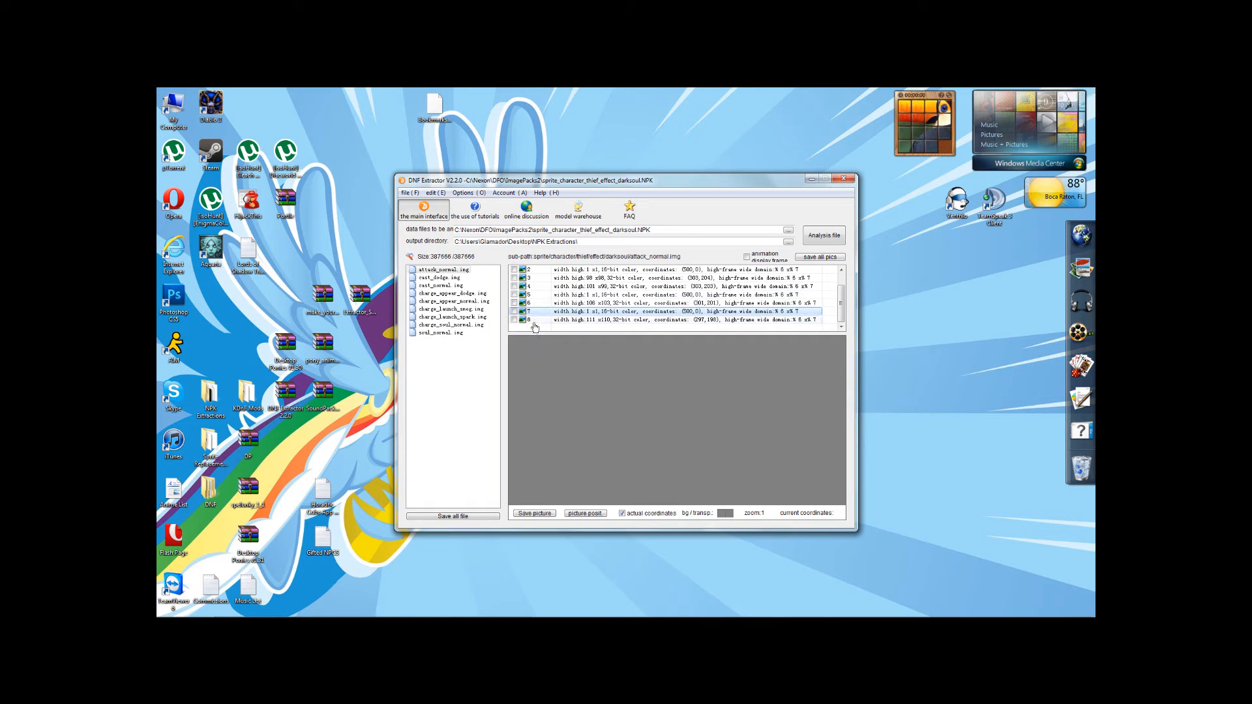
click(678, 319)
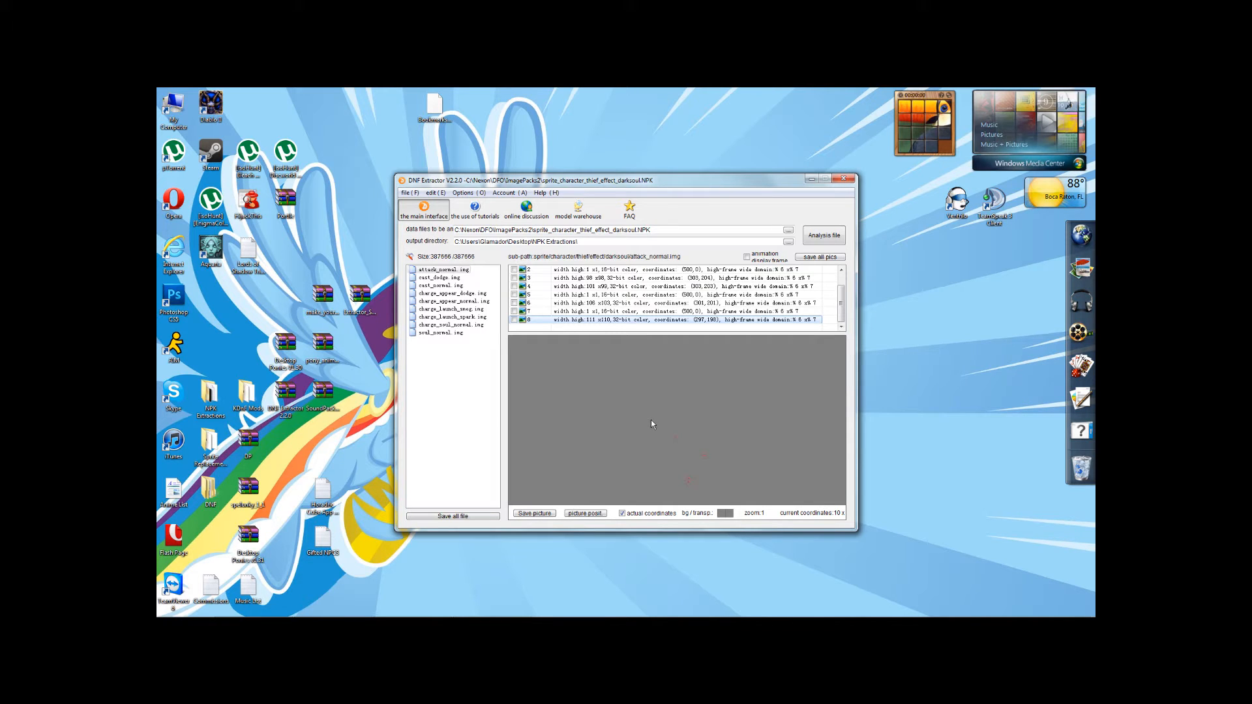
mouse_move(637, 466)
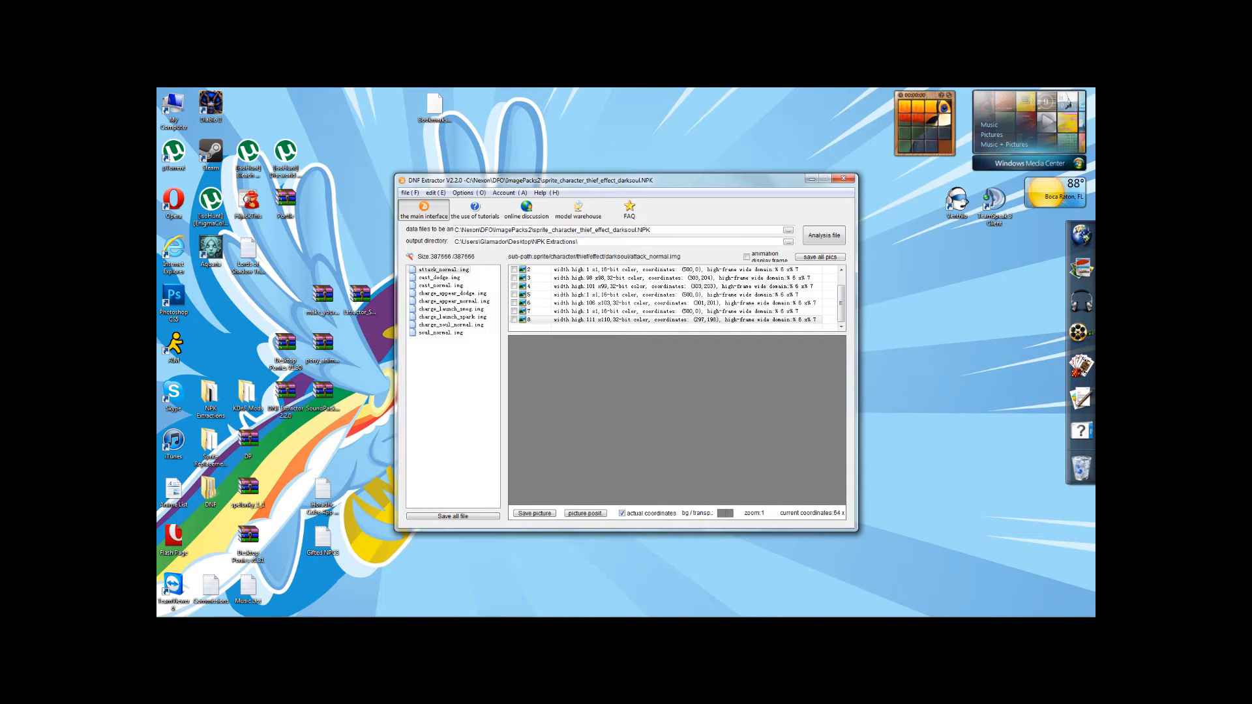
Step: Tick all attack_normal.img frames for saving and re-enable previews at actual coordinates
click(678, 277)
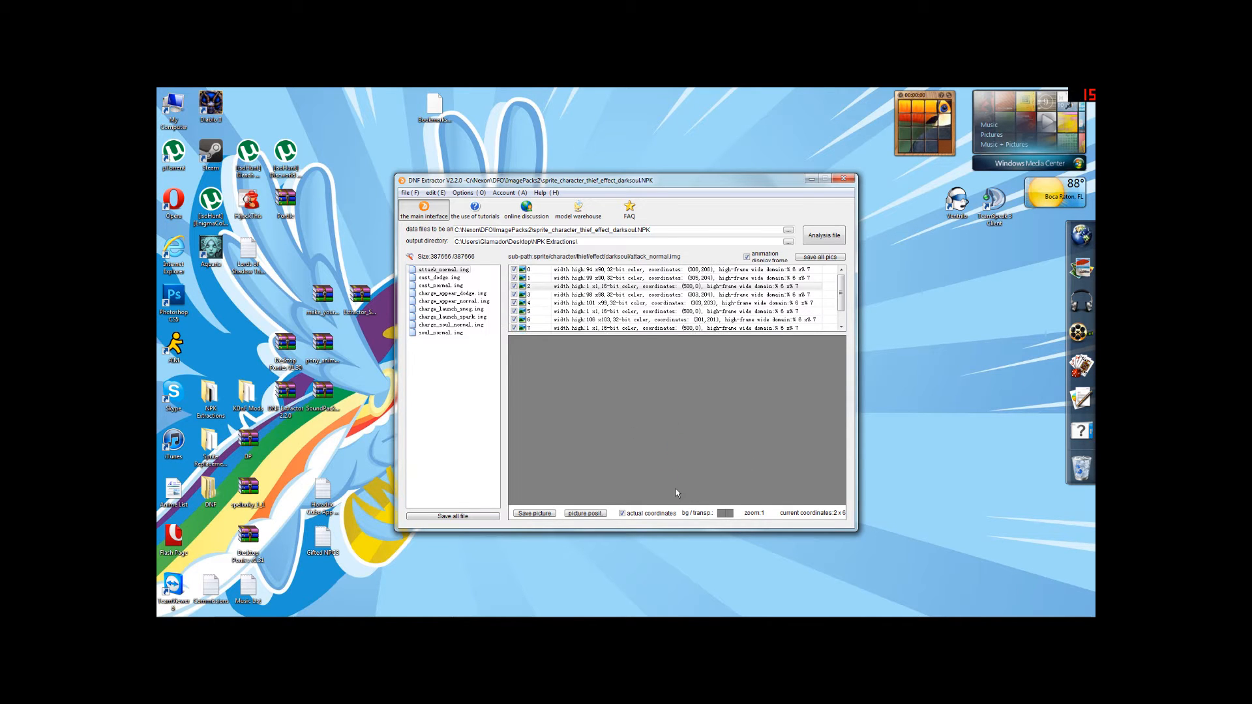
click(623, 512)
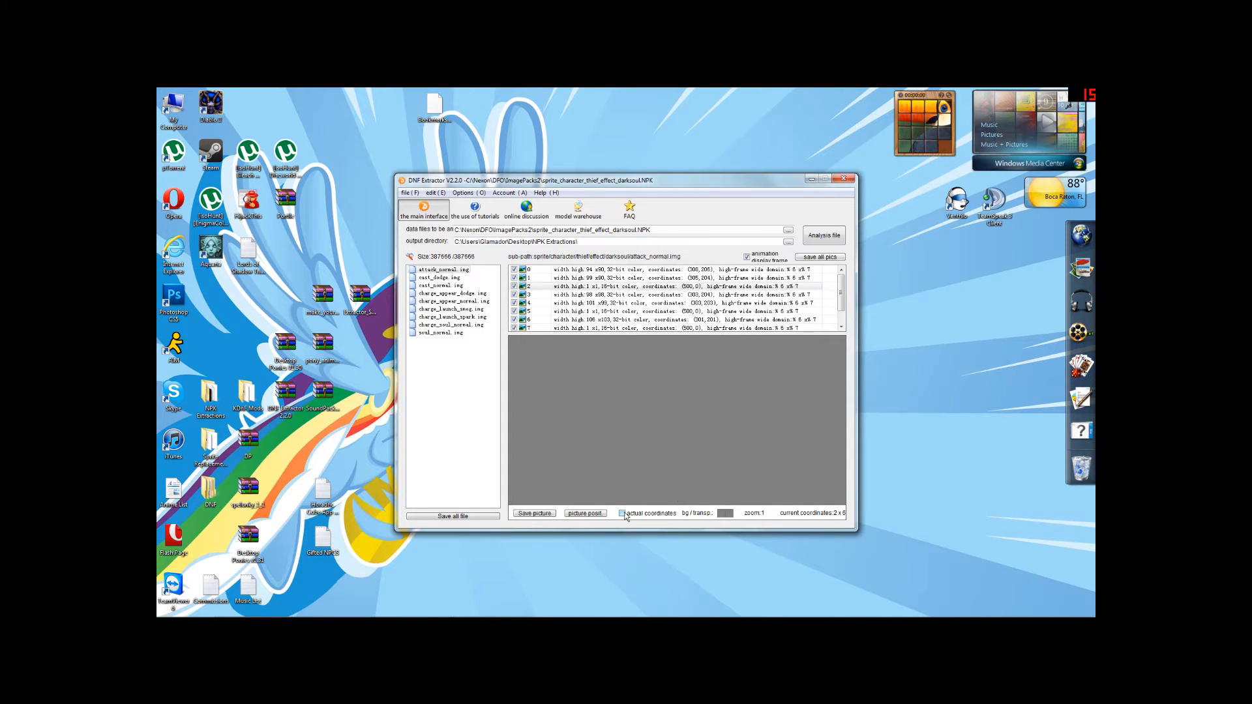
click(622, 512)
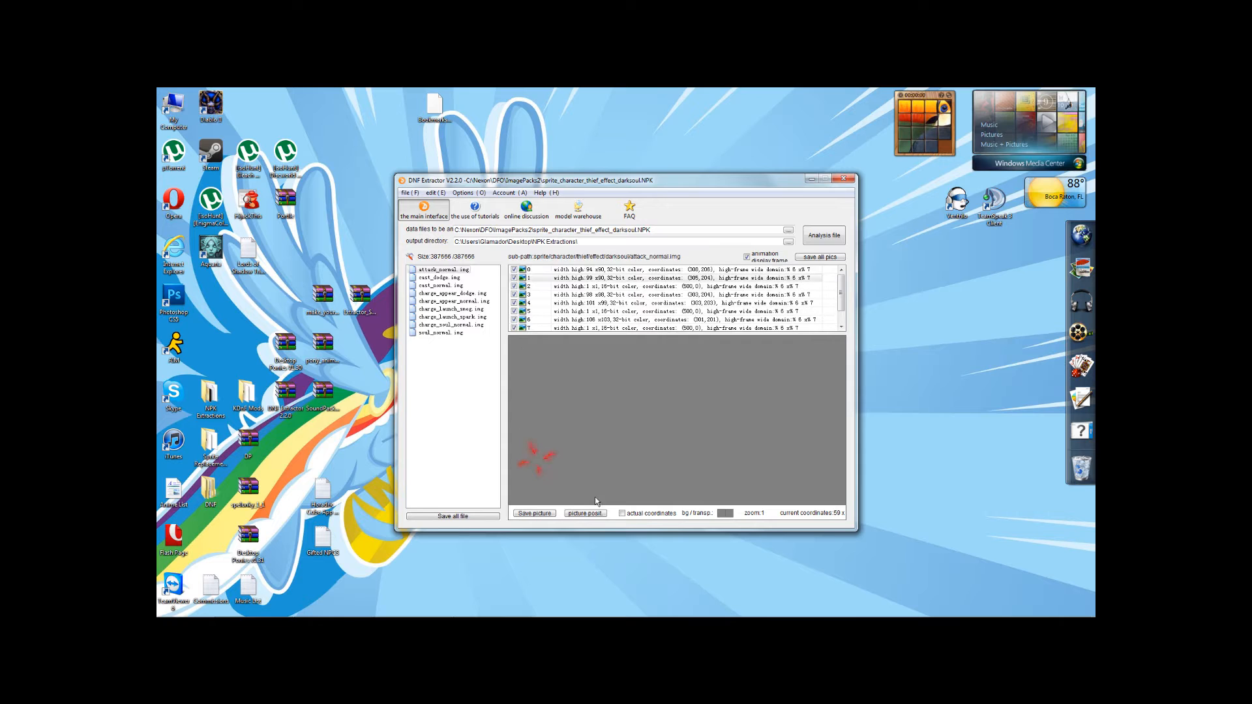
click(622, 512)
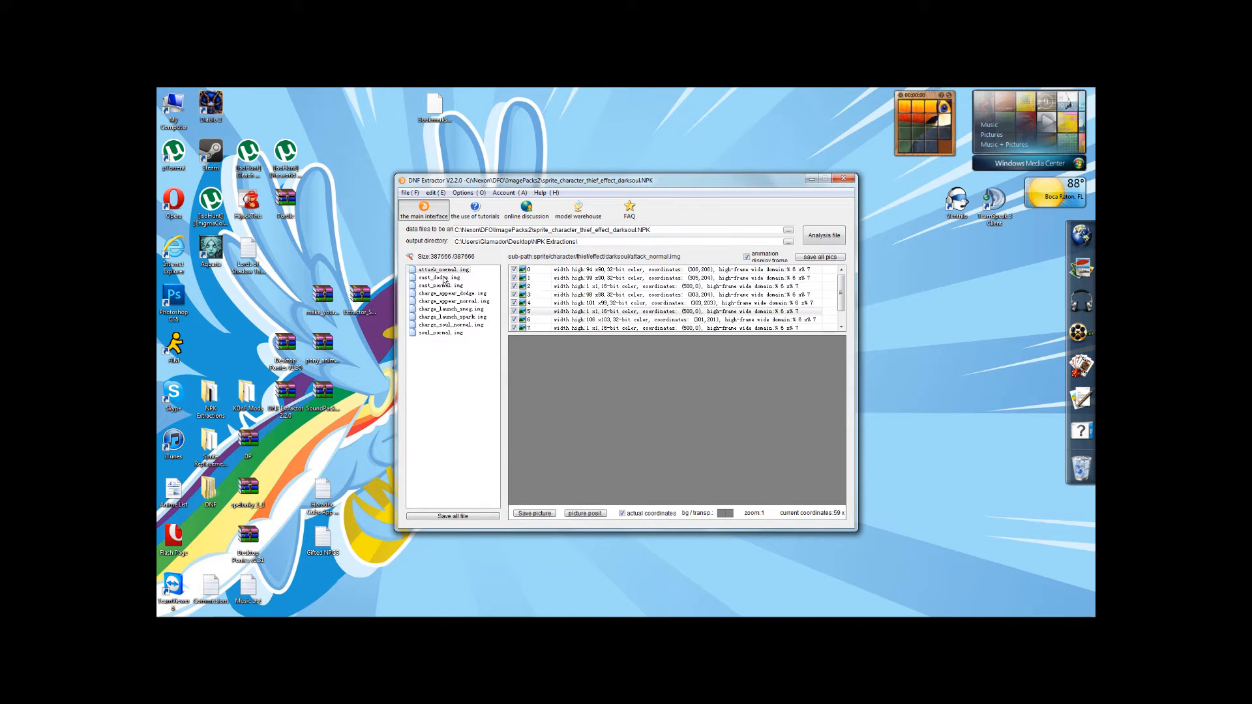
Step: Step through cast_dodge, cast_normal and the smoke launch effect images
click(440, 276)
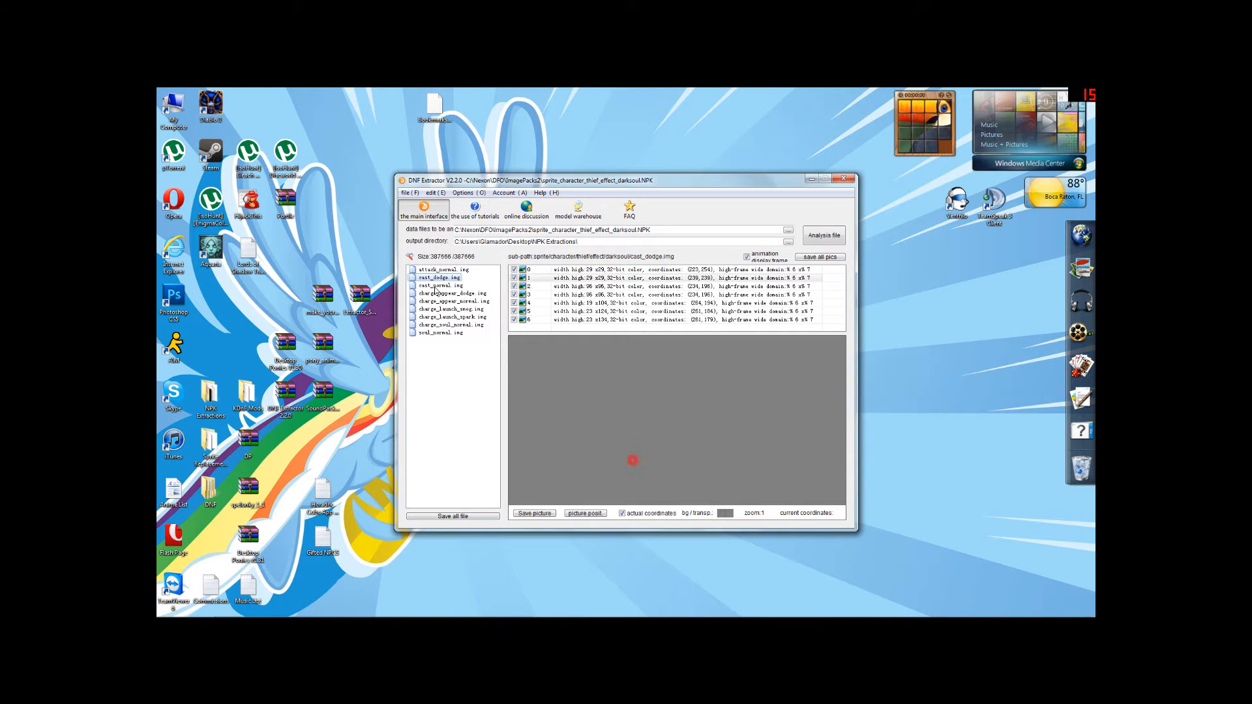
click(438, 285)
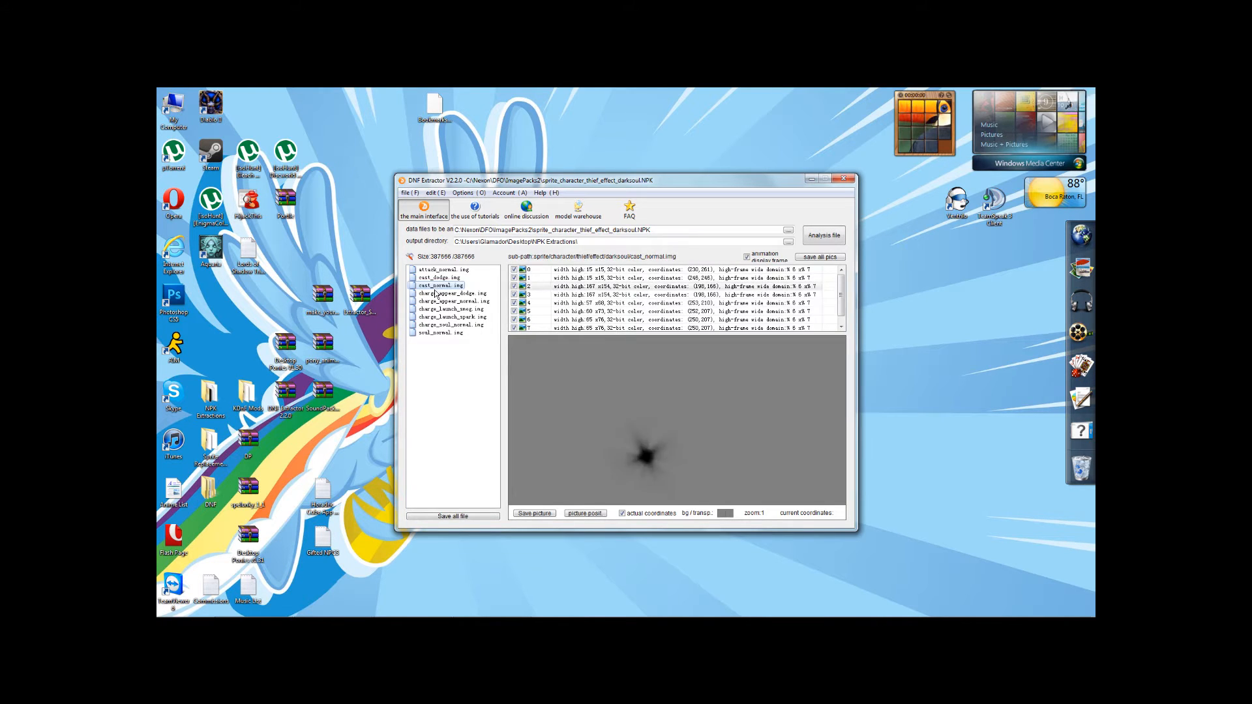
click(452, 294)
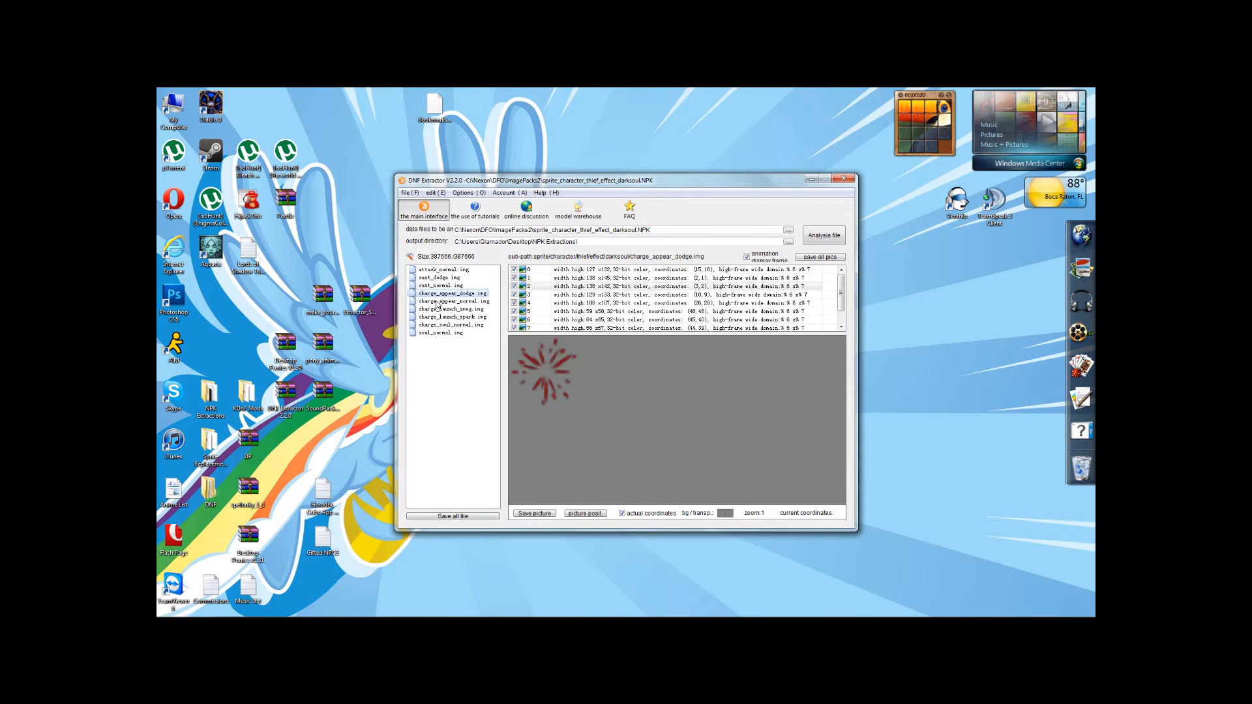
click(452, 301)
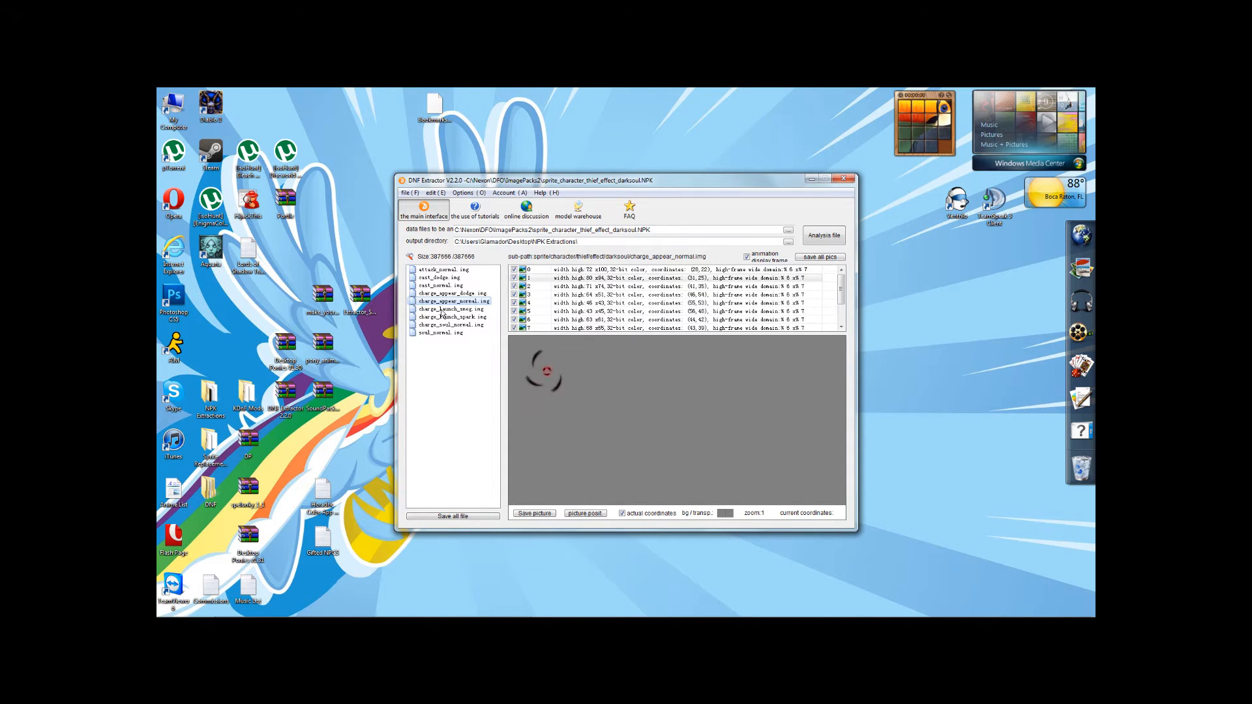
click(450, 311)
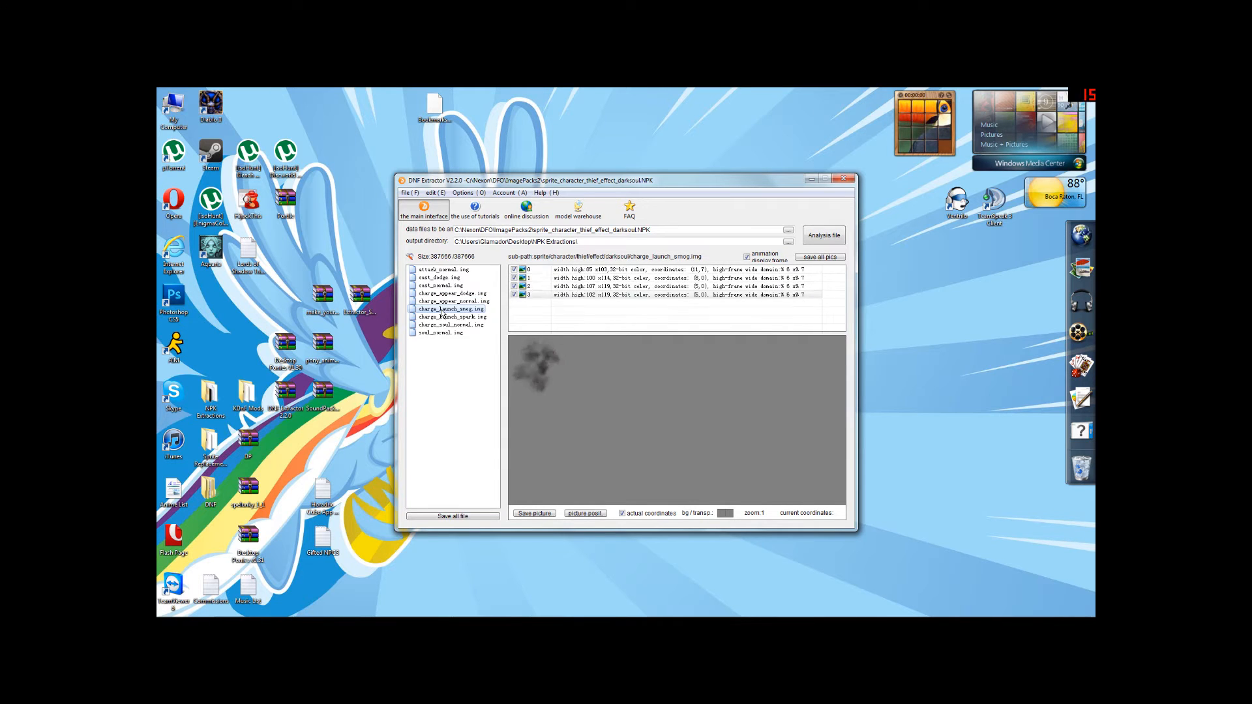
Step: Preview charge_launch_spark, charge_soul_normal and soul_normal, settling on the charge_soul_normal red orb
click(453, 317)
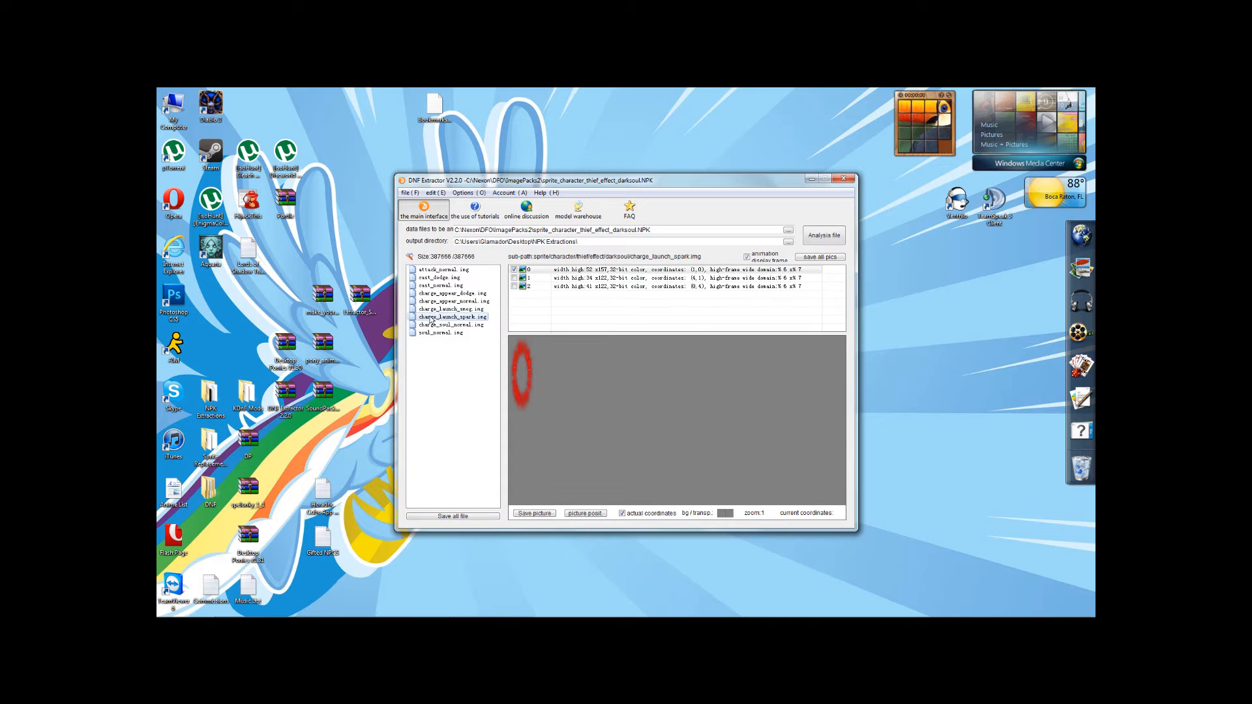
click(450, 325)
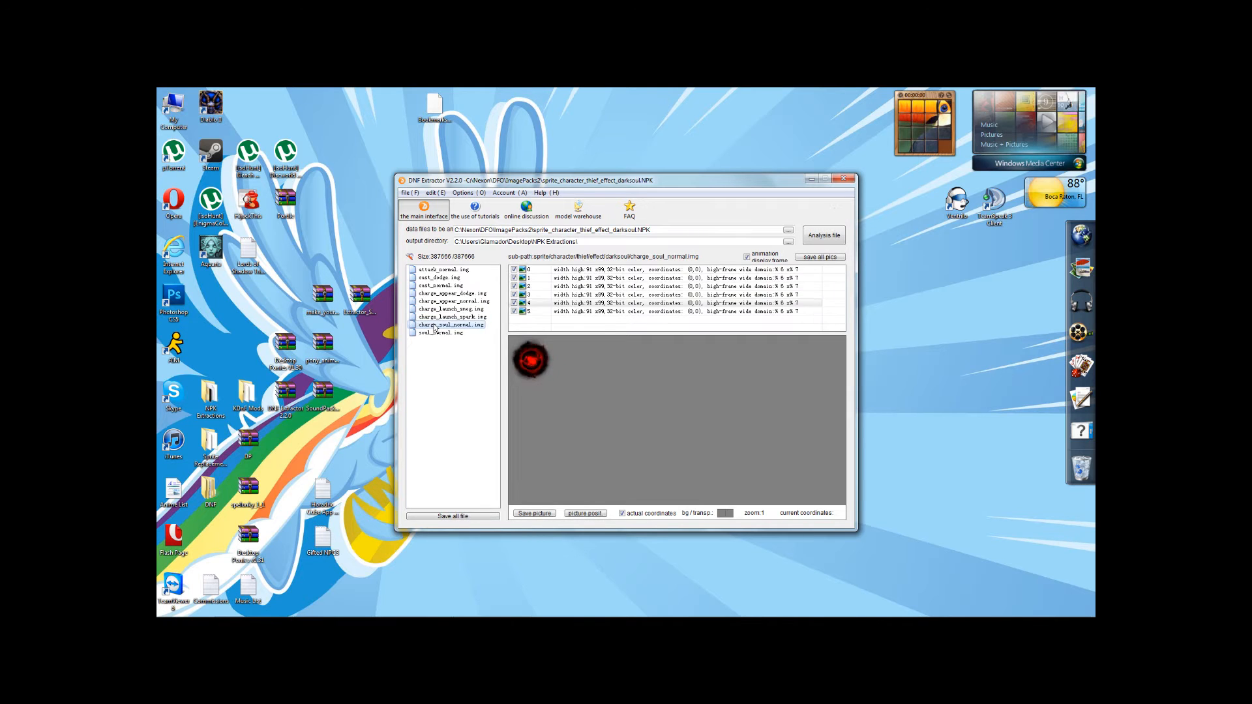
click(443, 333)
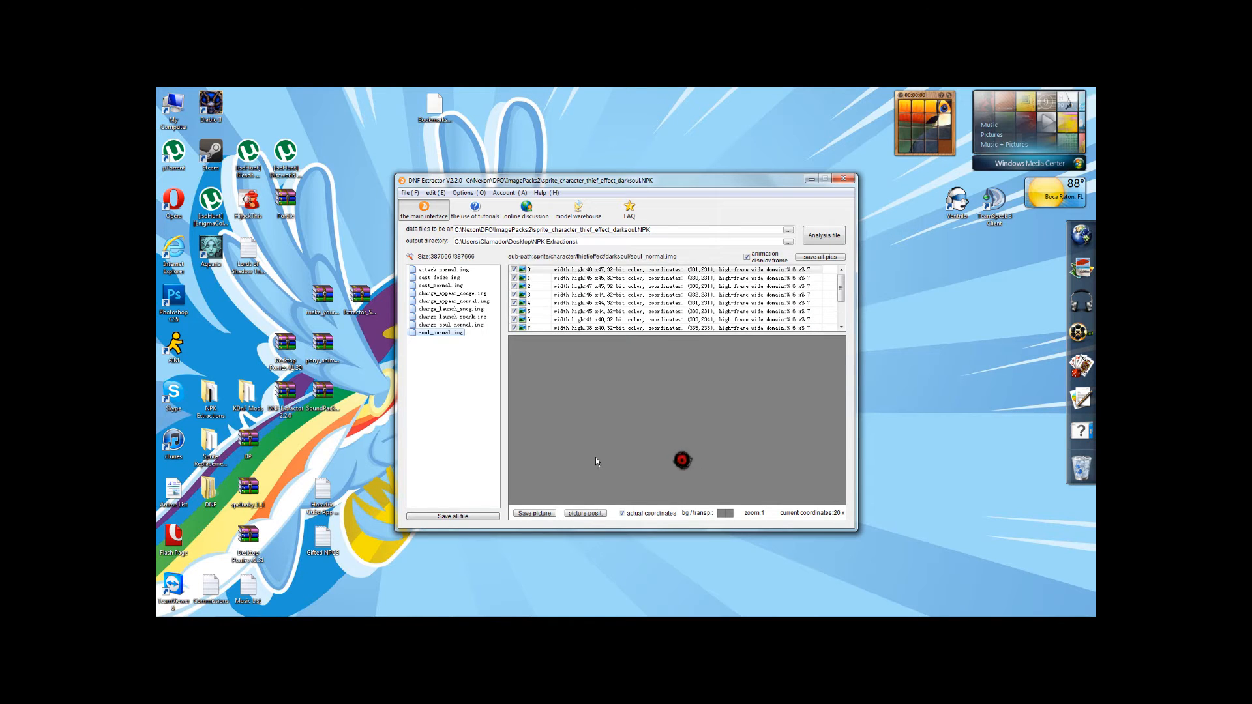
click(449, 326)
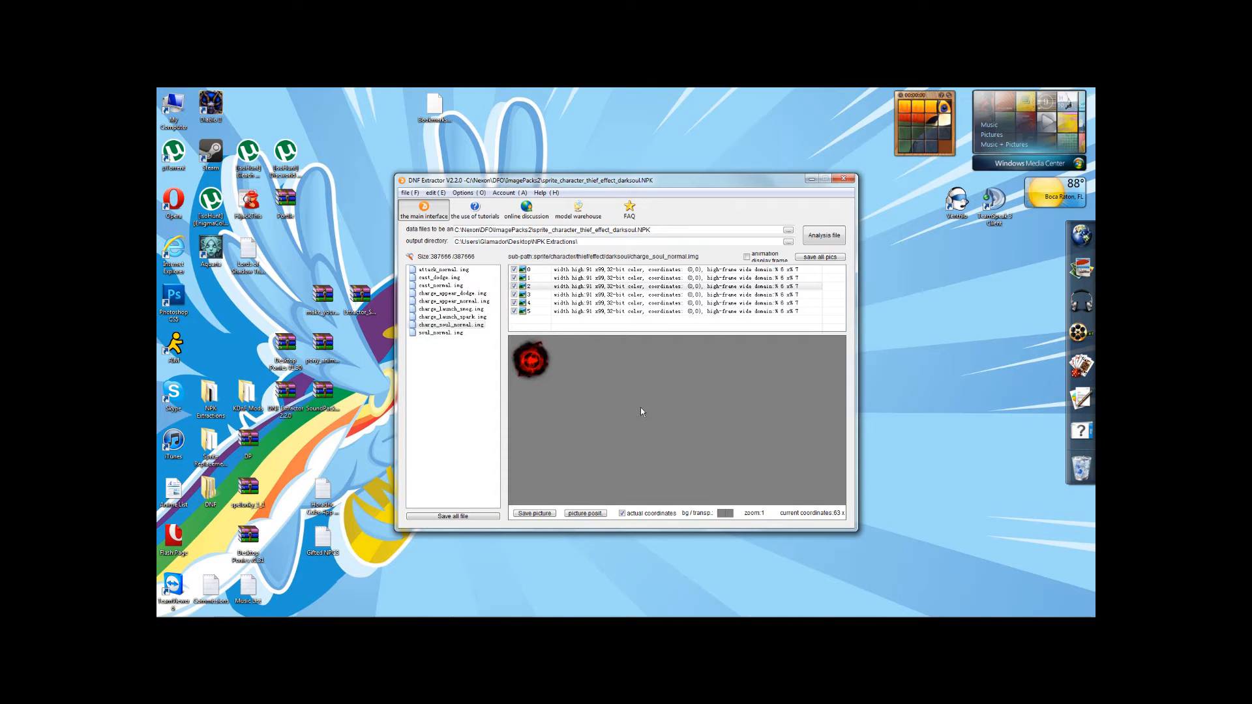
Step: Extract frame 0 of charge_soul_normal as a PNG and confirm the saved prompt
click(530, 269)
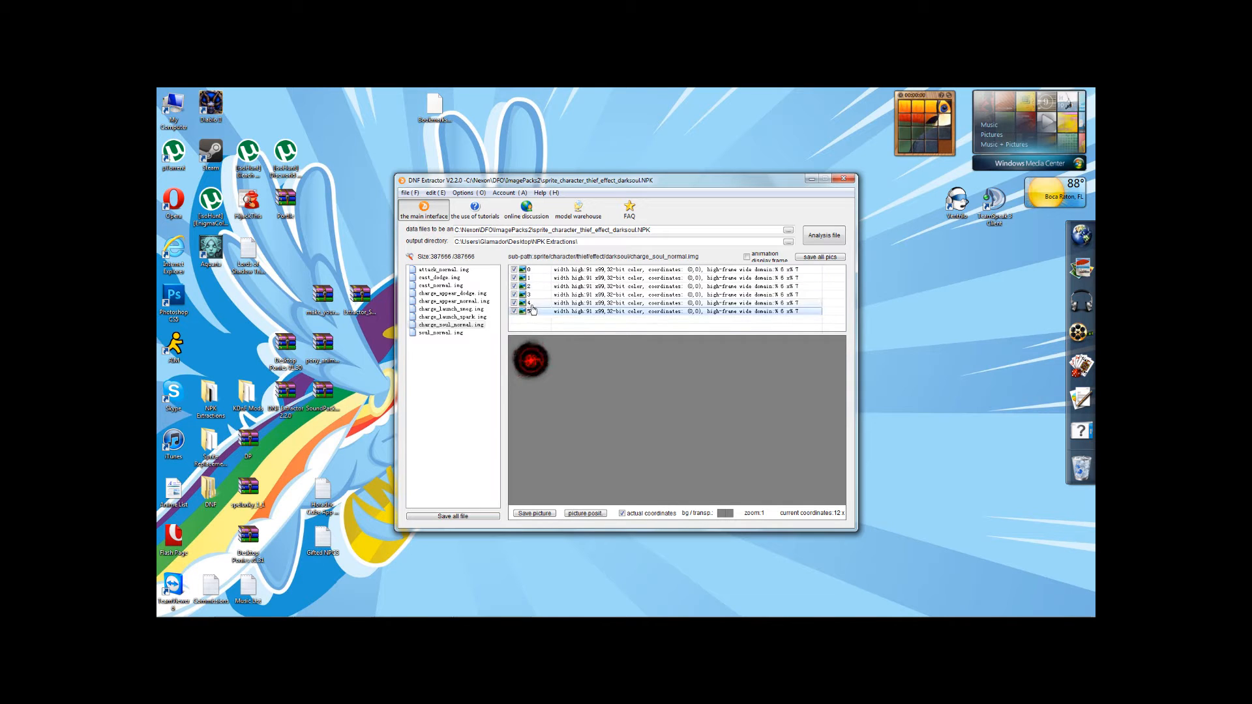
click(528, 269)
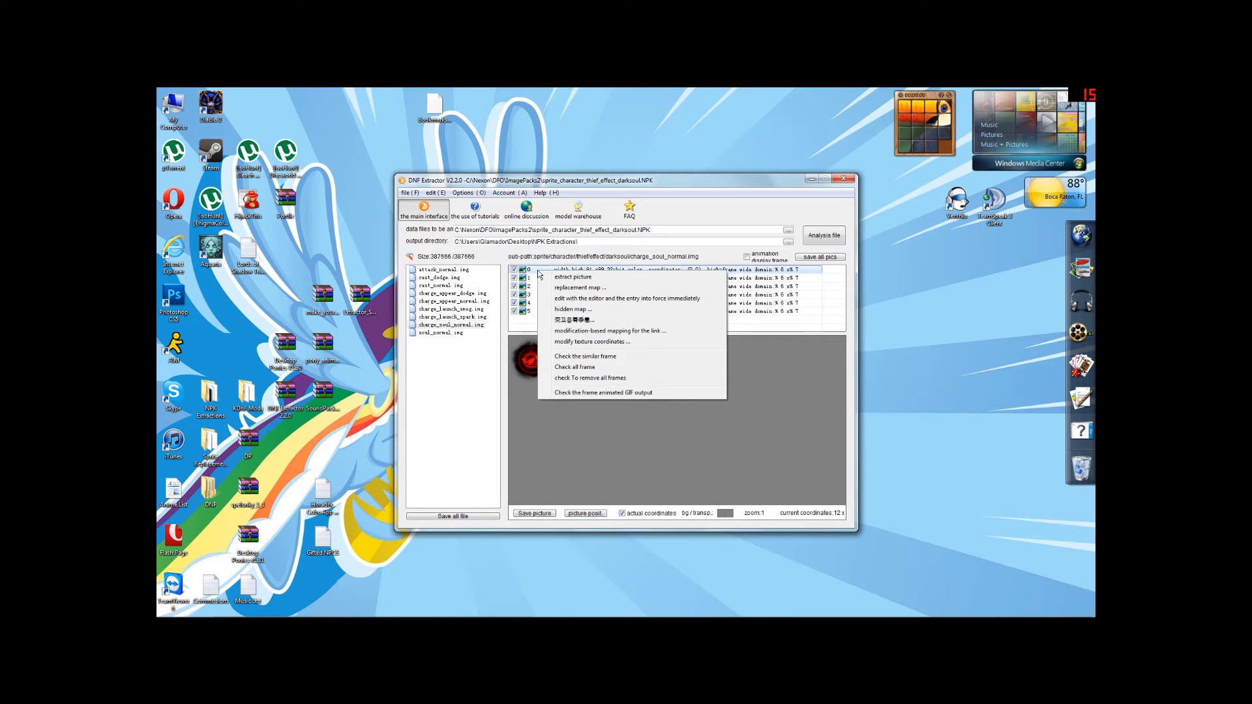
mouse_move(586, 417)
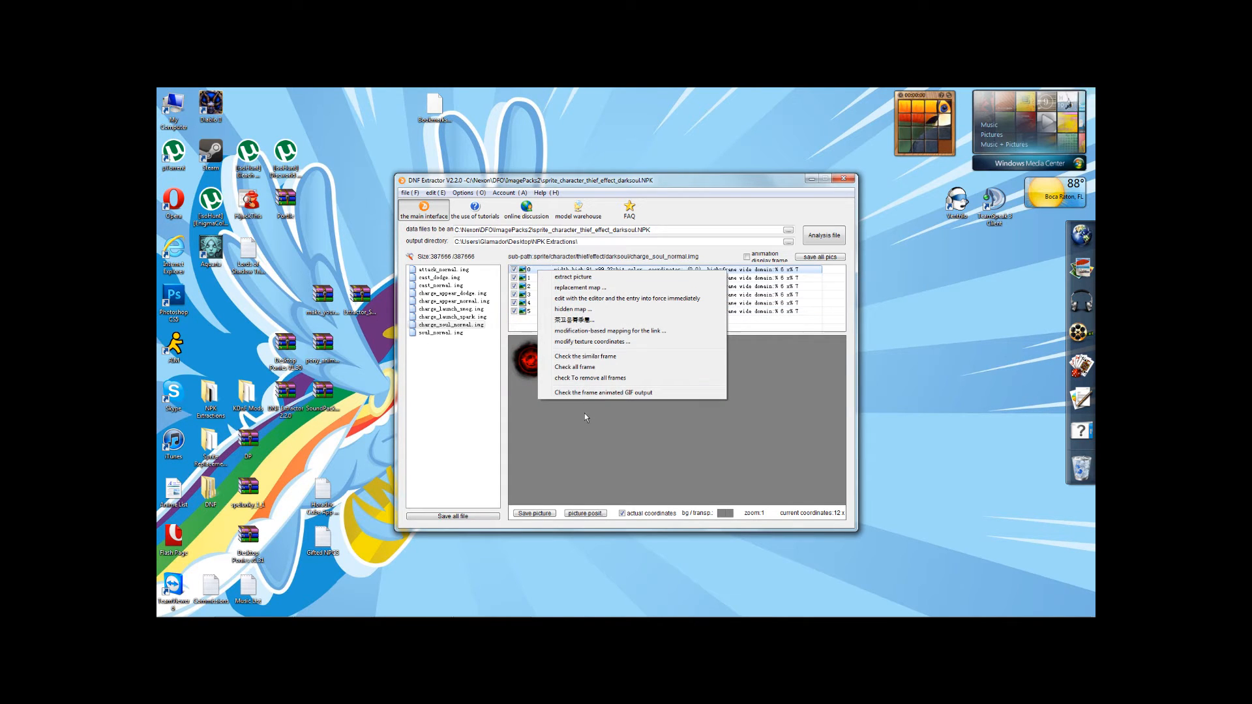
mouse_move(574, 232)
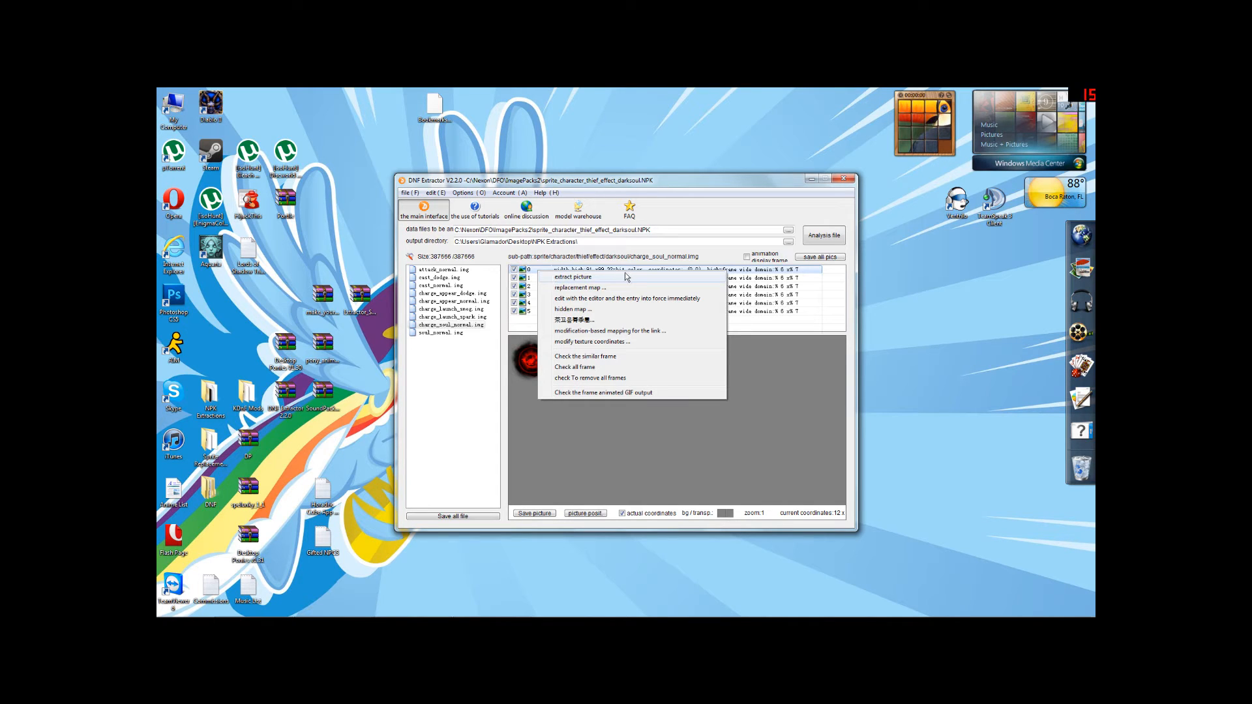
mouse_move(609, 290)
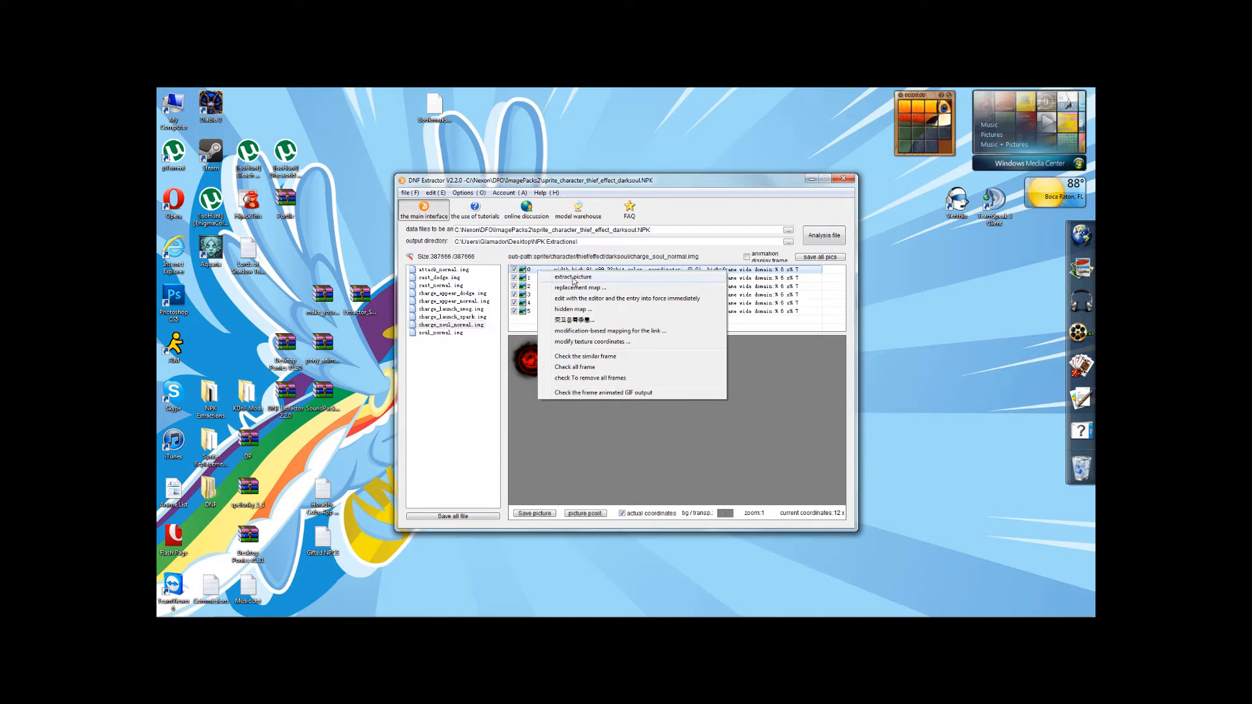
click(572, 276)
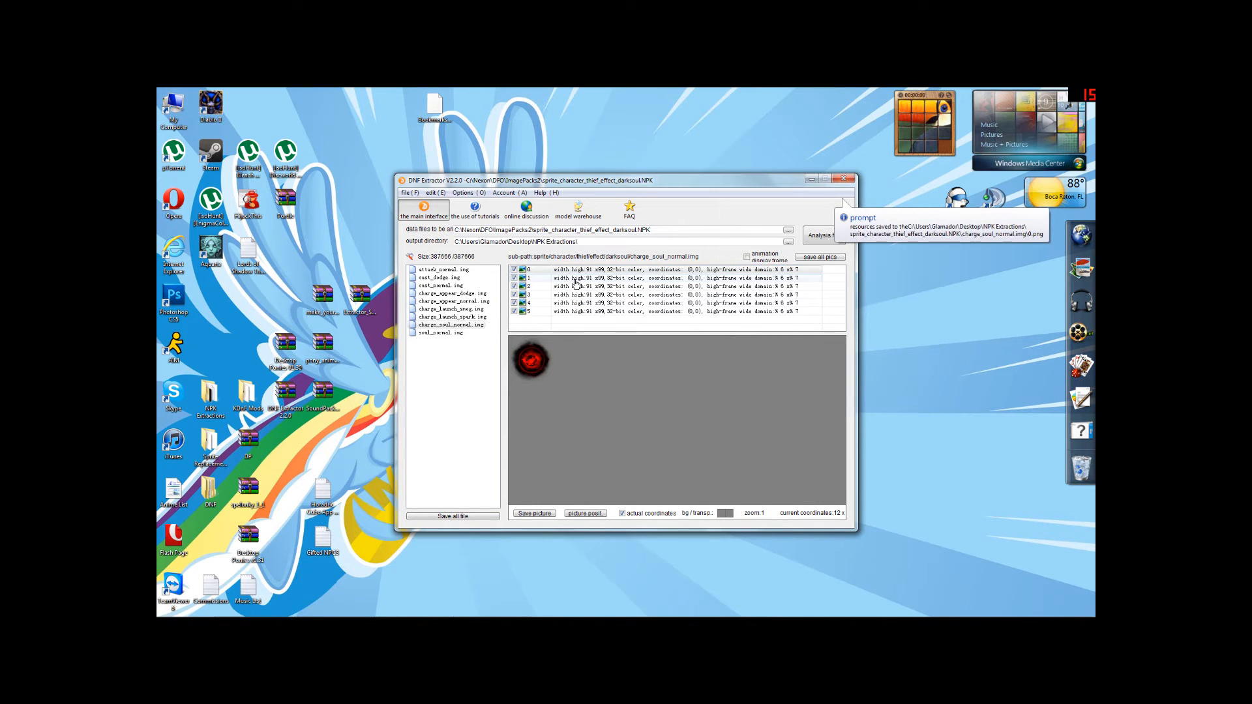
click(614, 241)
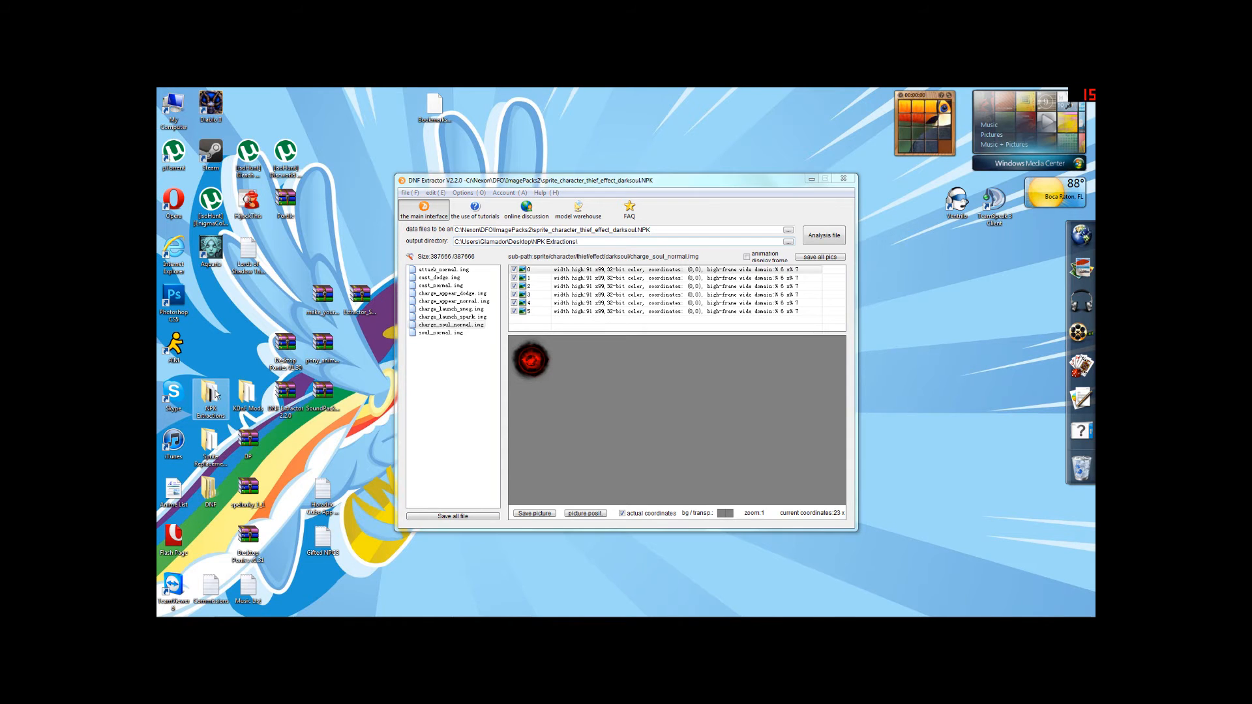
Step: Open NPK Extractions\sprite_character_thief_effect_darksoul.NPK\charge_soul_normal.img to see the saved orb PNG, then return to the extractor
double_click(209, 399)
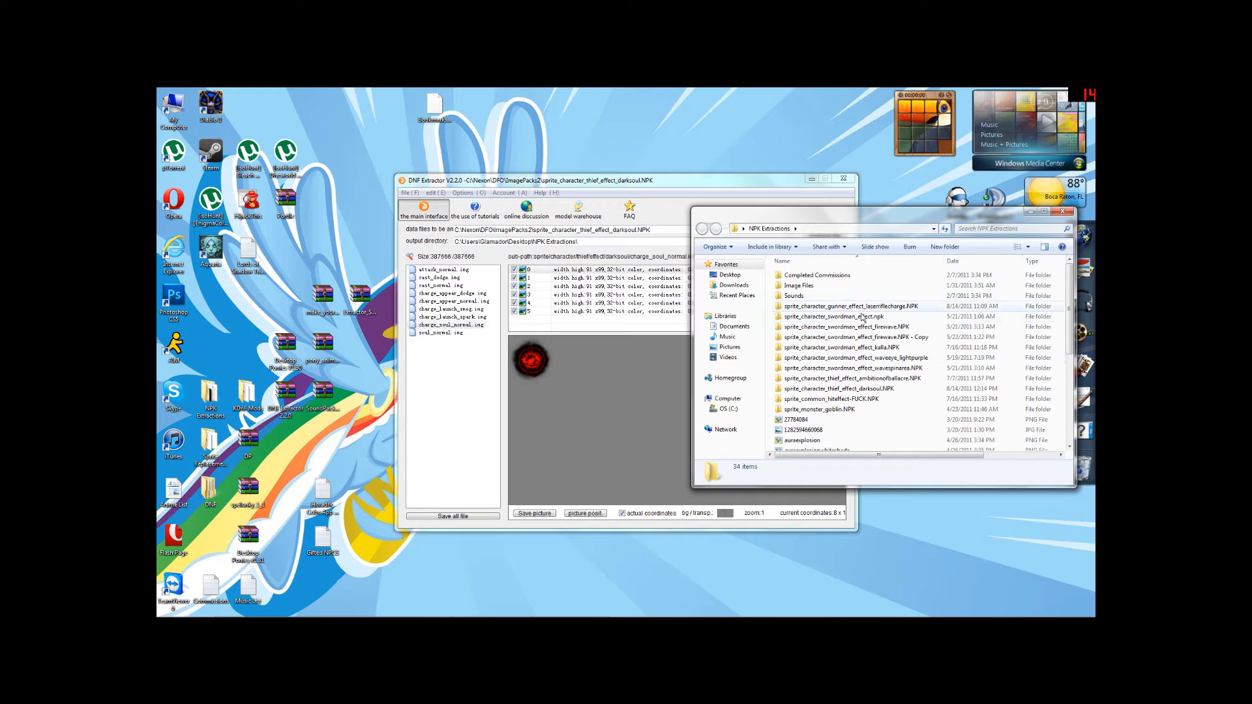
click(837, 389)
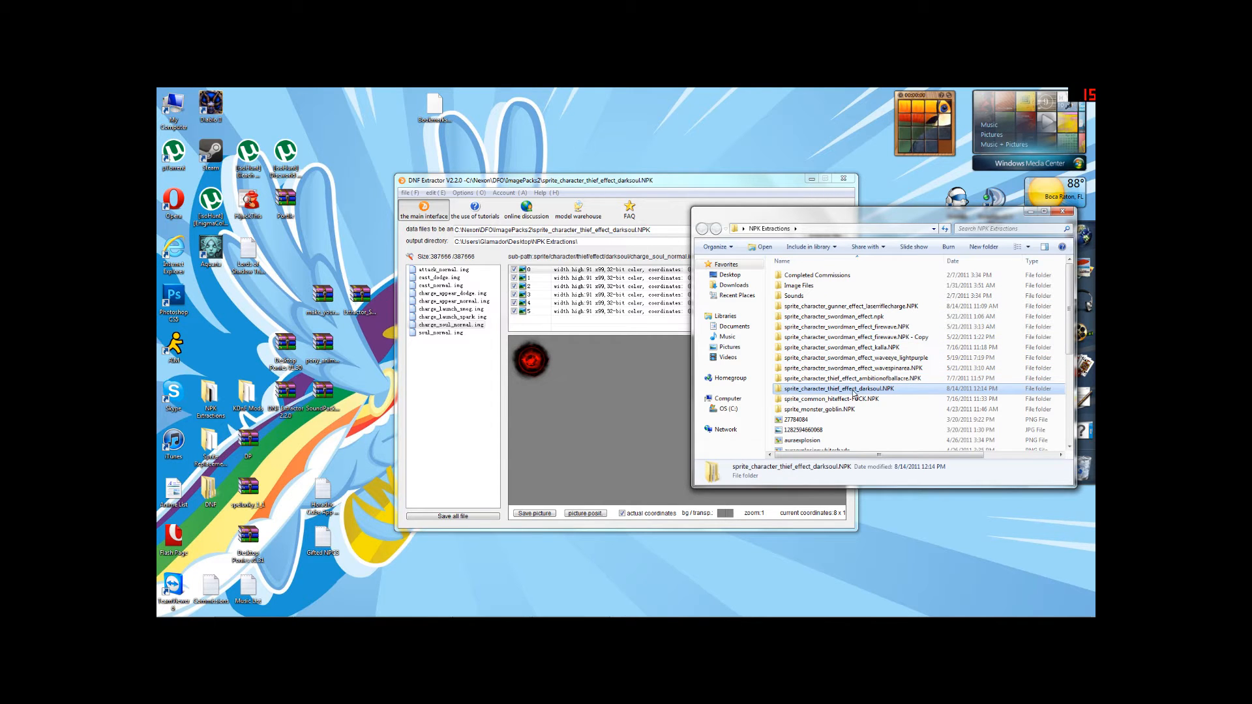
double_click(837, 389)
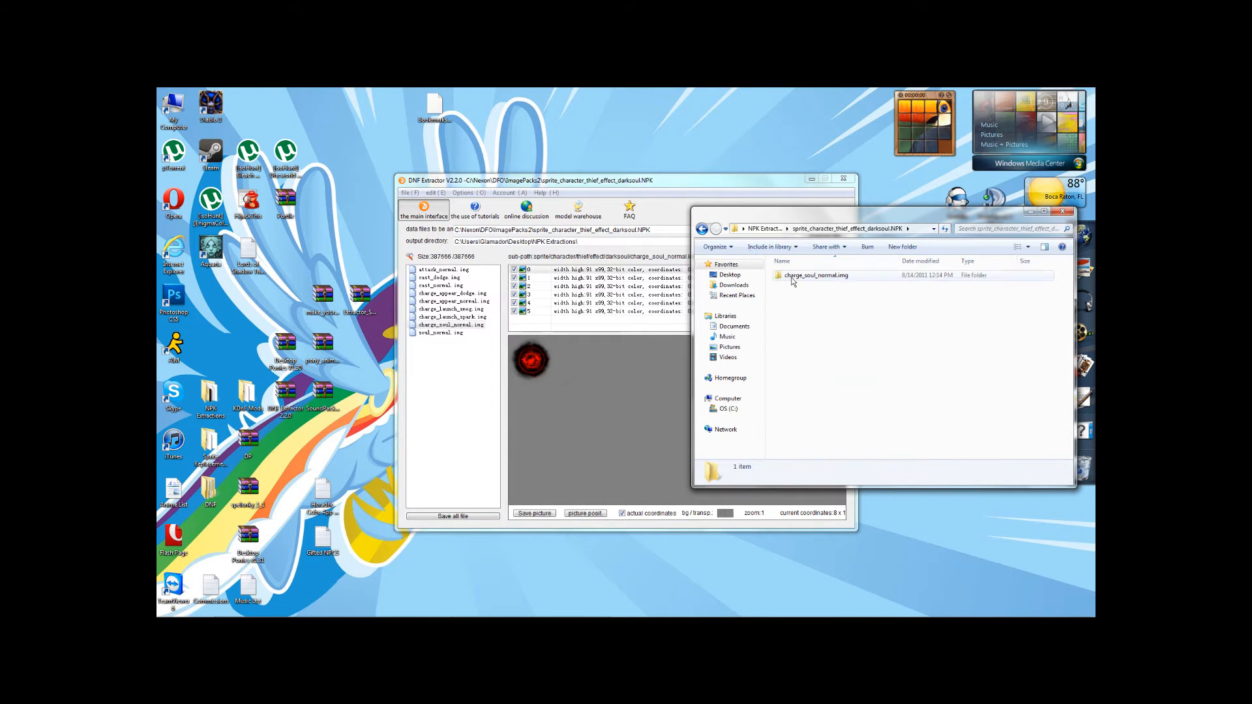
click(816, 275)
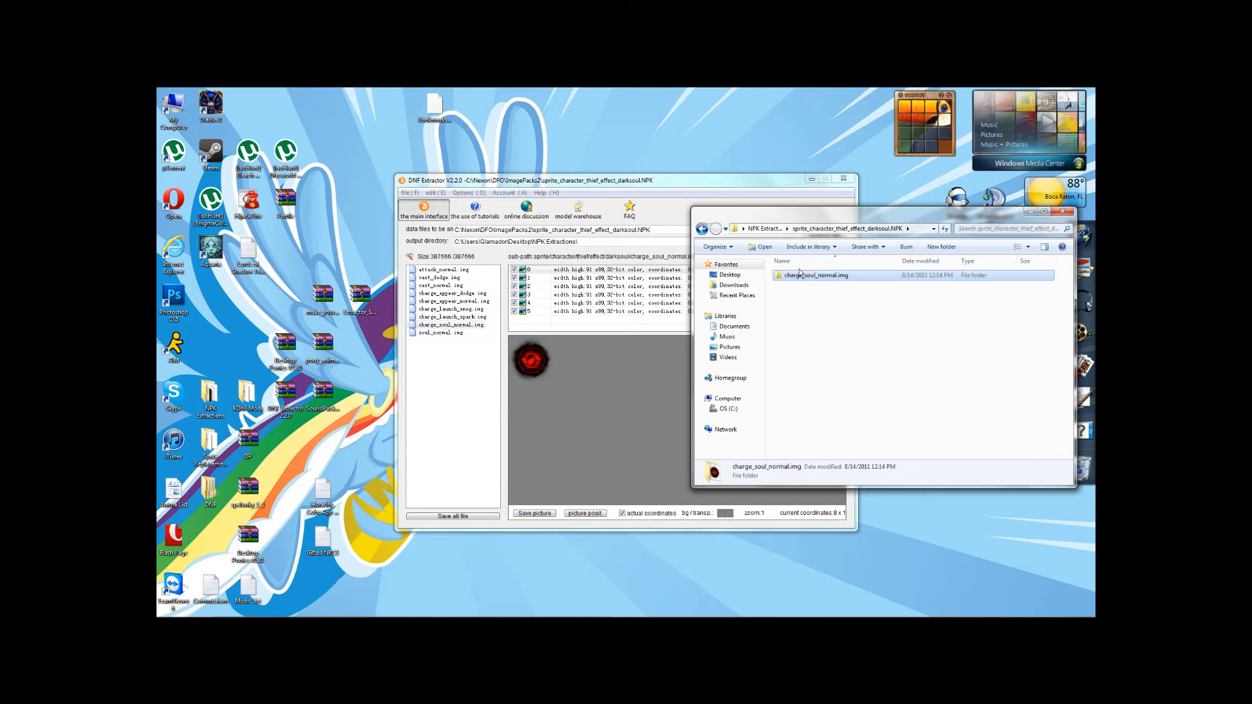
click(452, 317)
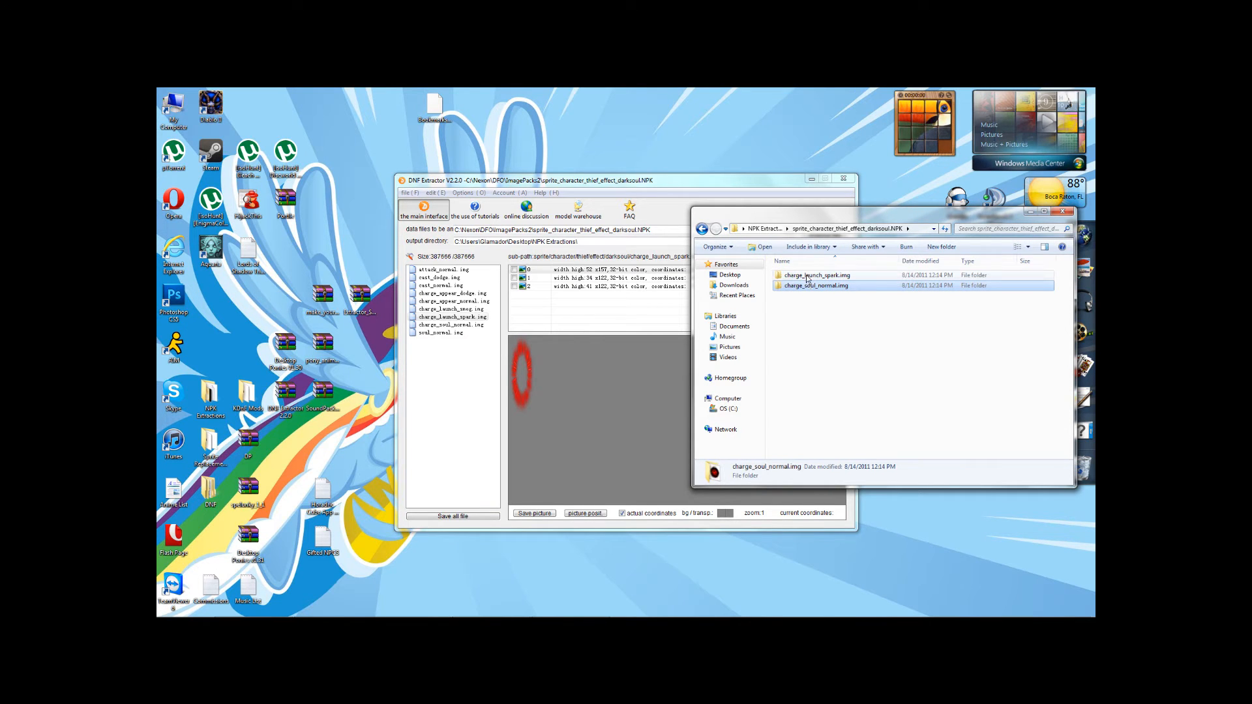
double_click(816, 286)
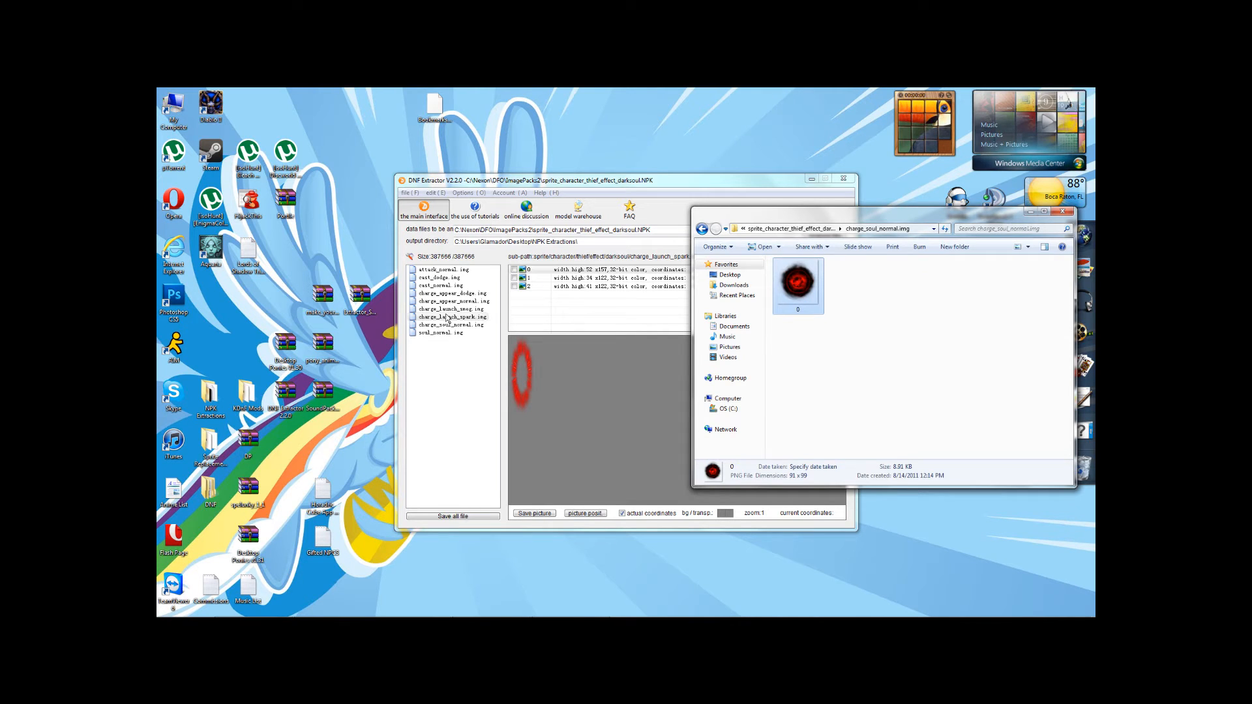
click(450, 325)
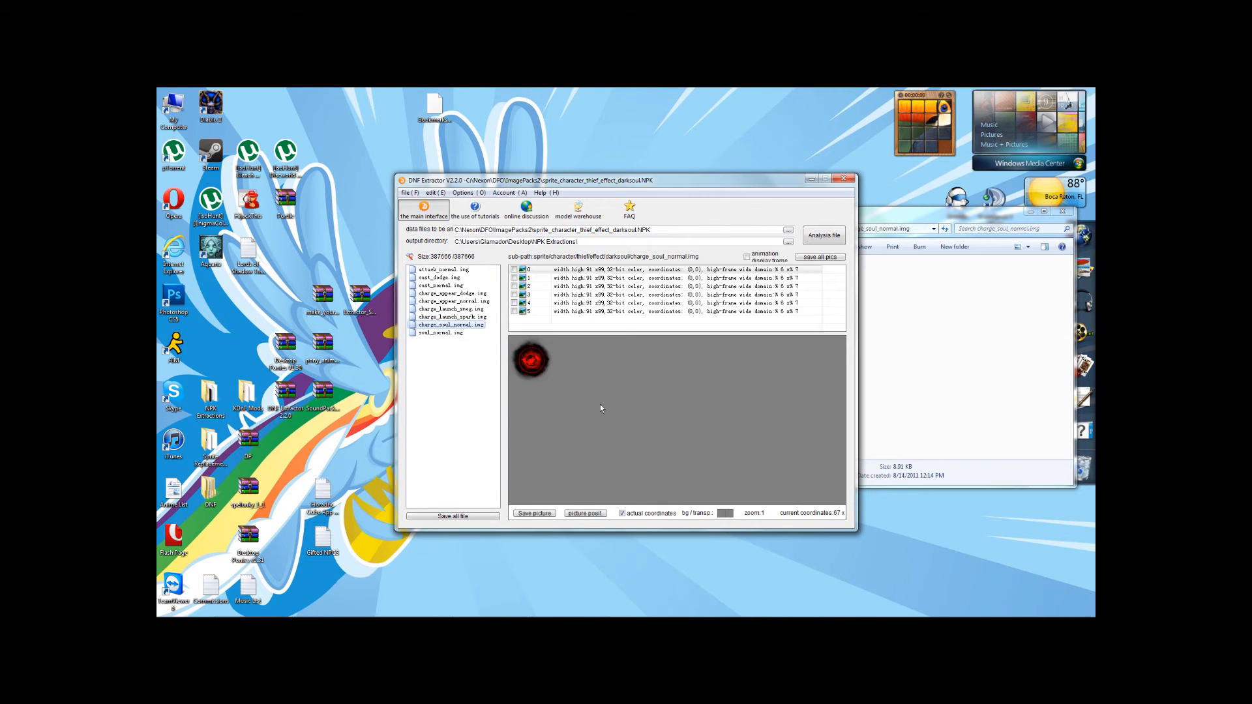
Step: Save all six charge_soul_normal frames as PNGs, select 0.png in the folder and switch to Paint.NET
click(527, 286)
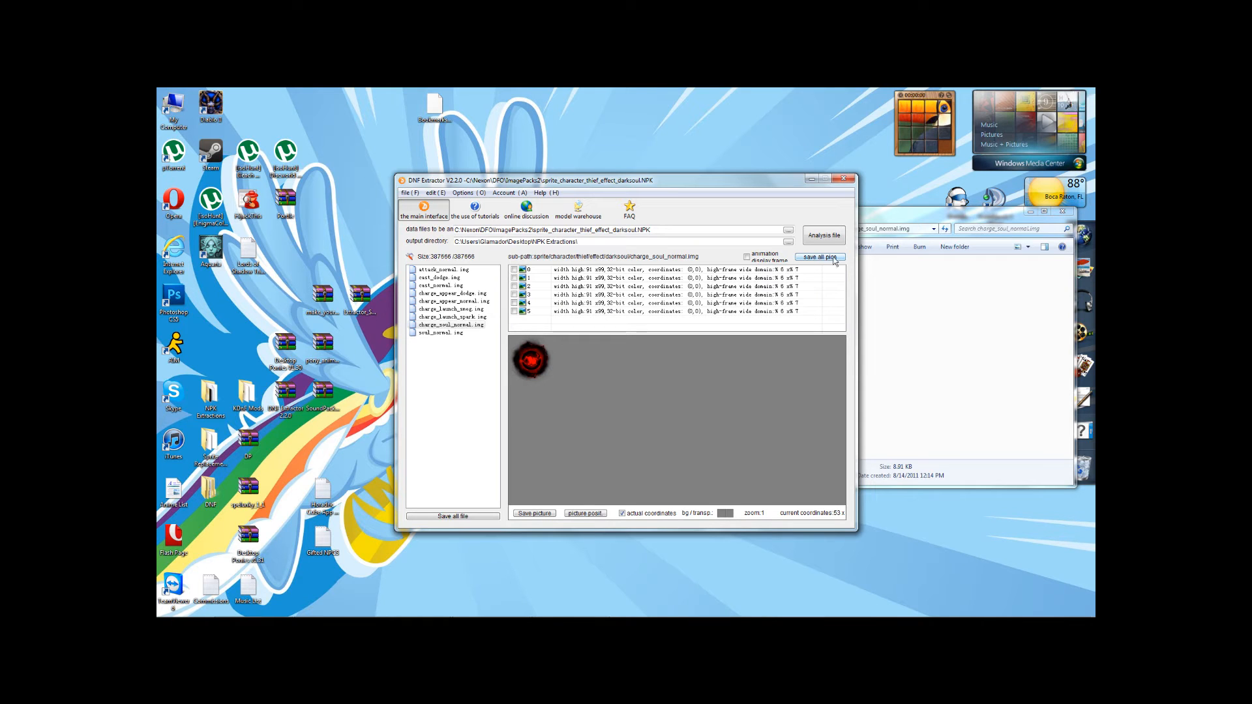
click(820, 257)
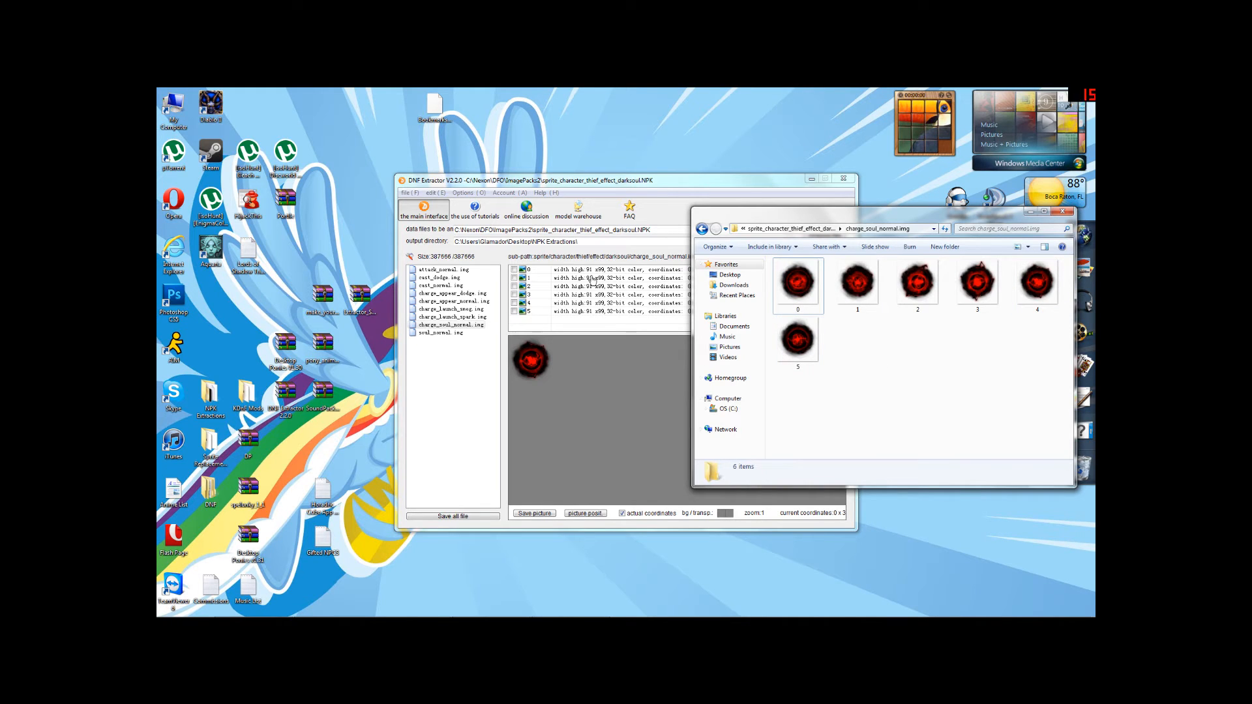
mouse_move(978, 386)
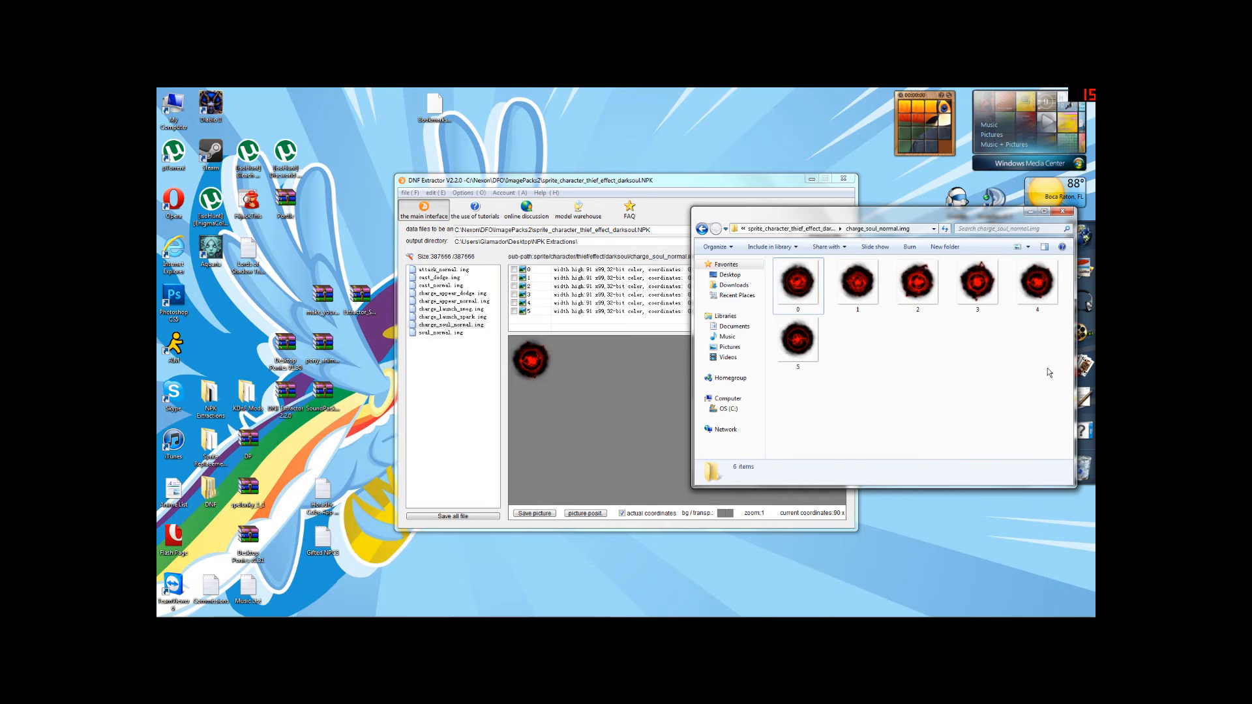
click(795, 282)
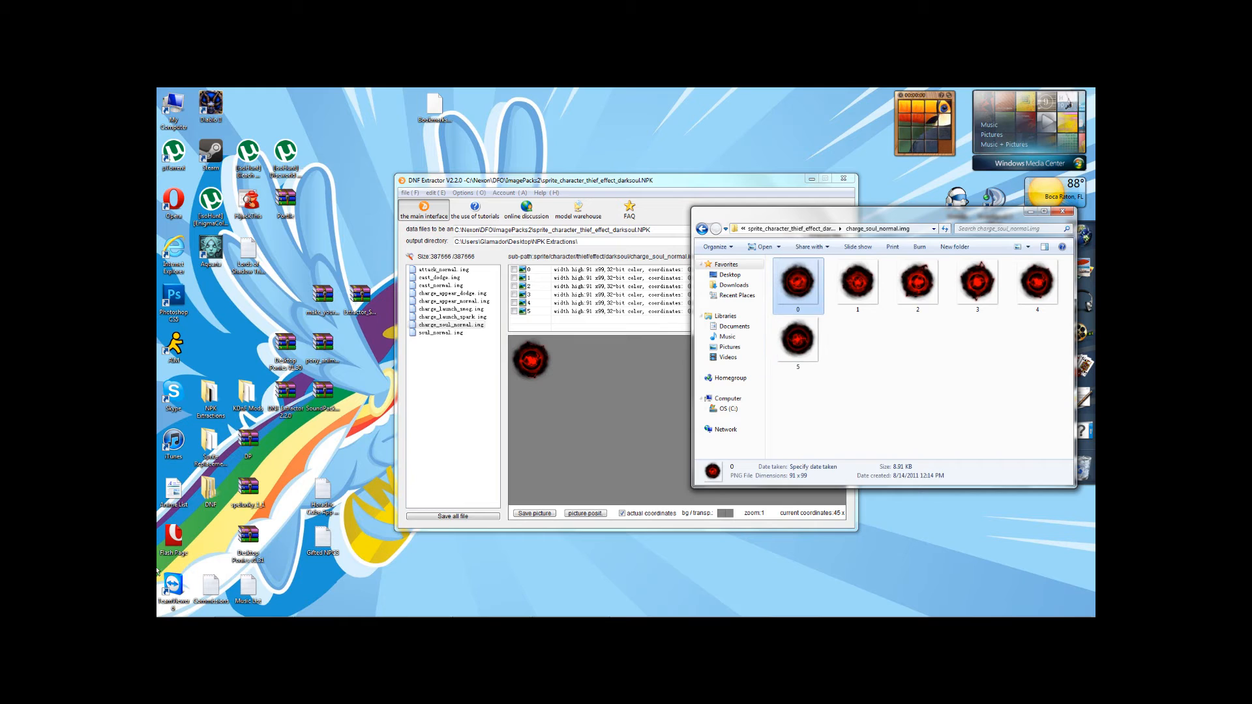
click(162, 607)
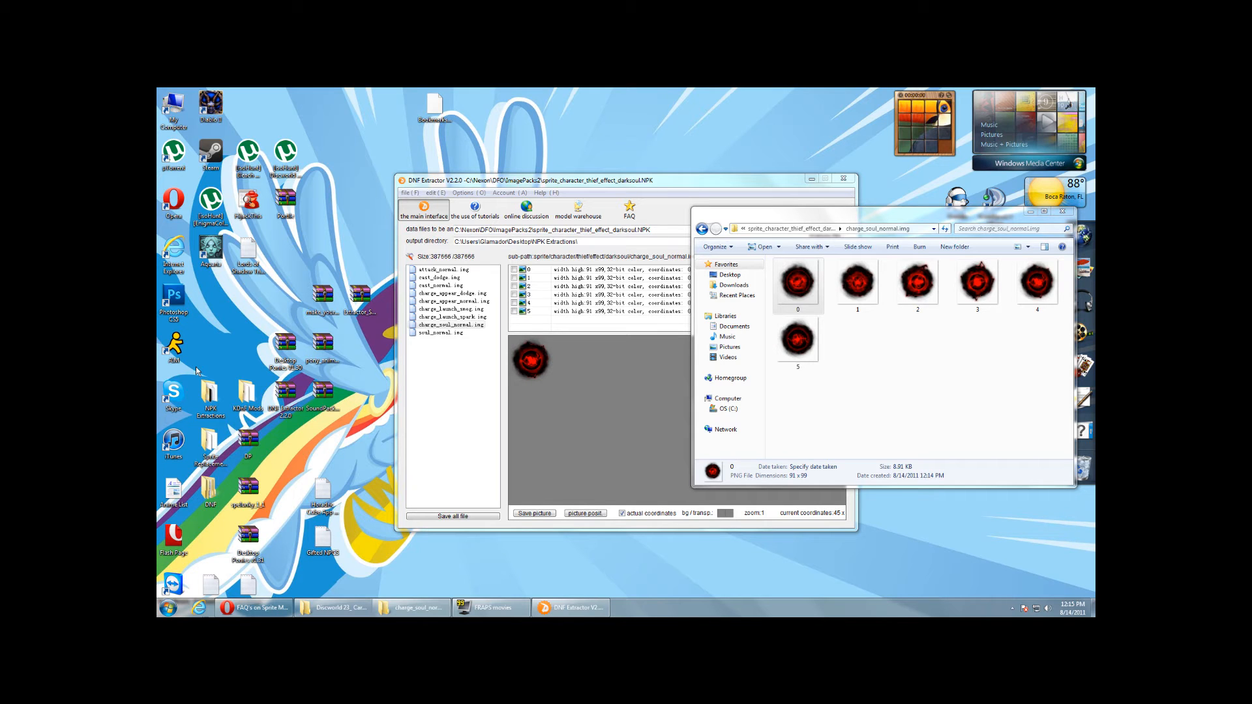
click(648, 607)
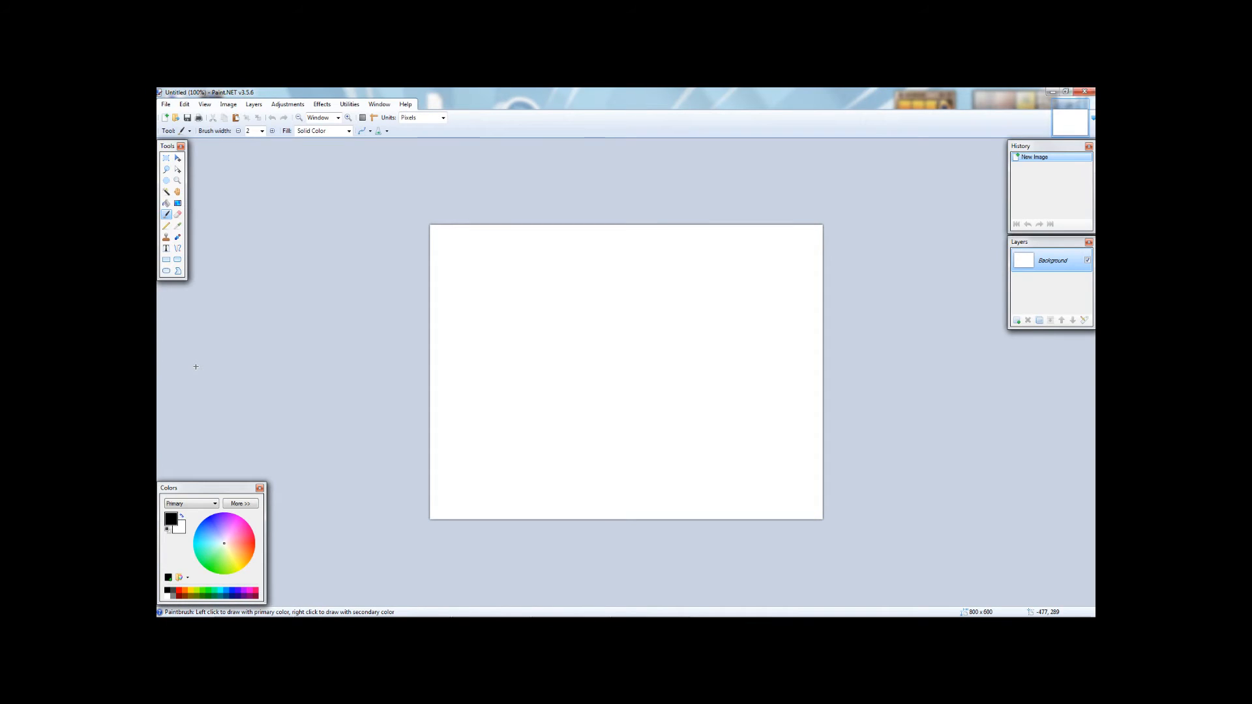
mouse_move(265, 207)
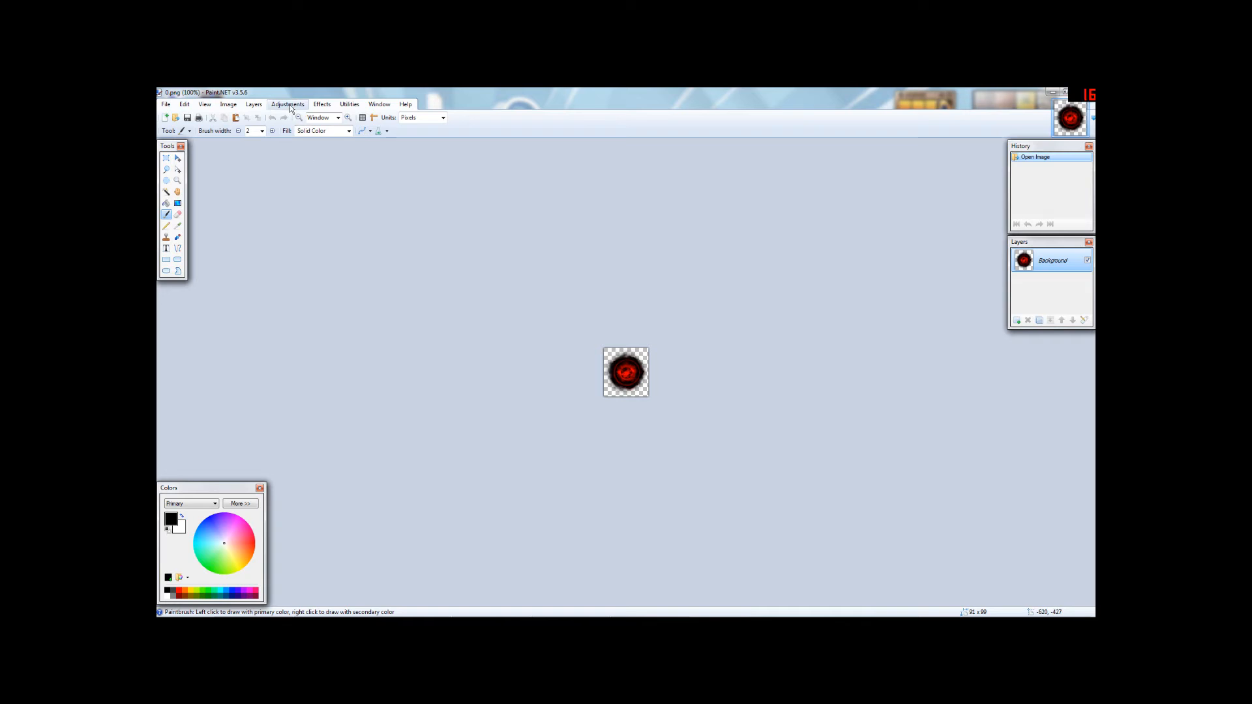
Step: Apply a Hue / Saturation shift of 124 to turn the red orb in 0.png green
click(287, 104)
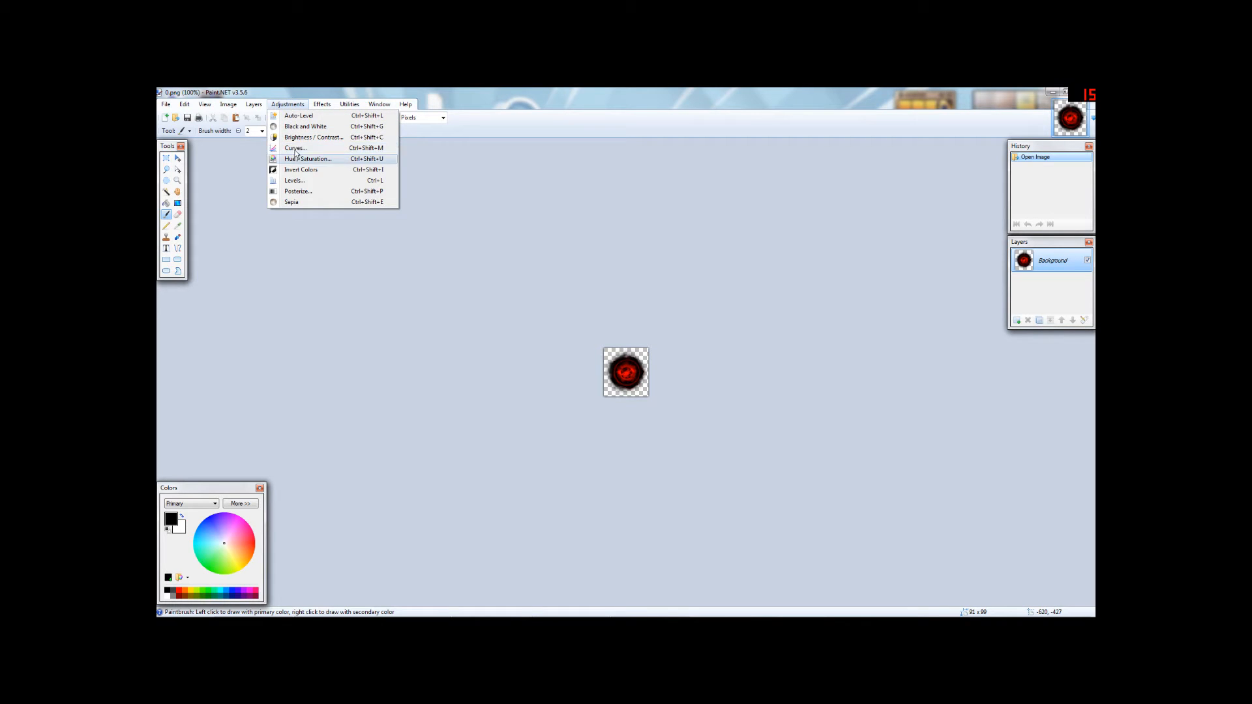
click(308, 158)
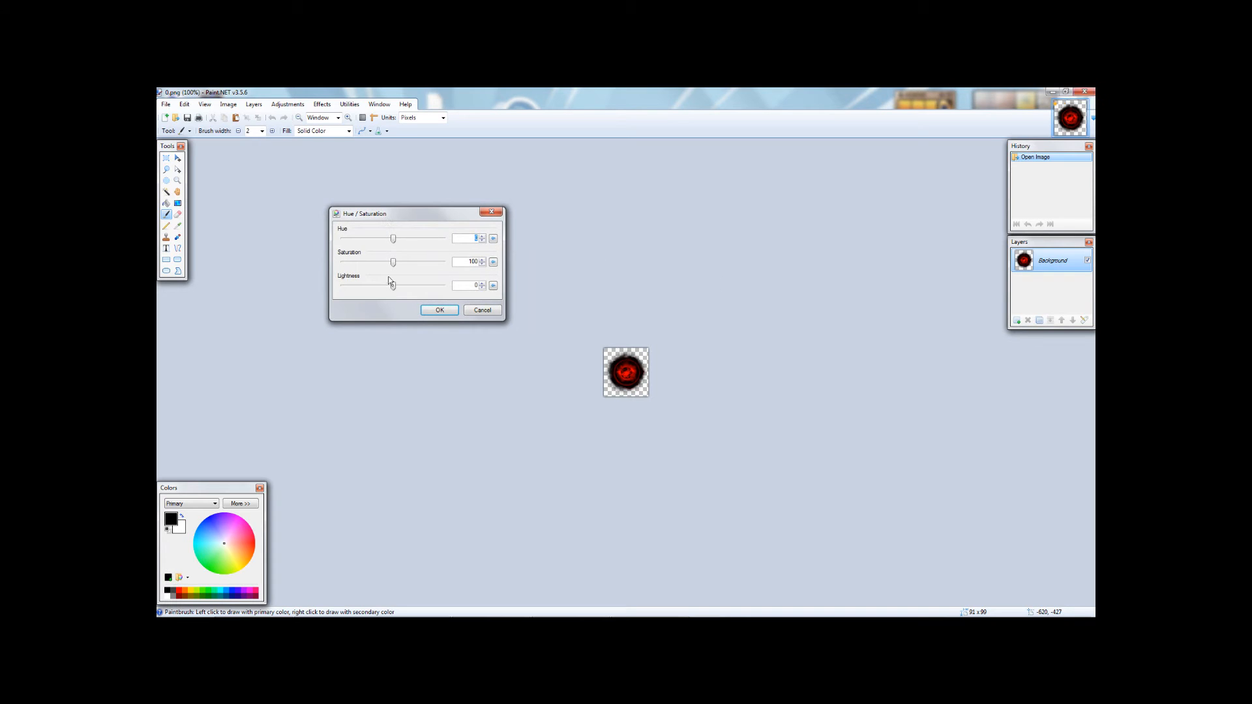
drag(392, 237, 359, 238)
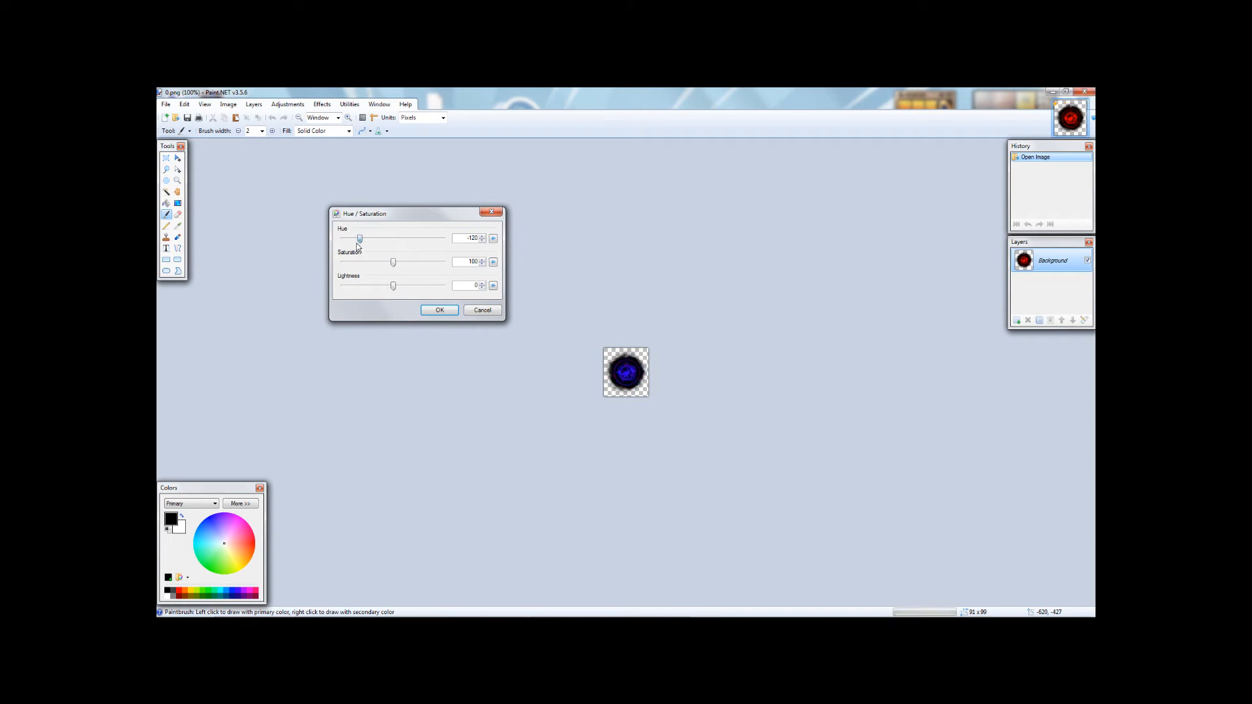
drag(359, 239, 393, 239)
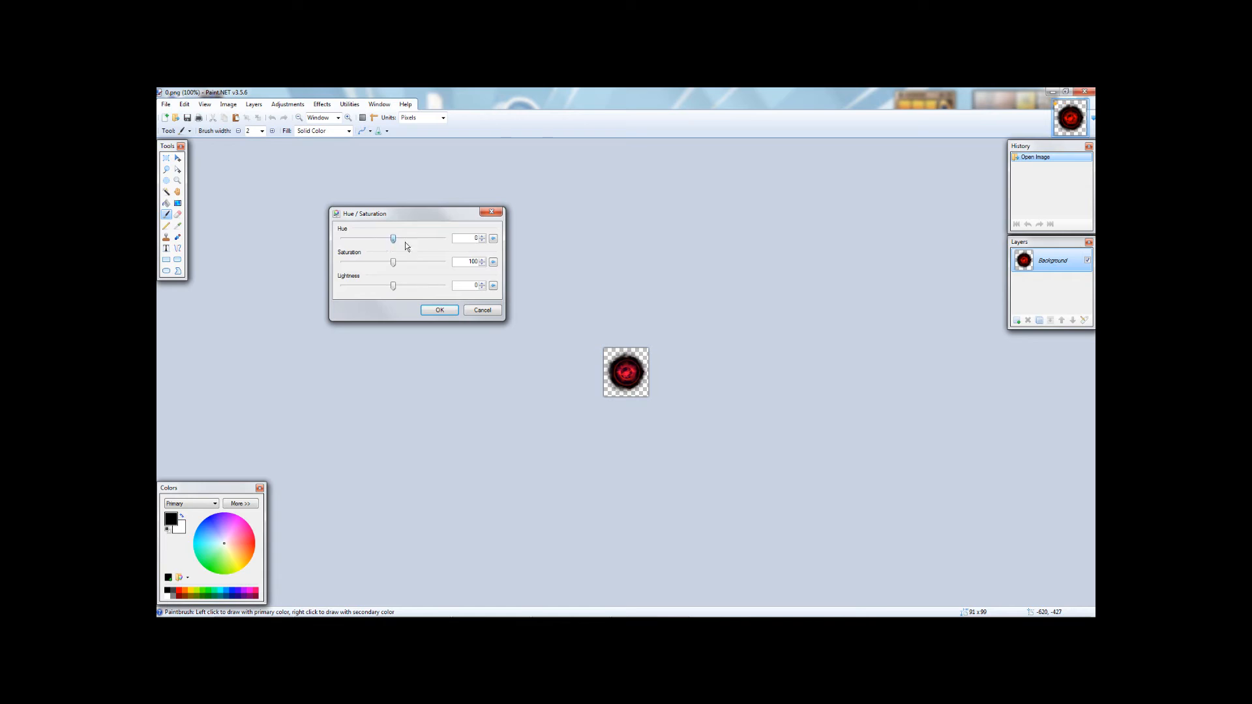
drag(392, 238, 426, 237)
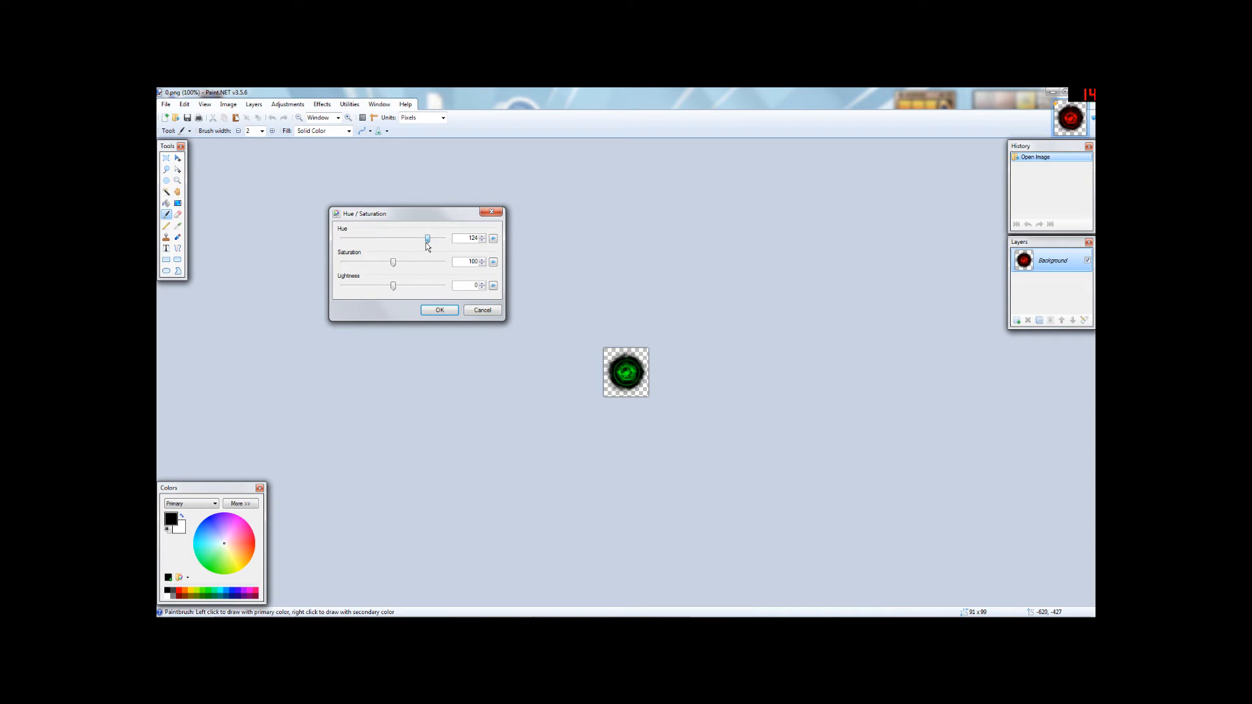
mouse_move(466, 368)
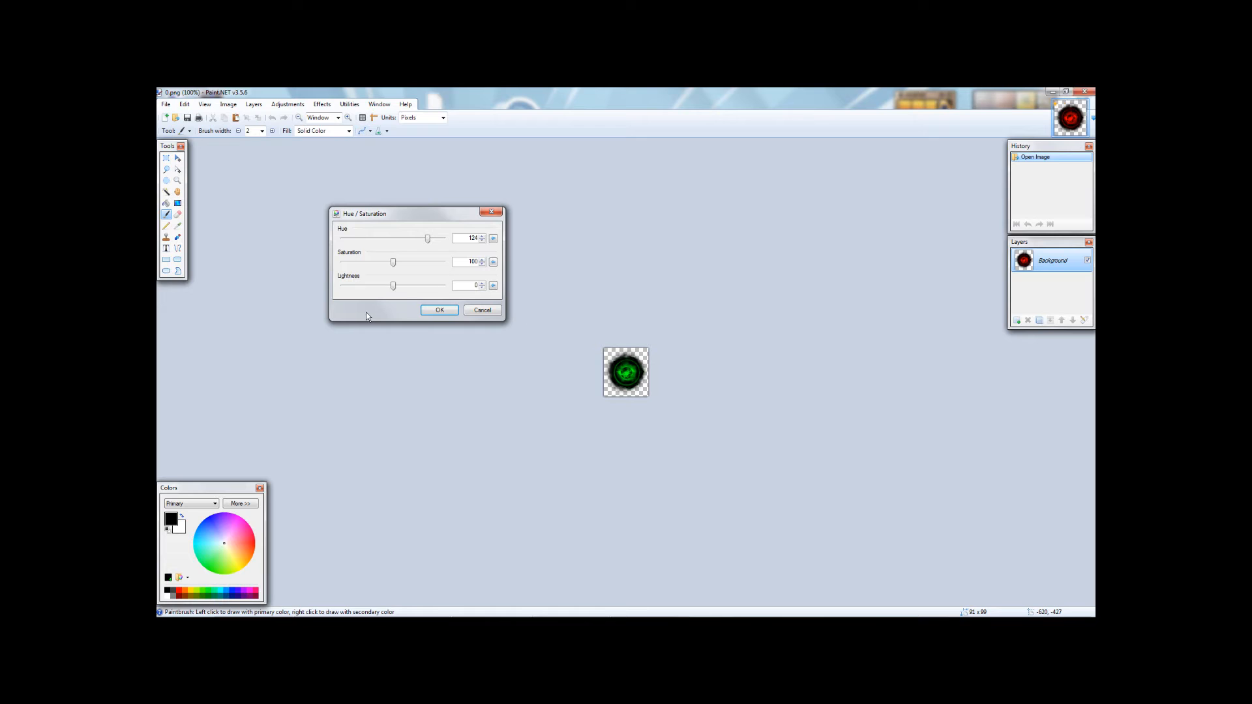
click(439, 311)
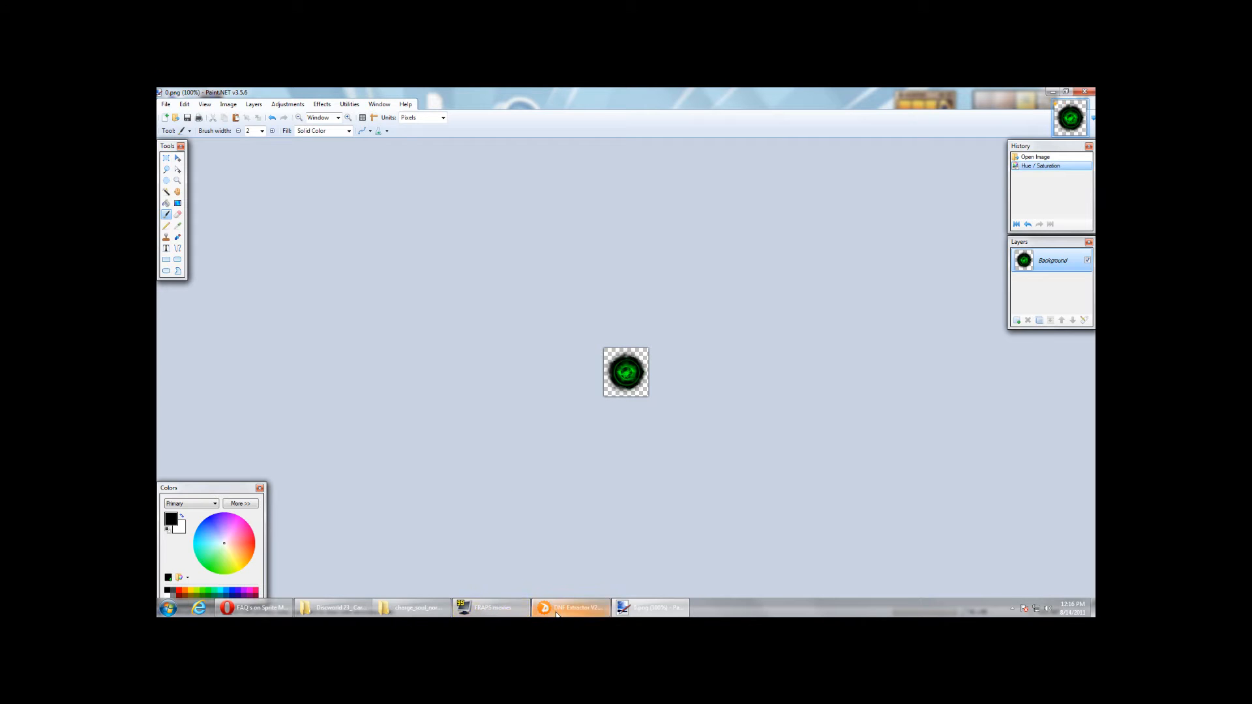
Step: Apply the same Hue 124 shift to the remaining orb frames through 5.png
click(570, 607)
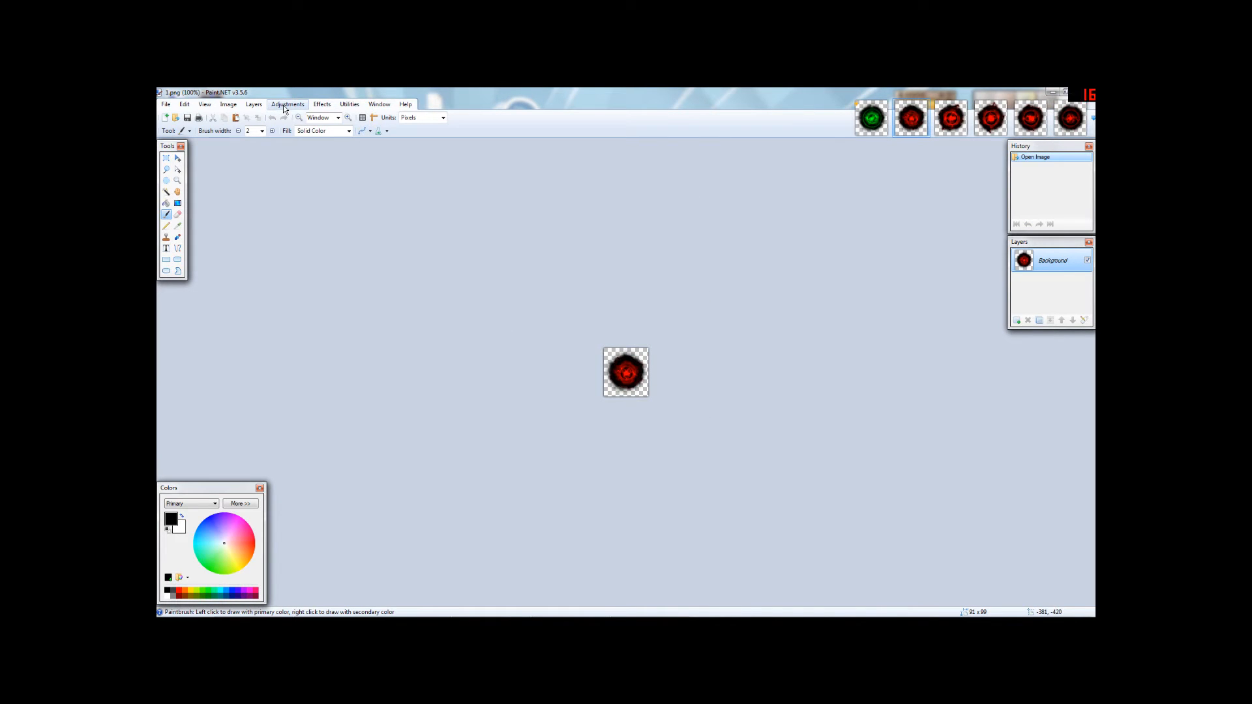
click(287, 104)
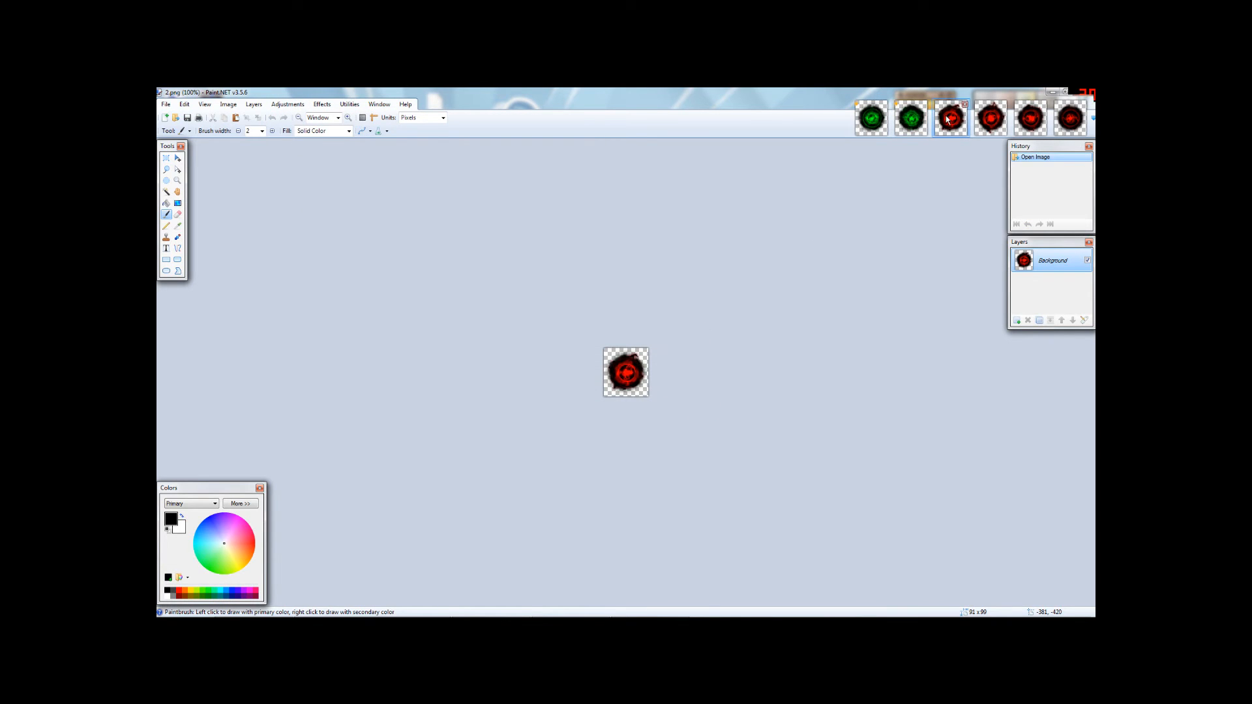
click(287, 104)
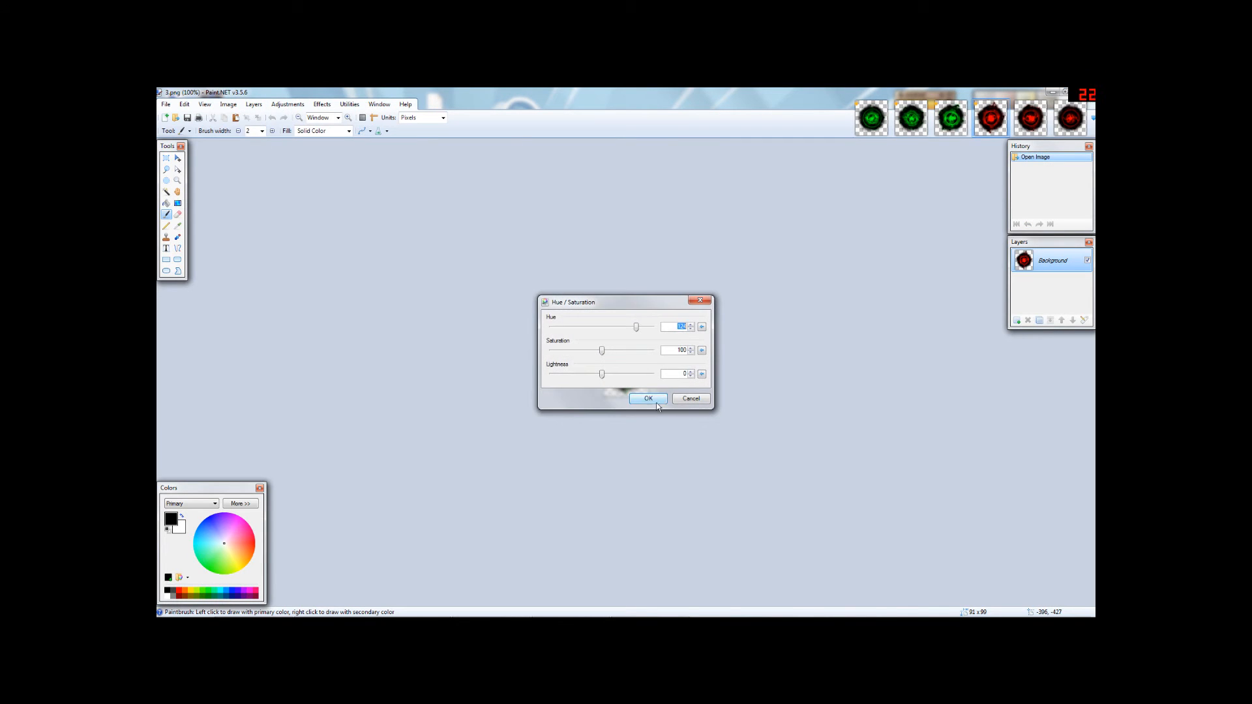
click(648, 399)
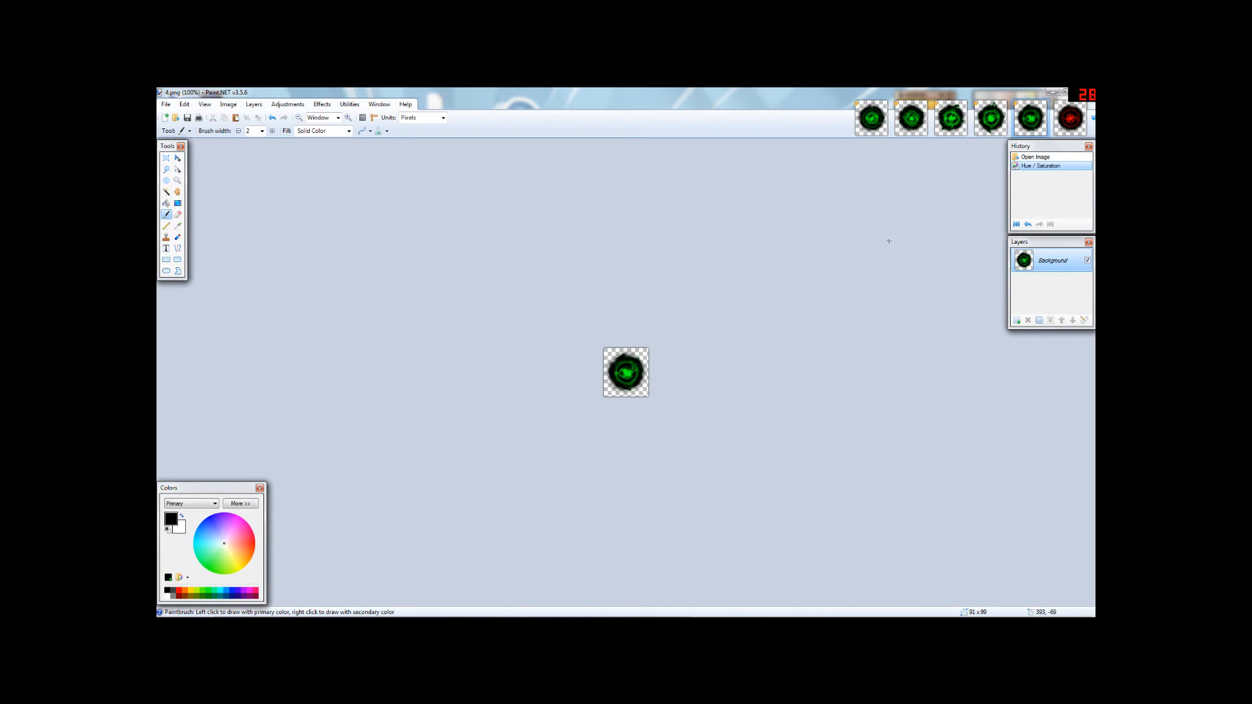
click(287, 104)
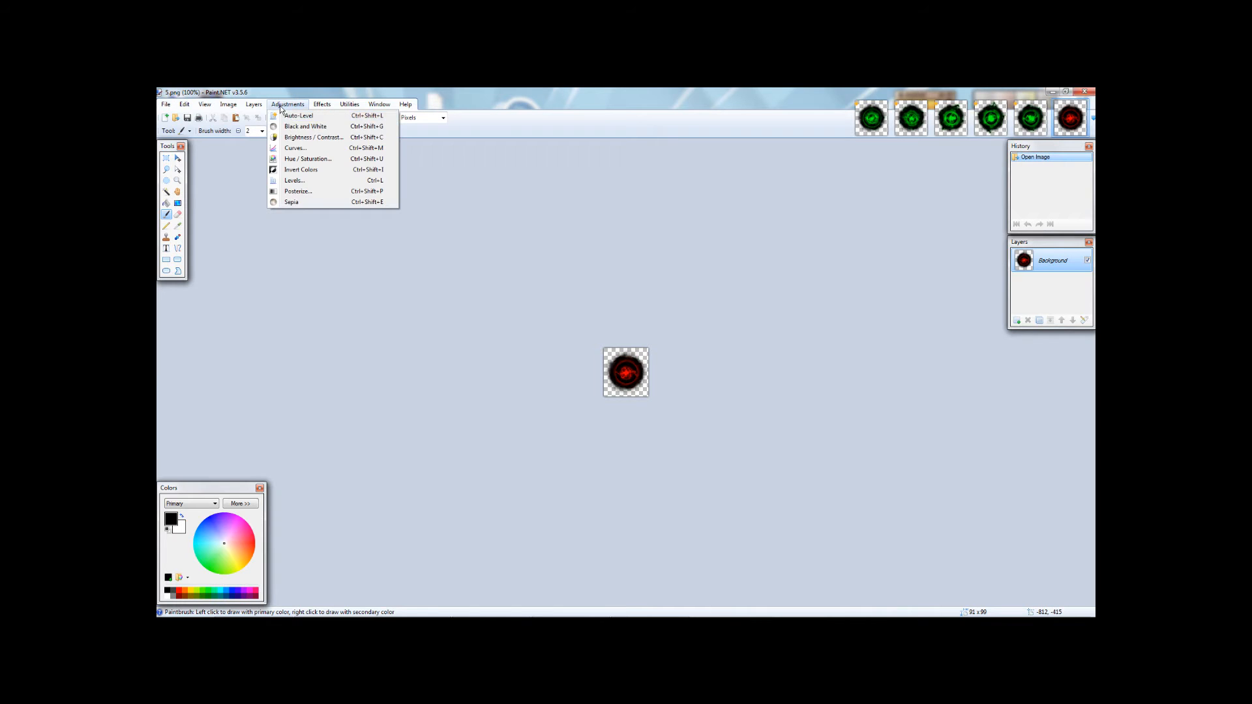
click(307, 158)
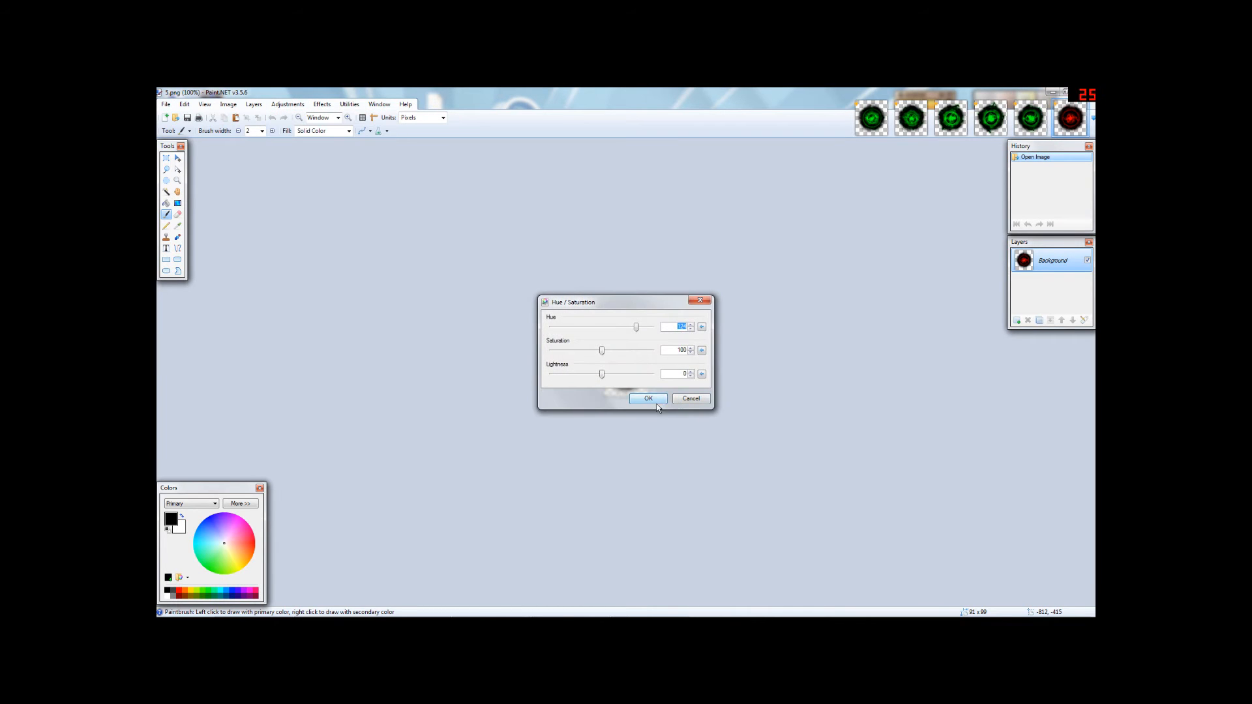
click(648, 399)
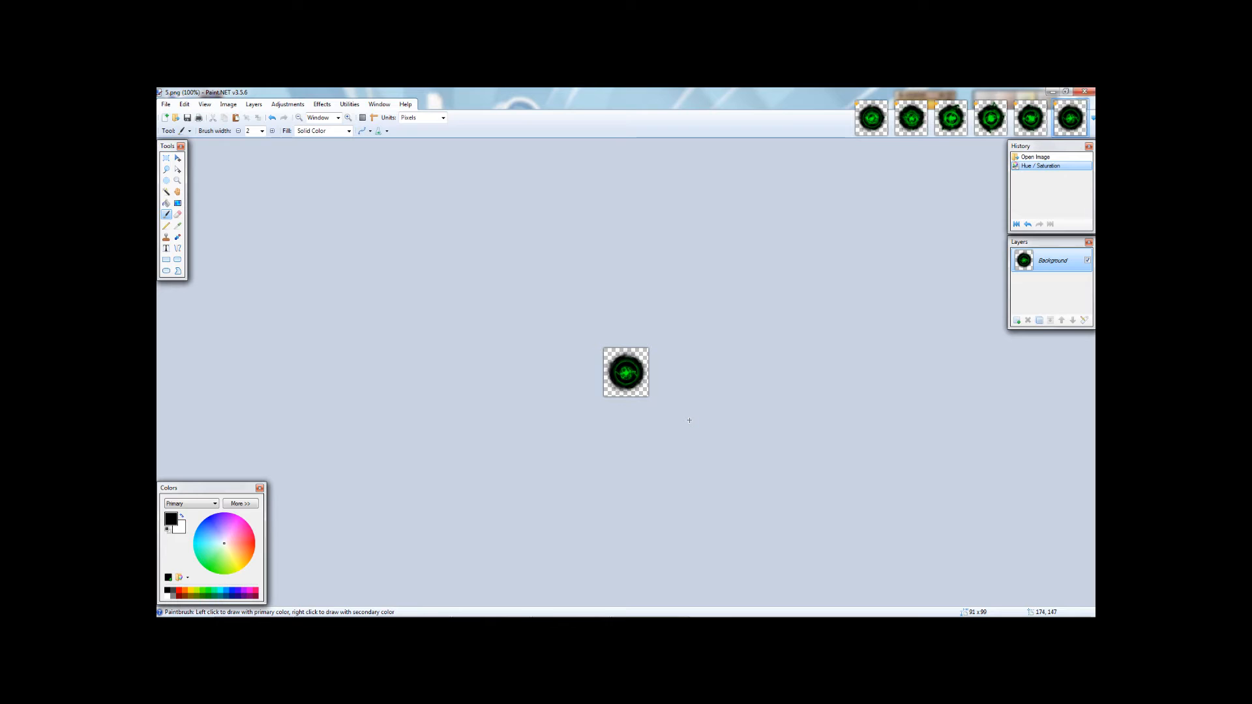
mouse_move(660, 392)
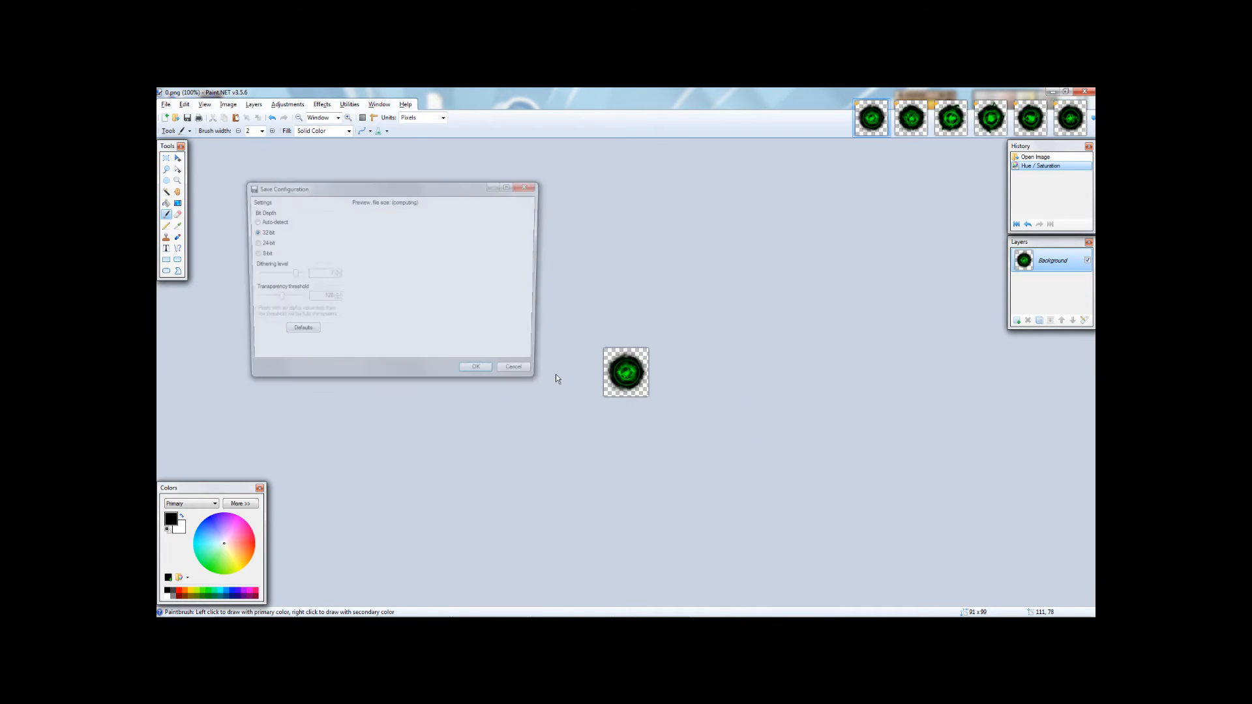
Step: Save the remaining green orb frames from Paint.NET as 32-bit PNGs
click(475, 366)
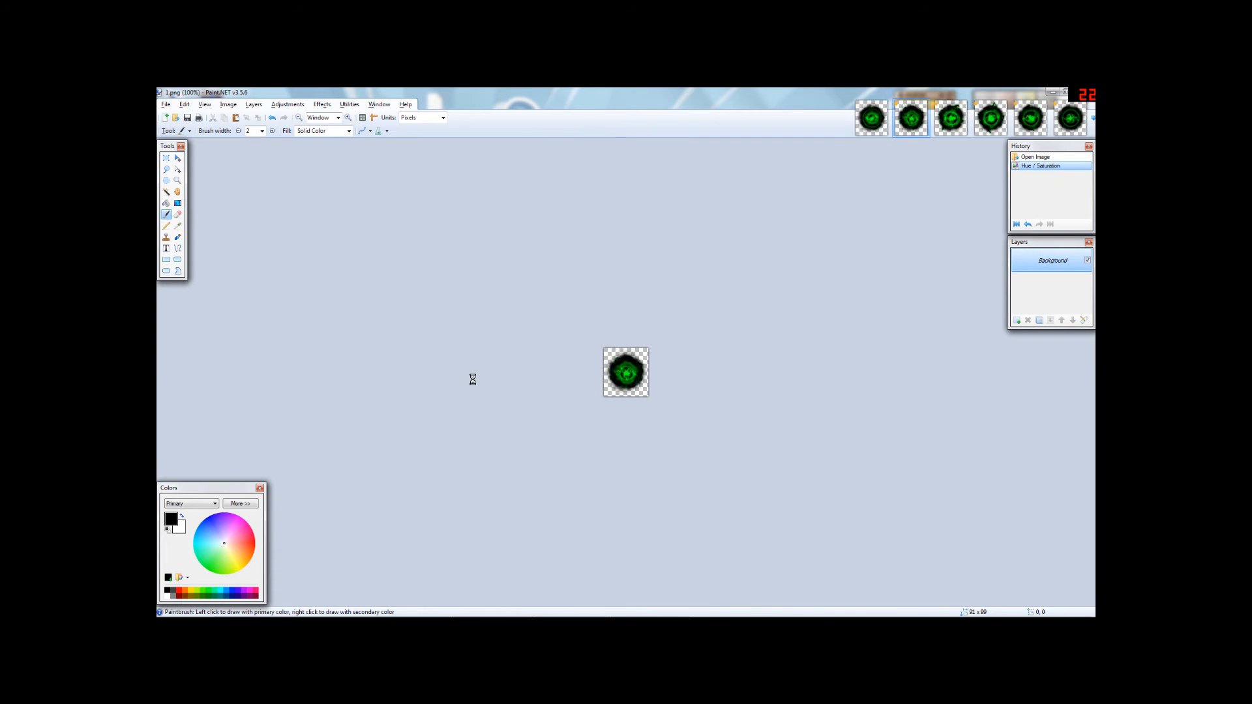
click(187, 117)
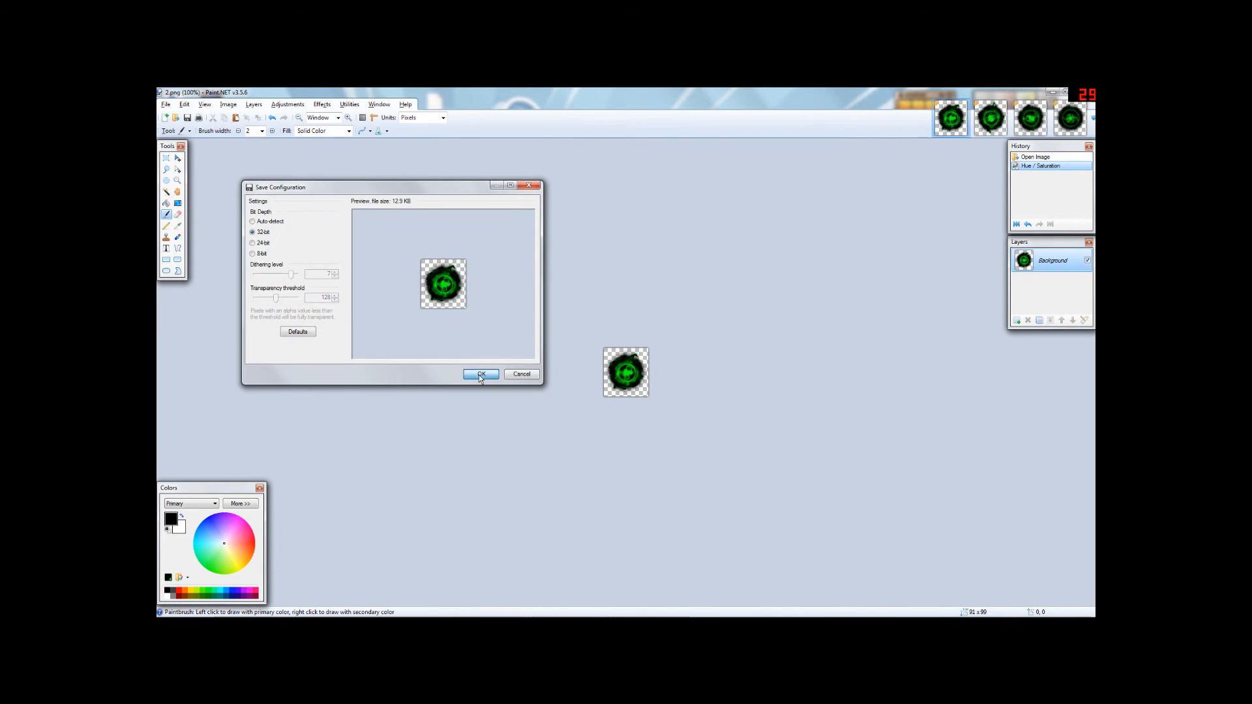
click(477, 374)
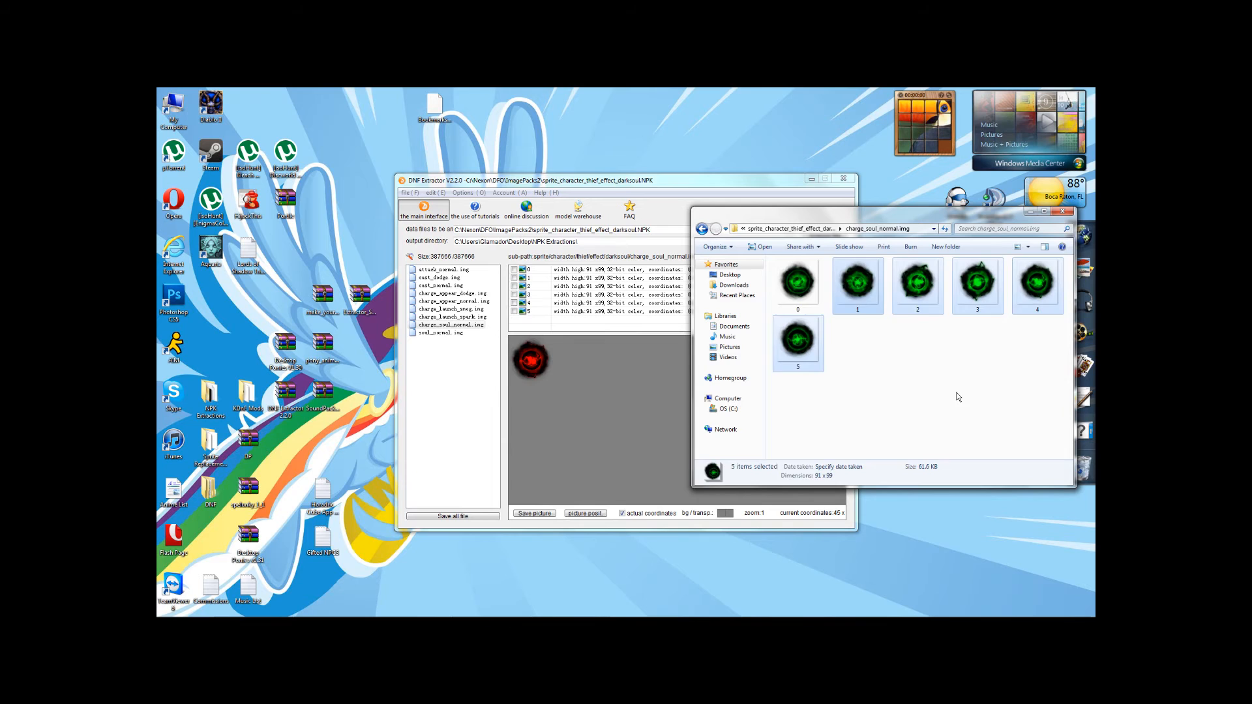
Step: Bring up the replacement map dialog for charge_soul_normal.img frames set to preserve 32-bit colour
click(957, 397)
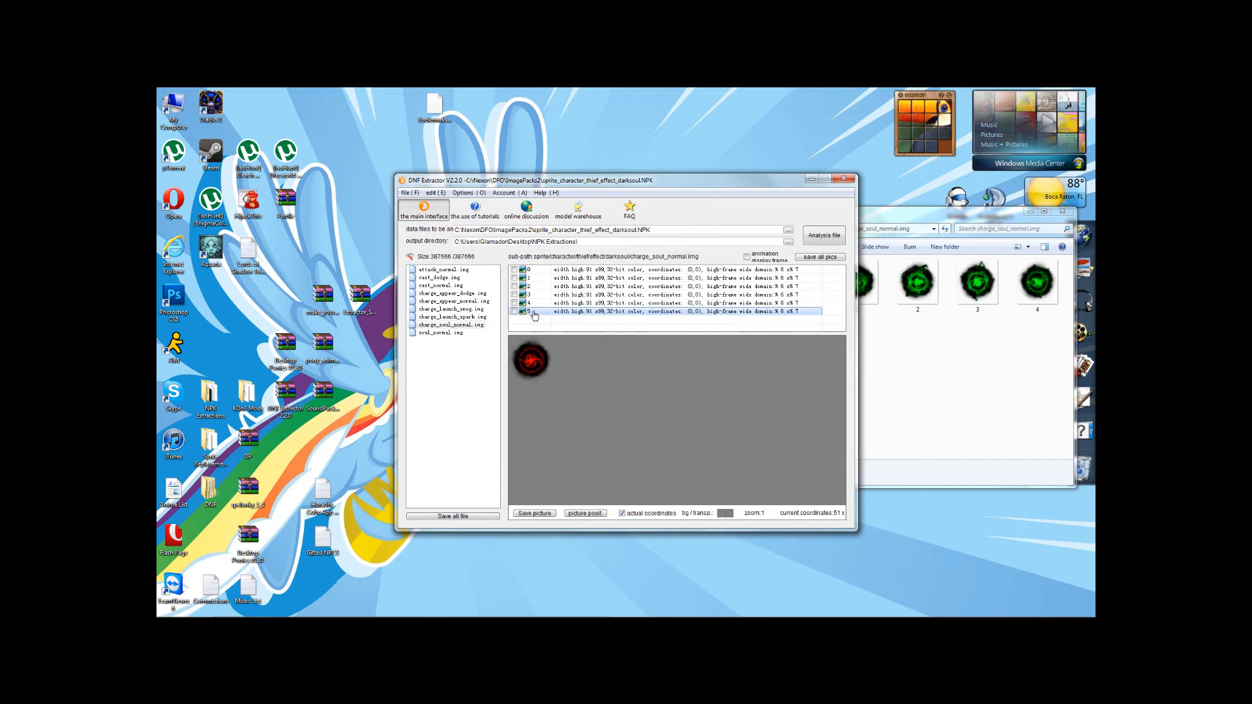
right_click(535, 313)
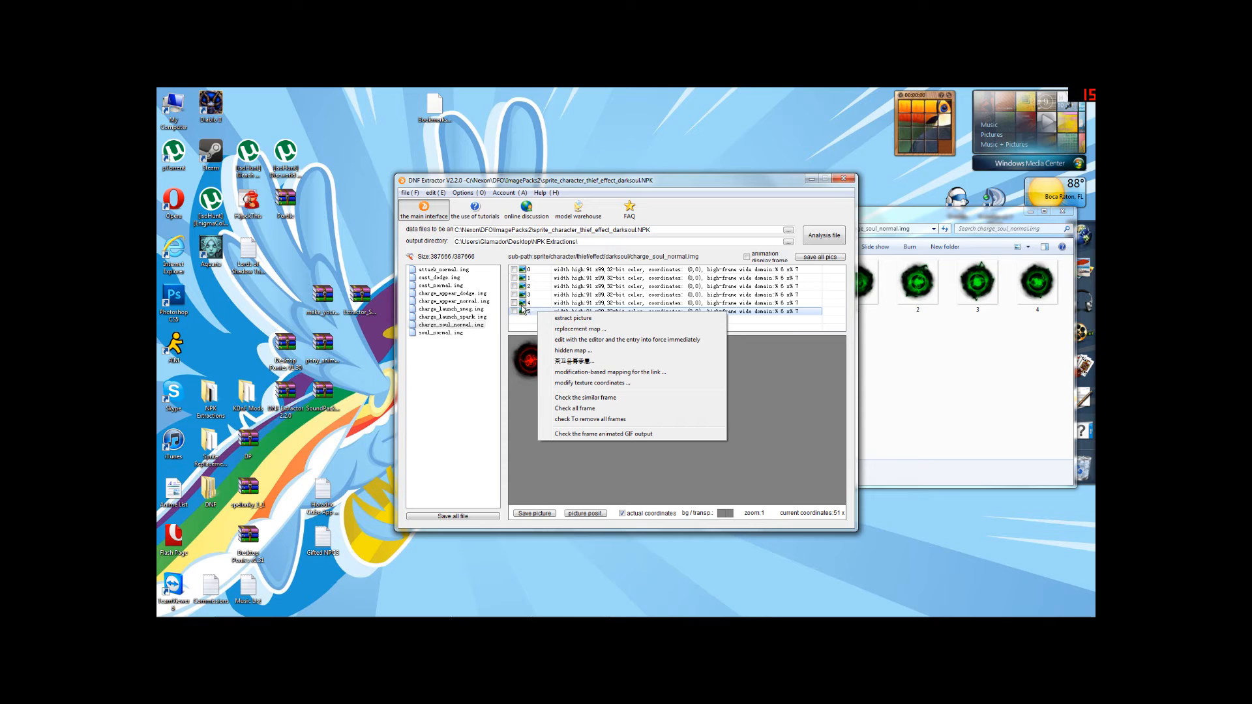
mouse_move(576, 329)
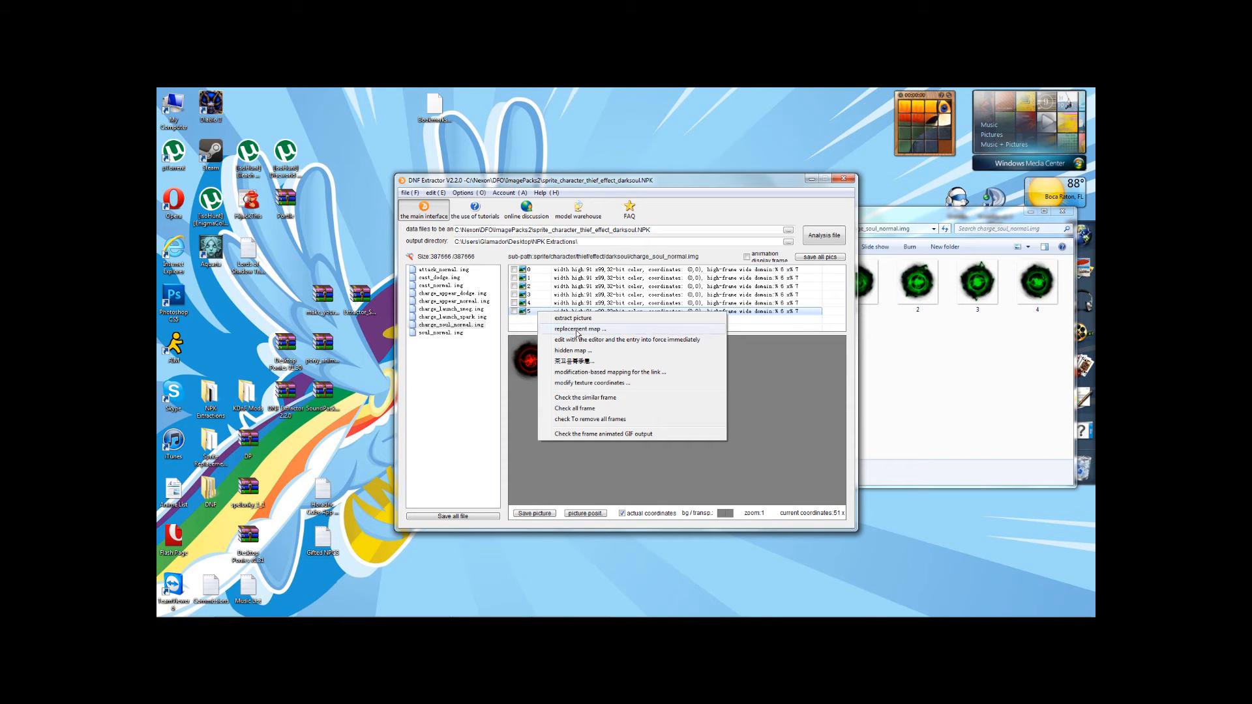
click(579, 328)
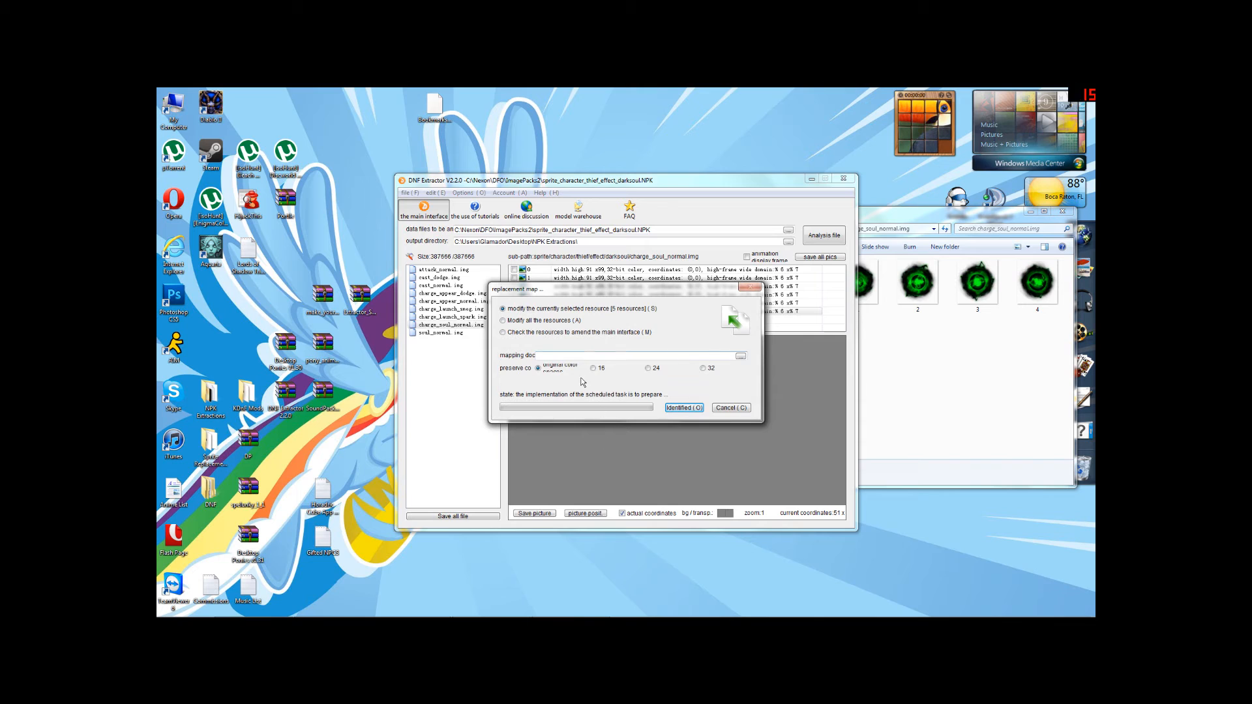
click(702, 367)
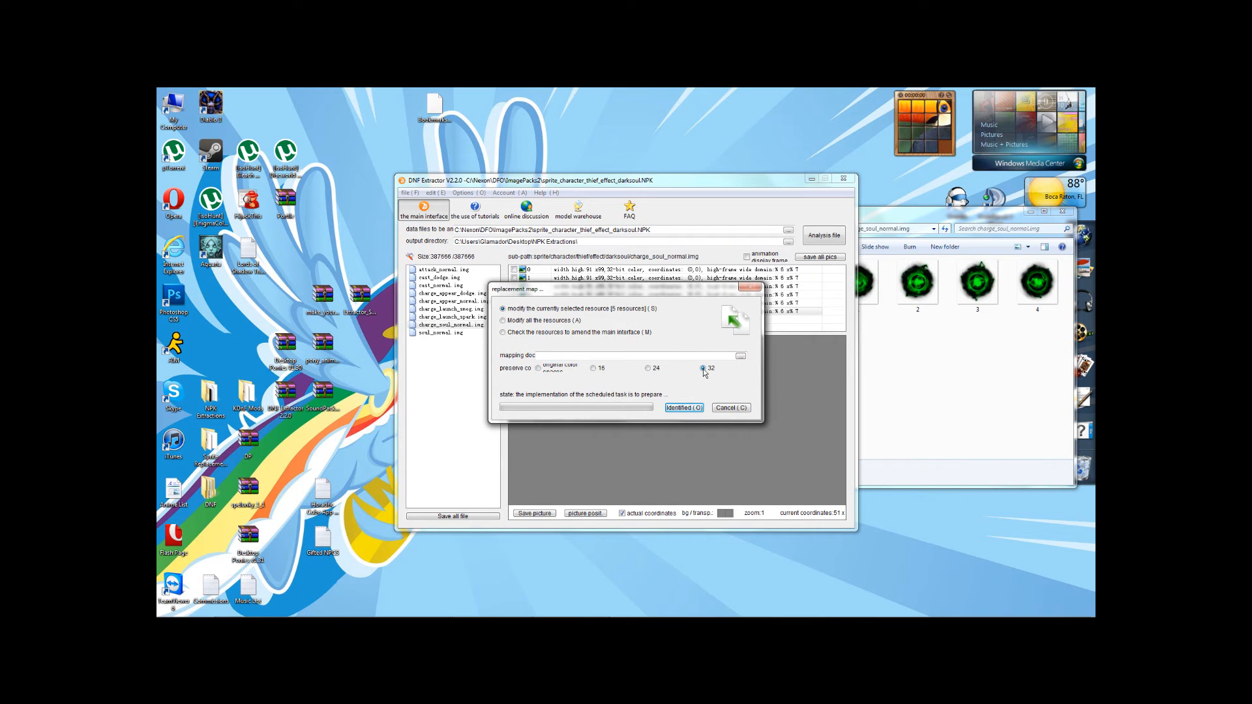
click(539, 367)
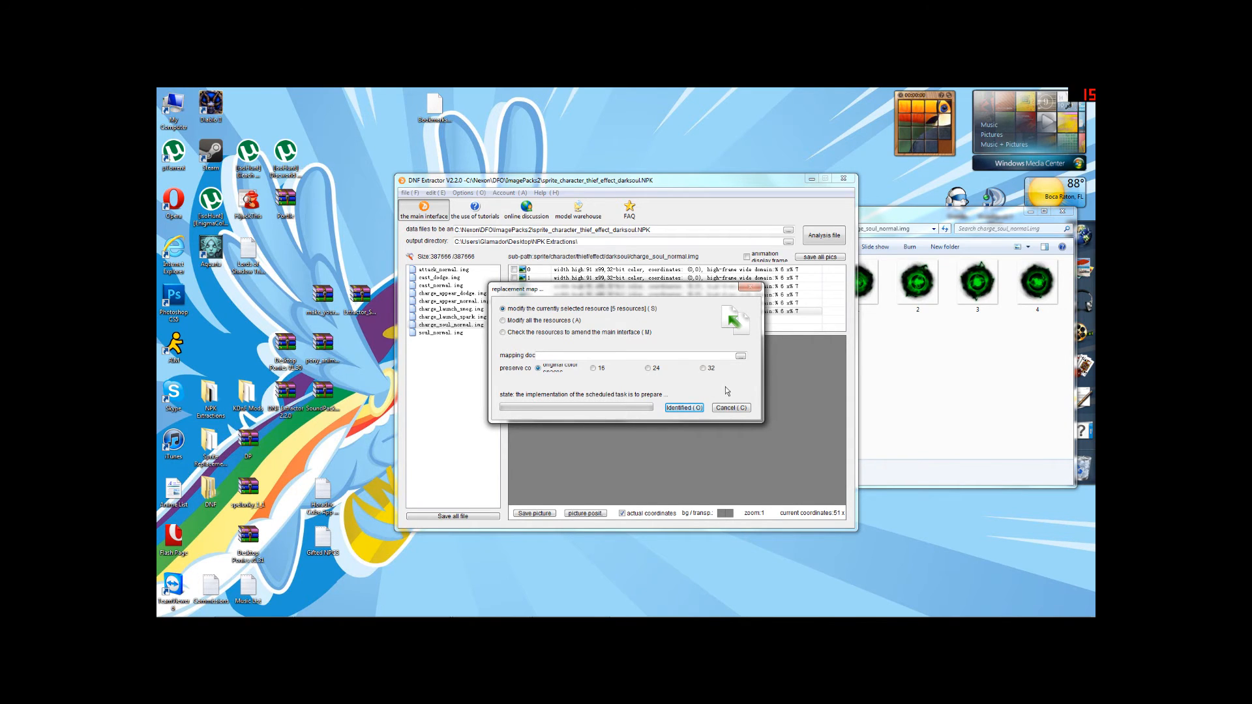
click(703, 368)
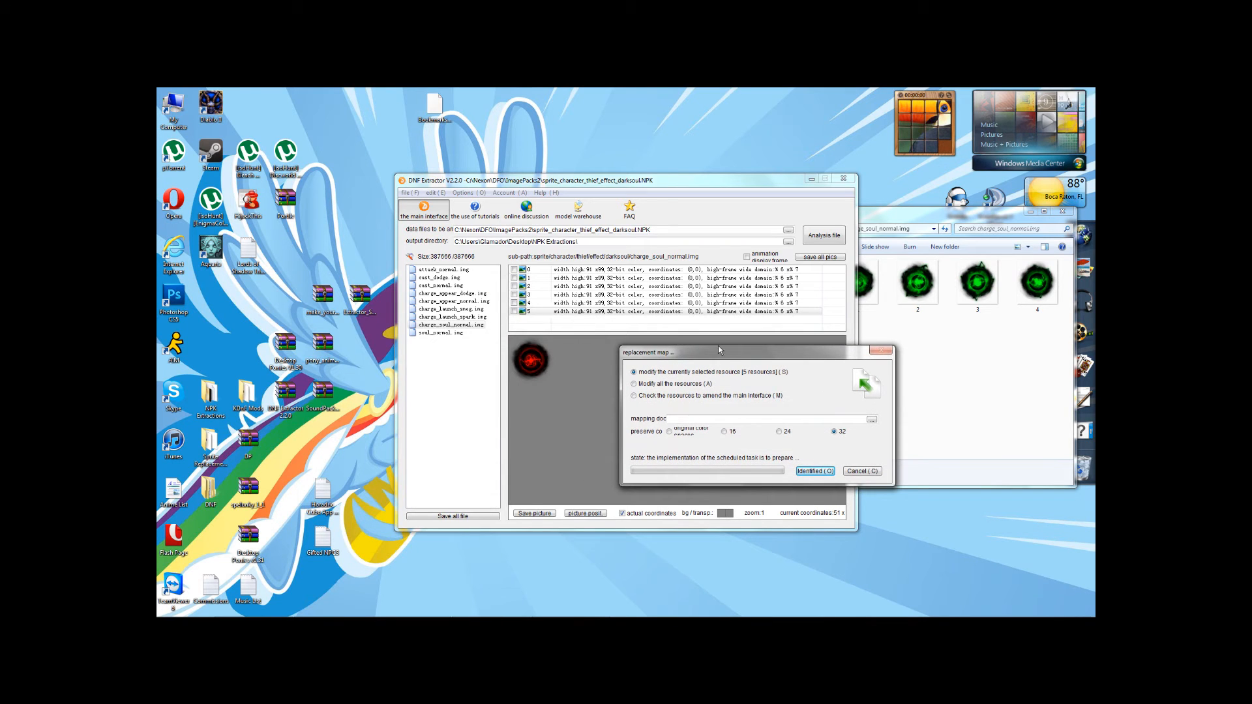
Step: Browse the replacement picker to Desktop\NPK Extractions\darksoul.NPK\charge_soul_normal.img
drag(703, 352, 515, 268)
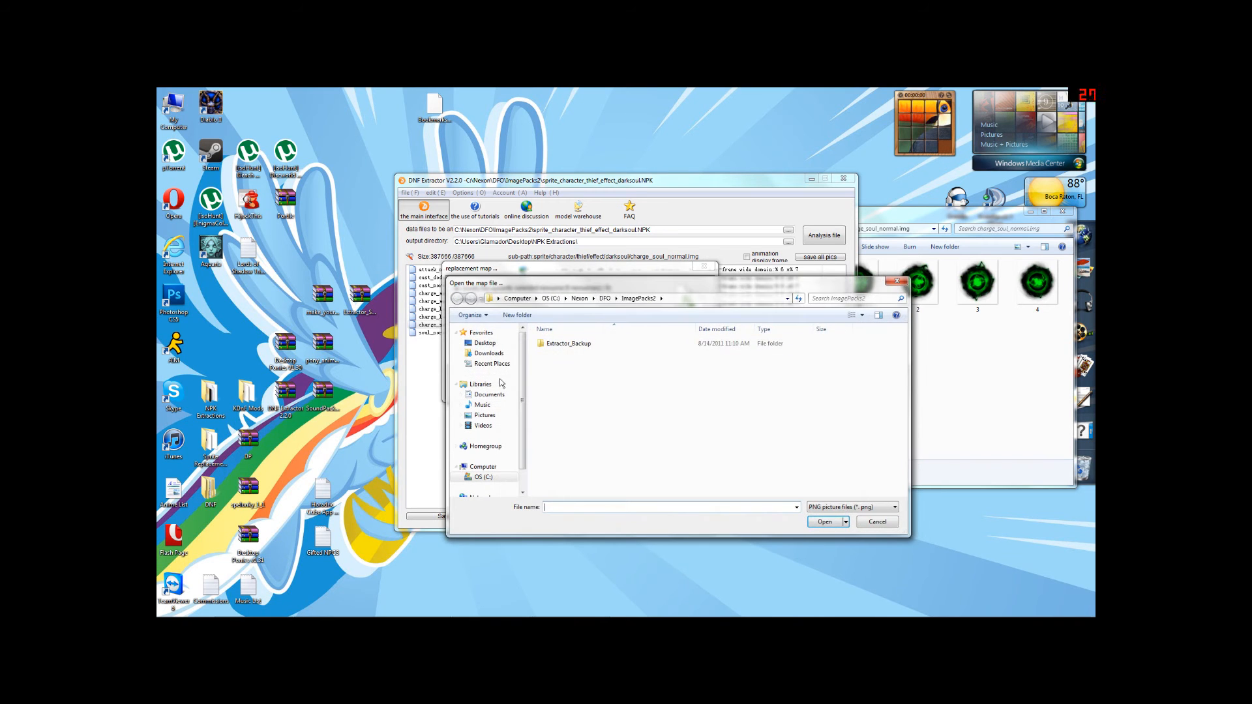
click(485, 343)
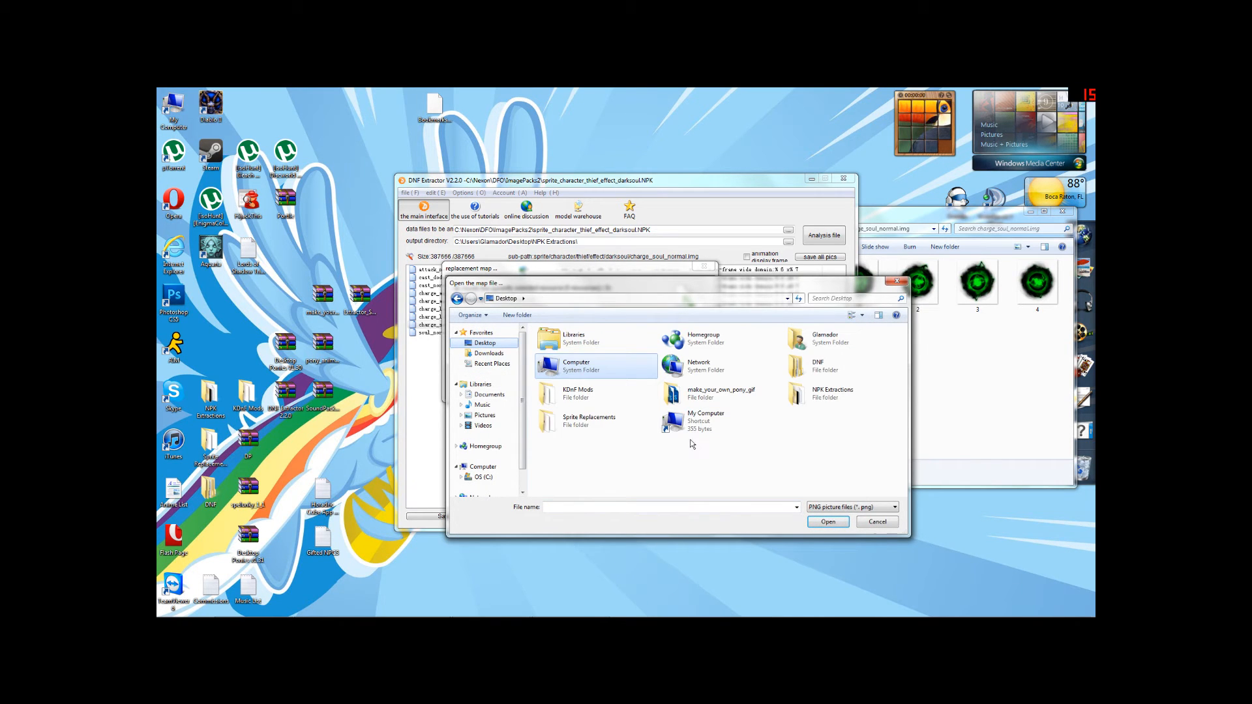
double_click(832, 392)
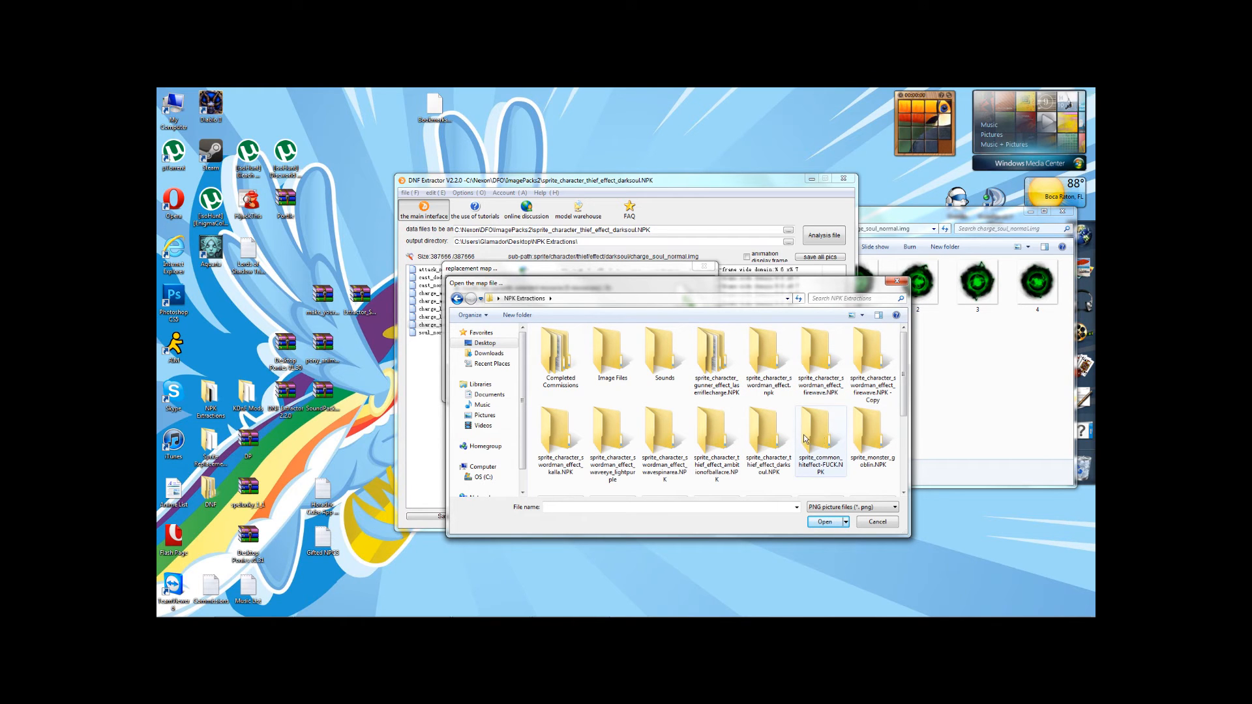
double_click(768, 442)
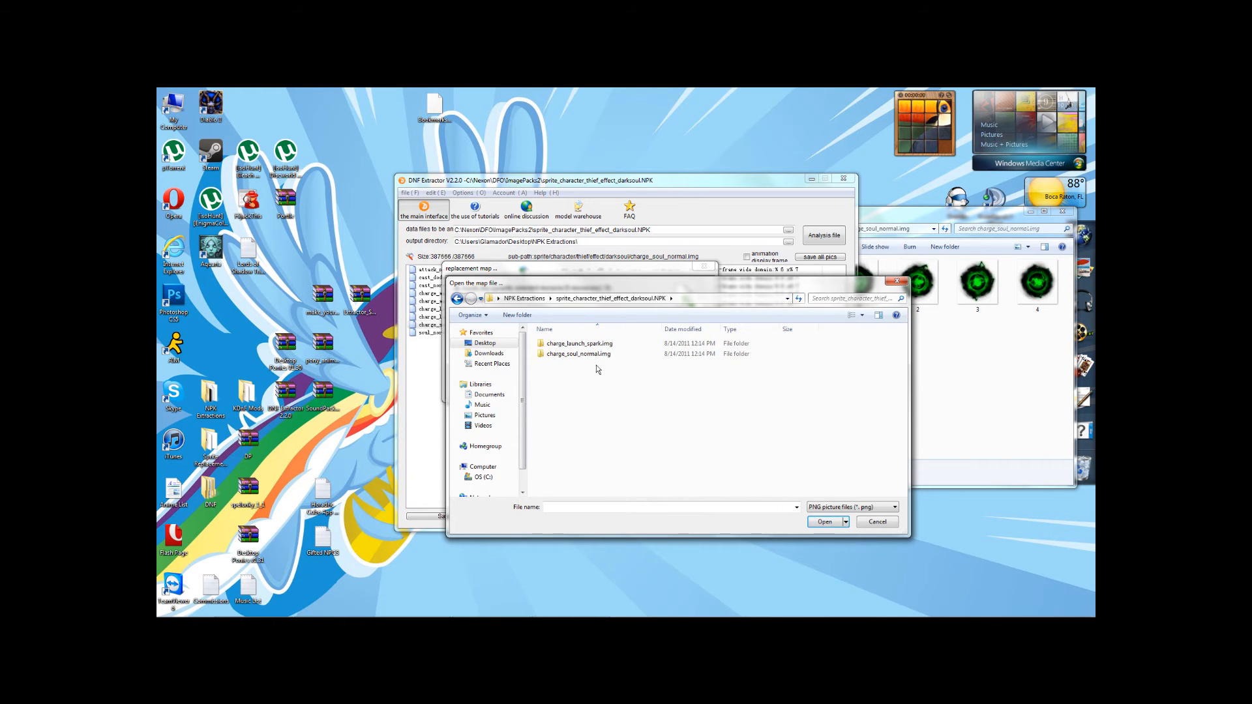
double_click(578, 353)
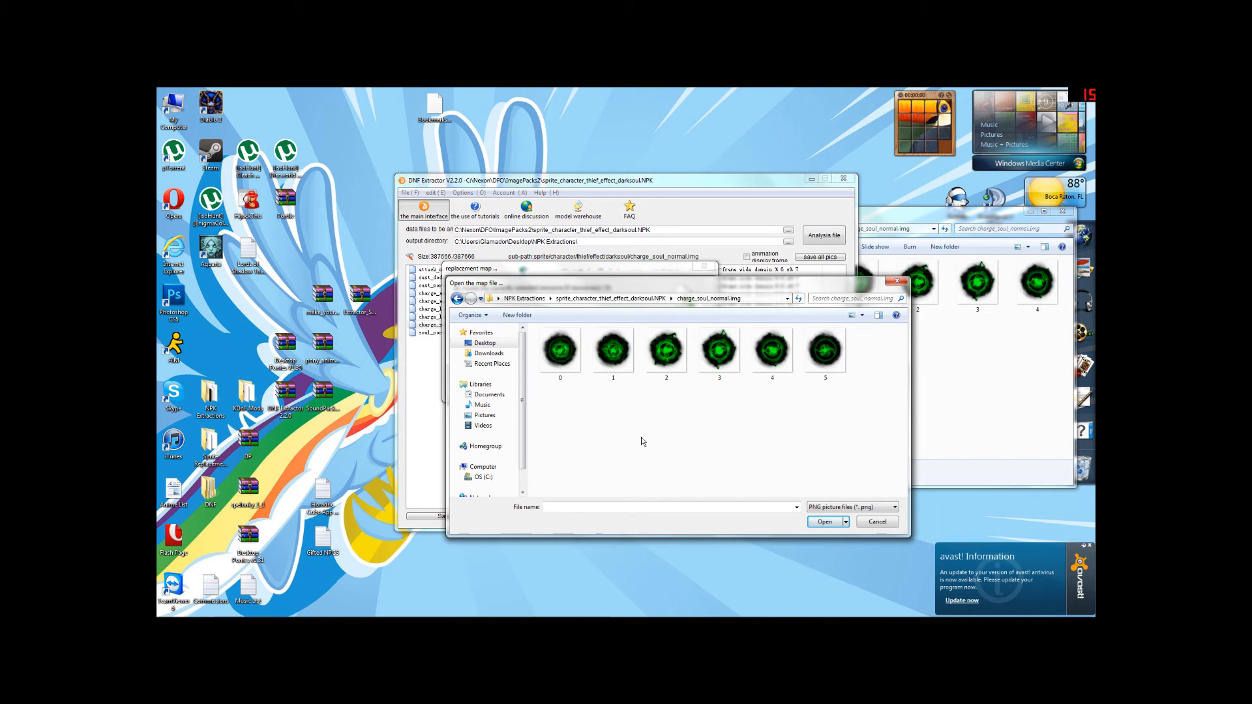
Step: Choose a green frame PNG as the replacement and run it, dismissing the success message
click(824, 521)
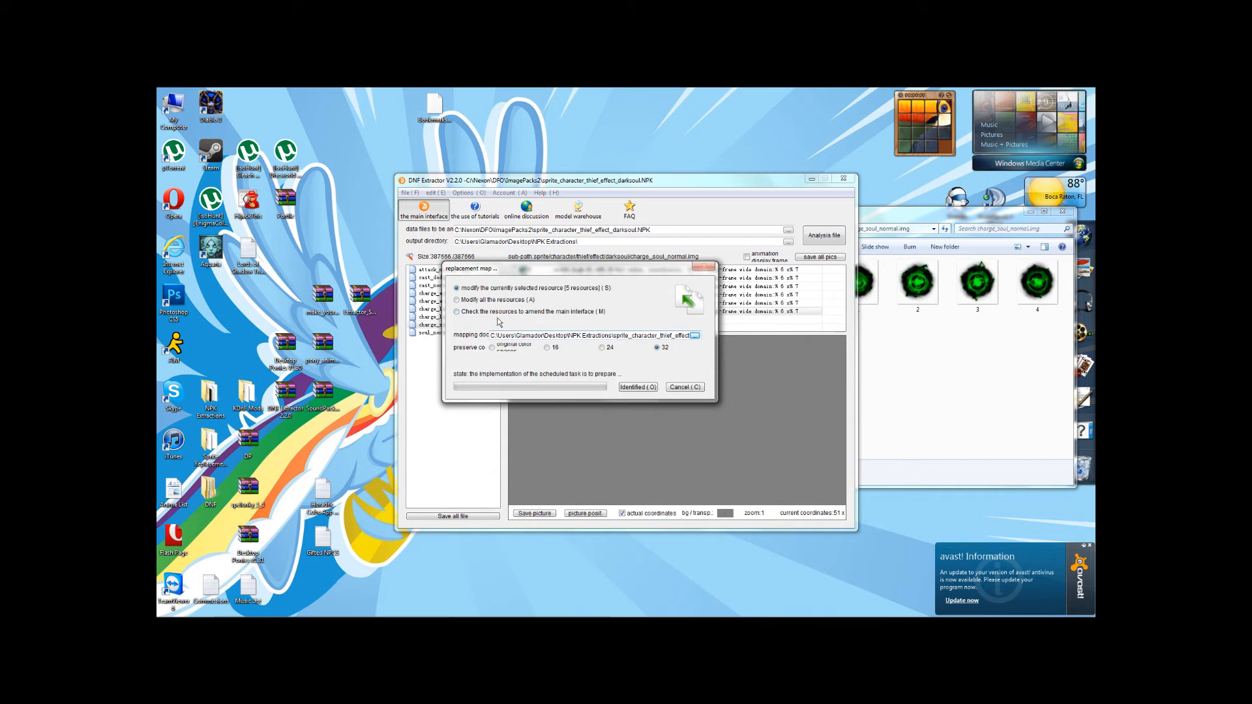
click(637, 386)
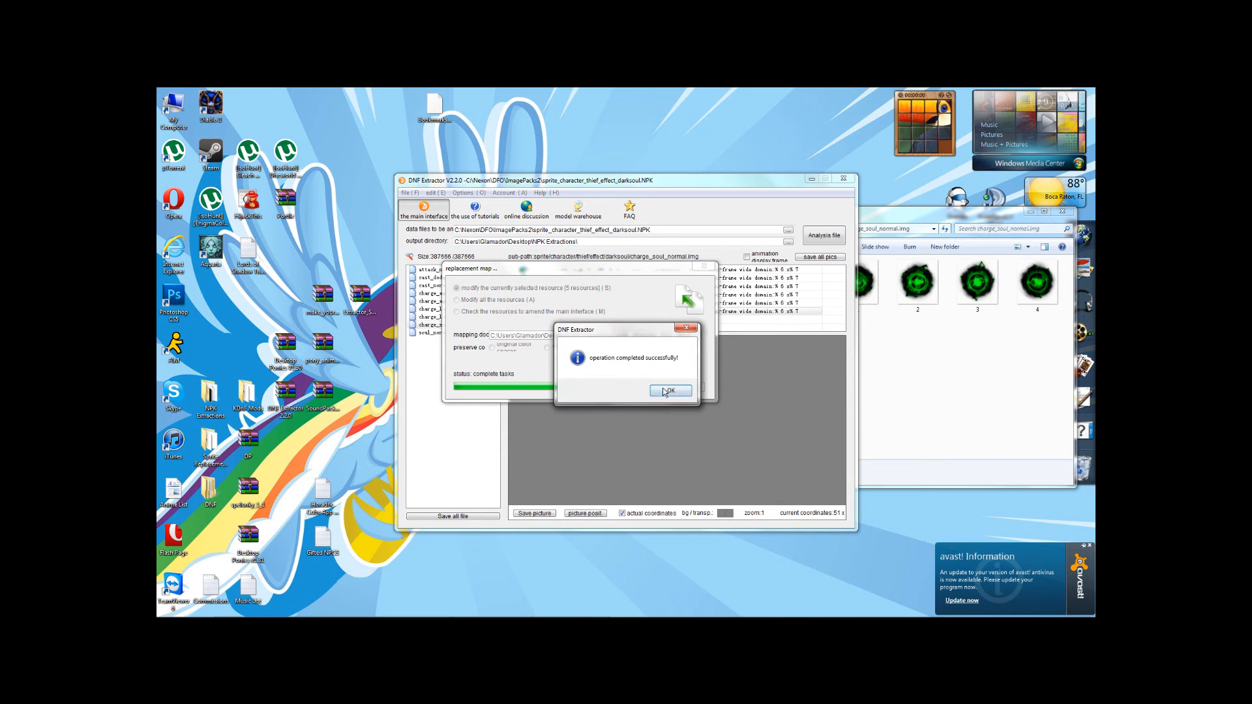
click(669, 390)
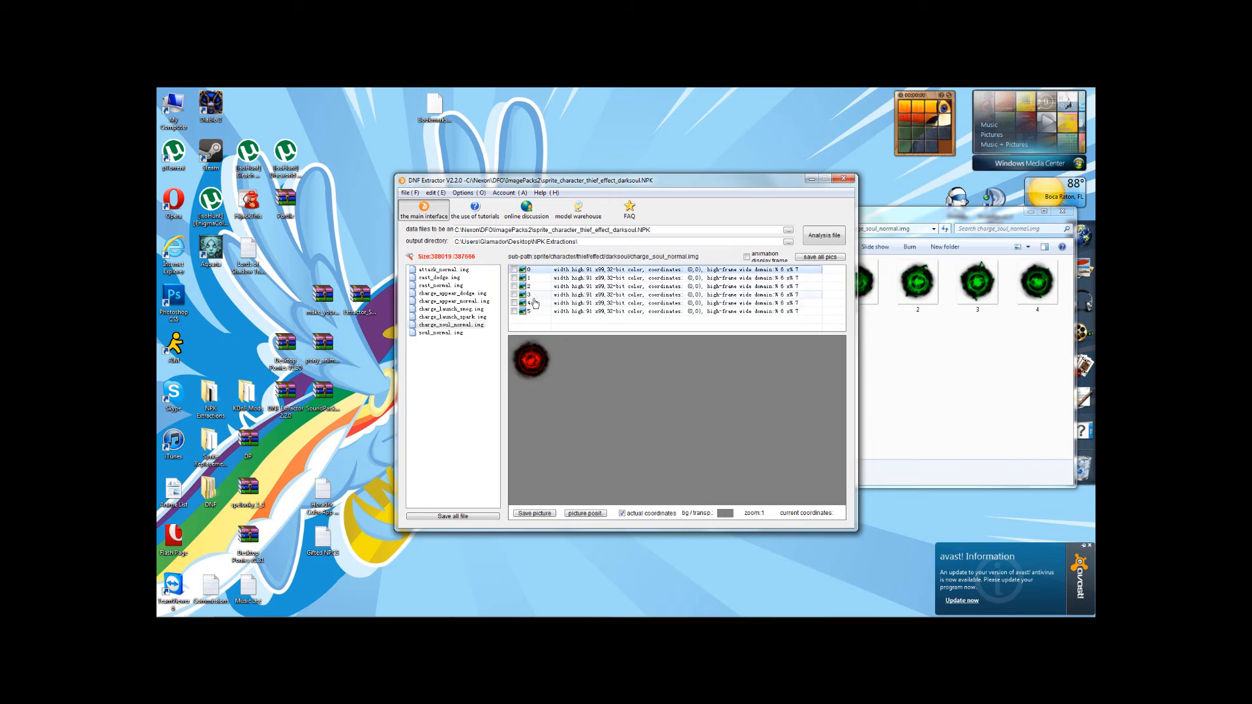
Step: Replace another charge_soul_normal frame with green frame 3 and check the first frame's preview
click(559, 311)
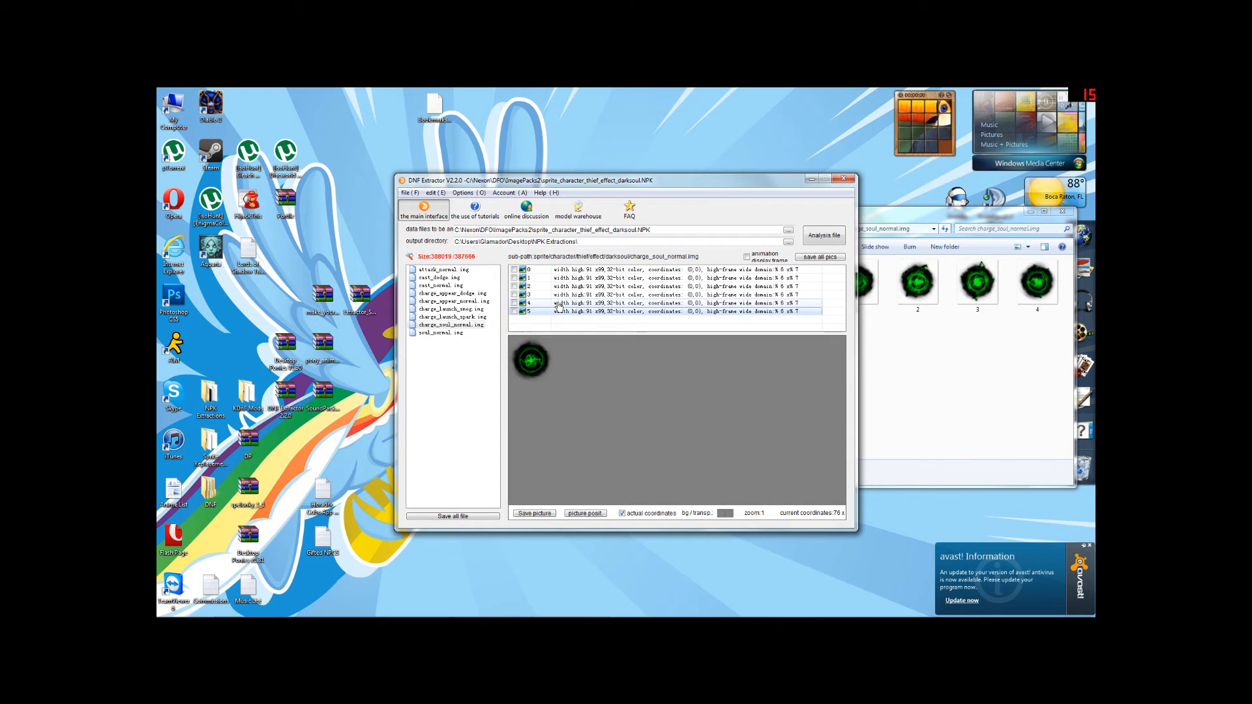
right_click(550, 312)
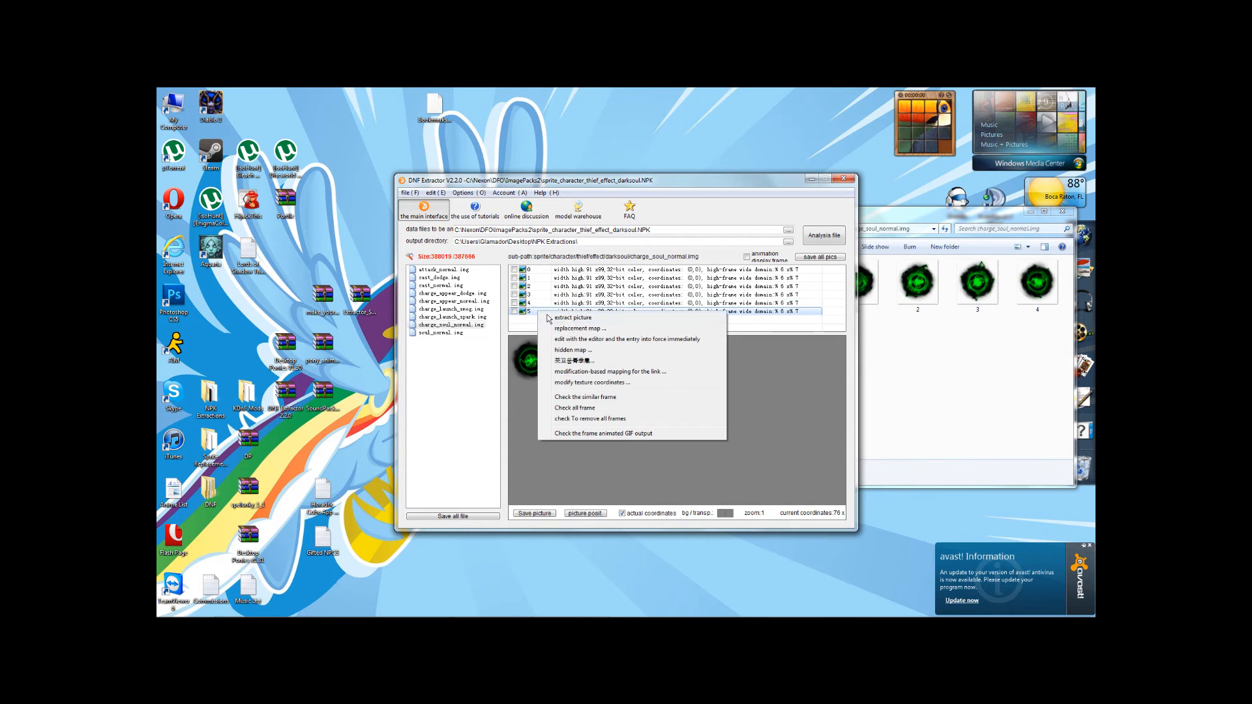
click(580, 329)
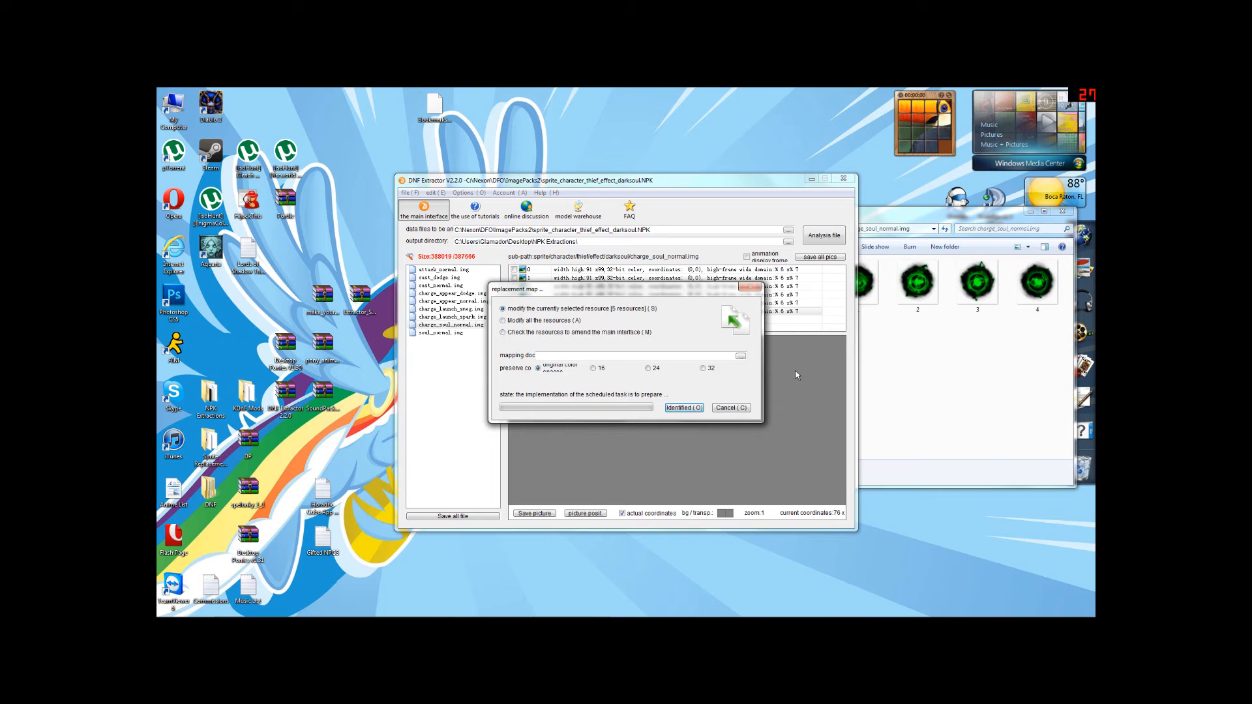
click(682, 408)
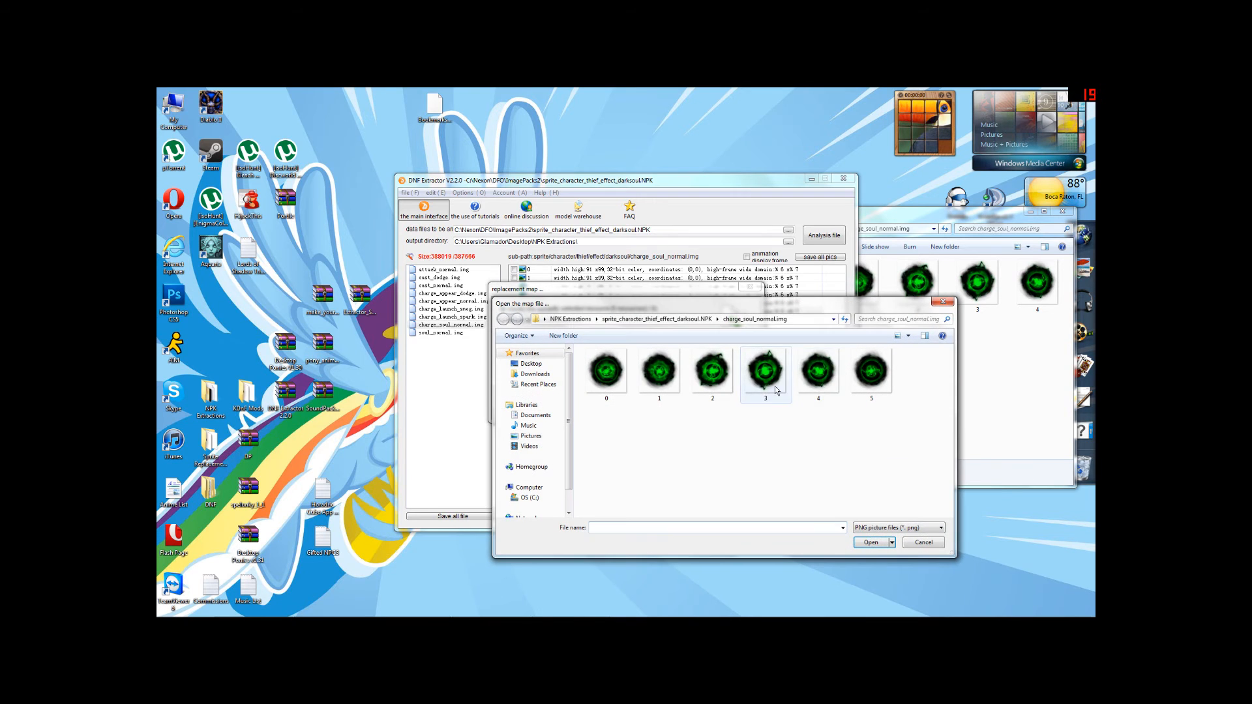
click(606, 369)
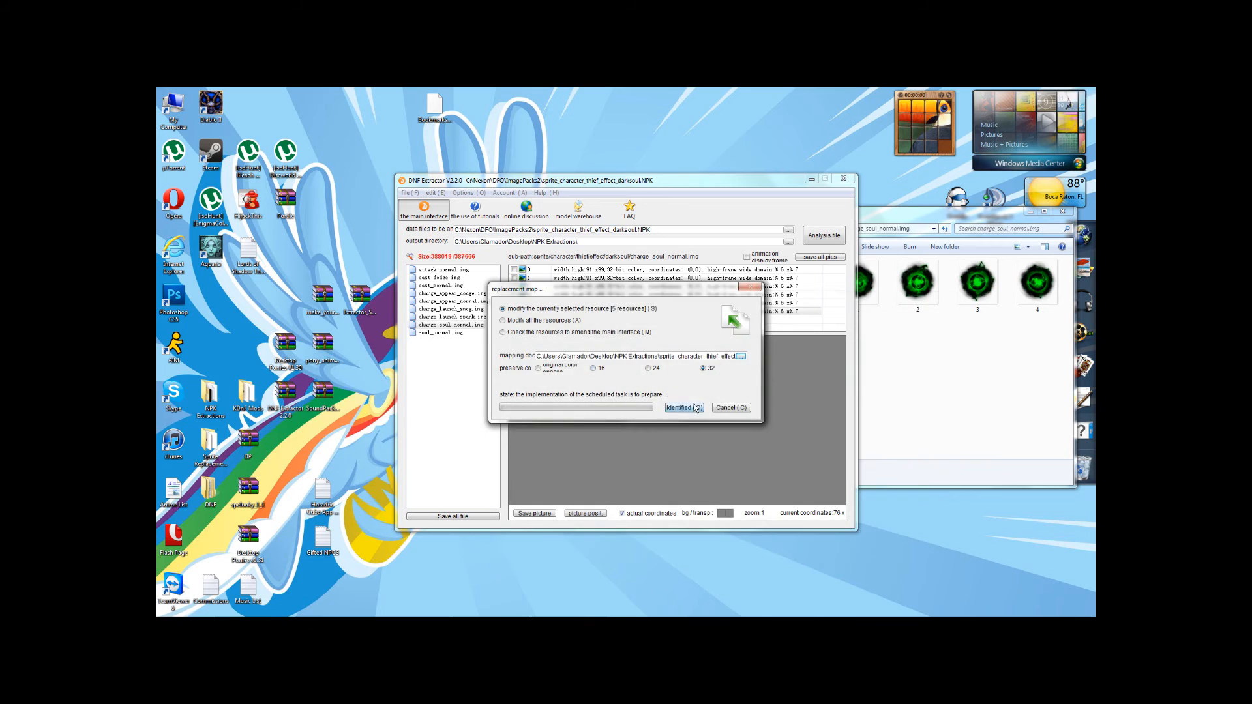
click(680, 408)
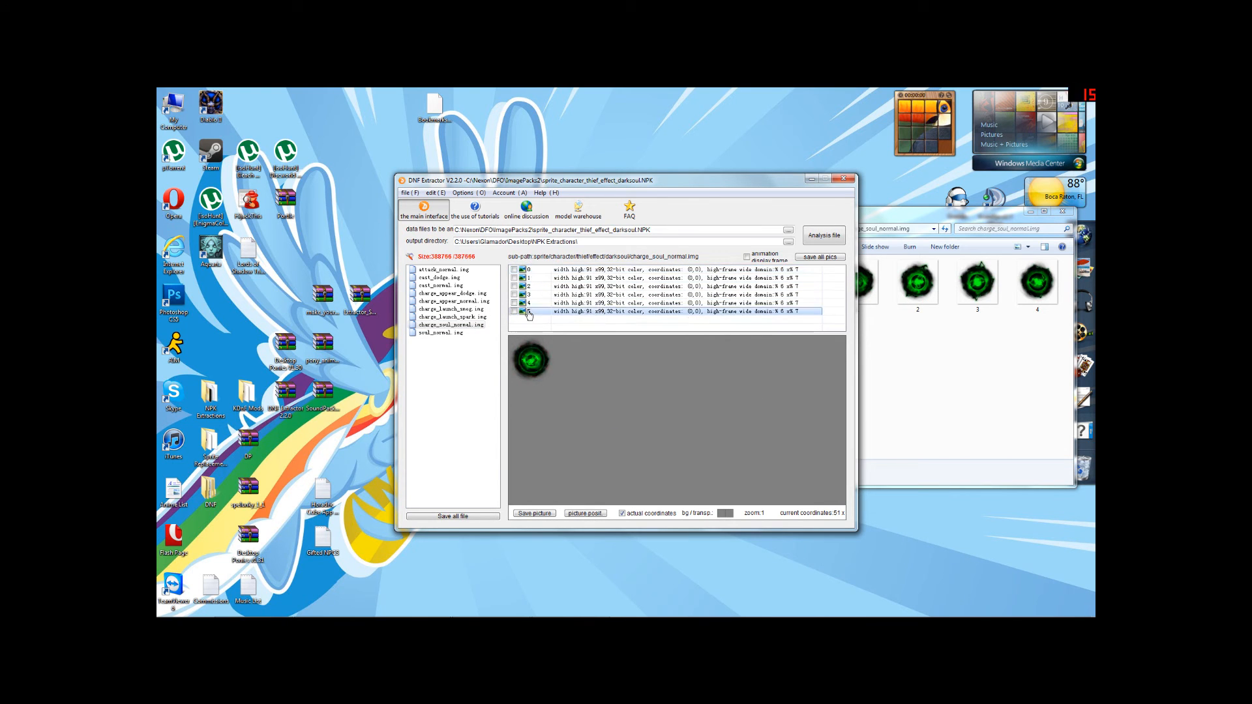
click(530, 269)
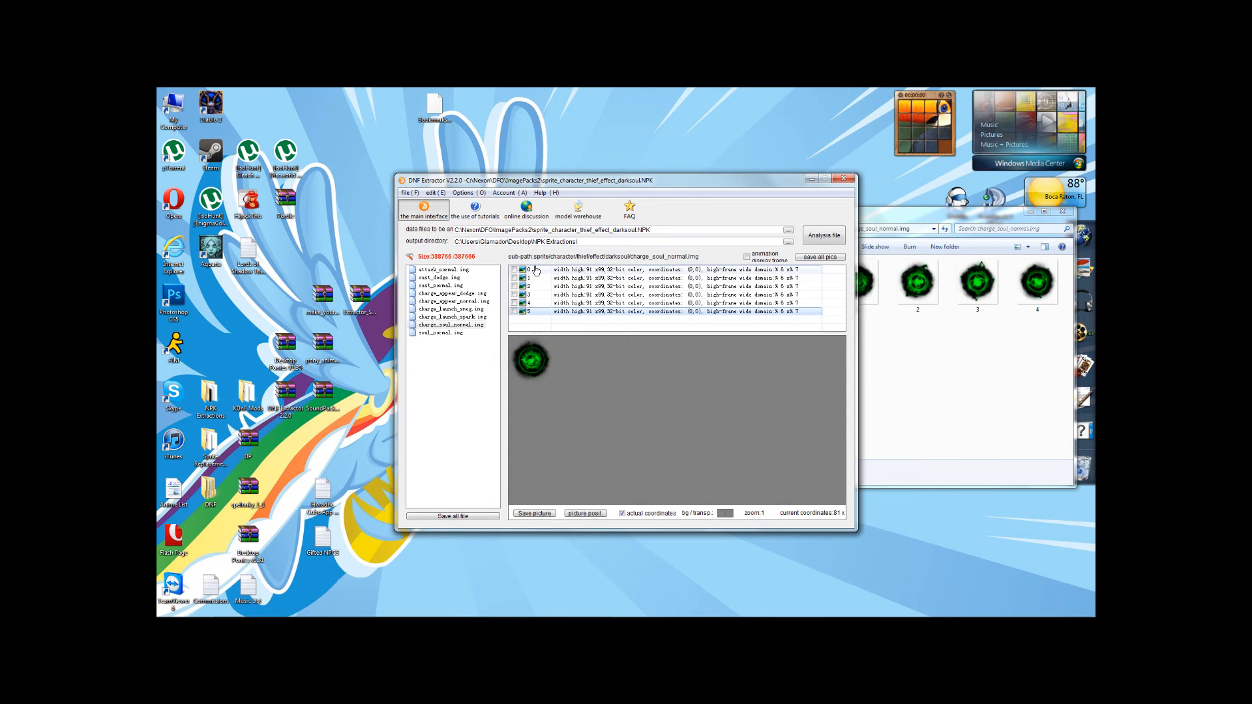
Step: Set the replacement map to modify all resources at once with 32-bit colour kept
right_click(534, 268)
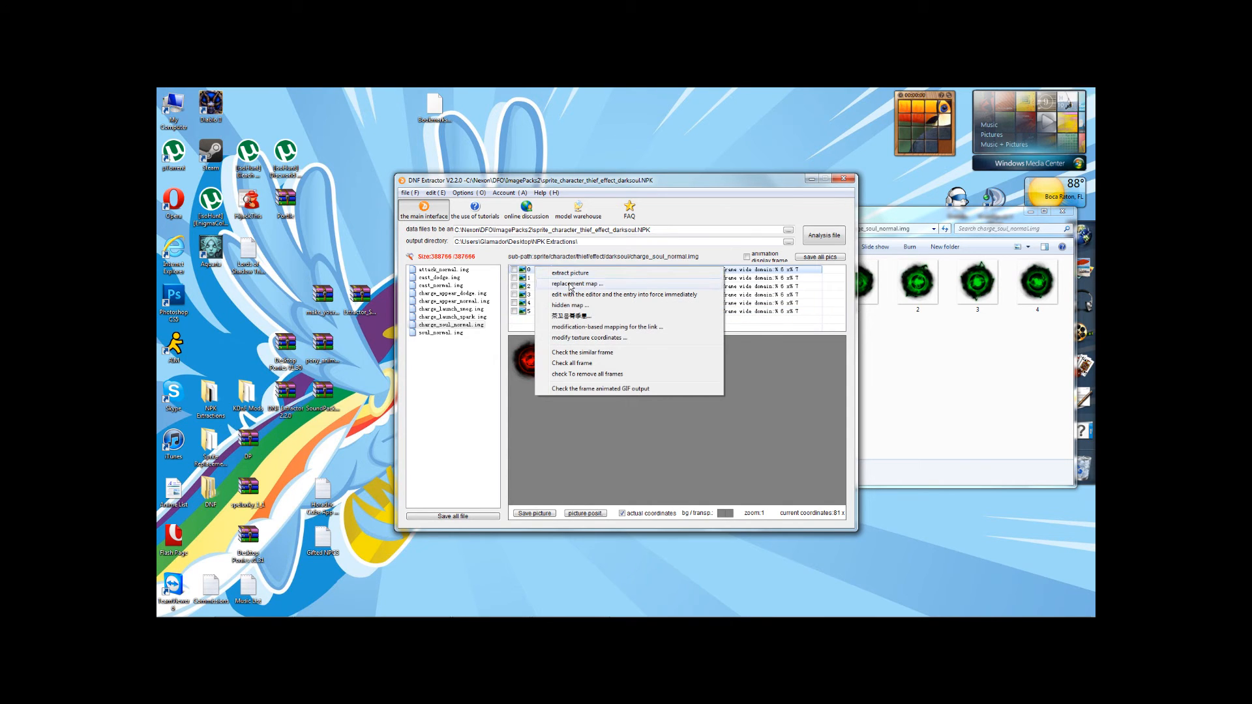
click(571, 283)
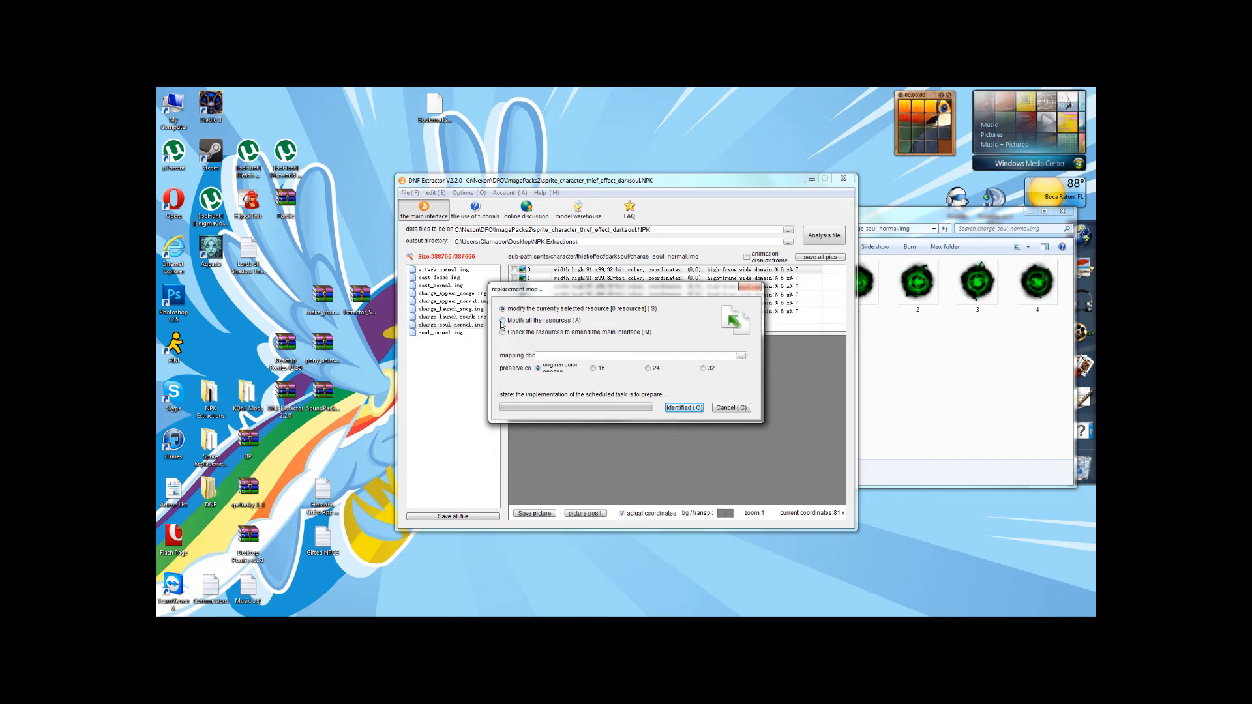
click(502, 320)
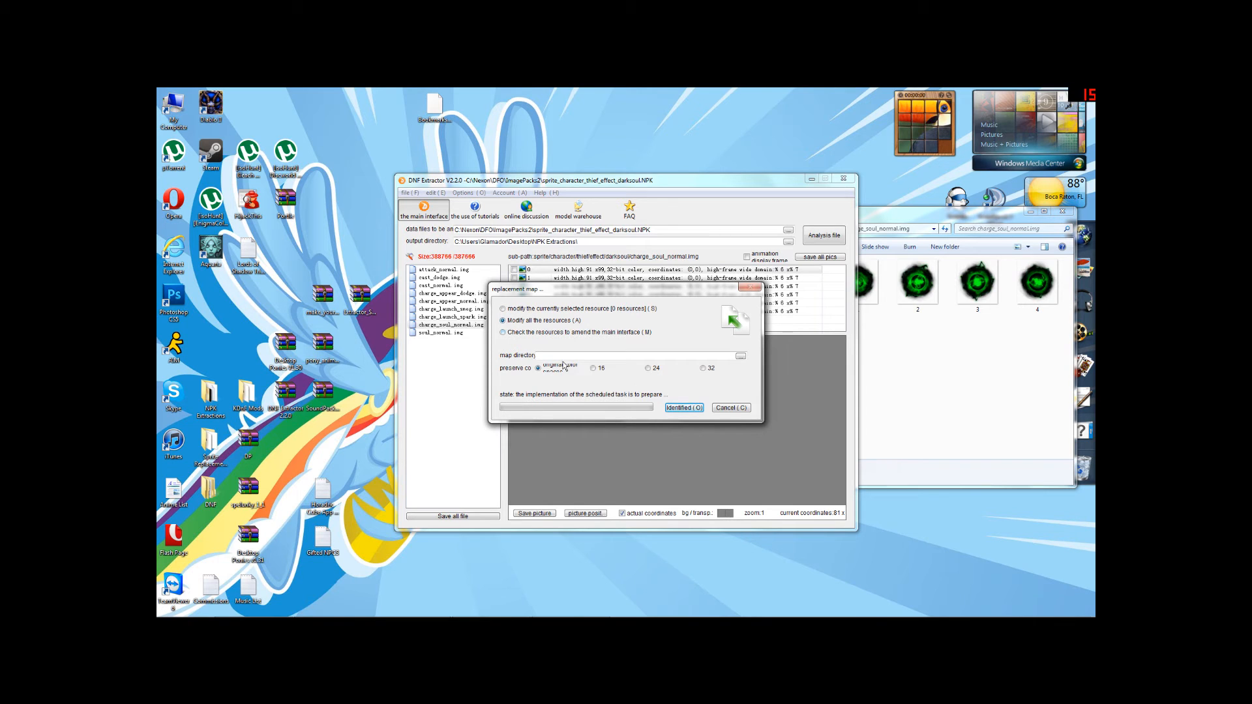
click(702, 367)
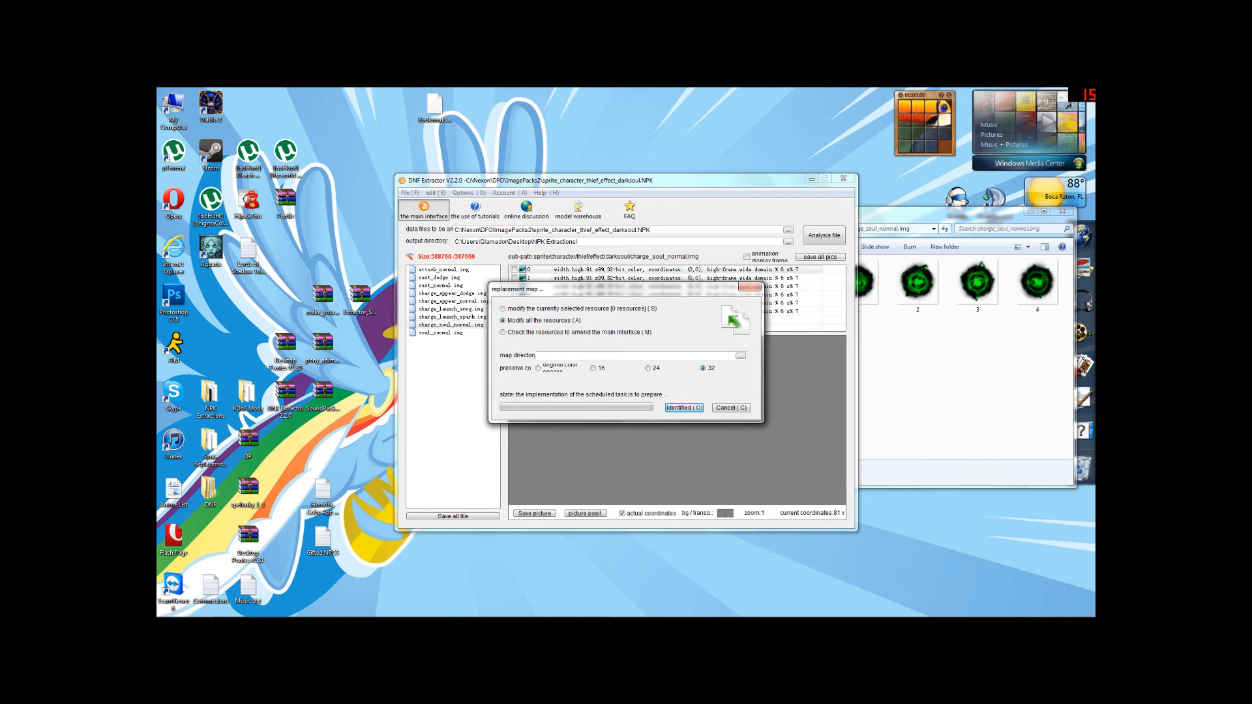
Step: Point the replacement at the green charge_soul_normal.img folder and complete it, dismissing the success message
click(740, 355)
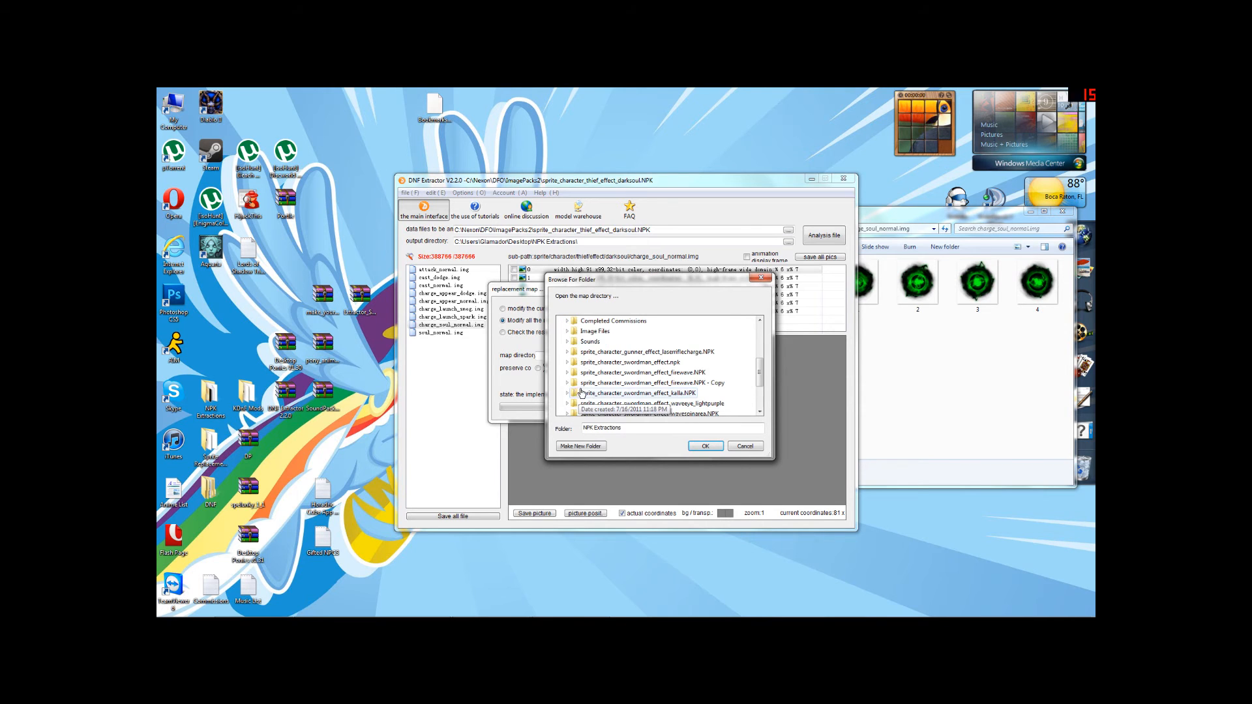
scroll(down, 3)
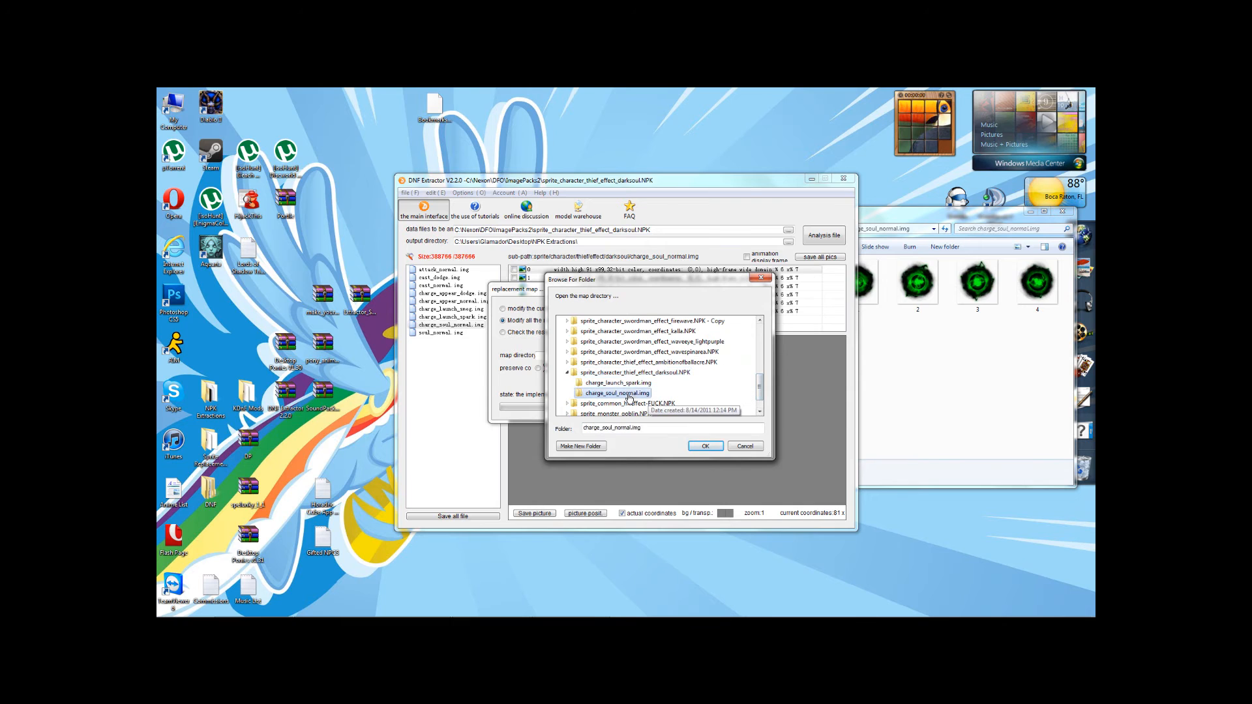
click(704, 446)
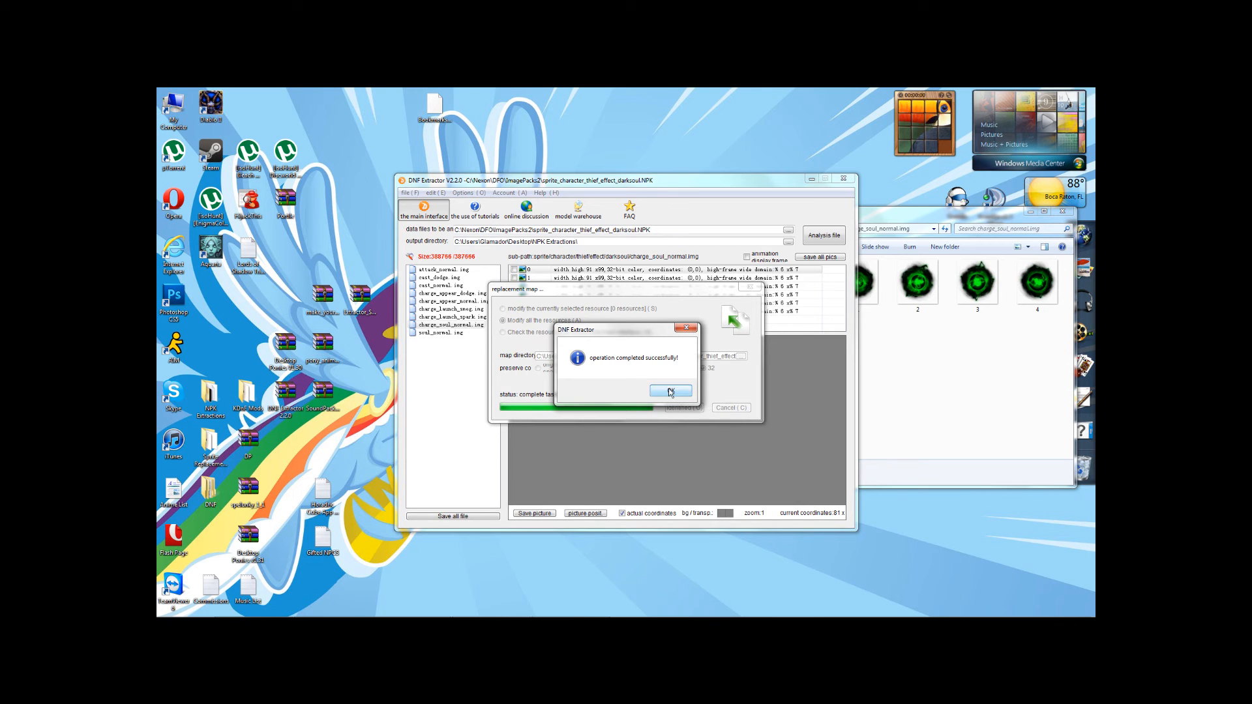
click(669, 391)
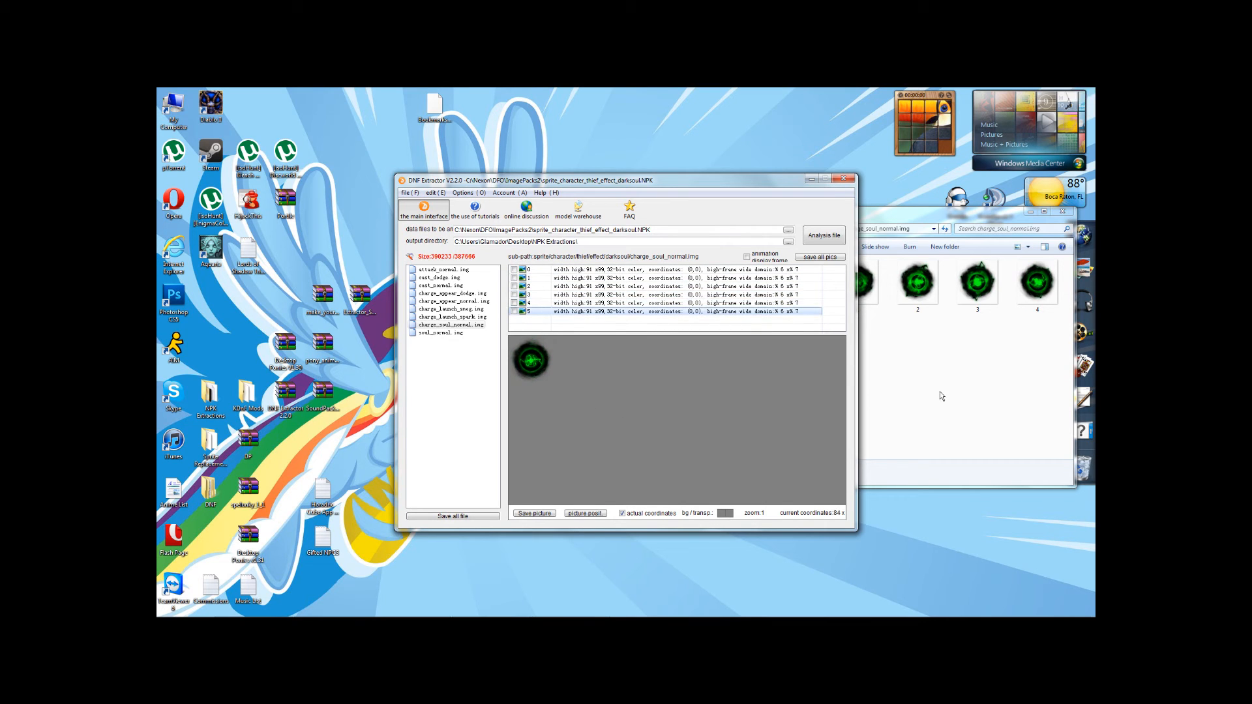
right_click(794, 279)
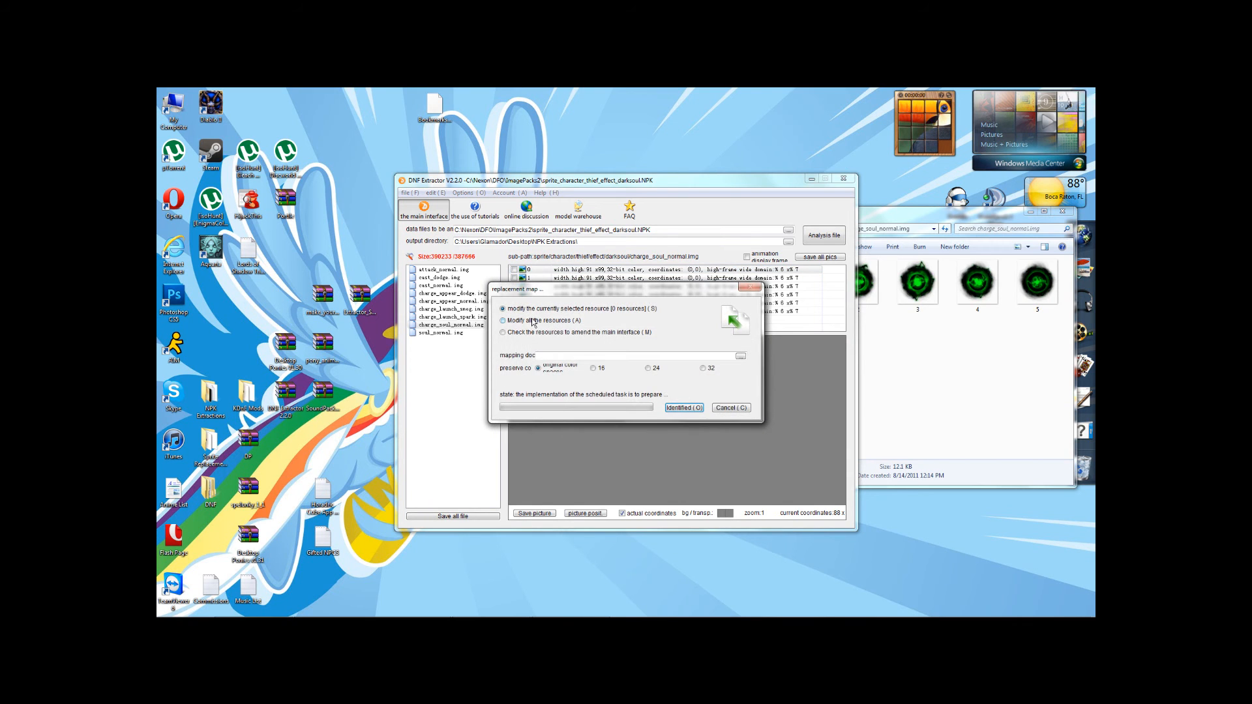
click(741, 354)
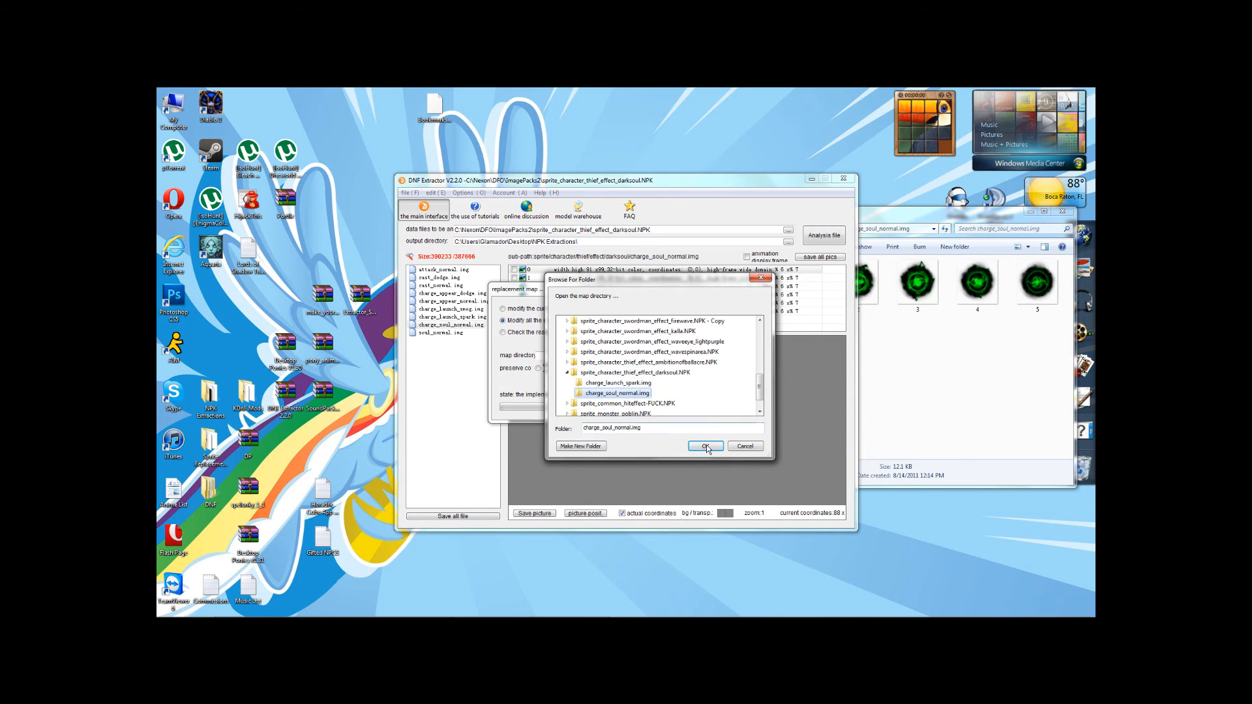
click(706, 446)
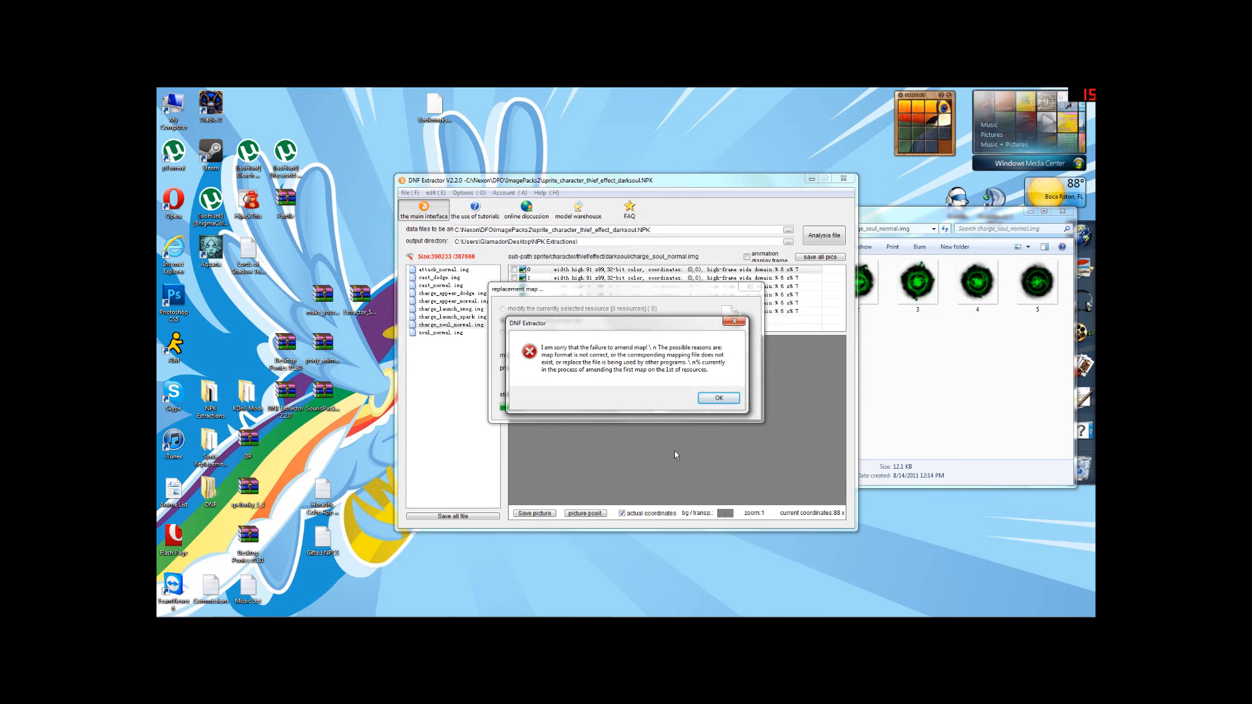
mouse_move(699, 432)
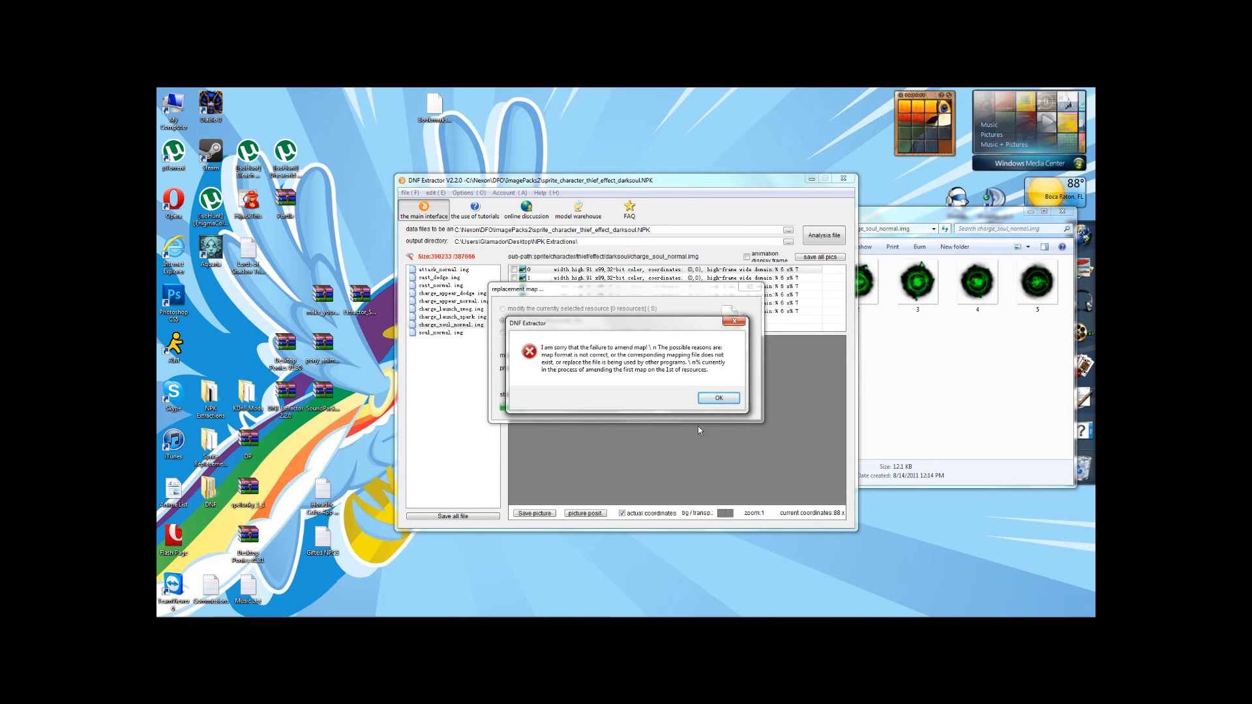
click(718, 398)
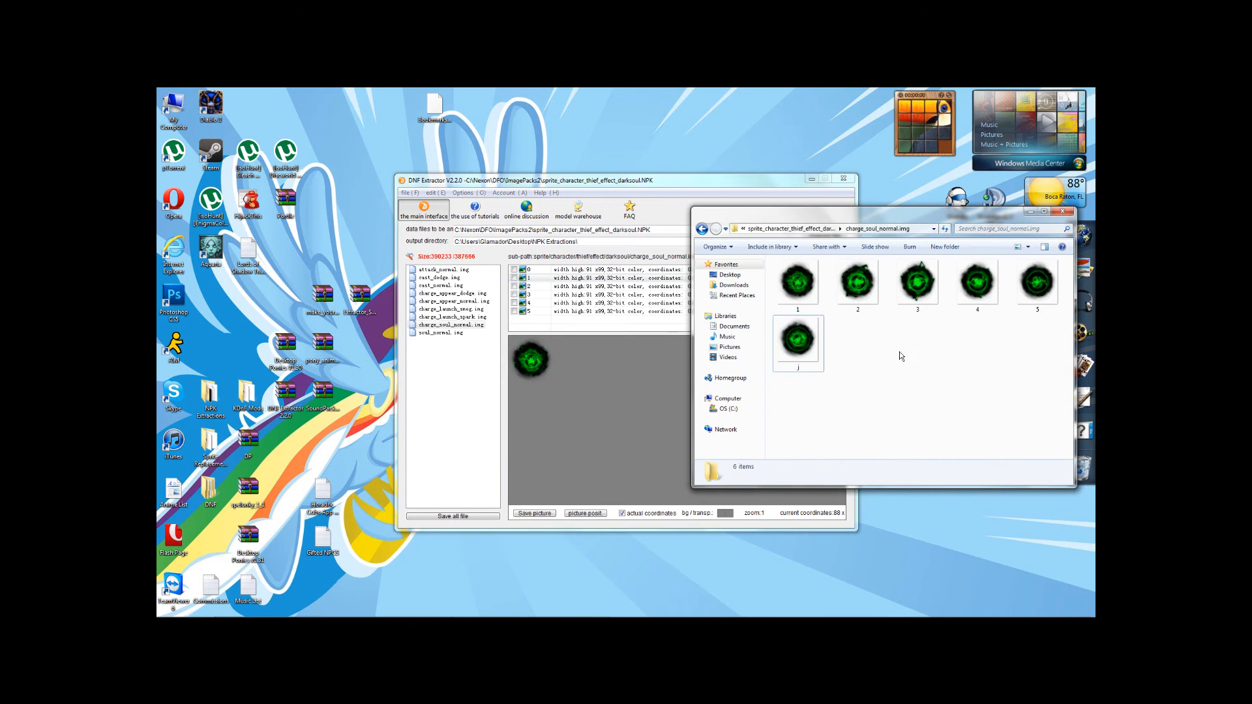
Step: Rename the extra green frame file so the folder holds frames 0 through 5, then look them over
right_click(796, 337)
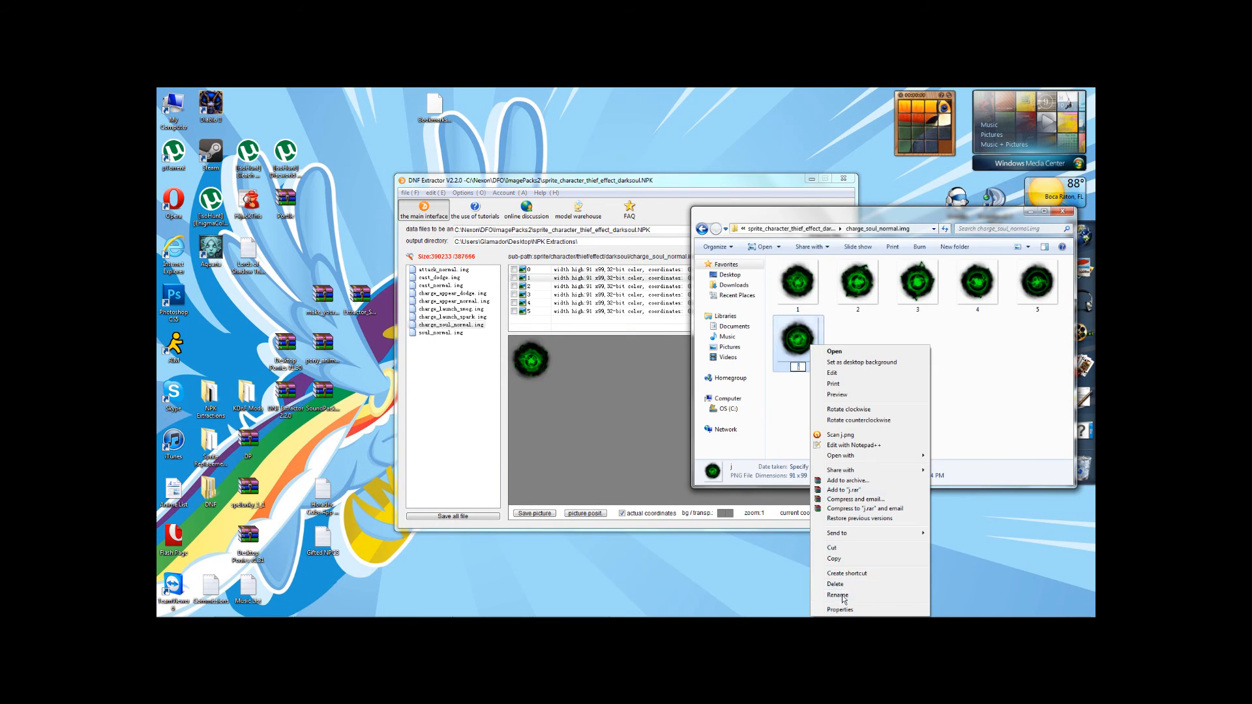
click(833, 432)
text(0)
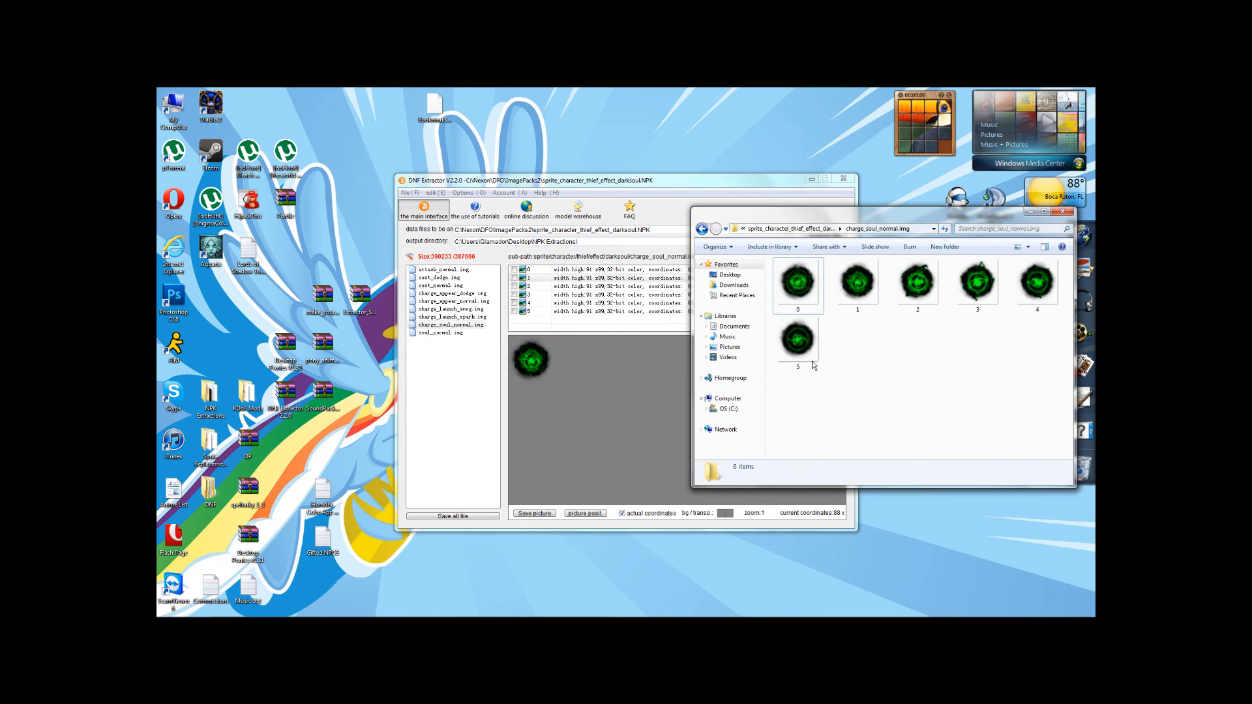
mouse_move(903, 417)
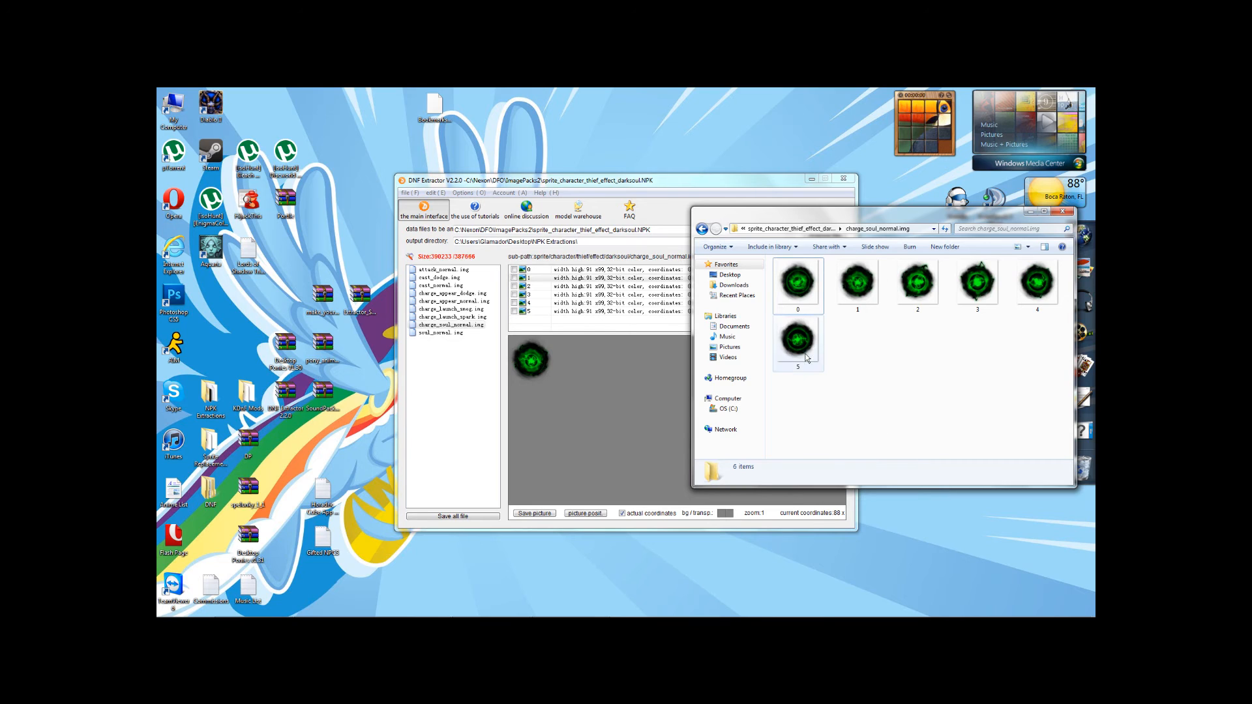
click(796, 339)
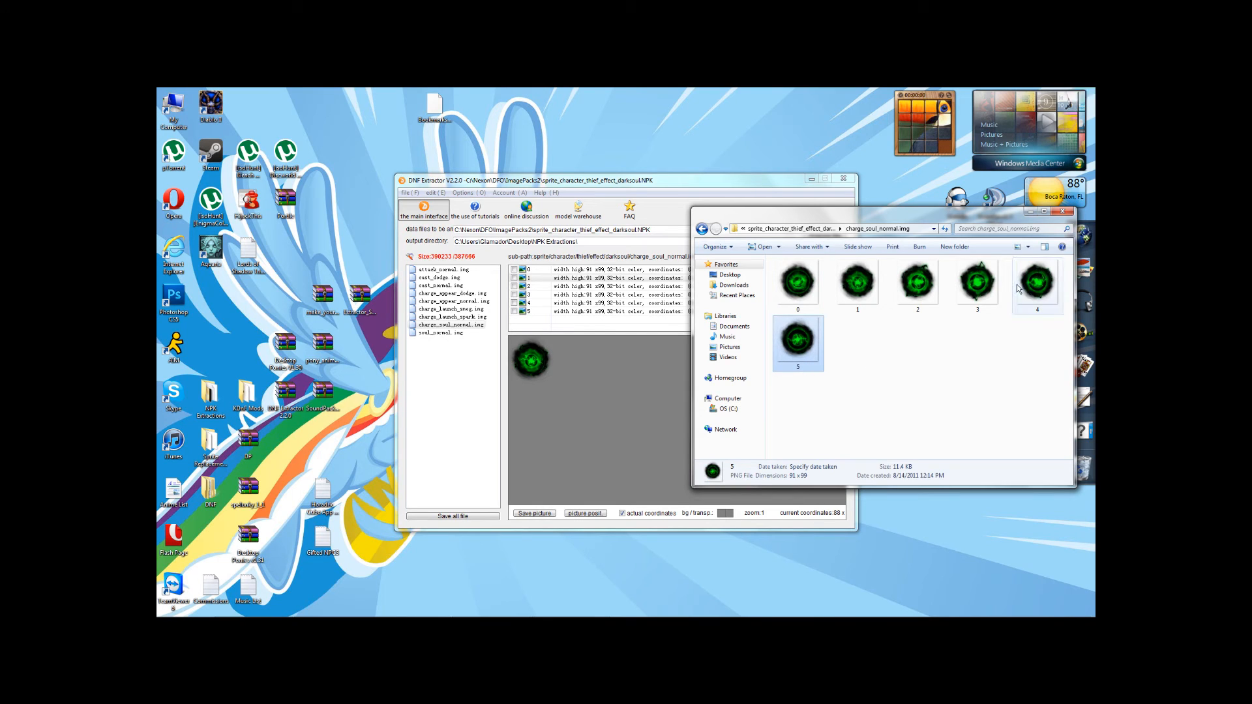
click(796, 282)
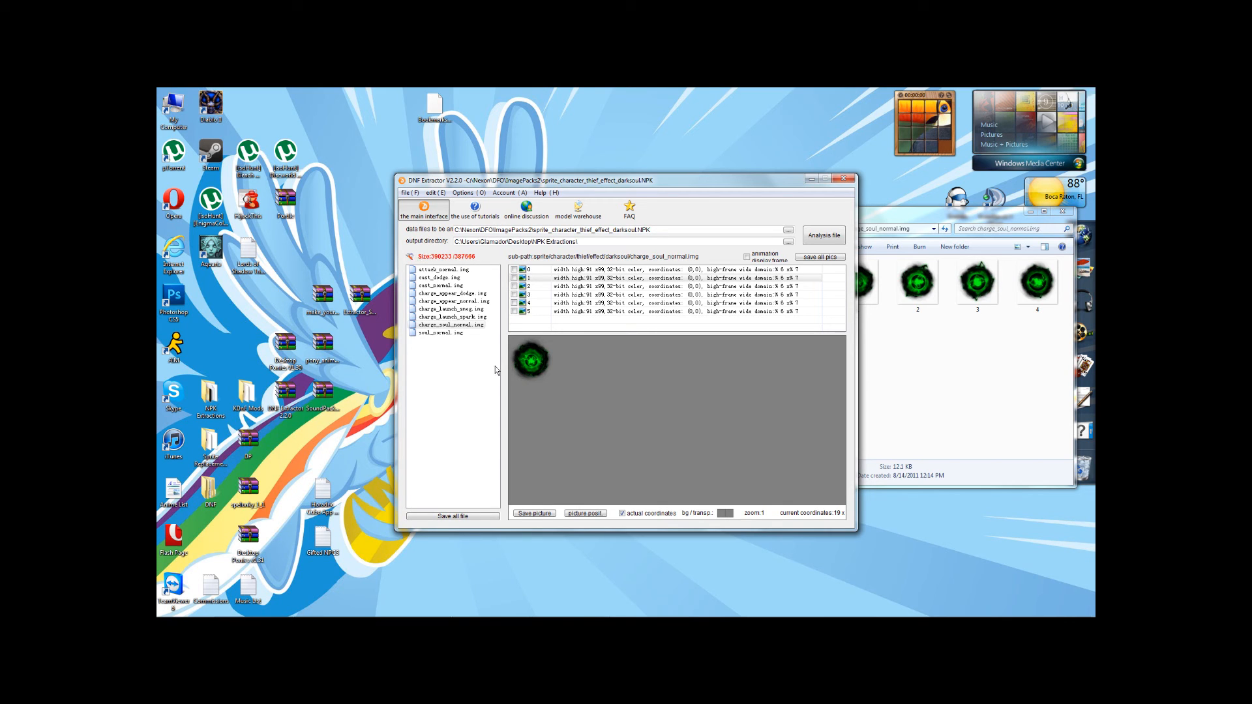
Step: Close the darksoul pack past the modified-file warning and browse to C:\Nexon\DFO\ImagePacks2
click(843, 178)
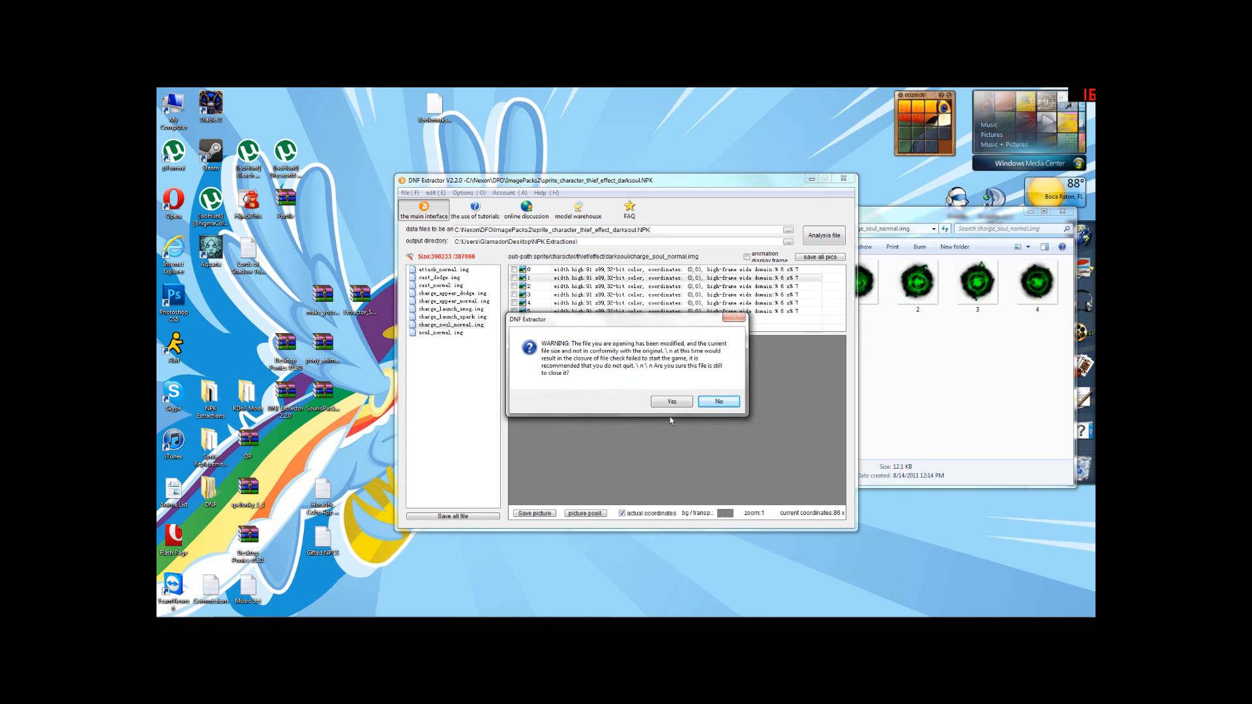
click(670, 400)
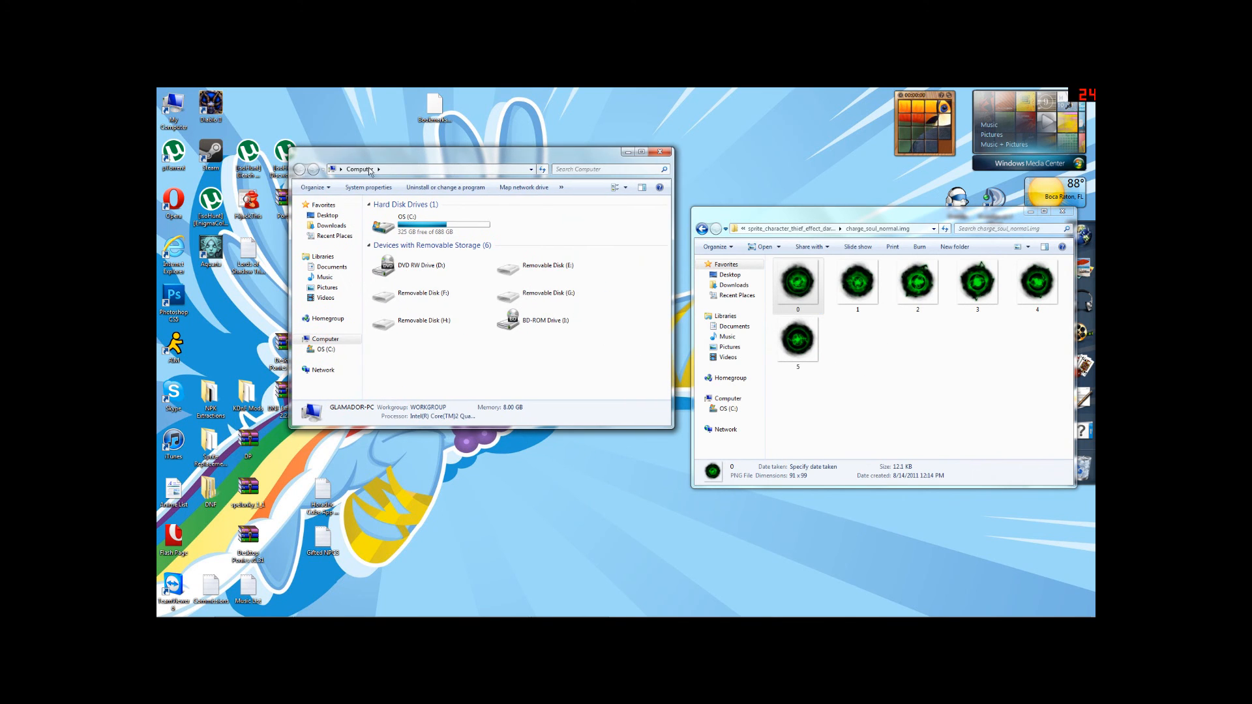
double_click(407, 223)
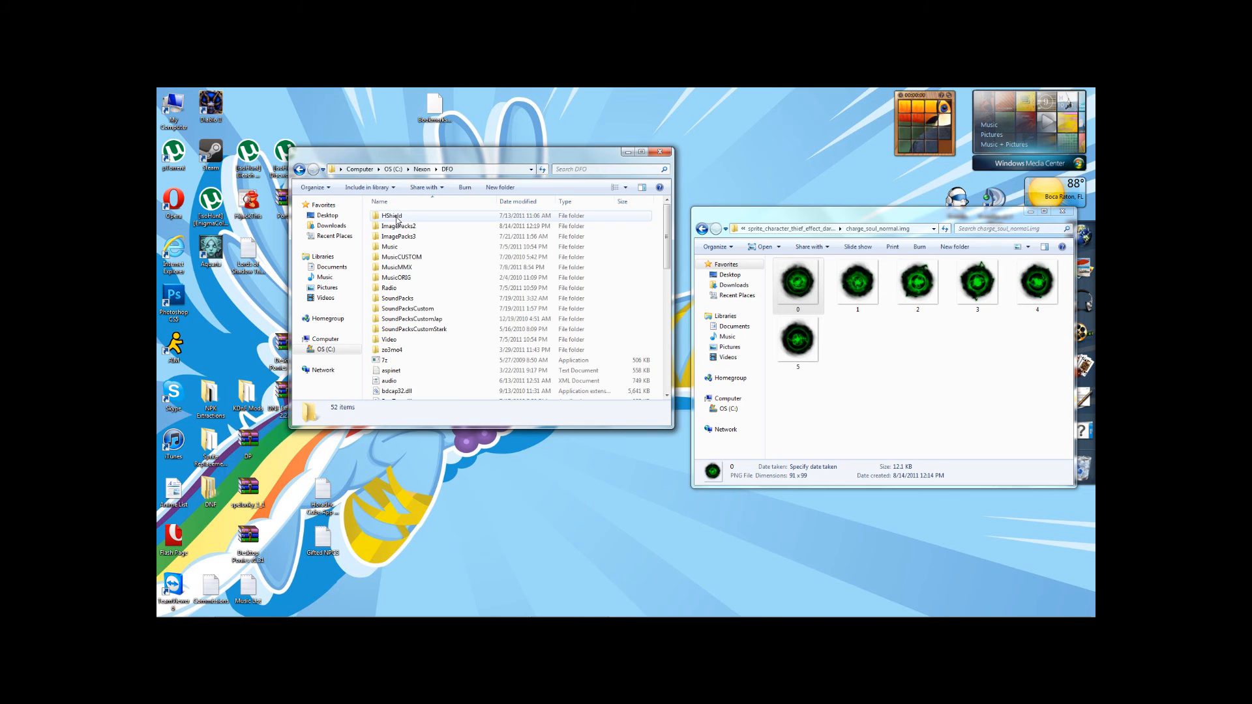
double_click(399, 225)
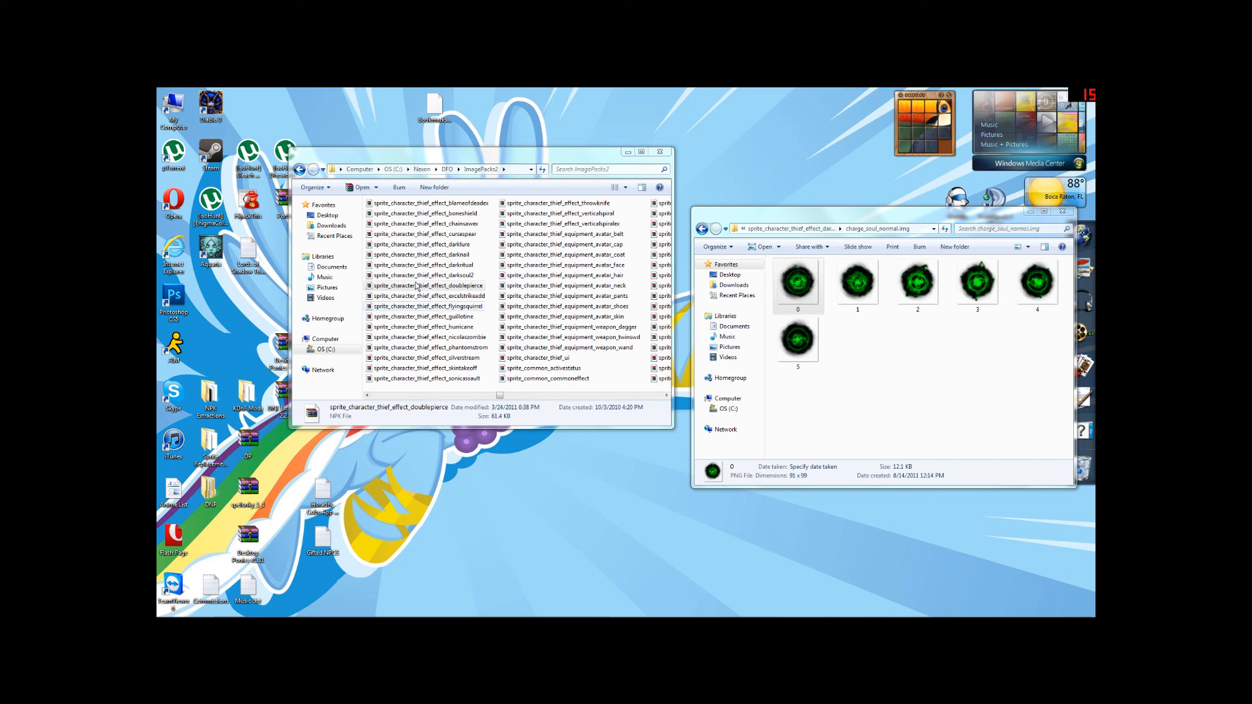
Step: Look over the darksoul2, darkritual and darknail packs and start renaming the darknail copy to darknail2
click(423, 275)
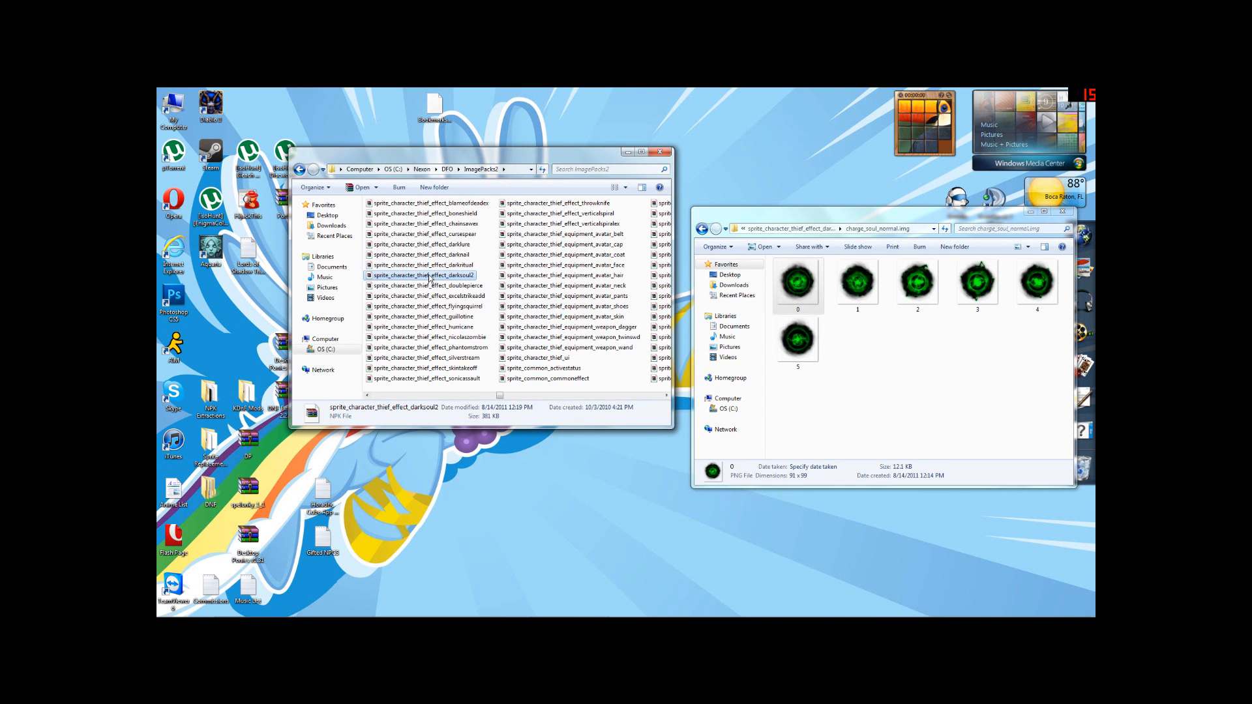
mouse_move(422, 275)
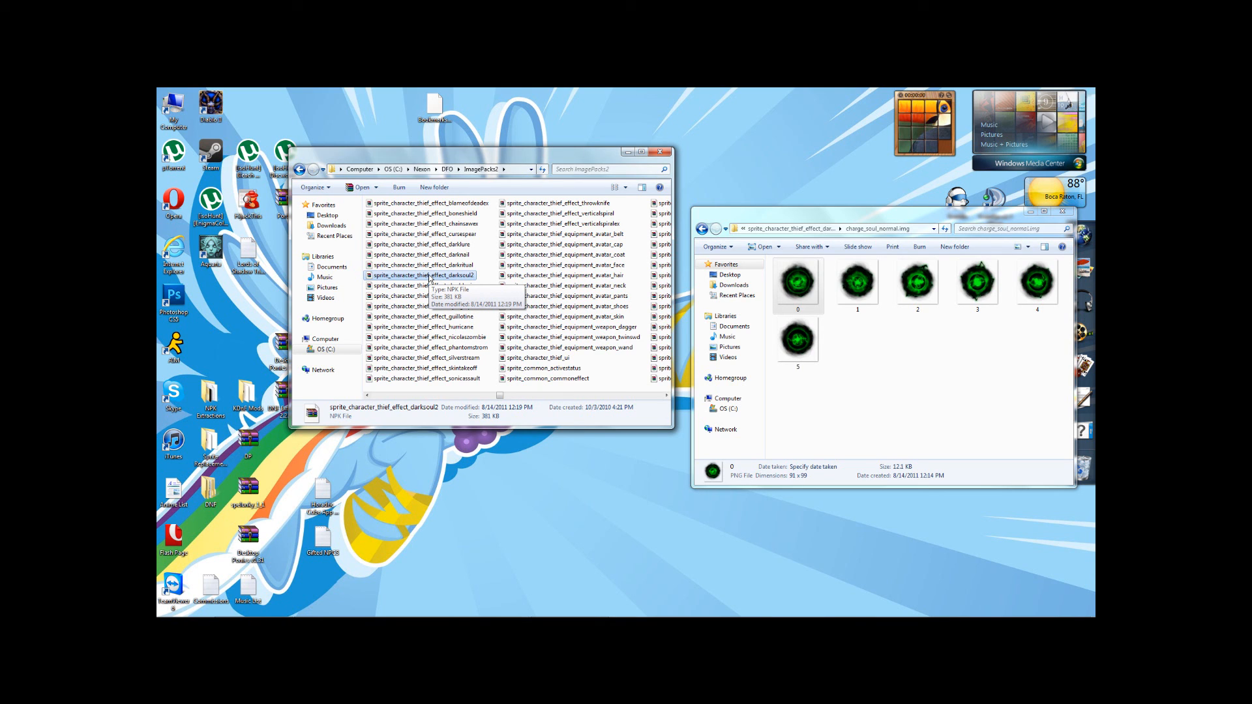
click(421, 265)
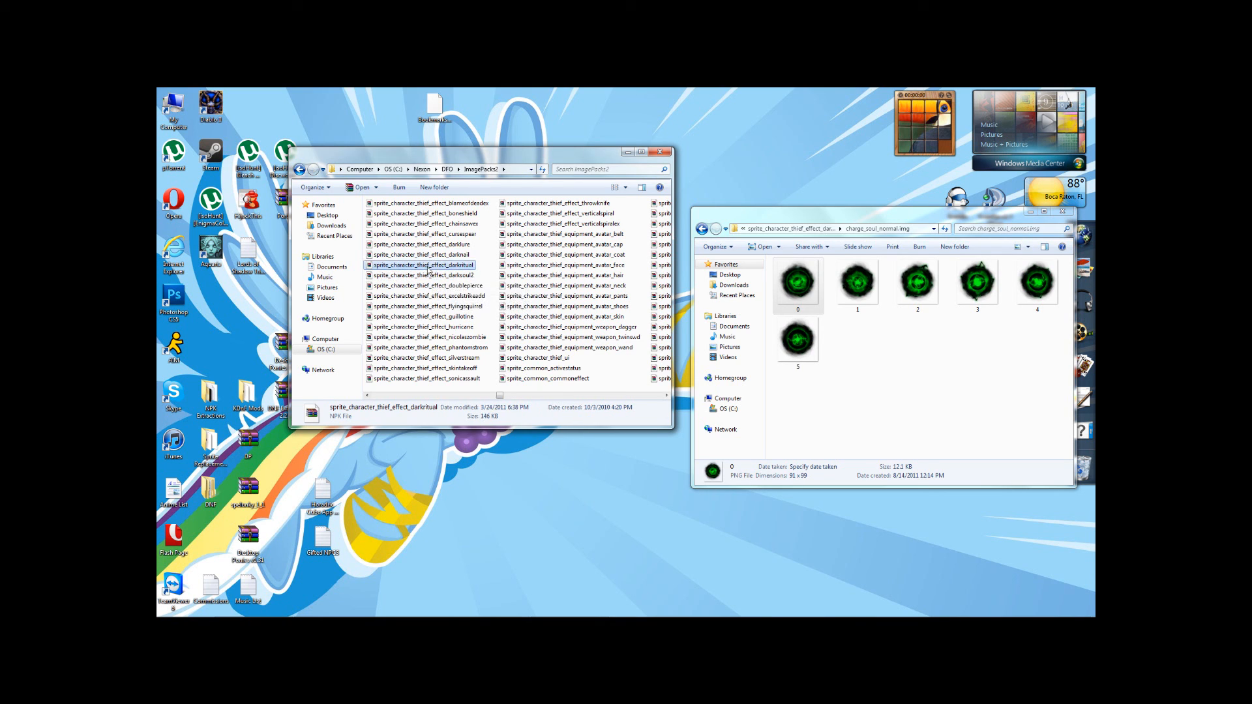
click(421, 254)
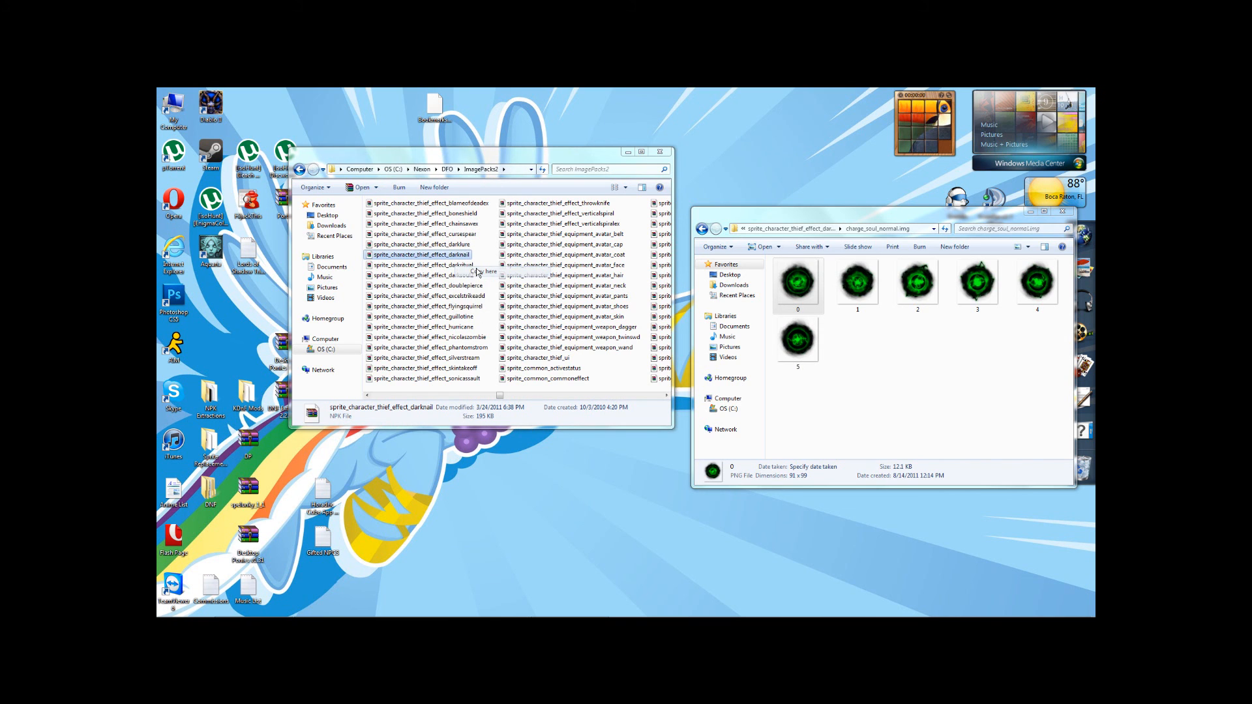
right_click(421, 254)
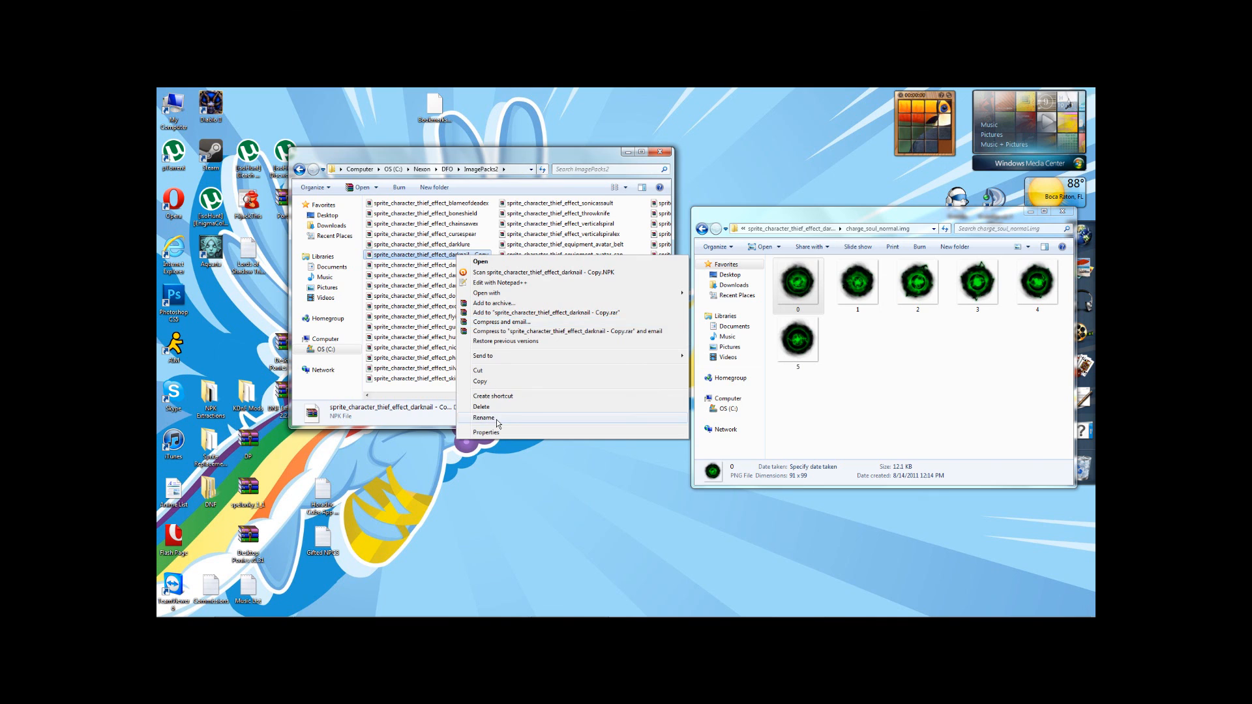
click(484, 417)
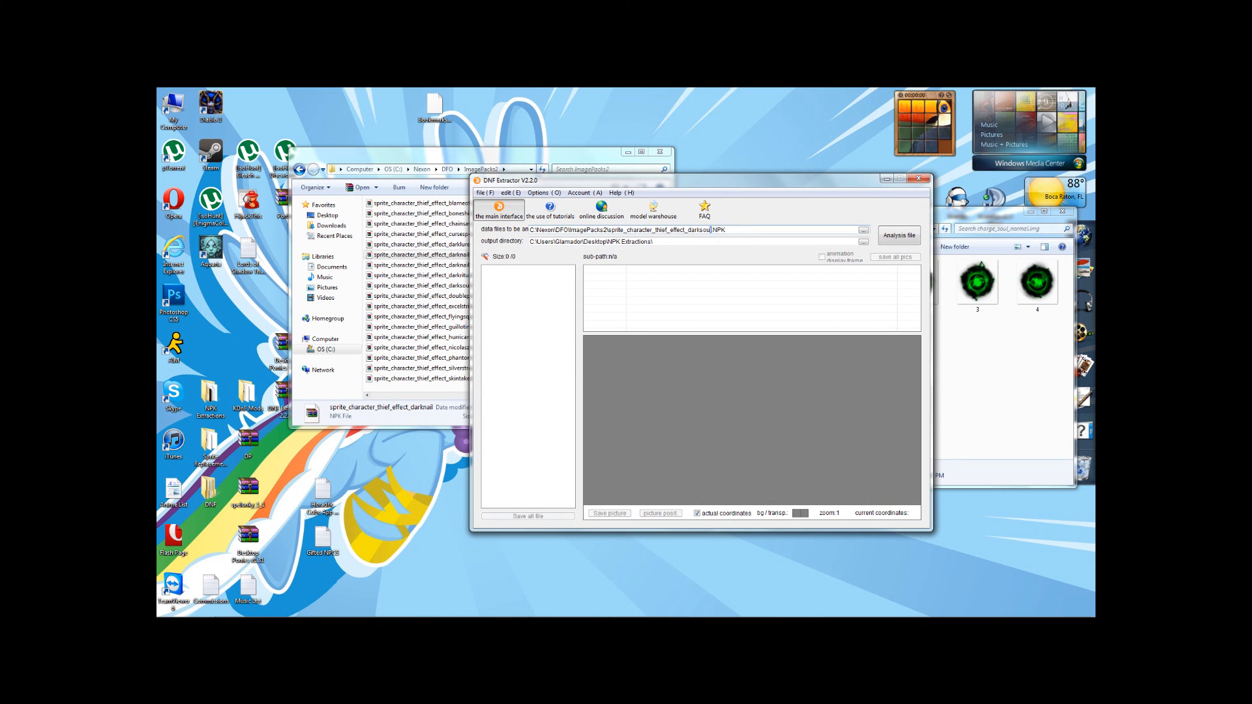
Step: Change the data file path to darknail2.NPK and analyse it to list its img sub-files
double_click(703, 230)
text(nail2)
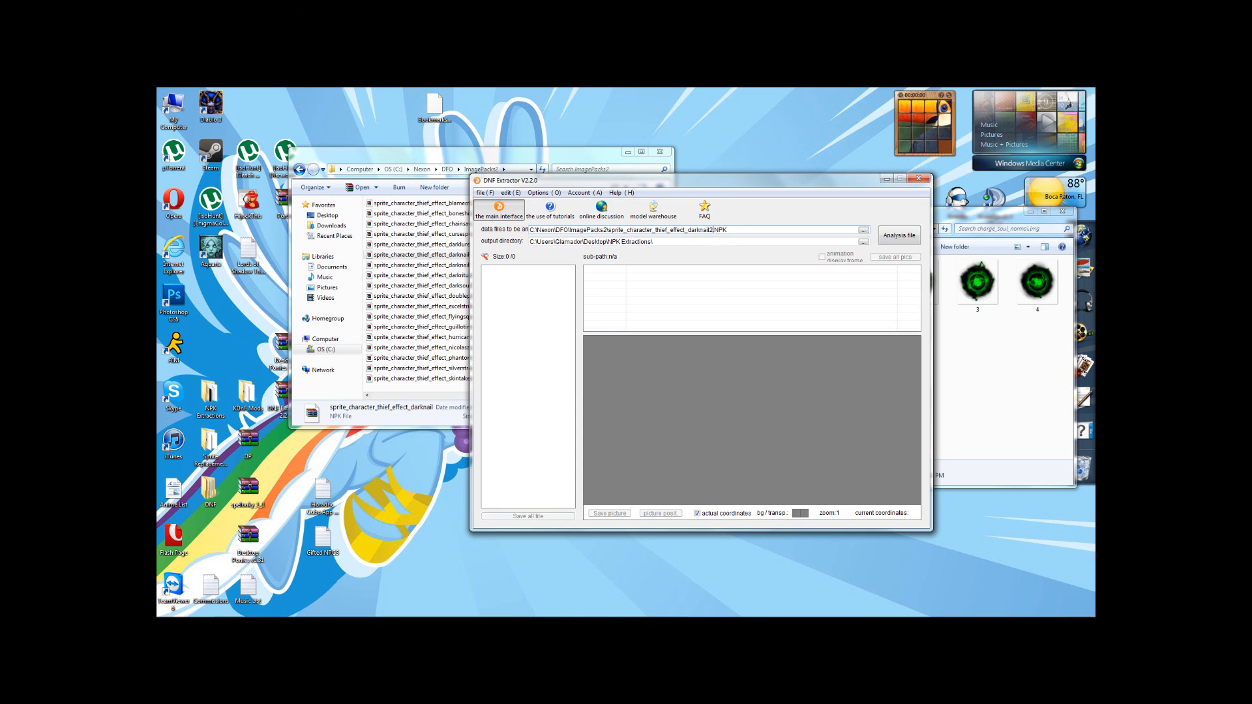
click(898, 234)
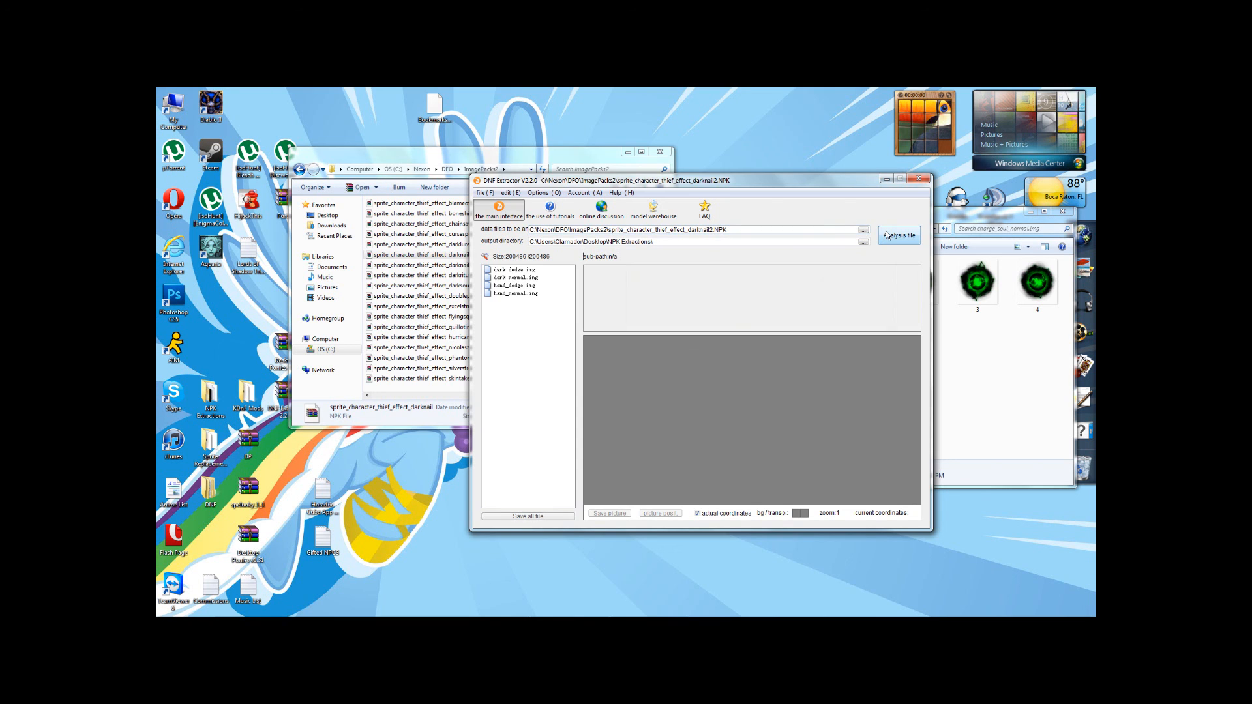
click(513, 276)
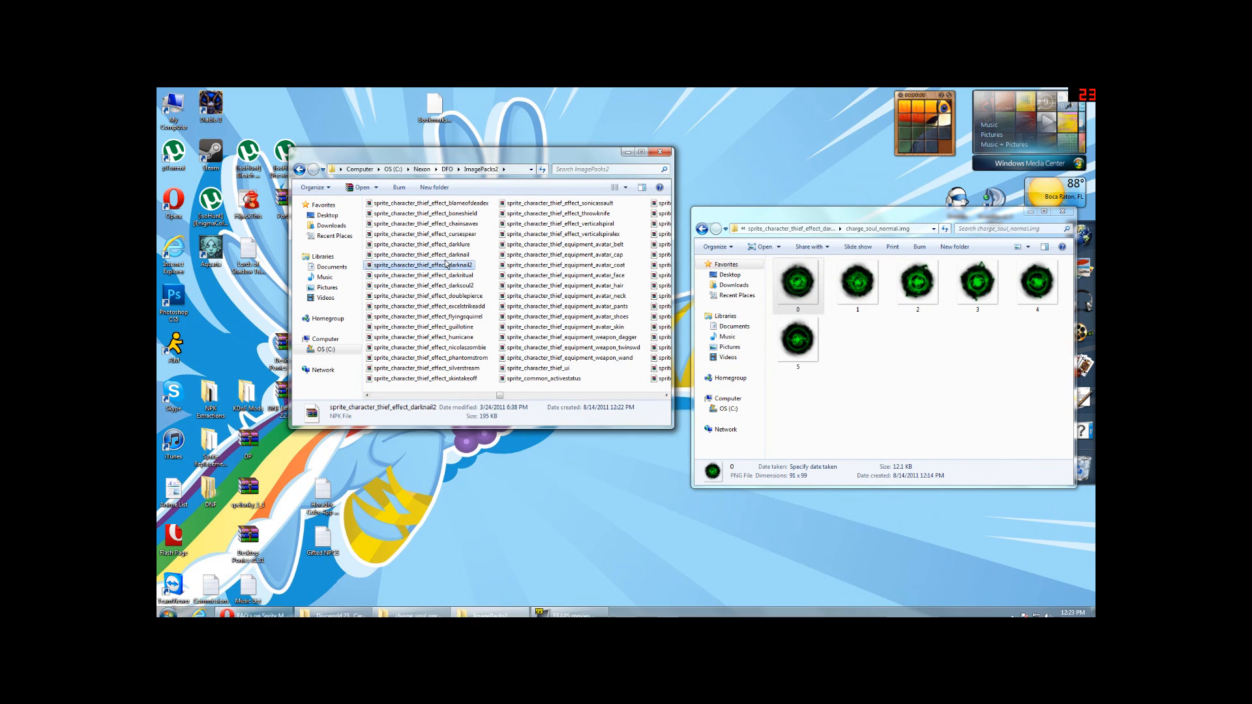
Step: Launch a fresh DNF Extractor window from the Start menu's program list
click(423, 255)
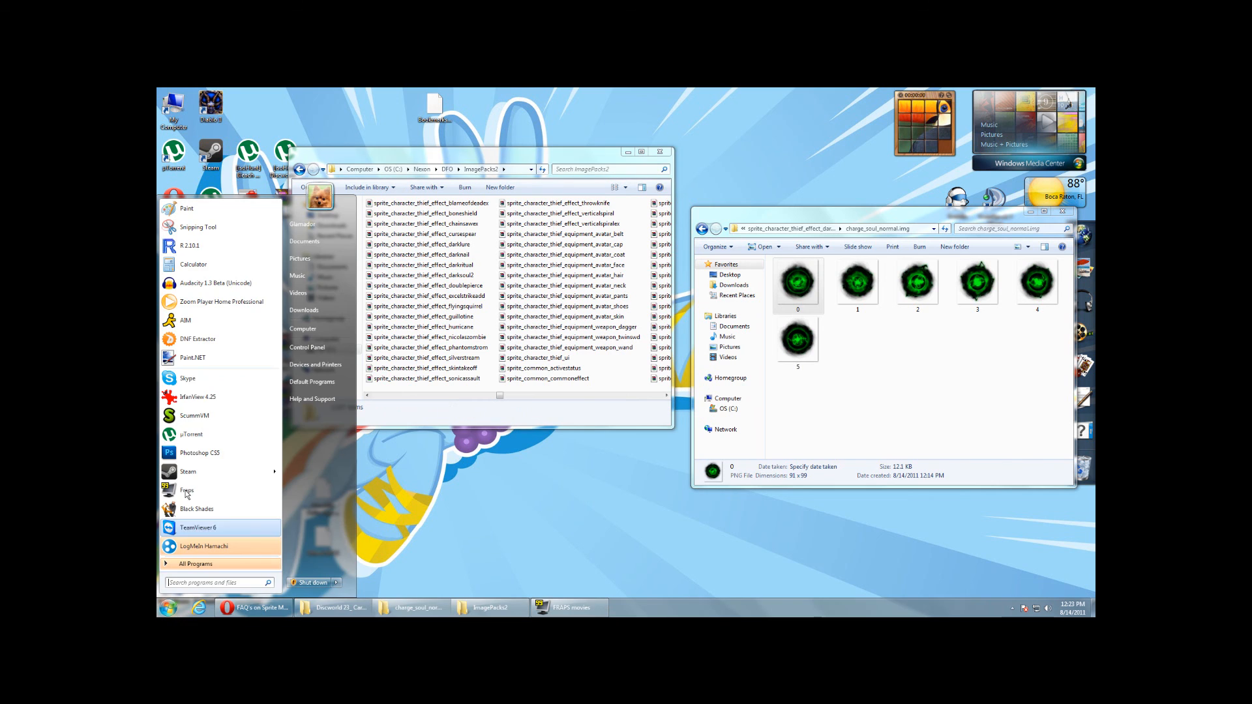
click(614, 461)
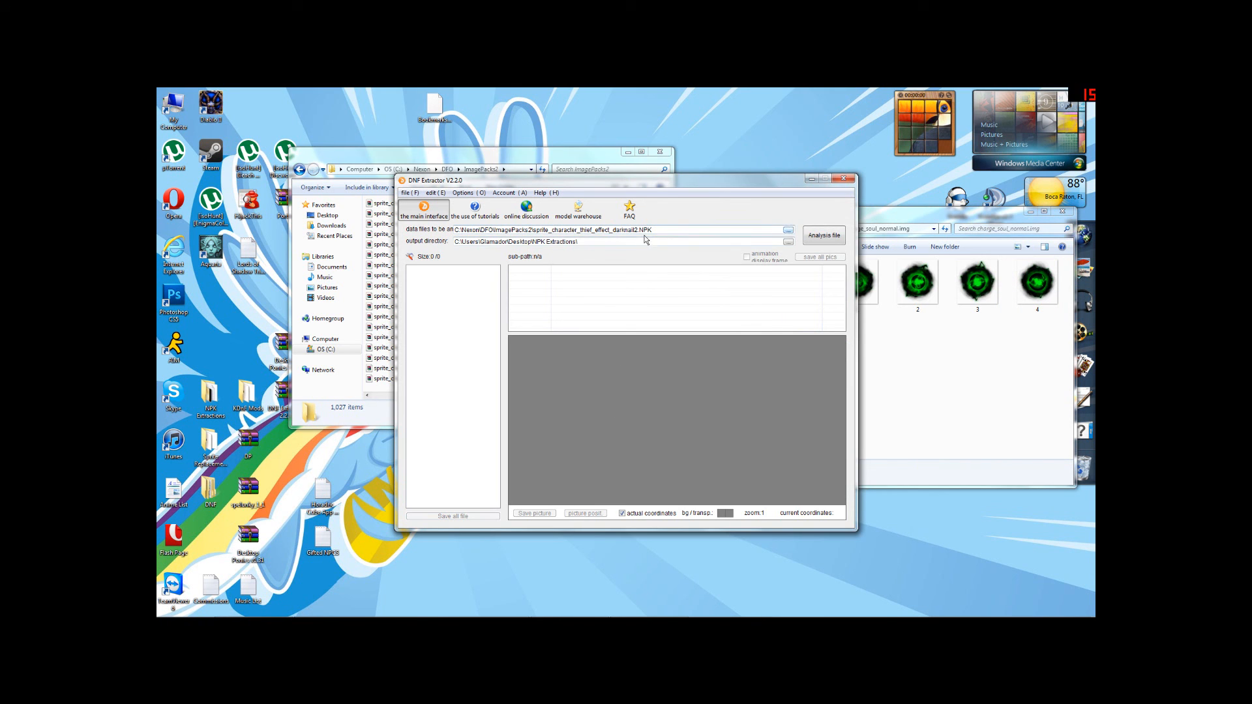
Step: Analyse darksoul2.NPK and preview charge_soul_normal.img frame 0 showing green, with its frame actions menu up
double_click(631, 230)
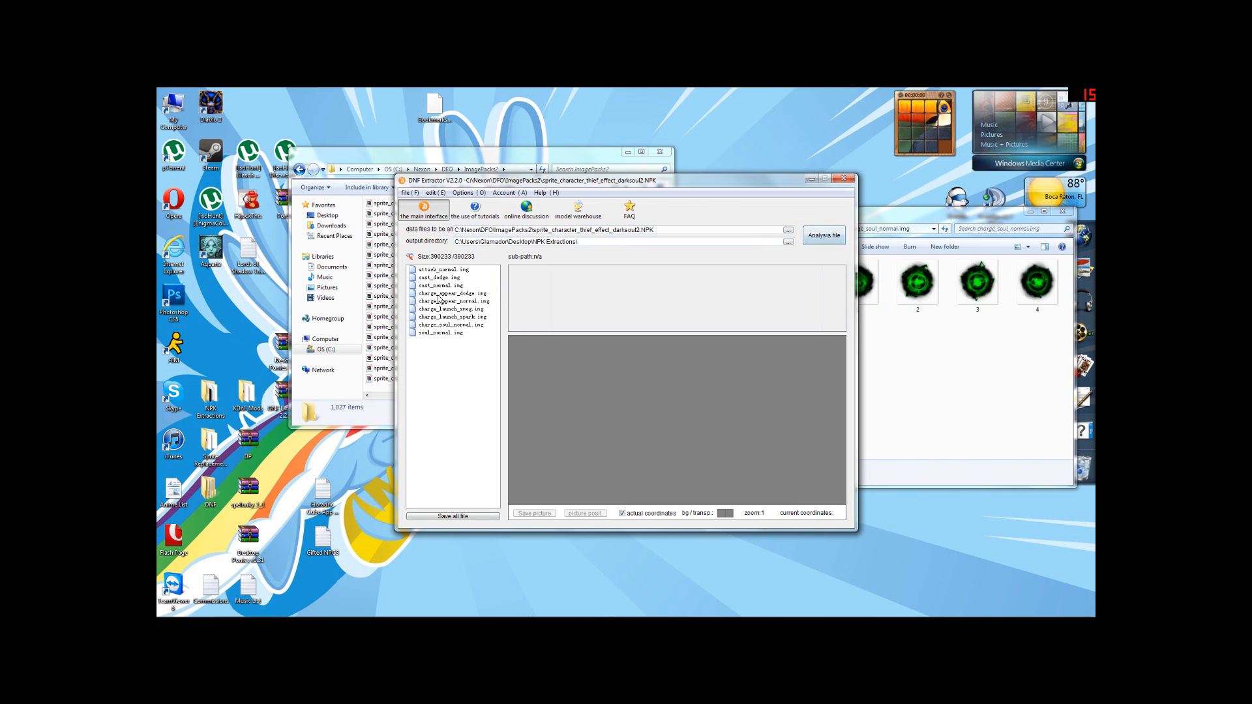
click(439, 333)
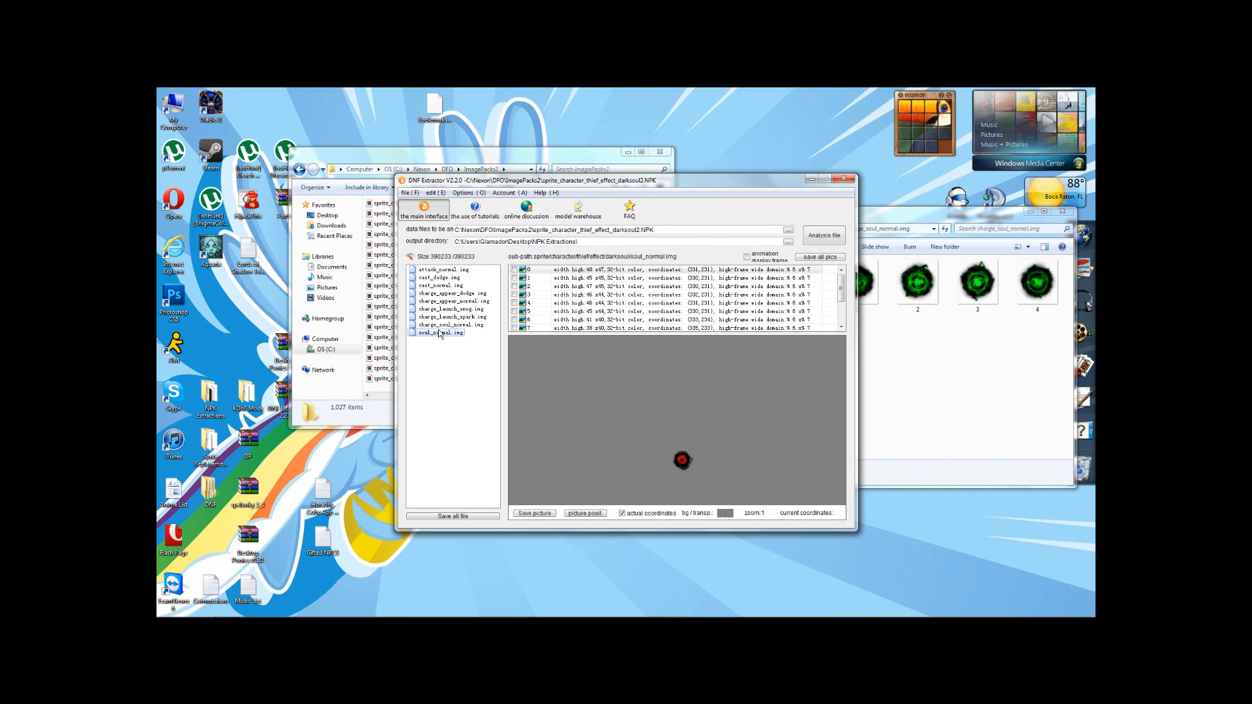
click(454, 325)
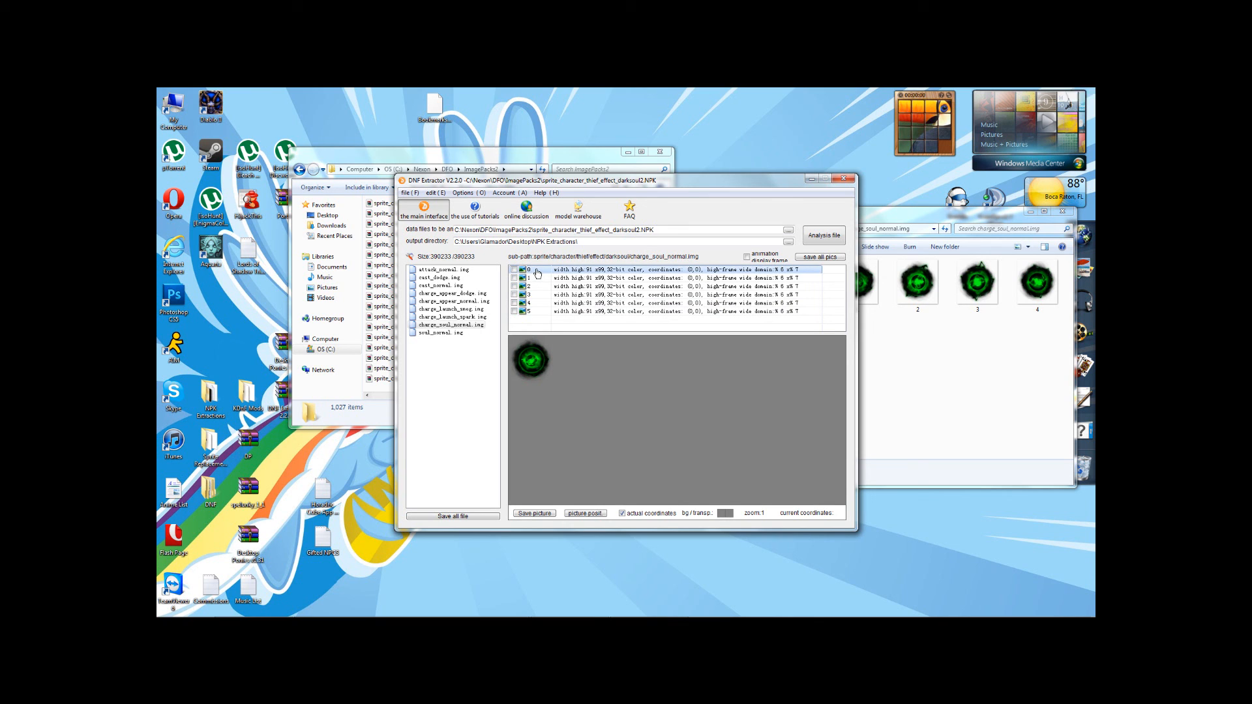
right_click(539, 269)
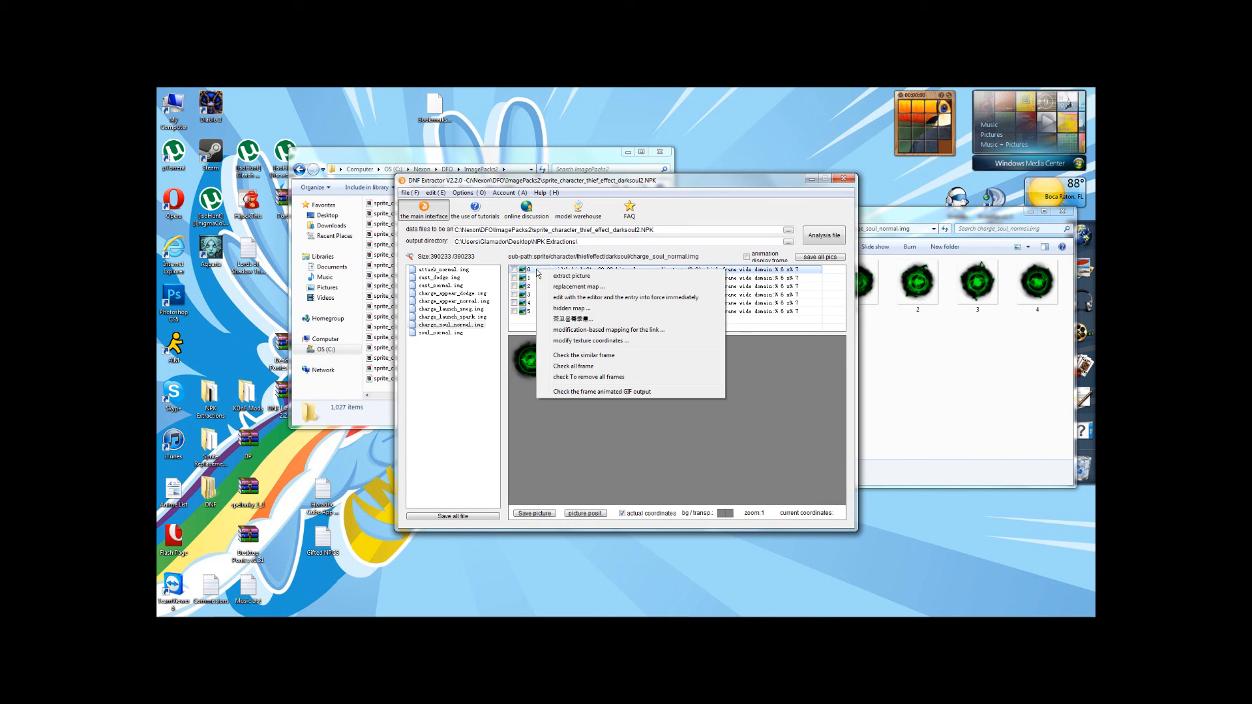
mouse_move(571, 309)
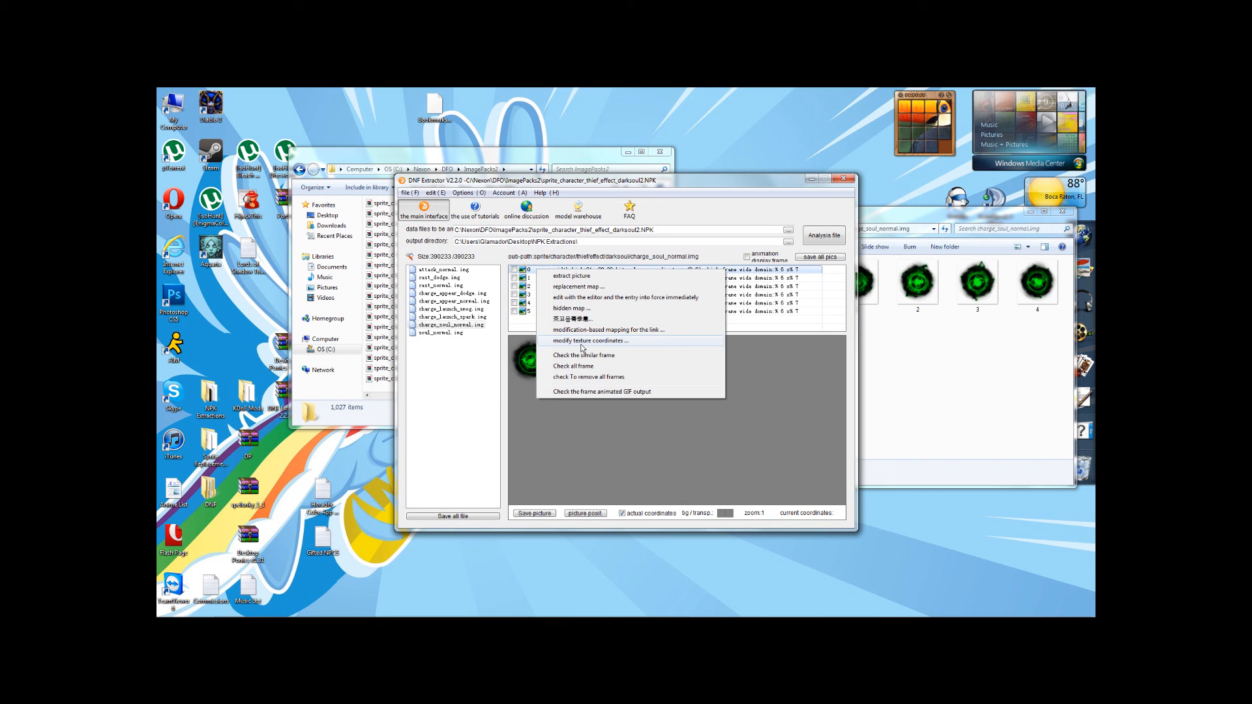
mouse_move(583, 366)
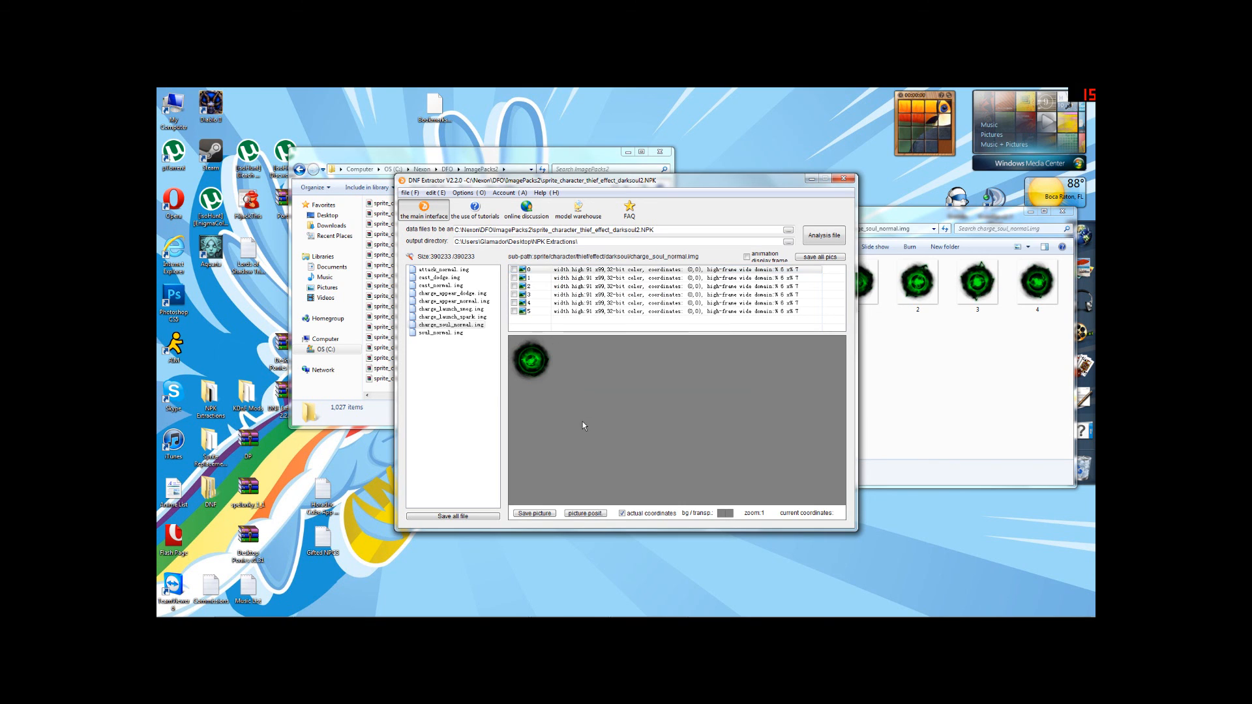
mouse_move(575, 411)
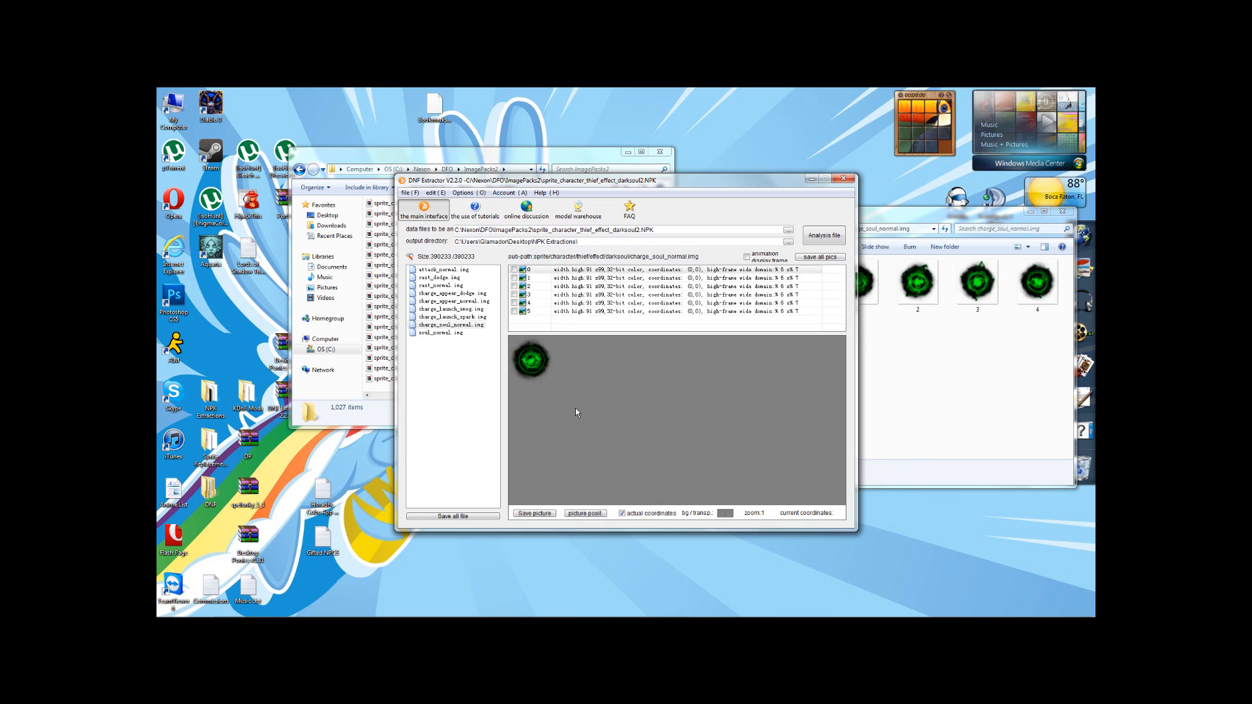